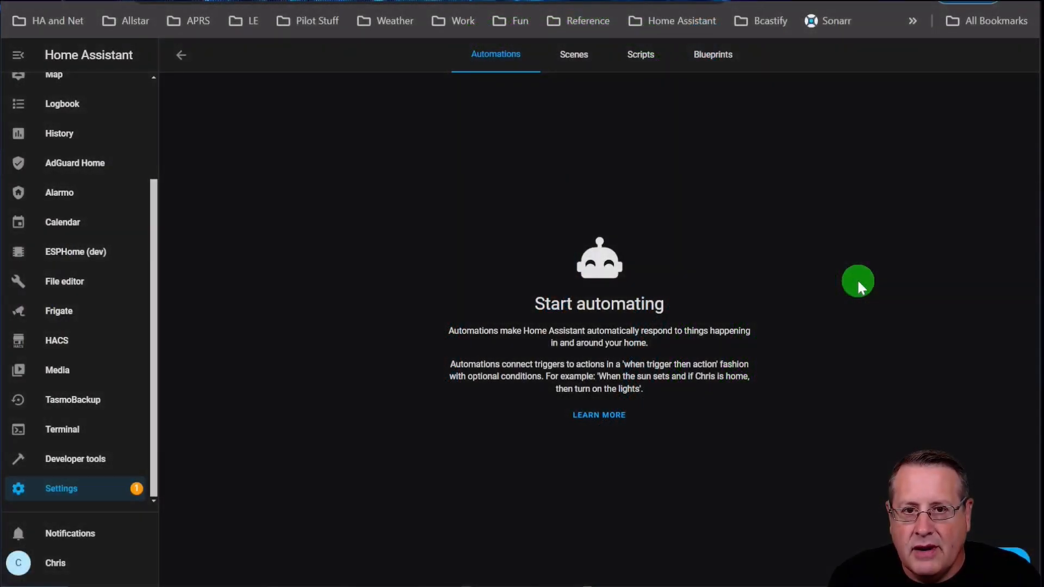
pyautogui.moveTo(650, 503)
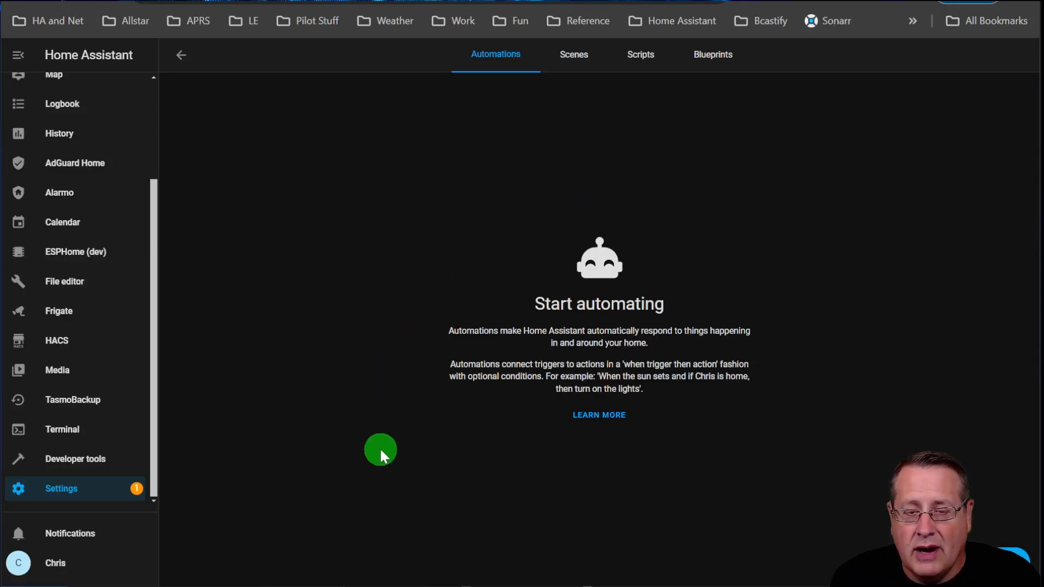
pyautogui.moveTo(452, 516)
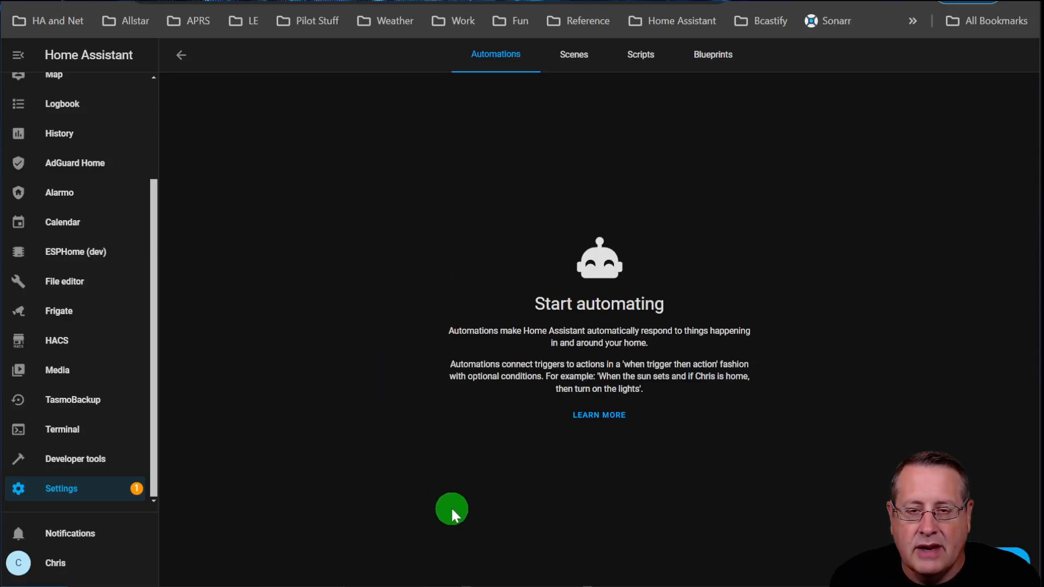
pyautogui.moveTo(375, 389)
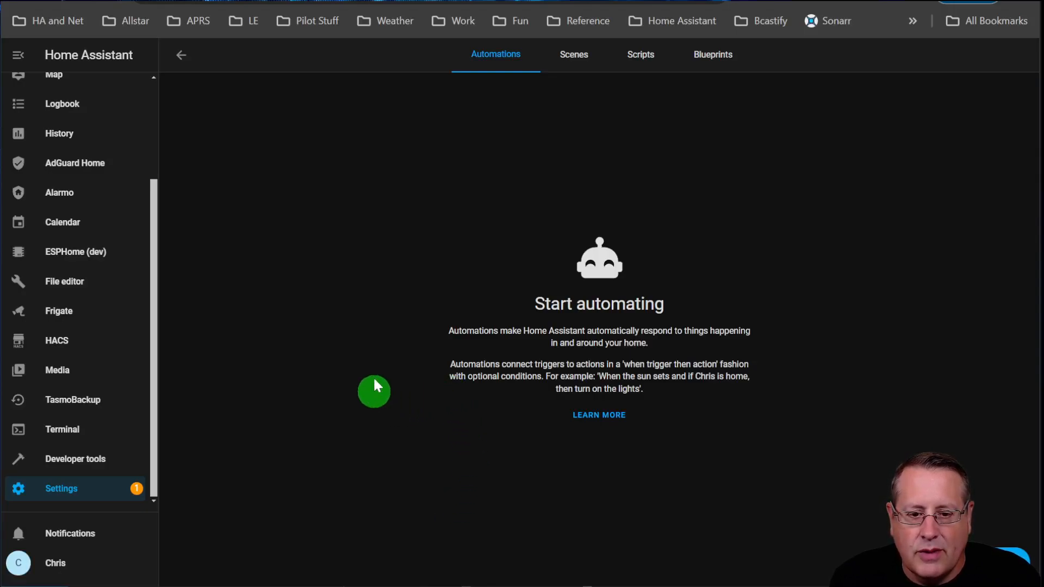
pyautogui.moveTo(700, 451)
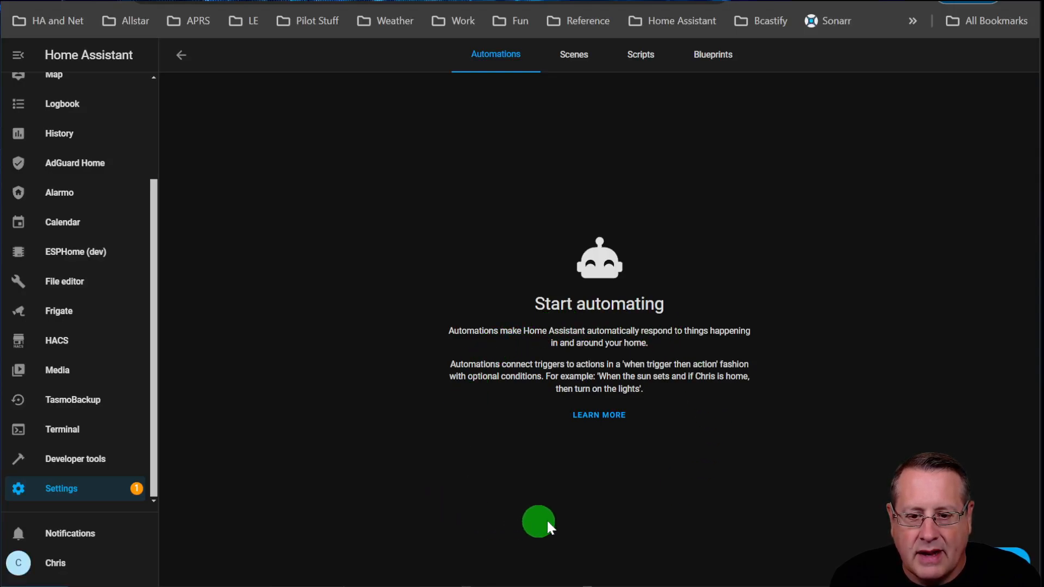
pyautogui.moveTo(599, 424)
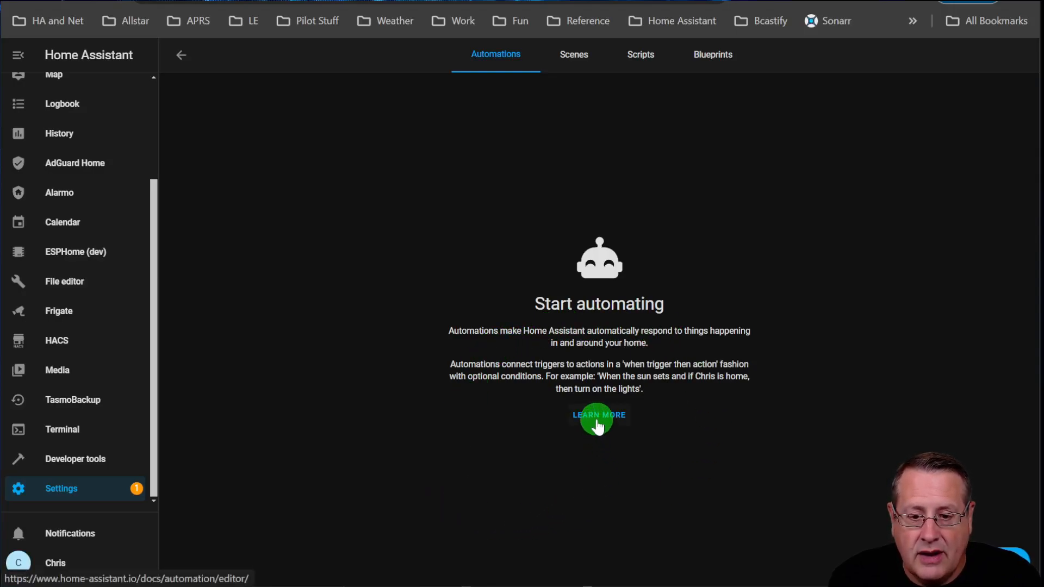
# Step: Skim the automation editor documentation, then bring up the Create automation dialog
pyautogui.click(598, 414)
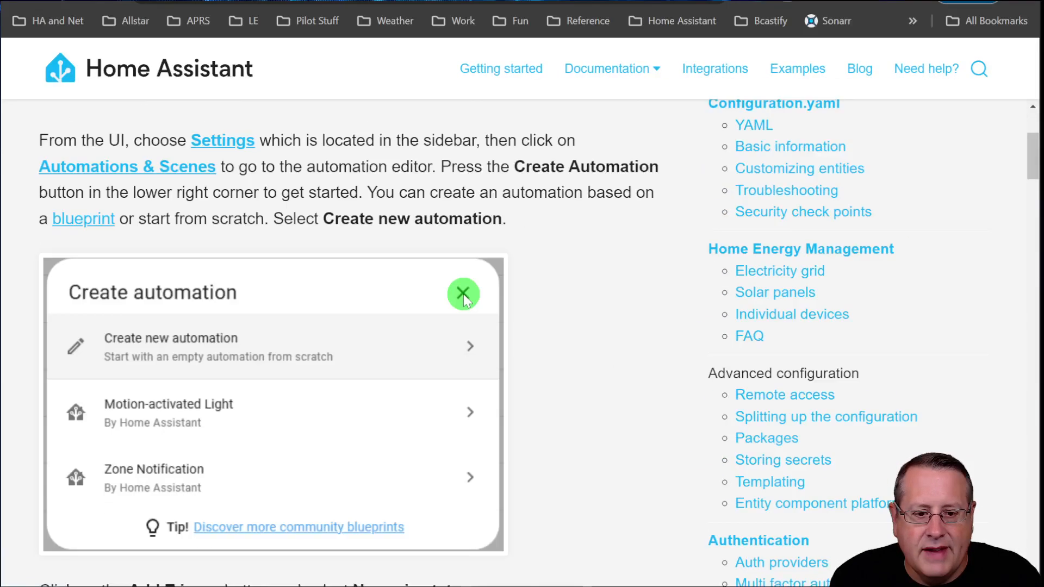
pyautogui.scroll(-3)
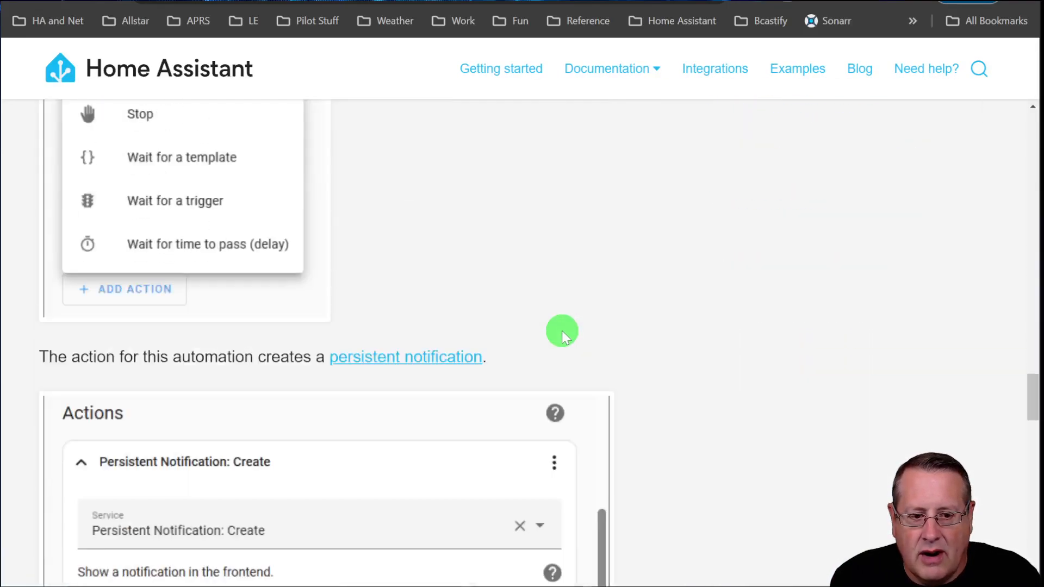
pyautogui.scroll(-3)
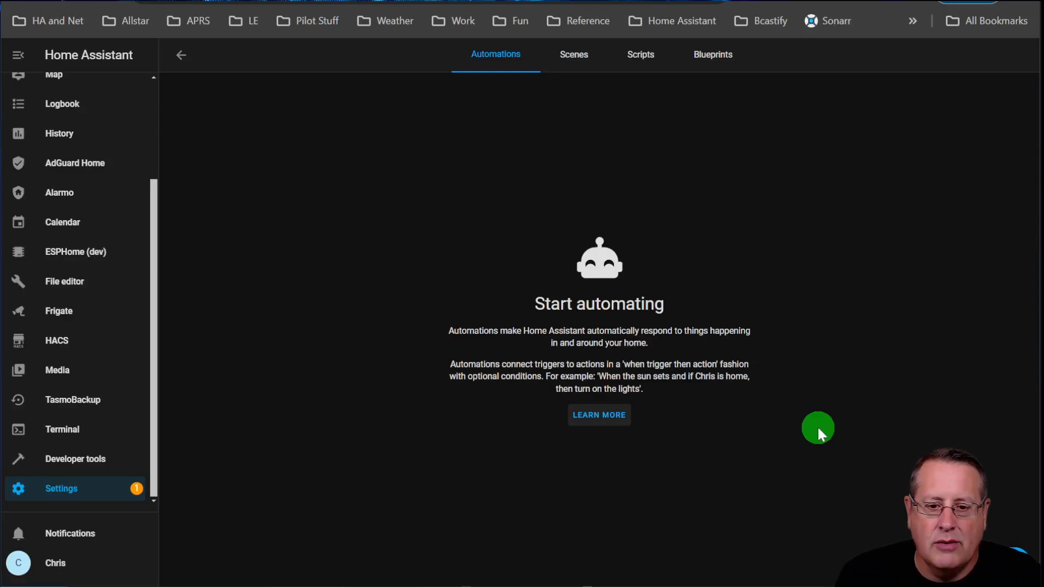
pyautogui.moveTo(773, 451)
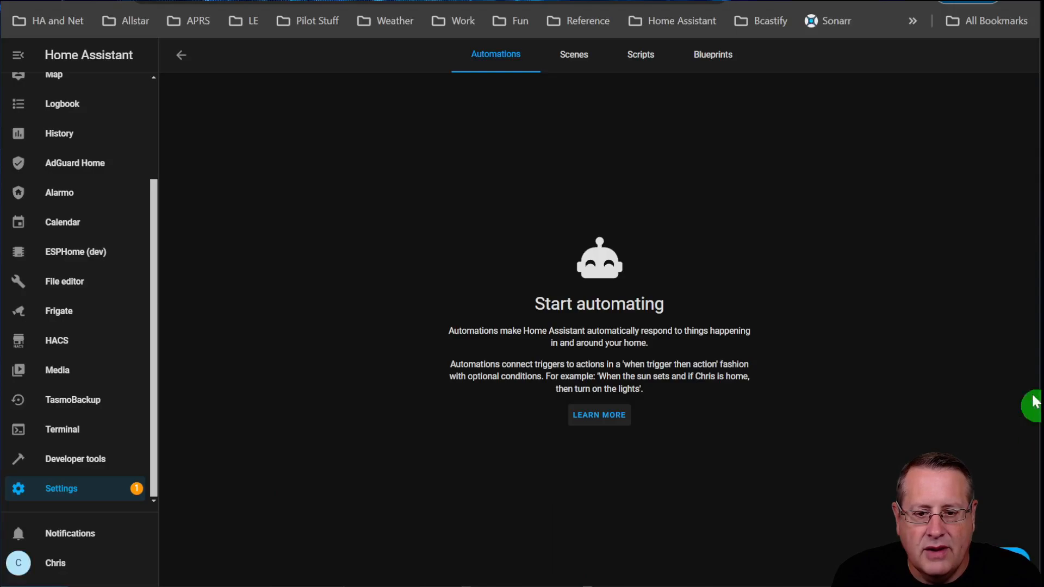
pyautogui.moveTo(718, 435)
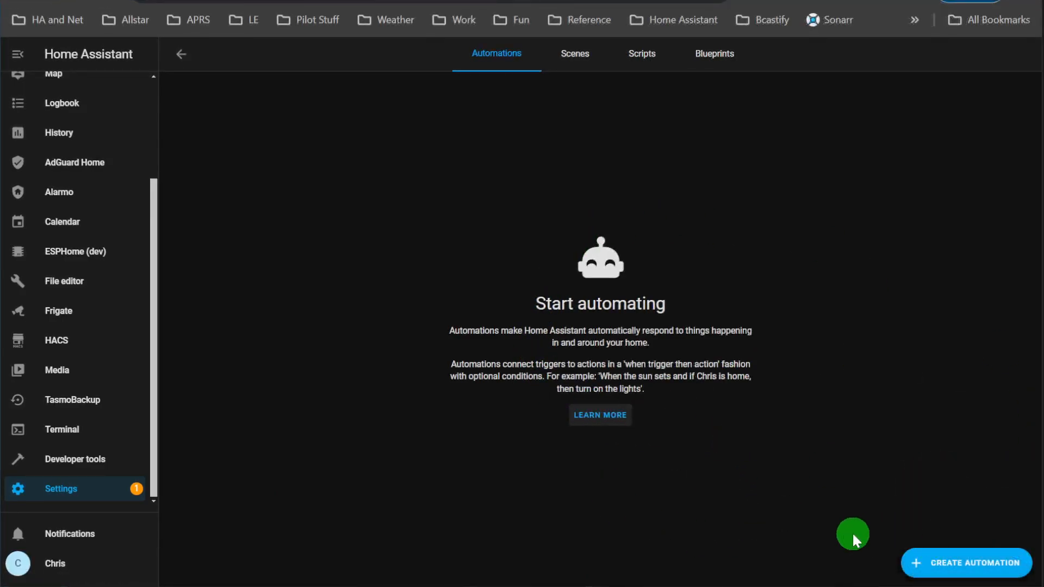
pyautogui.moveTo(984, 540)
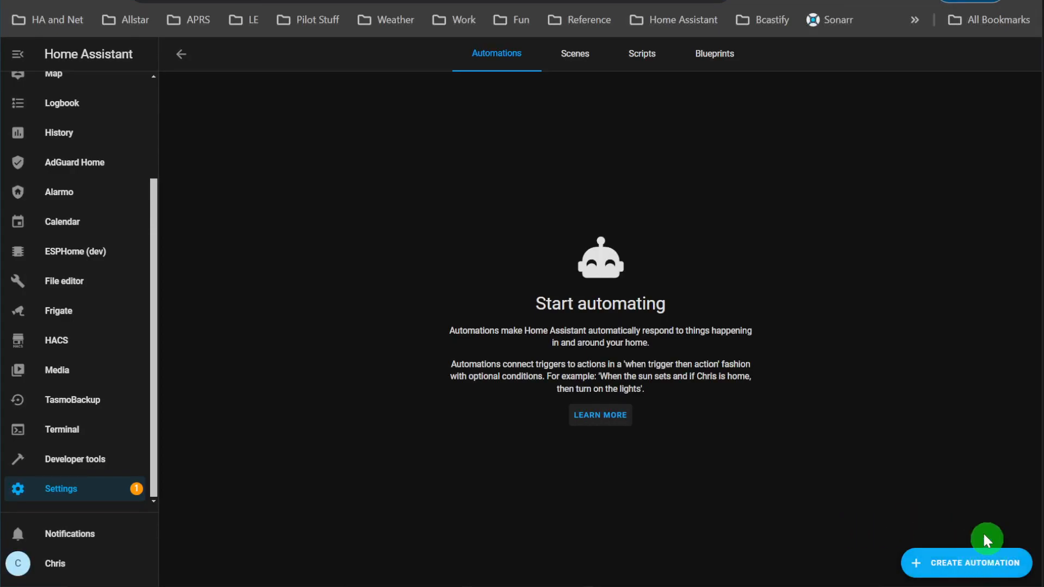
pyautogui.click(971, 563)
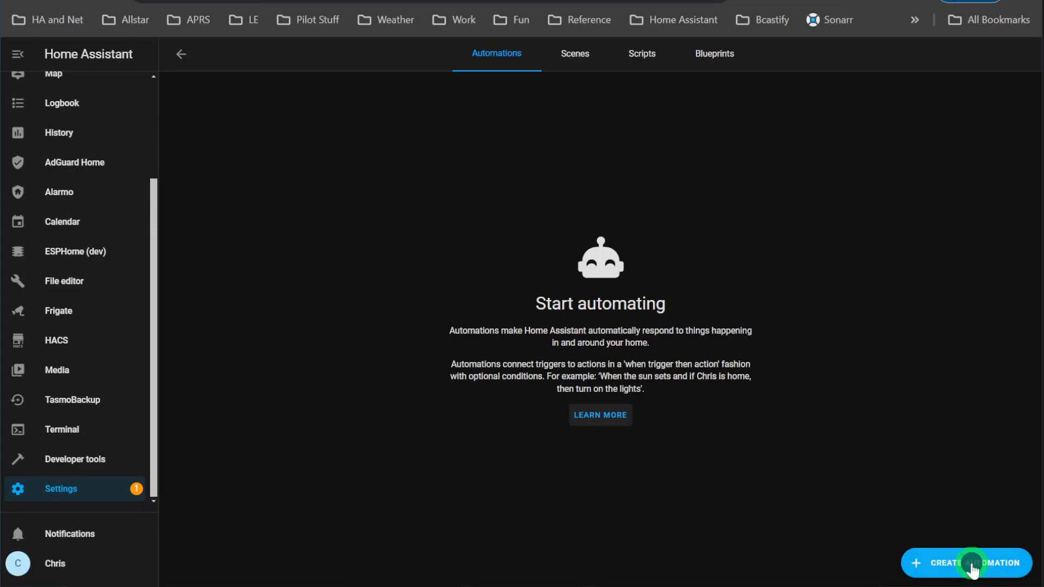
pyautogui.click(971, 563)
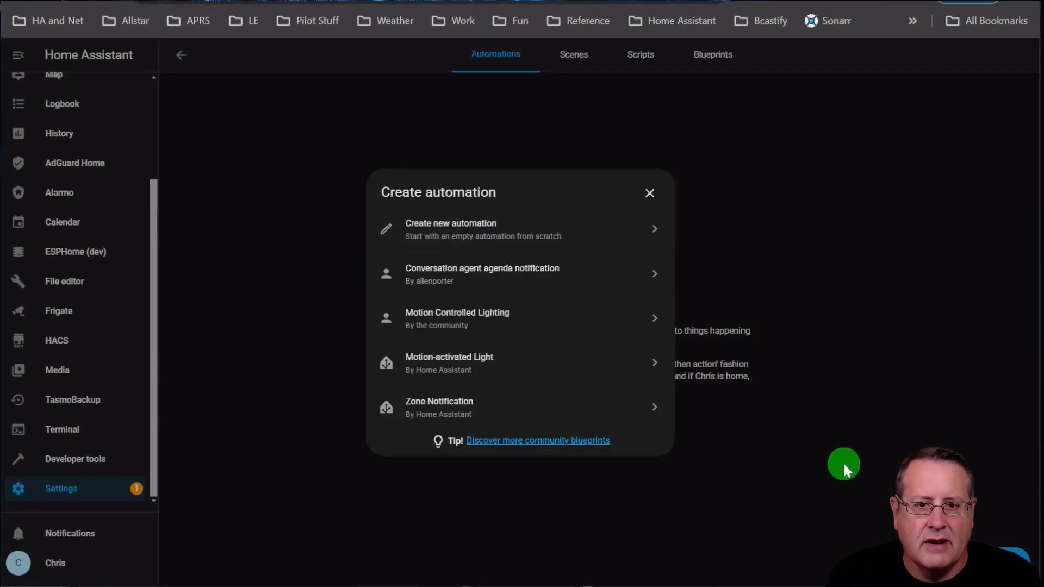
pyautogui.moveTo(439, 253)
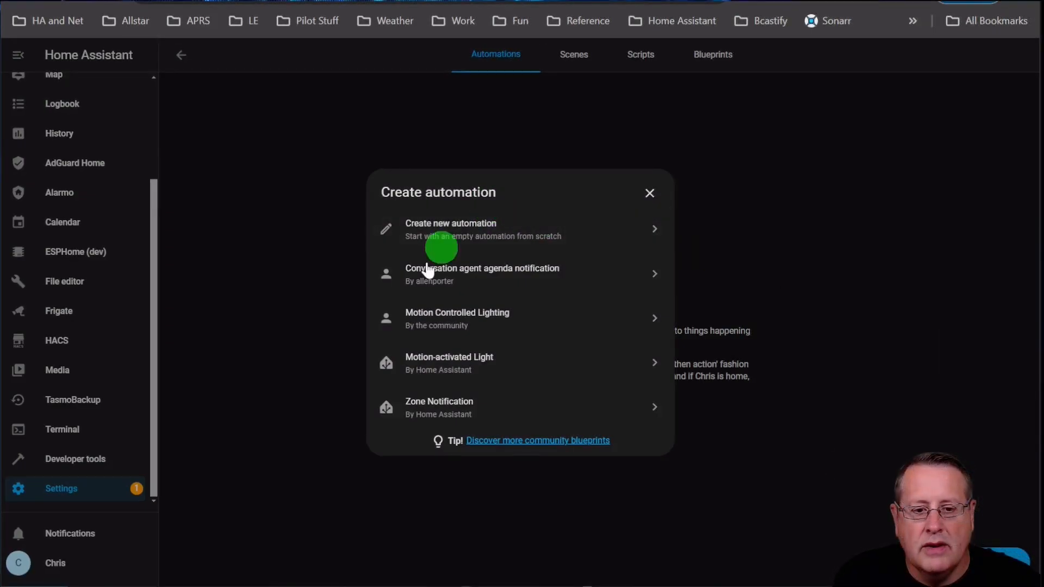
pyautogui.moveTo(451, 332)
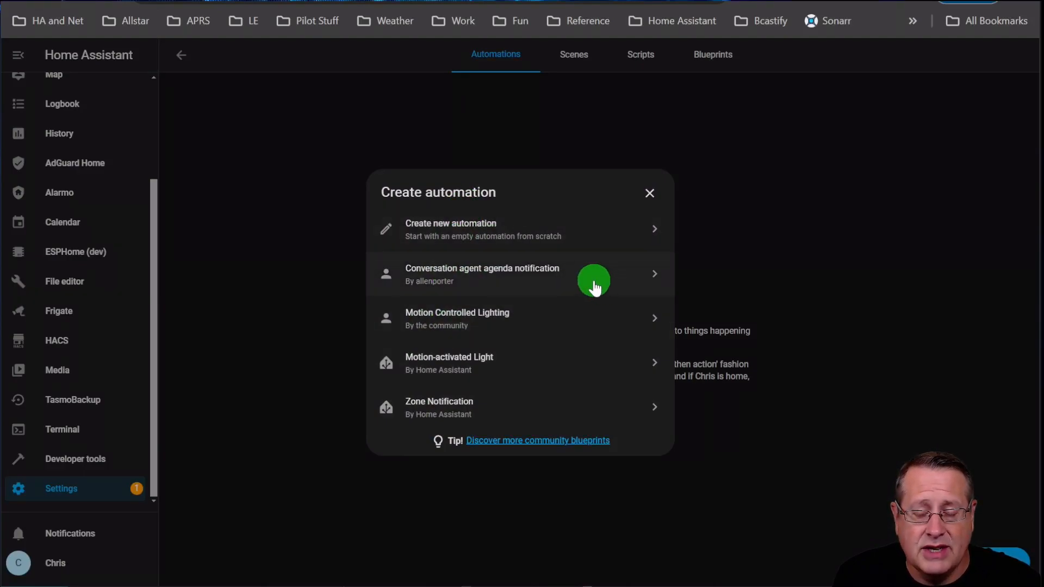
pyautogui.moveTo(471, 375)
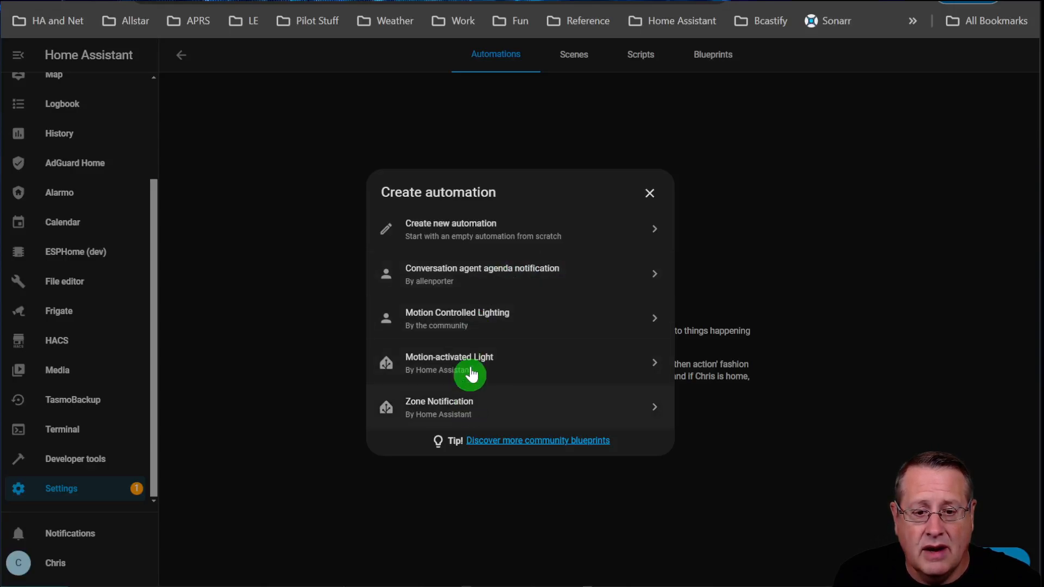
pyautogui.moveTo(454, 407)
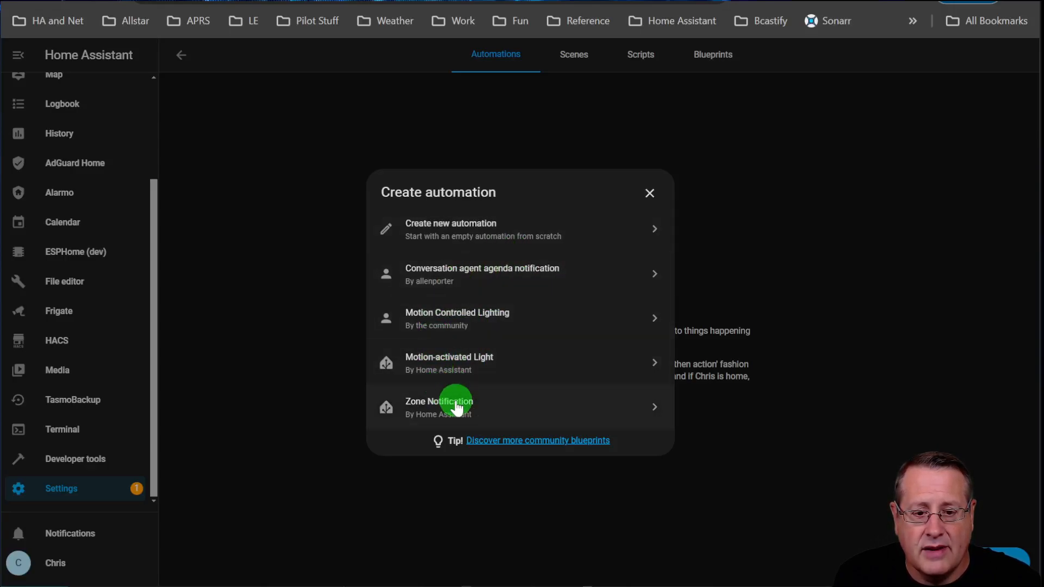
pyautogui.moveTo(447, 262)
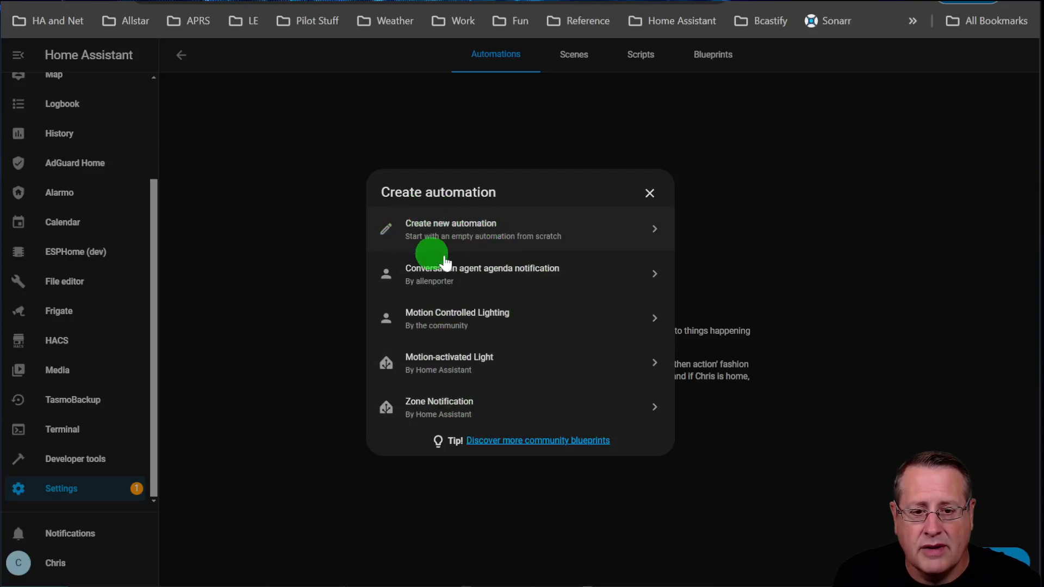
# Step: Choose Create new automation to open an empty editor without using a blueprint
pyautogui.click(450, 228)
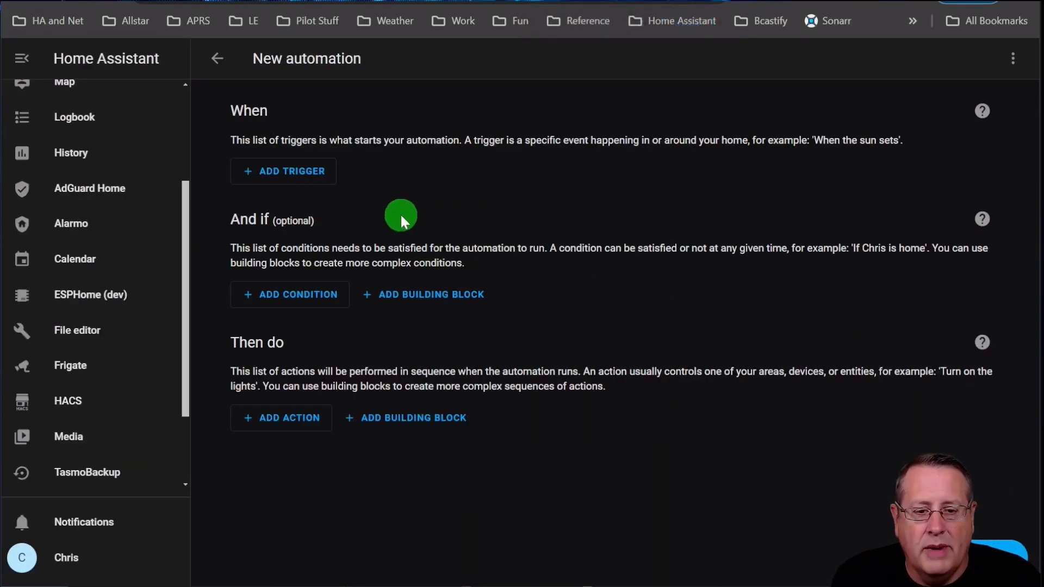
pyautogui.moveTo(305, 166)
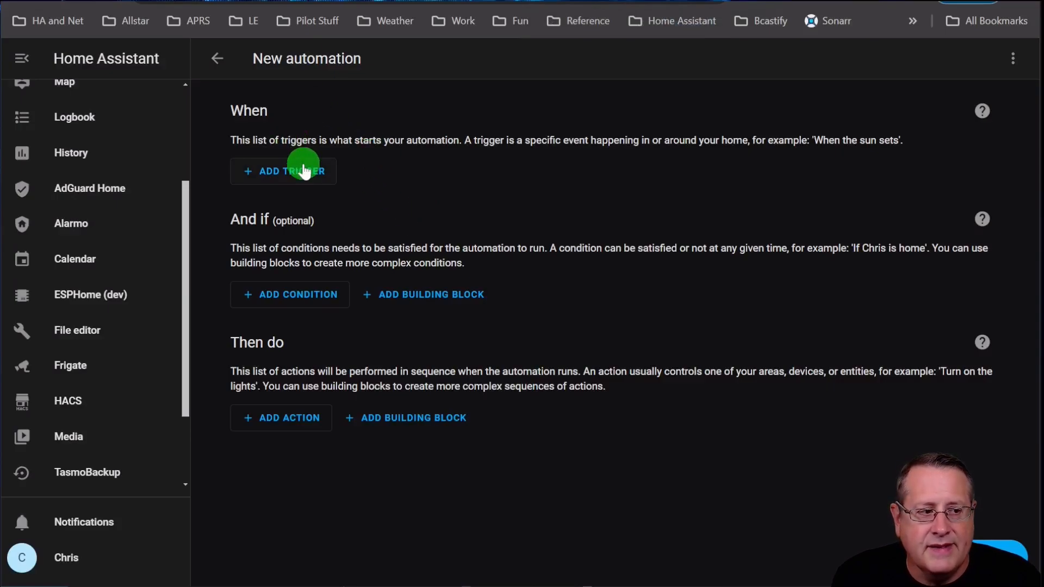
pyautogui.moveTo(449, 236)
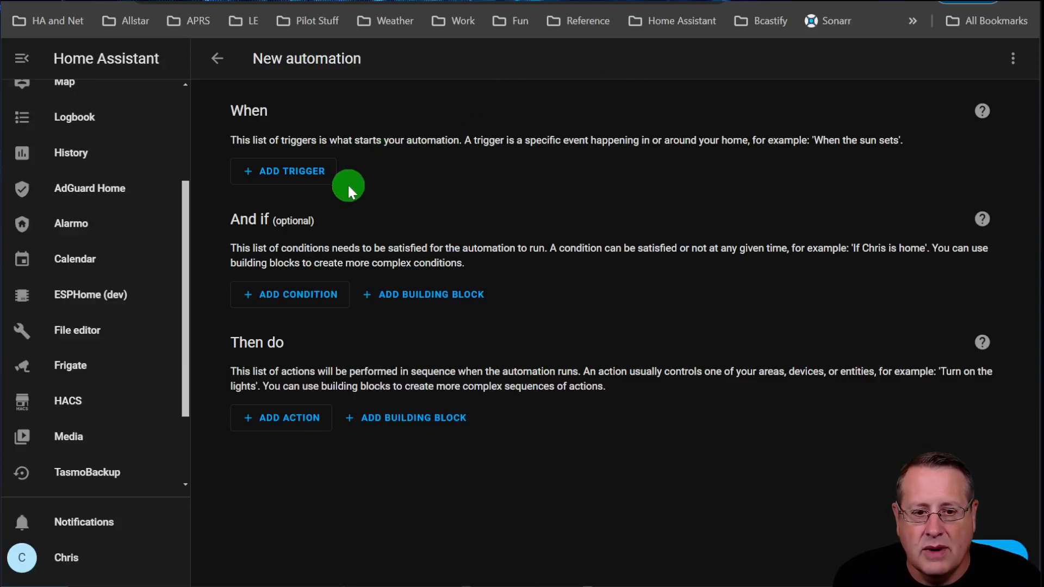
pyautogui.moveTo(508, 235)
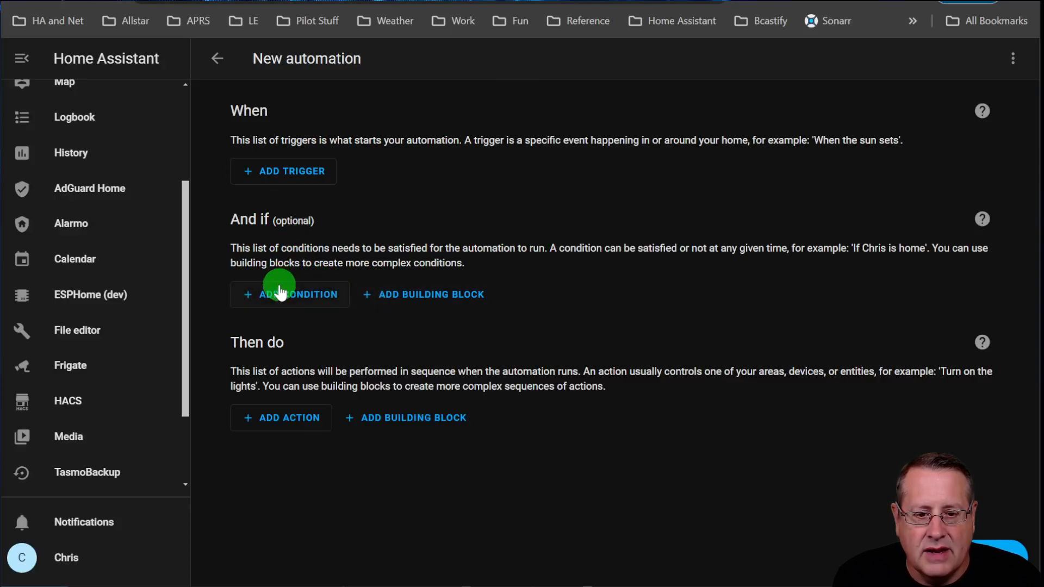
pyautogui.moveTo(550, 407)
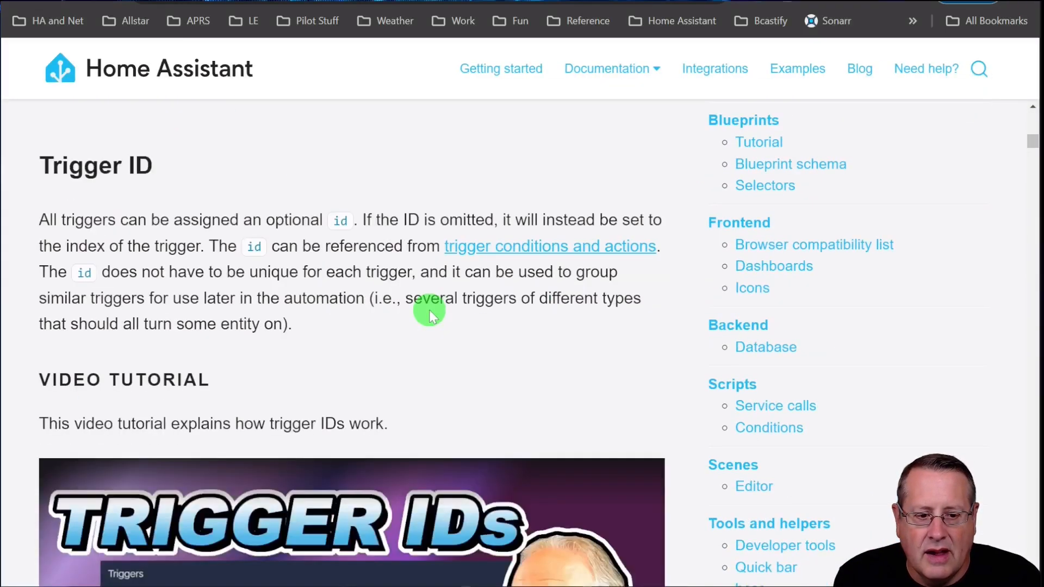
pyautogui.scroll(-3)
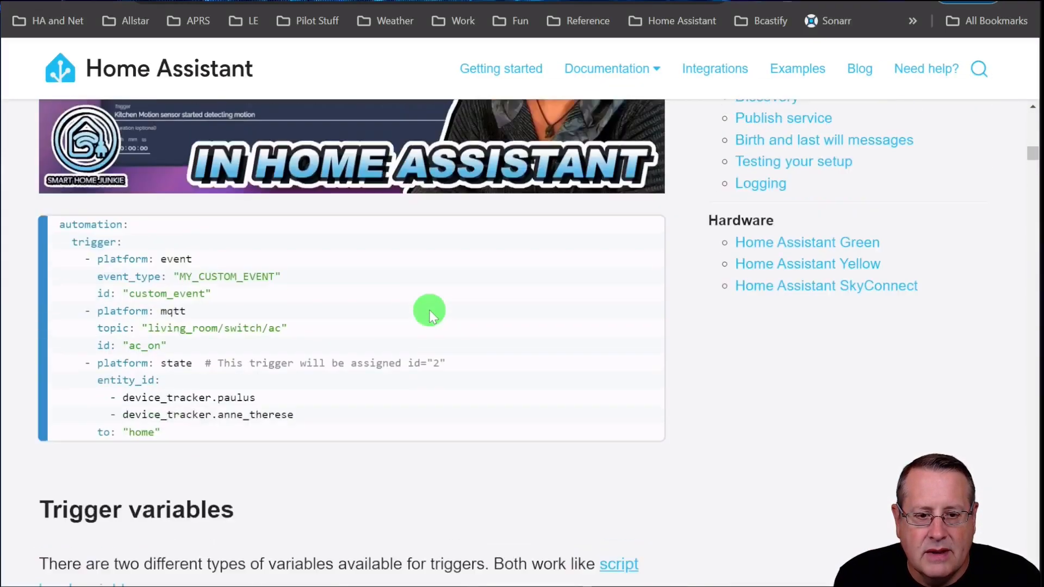
pyautogui.scroll(-3)
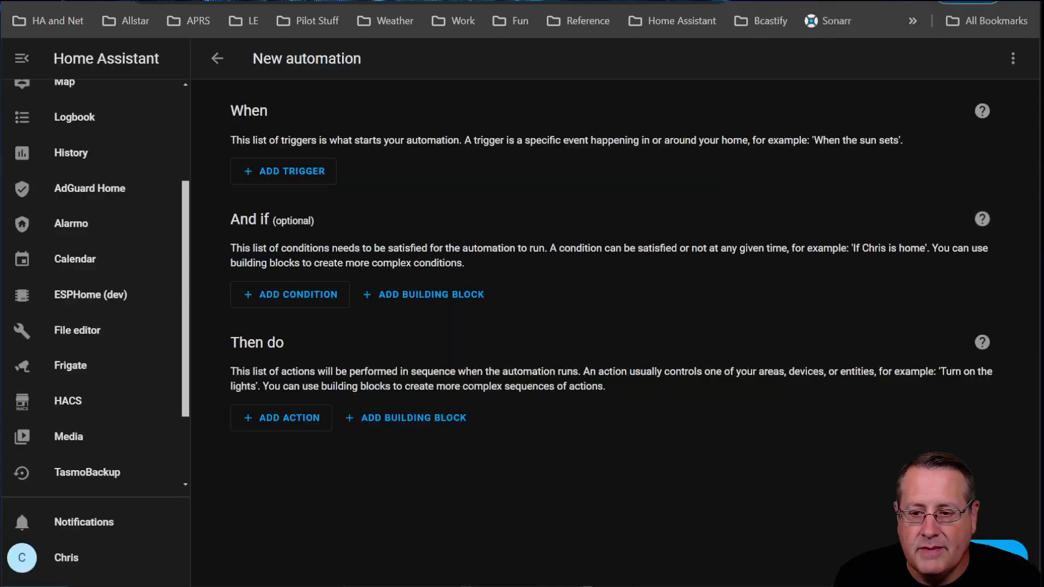
pyautogui.click(291, 171)
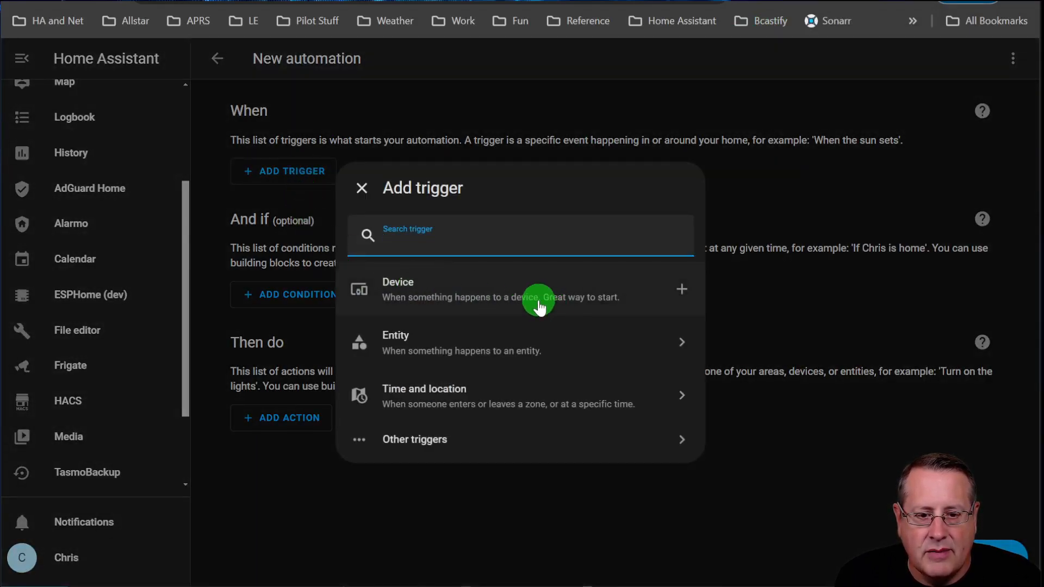
pyautogui.click(424, 395)
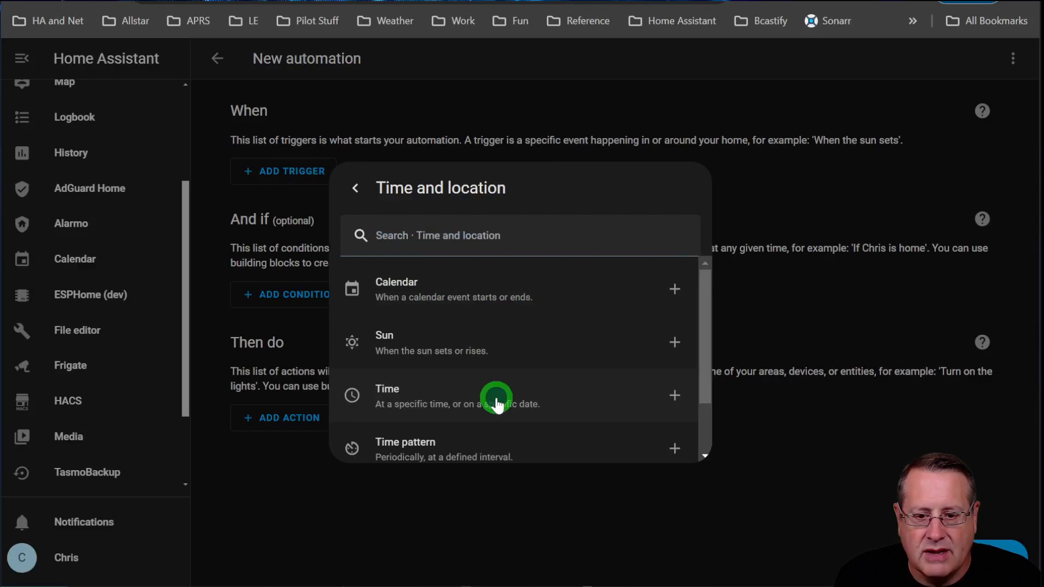
pyautogui.click(383, 342)
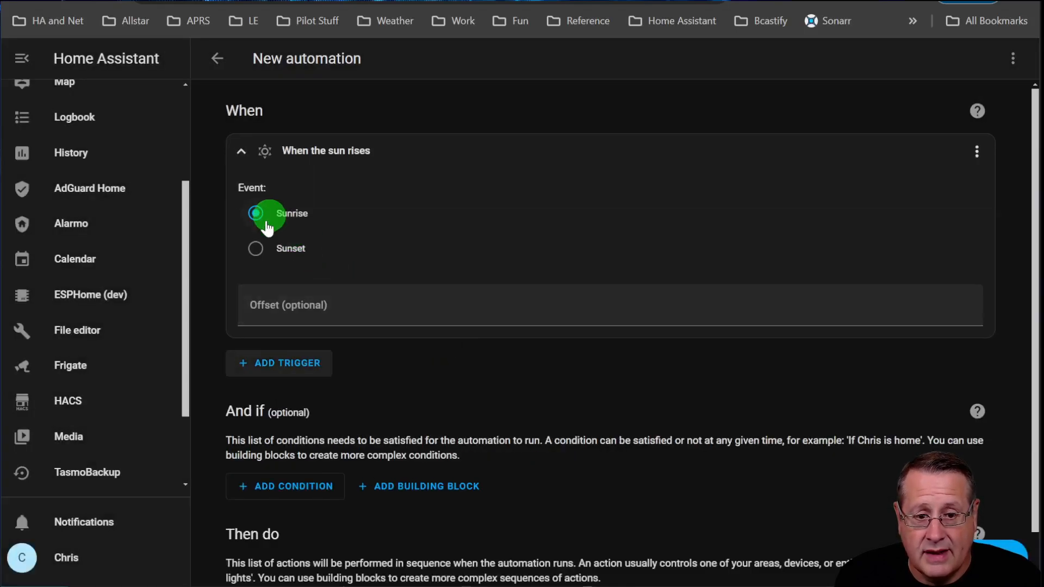
pyautogui.click(255, 249)
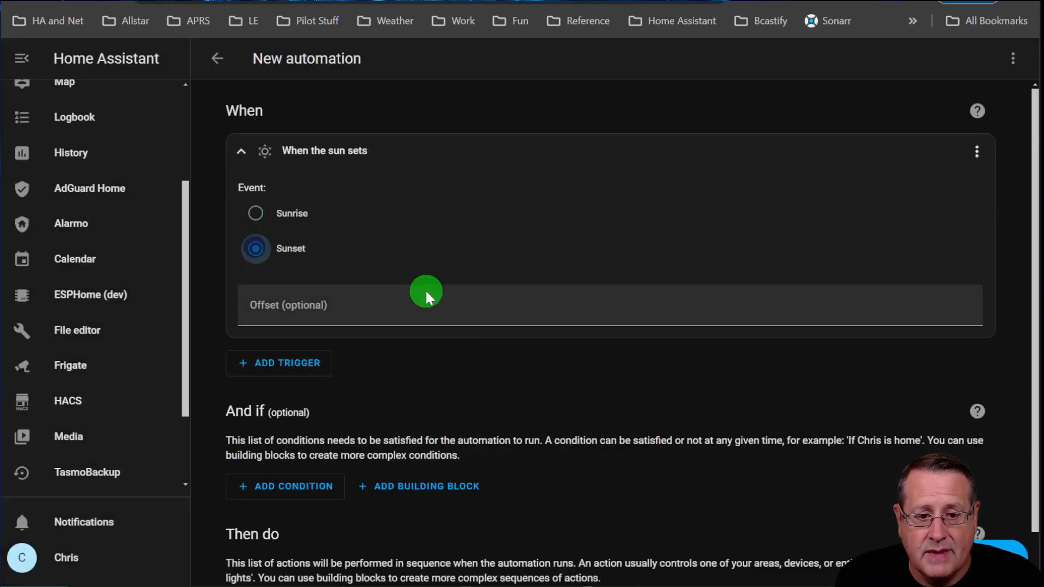
pyautogui.click(426, 305)
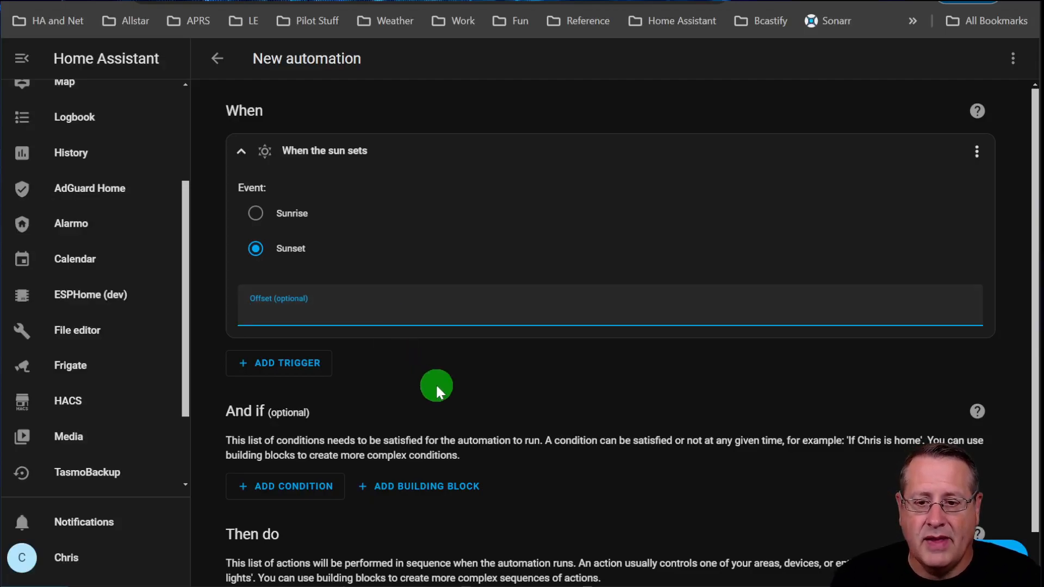
pyautogui.moveTo(530, 408)
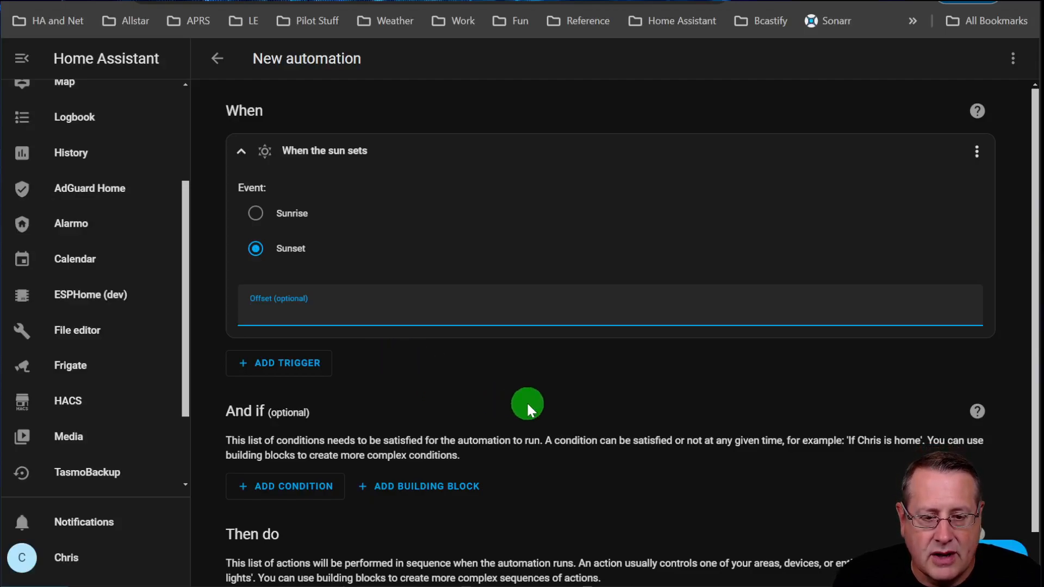
pyautogui.scroll(-3)
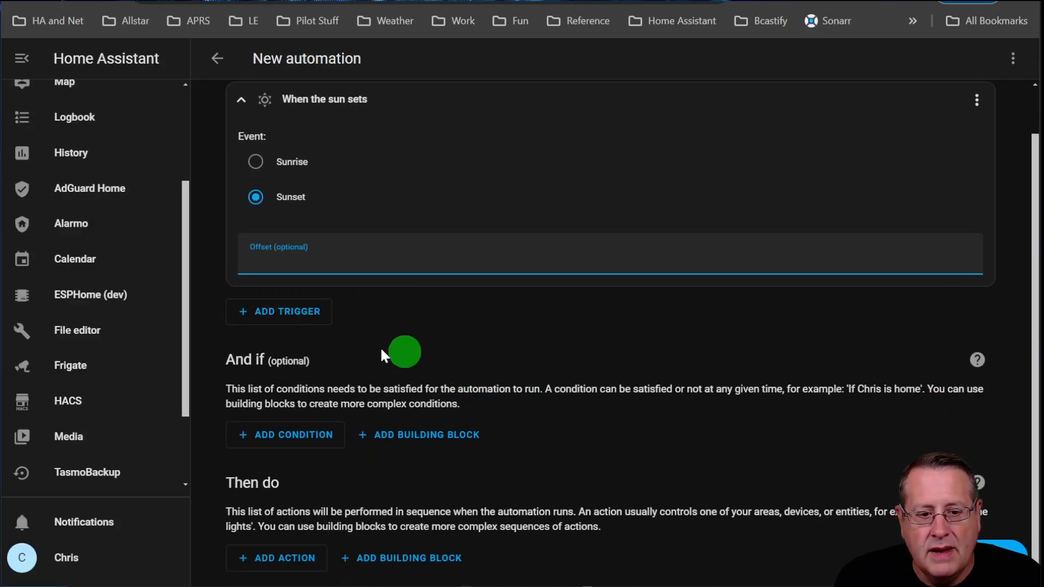
pyautogui.moveTo(343, 493)
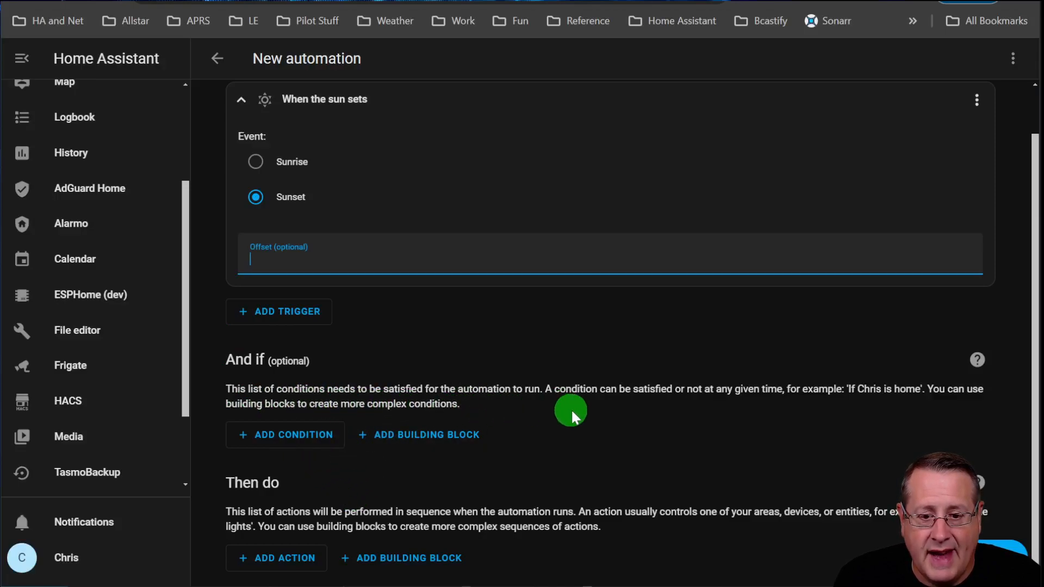
pyautogui.moveTo(583, 414)
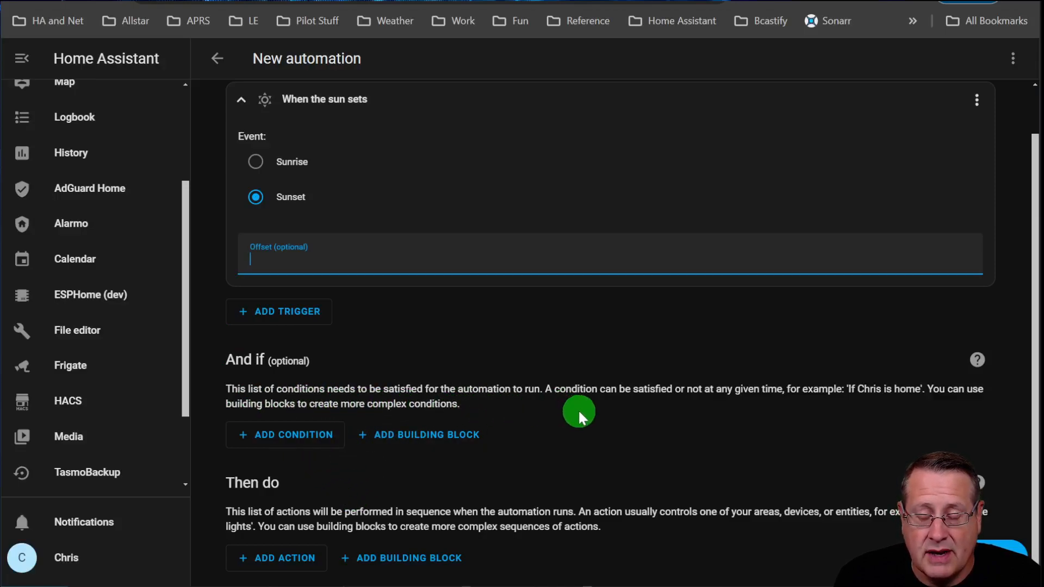
pyautogui.moveTo(709, 419)
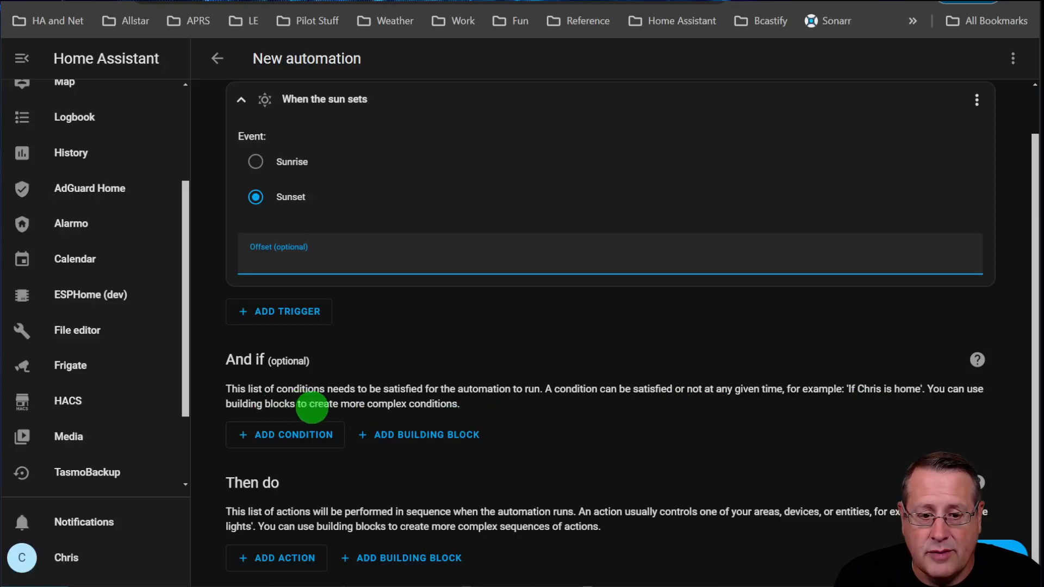
pyautogui.moveTo(619, 465)
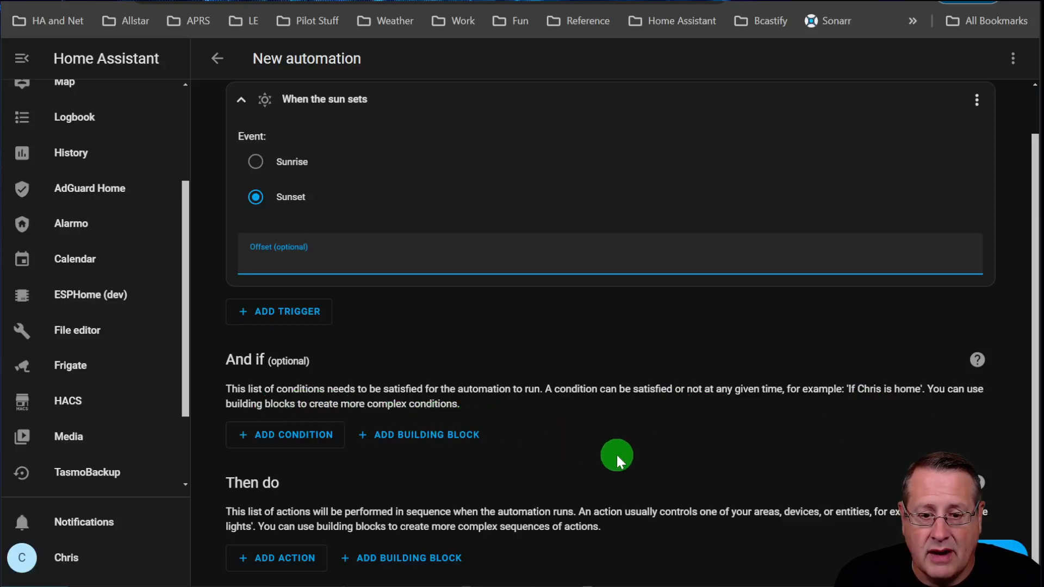
# Step: Add an Entity State condition requiring Game Room Lamp to be Off
pyautogui.click(285, 435)
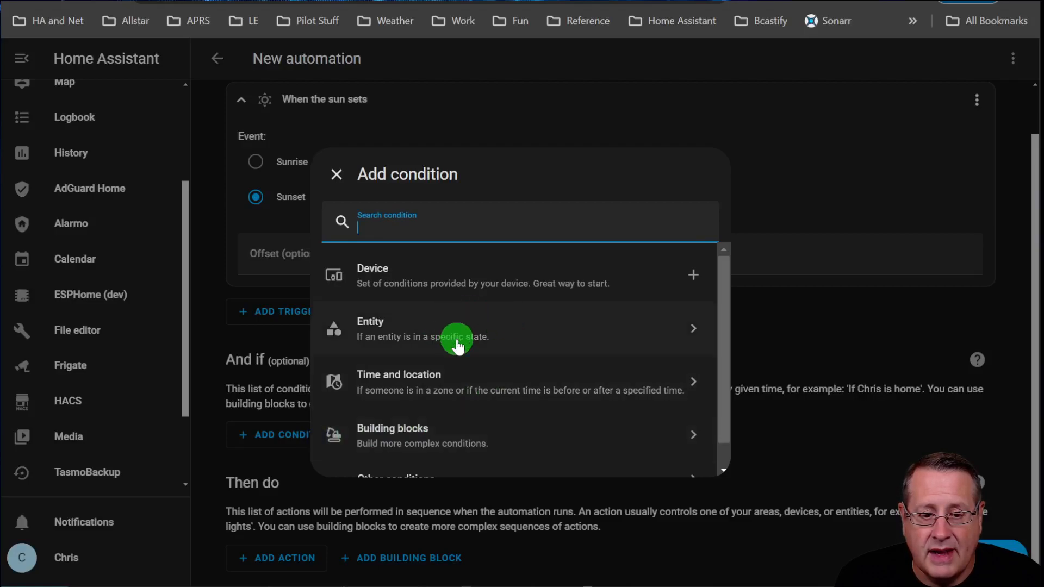
pyautogui.moveTo(596, 320)
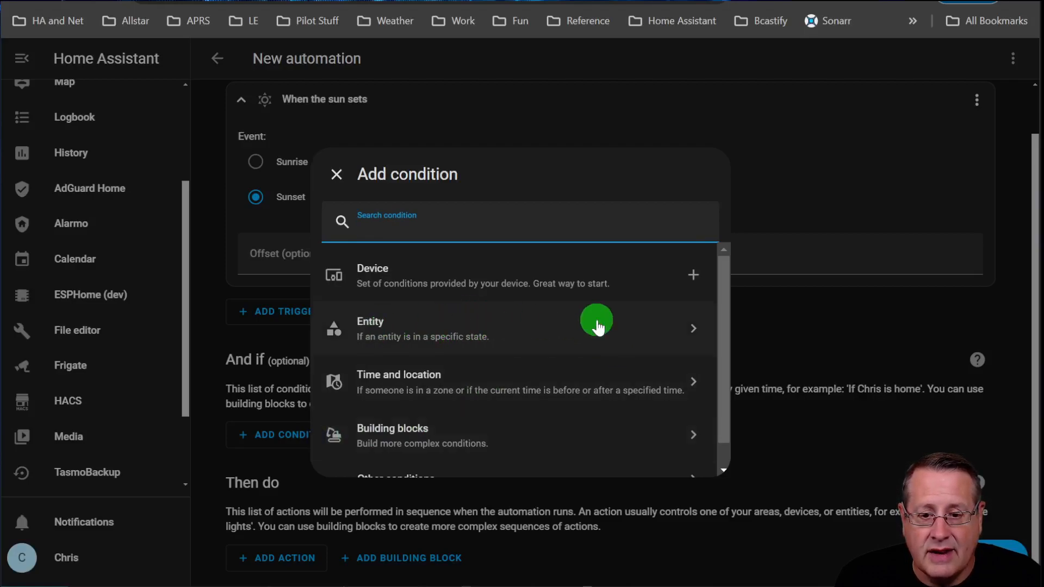
pyautogui.click(597, 323)
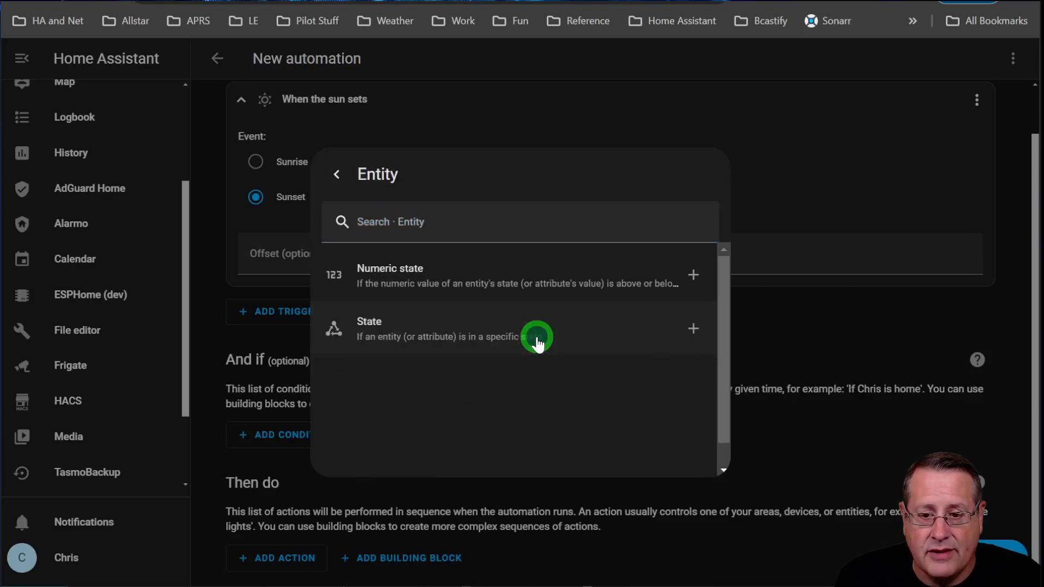
pyautogui.moveTo(384, 273)
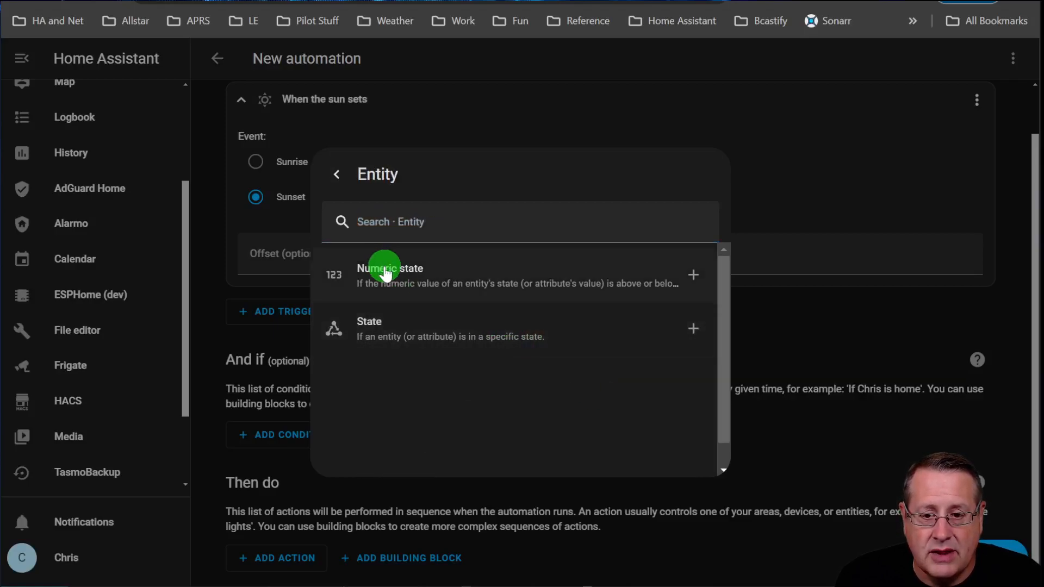
pyautogui.click(369, 328)
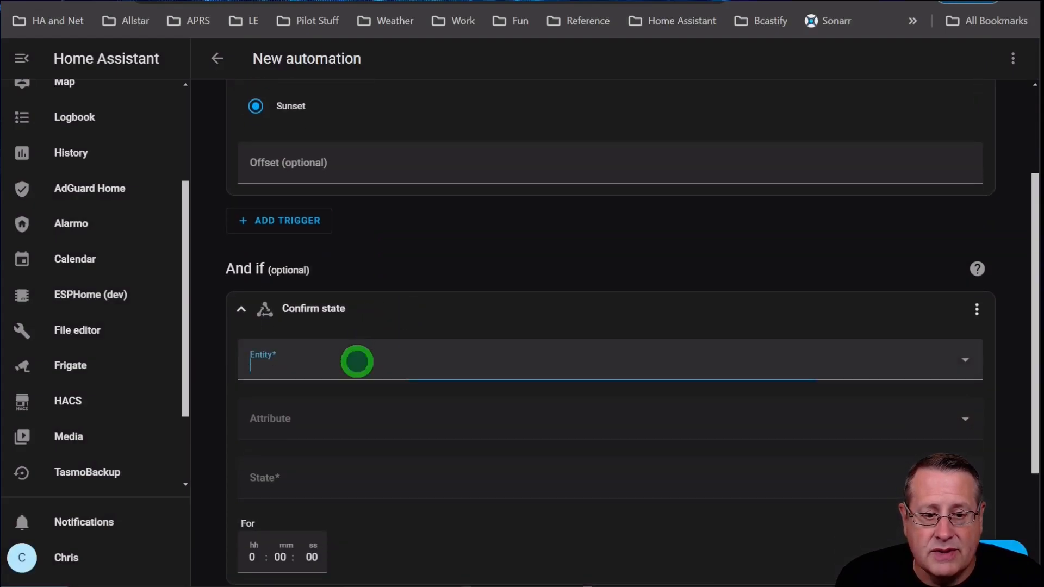
pyautogui.write('Game Room Lamp')
pyautogui.click(610, 478)
pyautogui.write('Off')
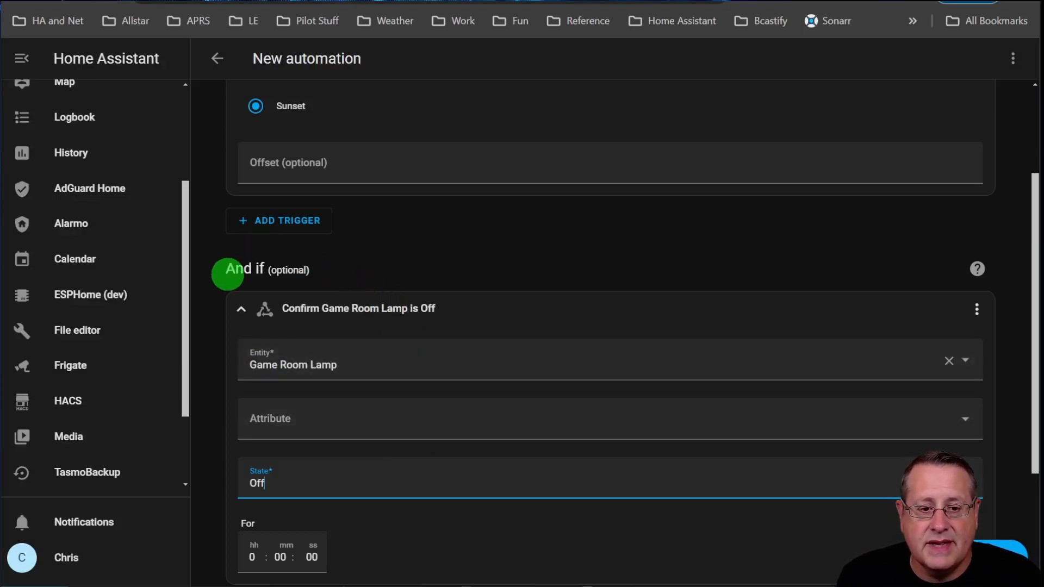
pyautogui.moveTo(490, 267)
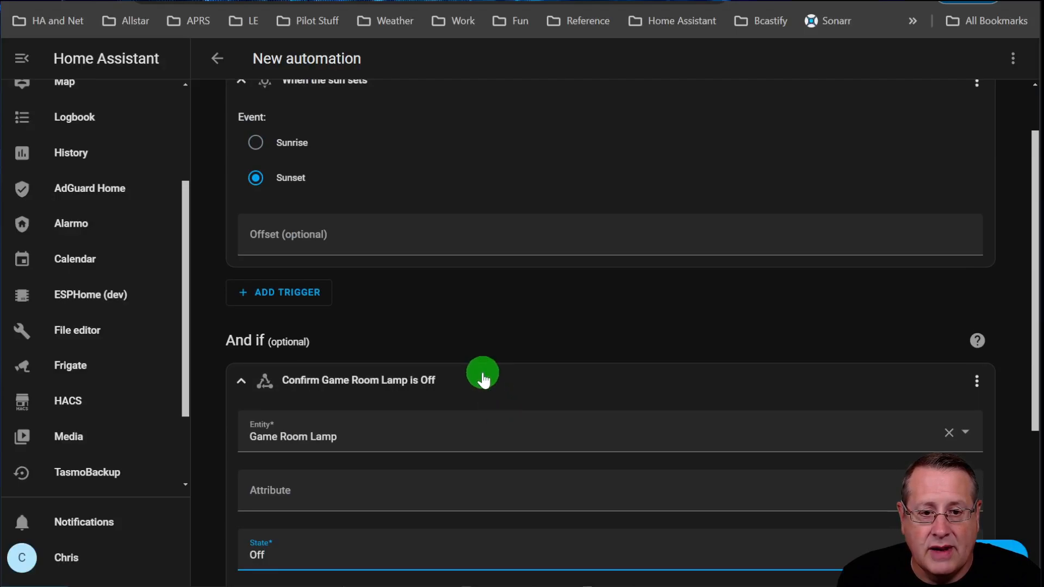
pyautogui.scroll(-3)
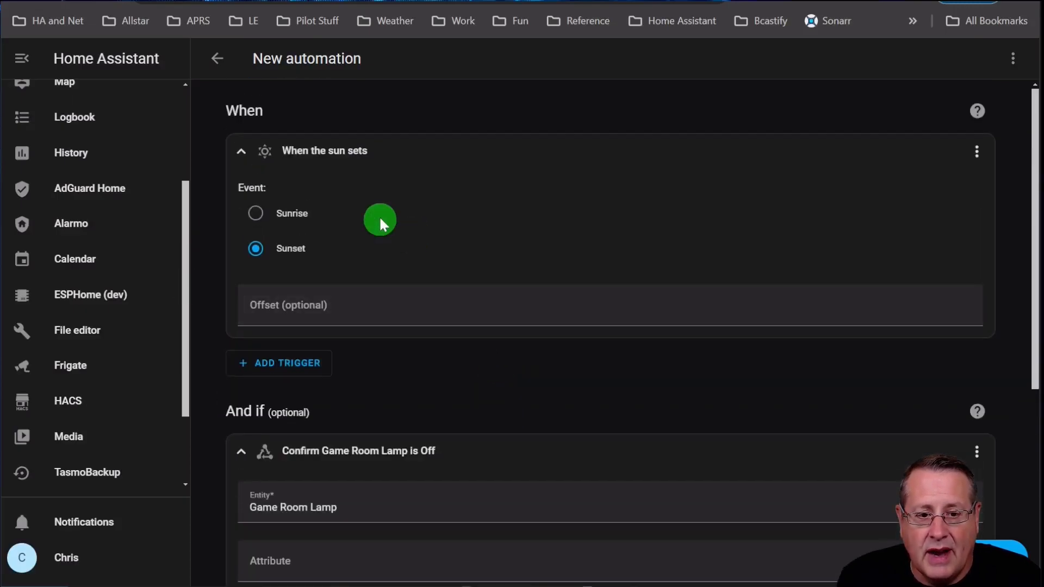
pyautogui.scroll(-3)
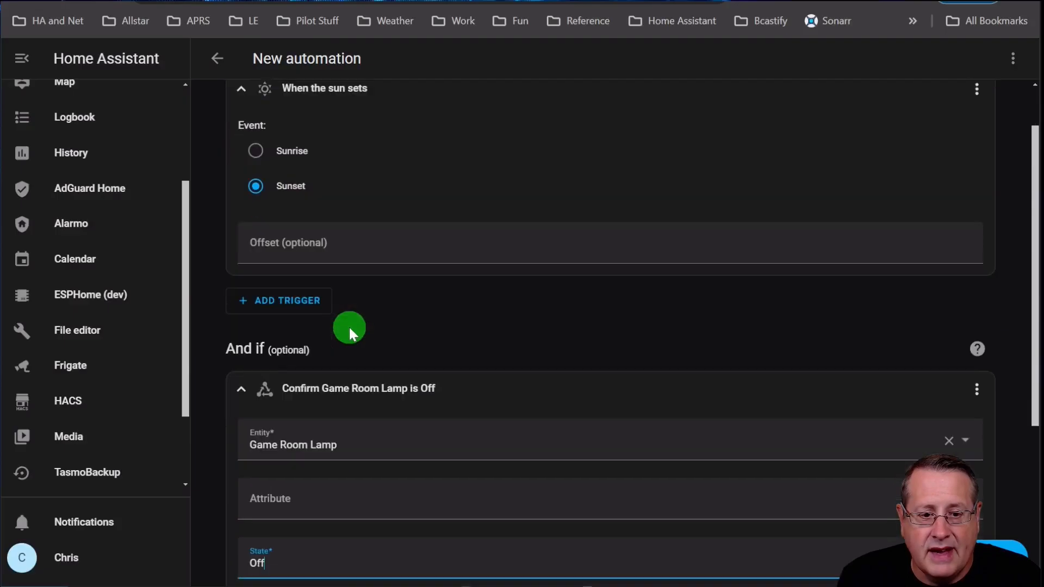
pyautogui.scroll(-3)
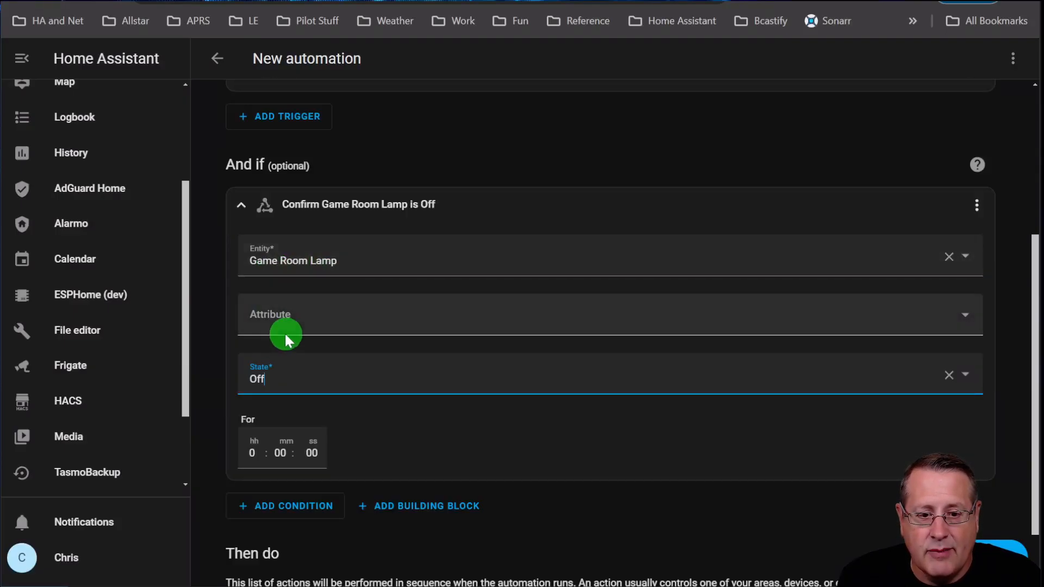
pyautogui.scroll(-3)
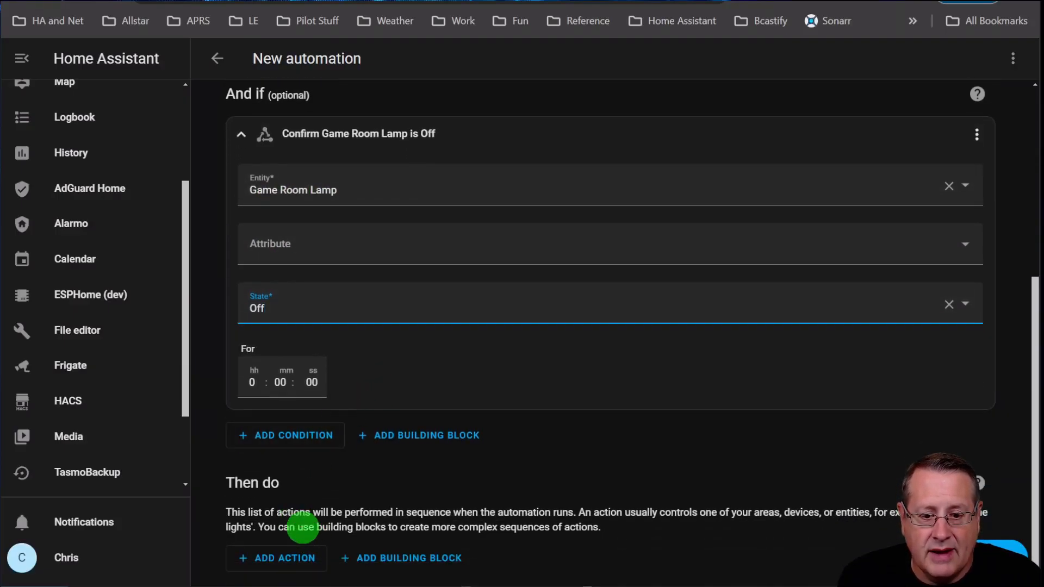
# Step: Add a Device action set to Turn off Game Room Lamp
pyautogui.click(276, 558)
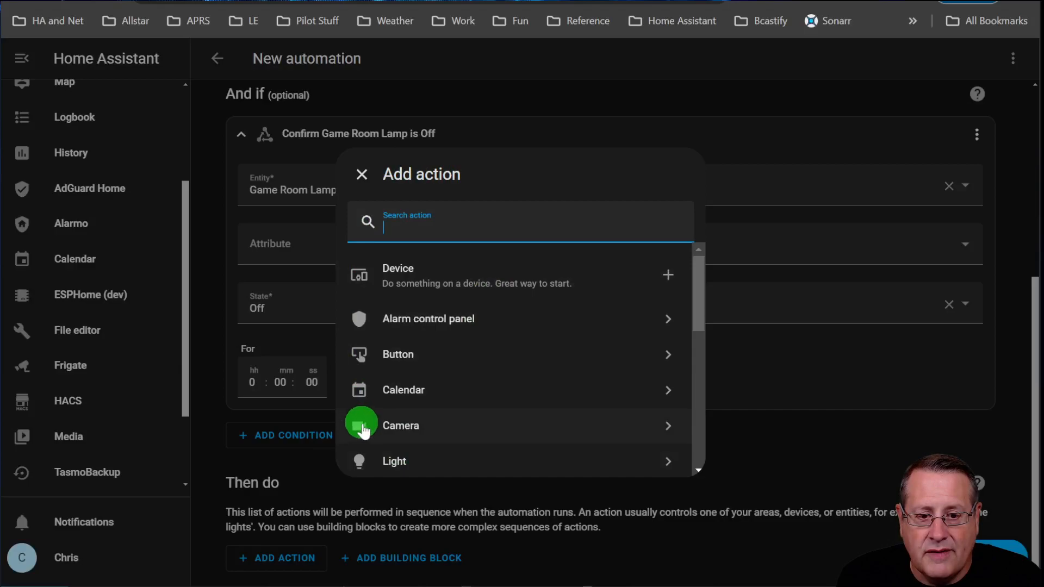
pyautogui.moveTo(427, 466)
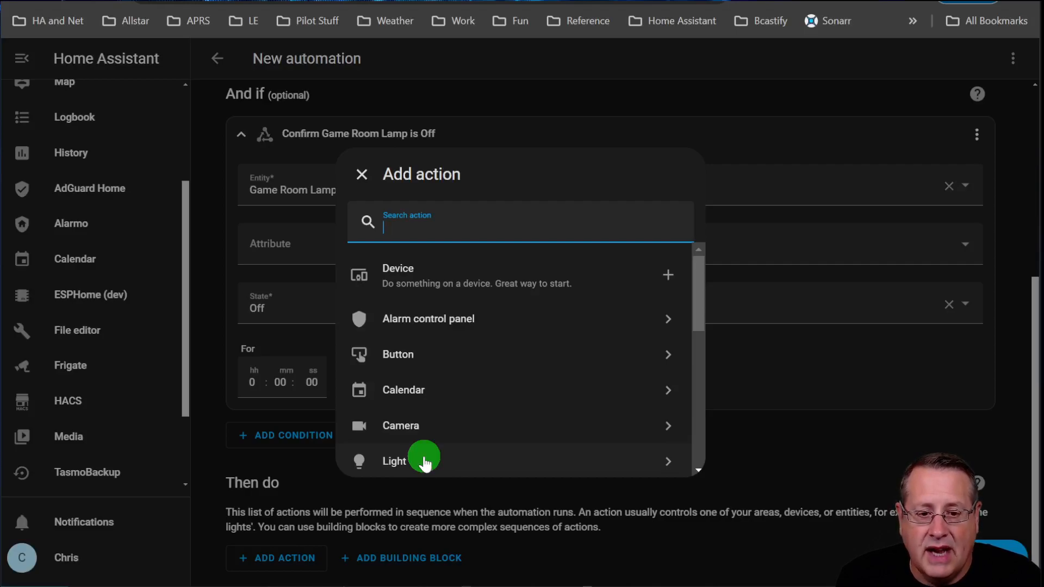
pyautogui.moveTo(520, 368)
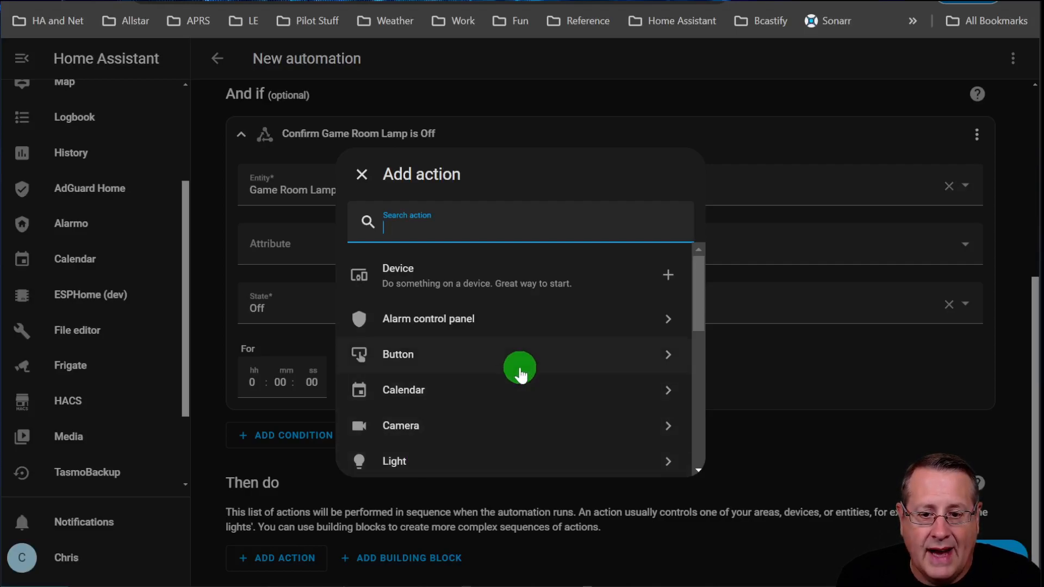
pyautogui.moveTo(417, 276)
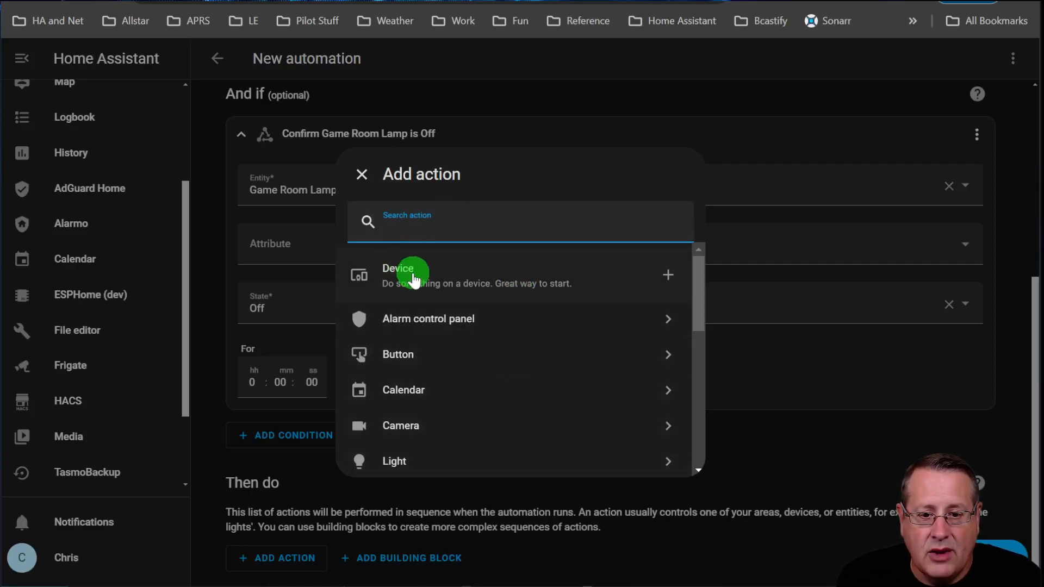
pyautogui.moveTo(445, 302)
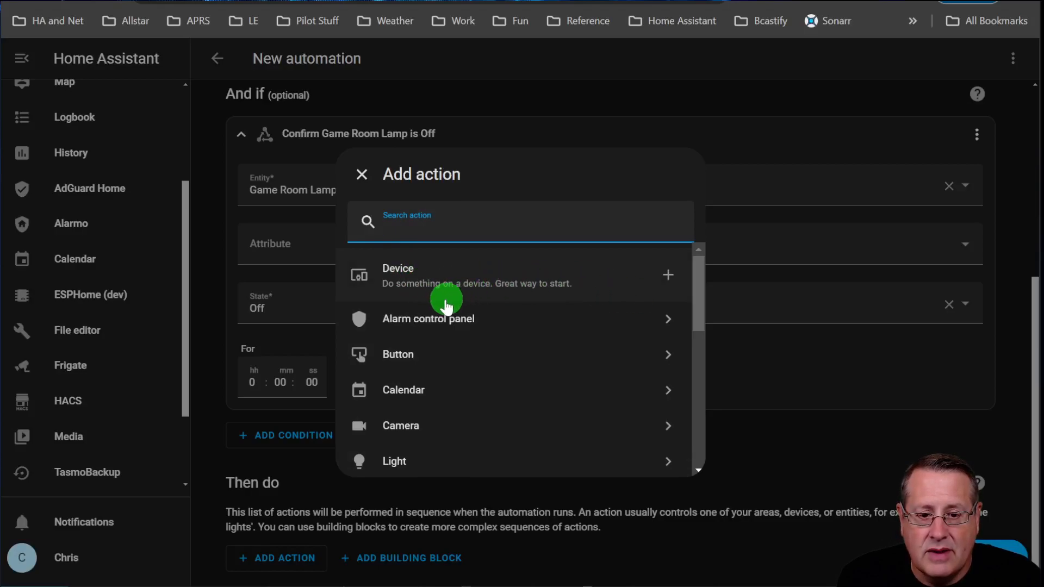
pyautogui.scroll(-3)
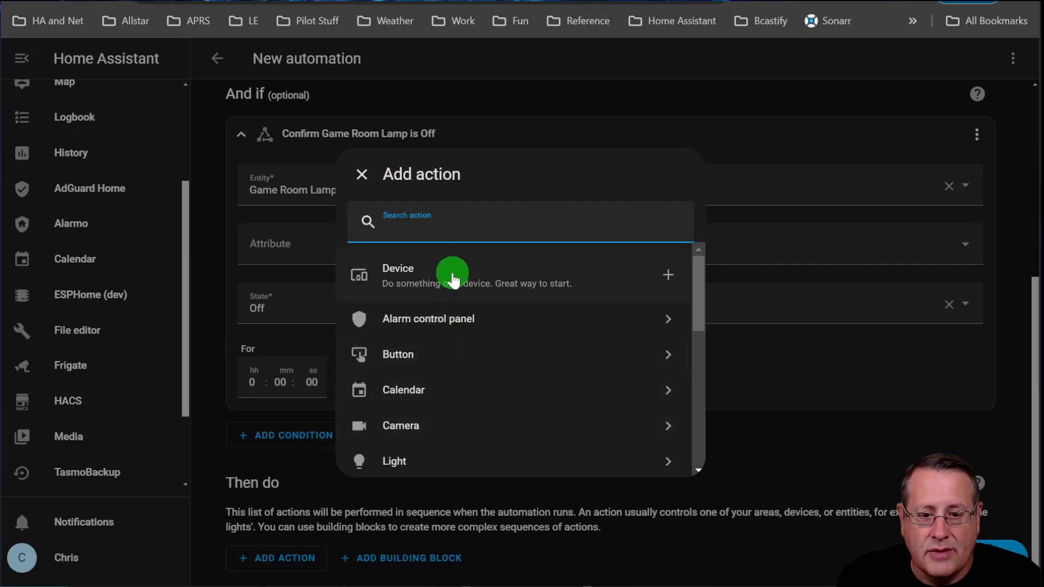
pyautogui.click(452, 274)
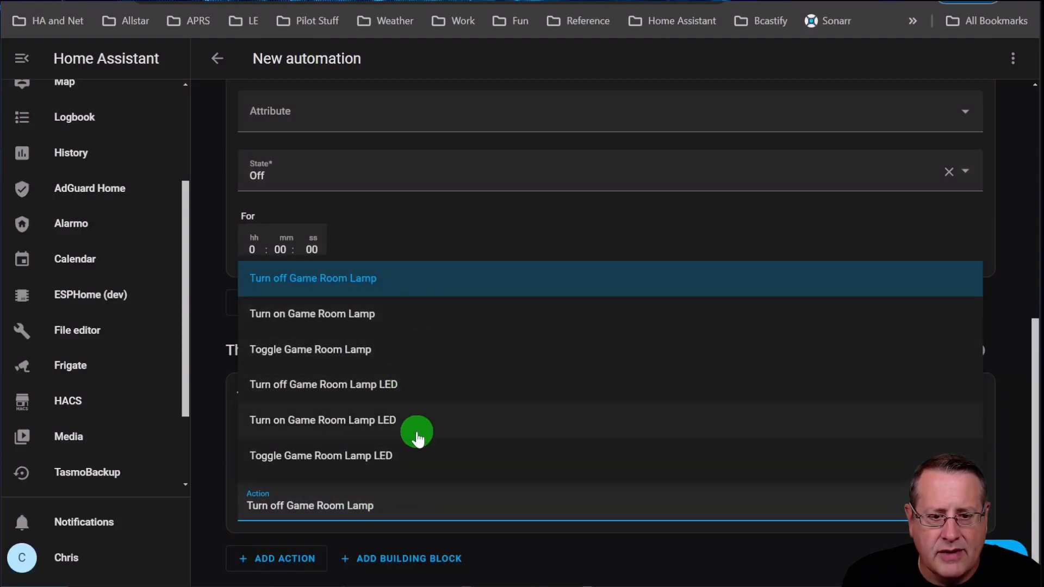
pyautogui.moveTo(420, 316)
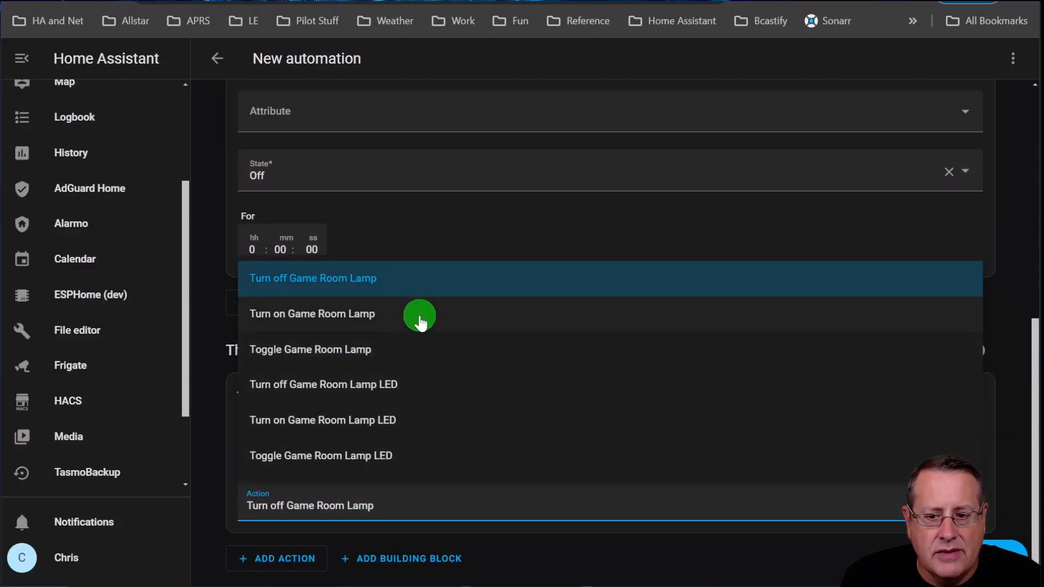
pyautogui.moveTo(381, 347)
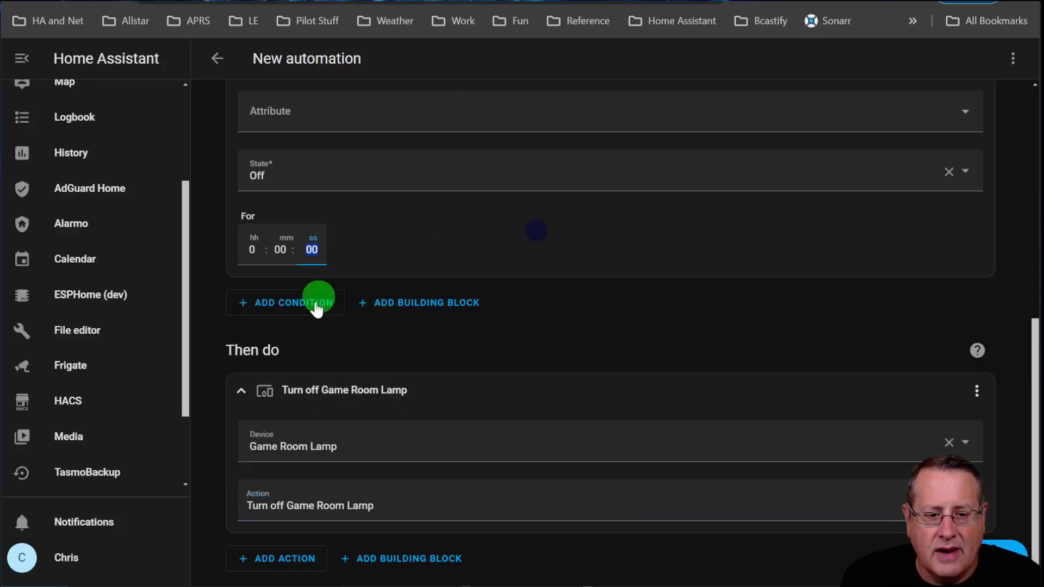
pyautogui.moveTo(452, 436)
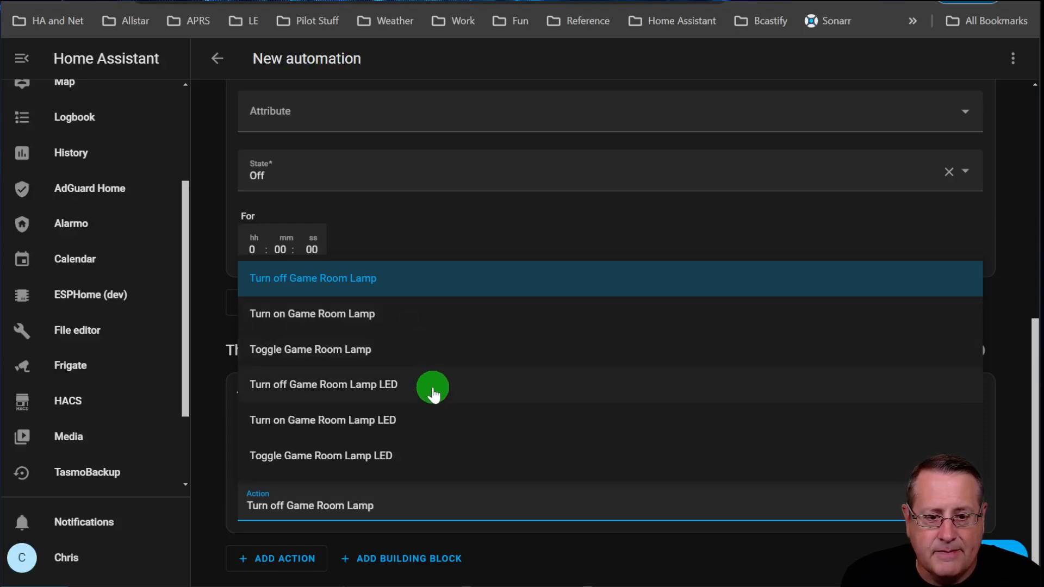
pyautogui.moveTo(362, 409)
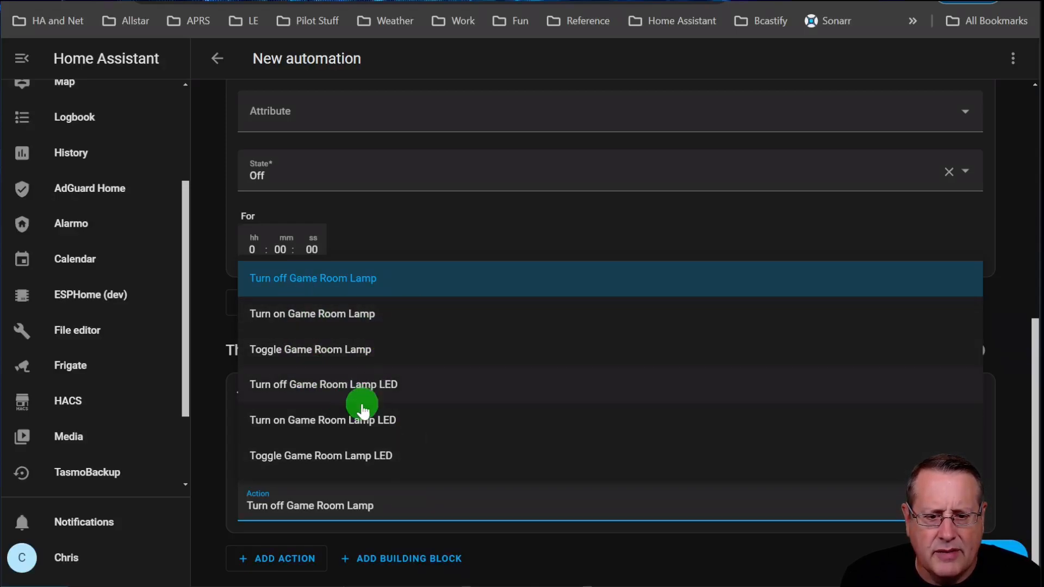
pyautogui.moveTo(369, 314)
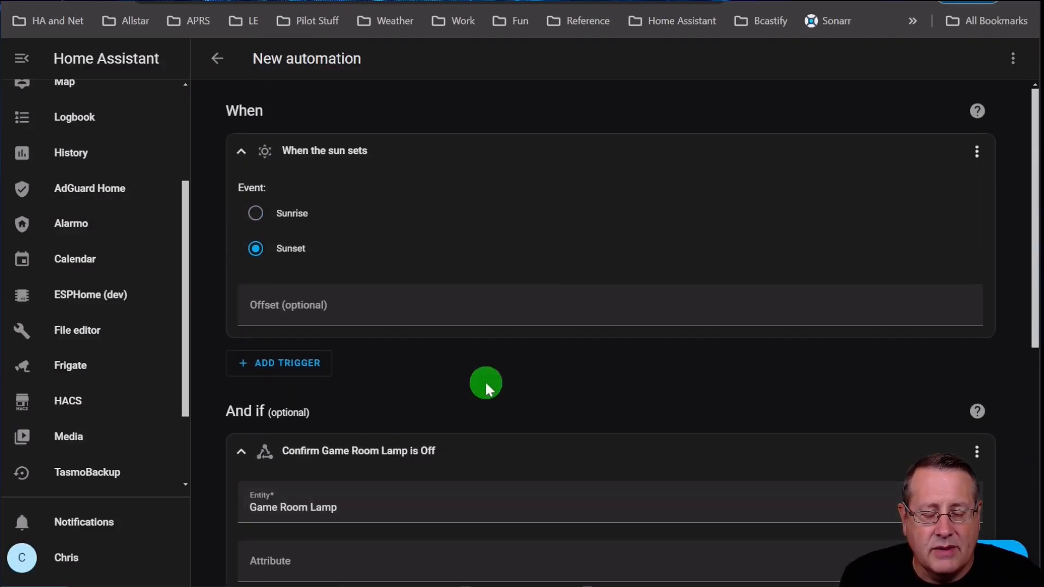
pyautogui.moveTo(456, 398)
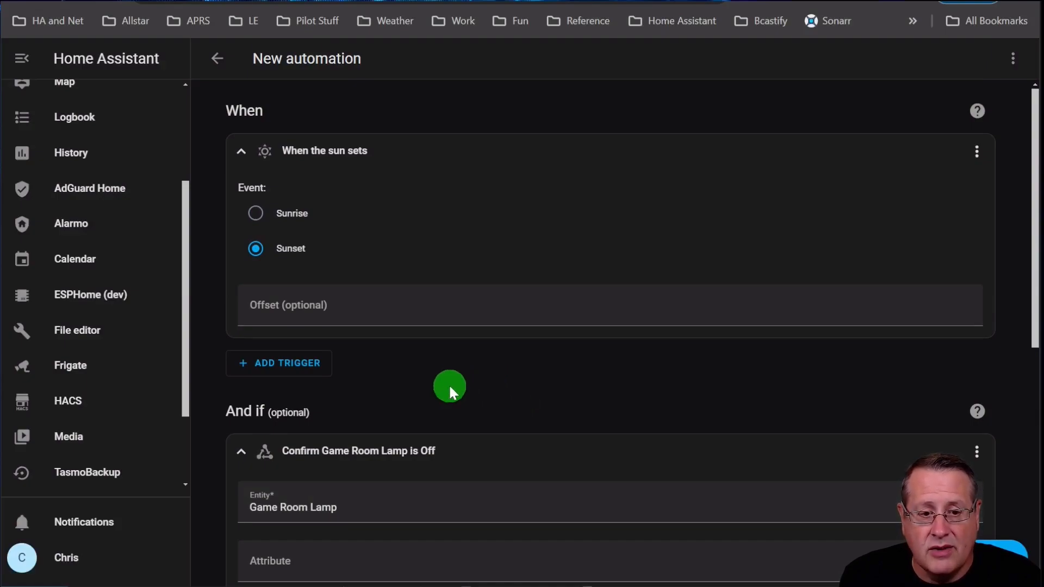
# Step: Open Add Building Block under And if to list And, Not and Or
pyautogui.scroll(-3)
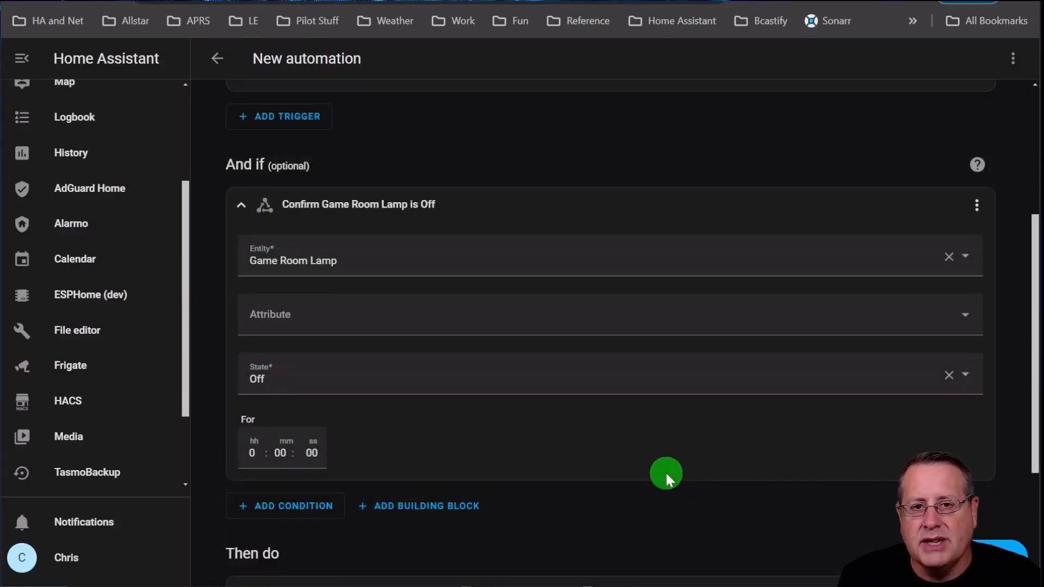
pyautogui.moveTo(625, 483)
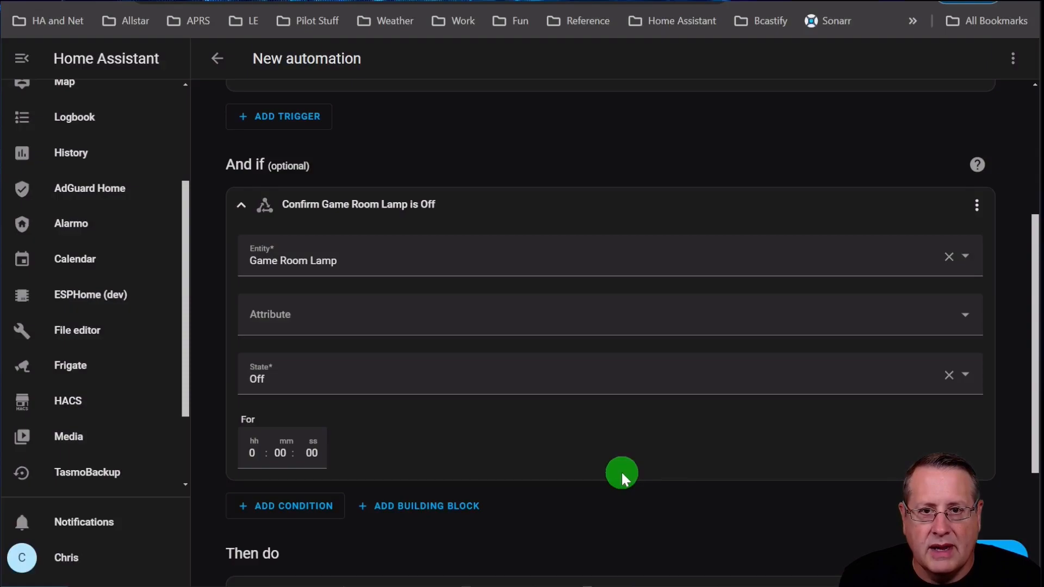
pyautogui.moveTo(423, 513)
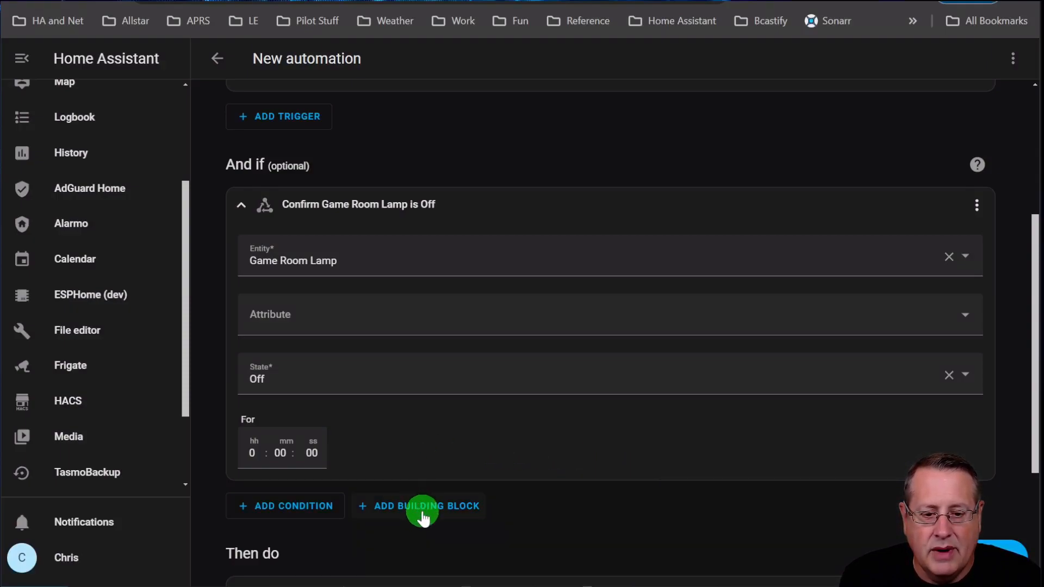
pyautogui.click(426, 505)
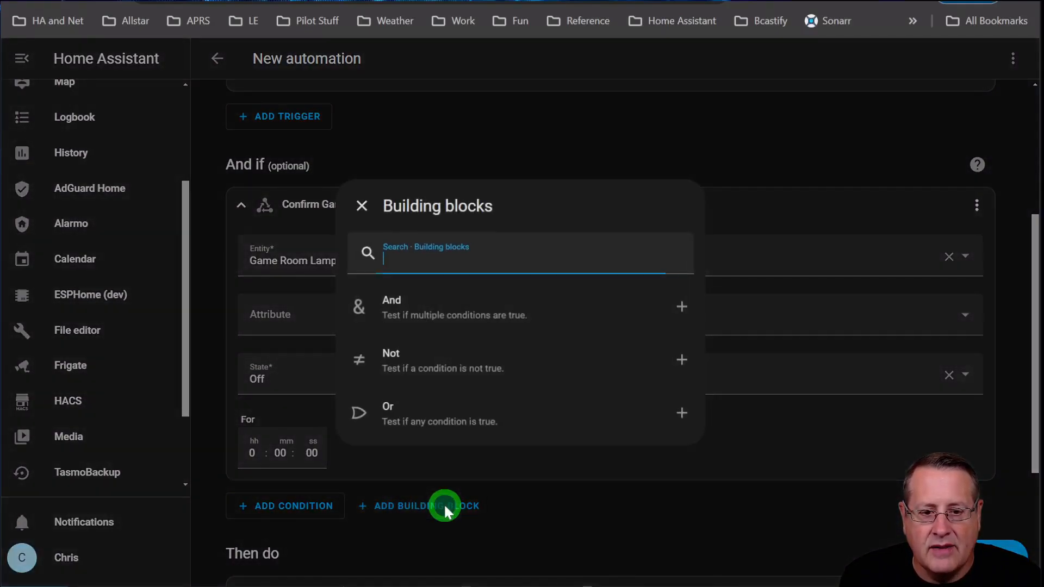
pyautogui.moveTo(579, 326)
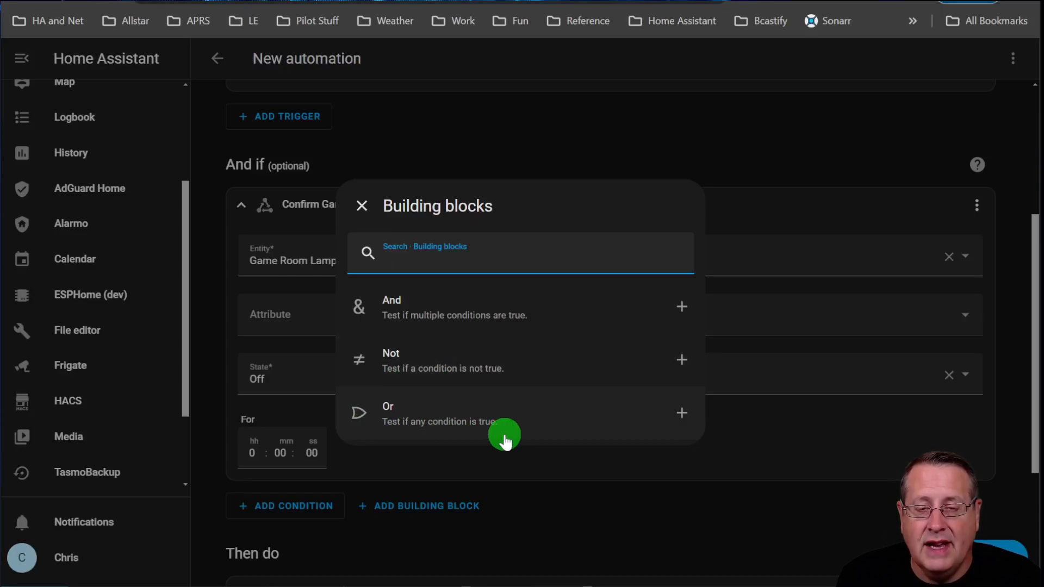
pyautogui.moveTo(513, 447)
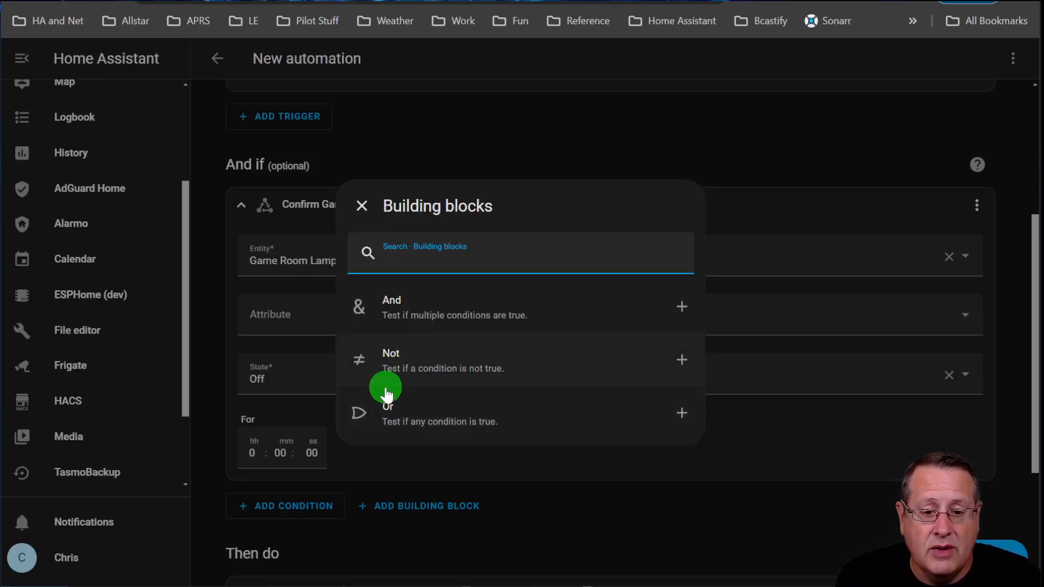
pyautogui.moveTo(480, 325)
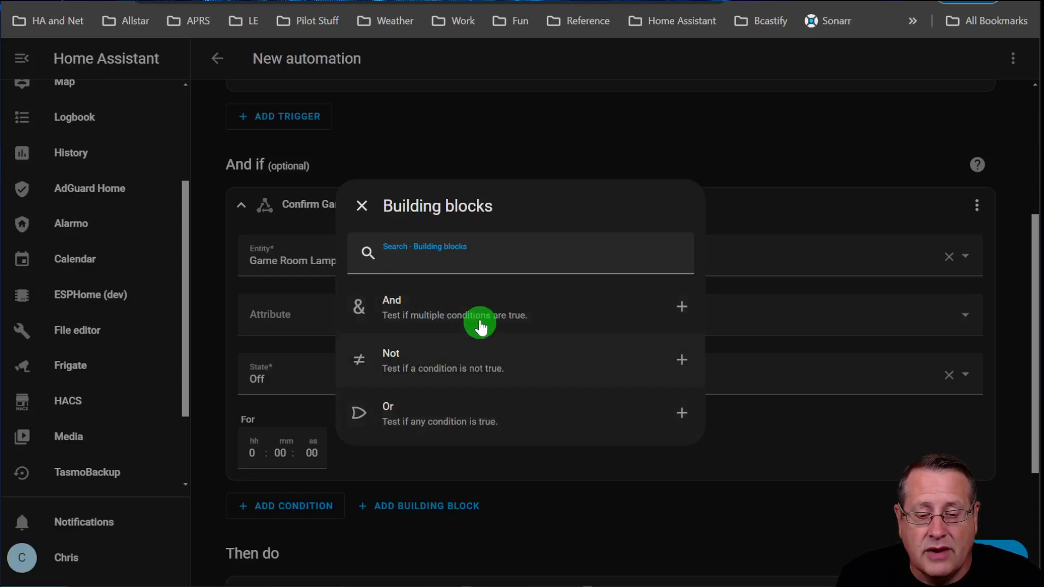
# Step: Add an And block containing a Device condition that Game Room Lamp is off
pyautogui.click(455, 307)
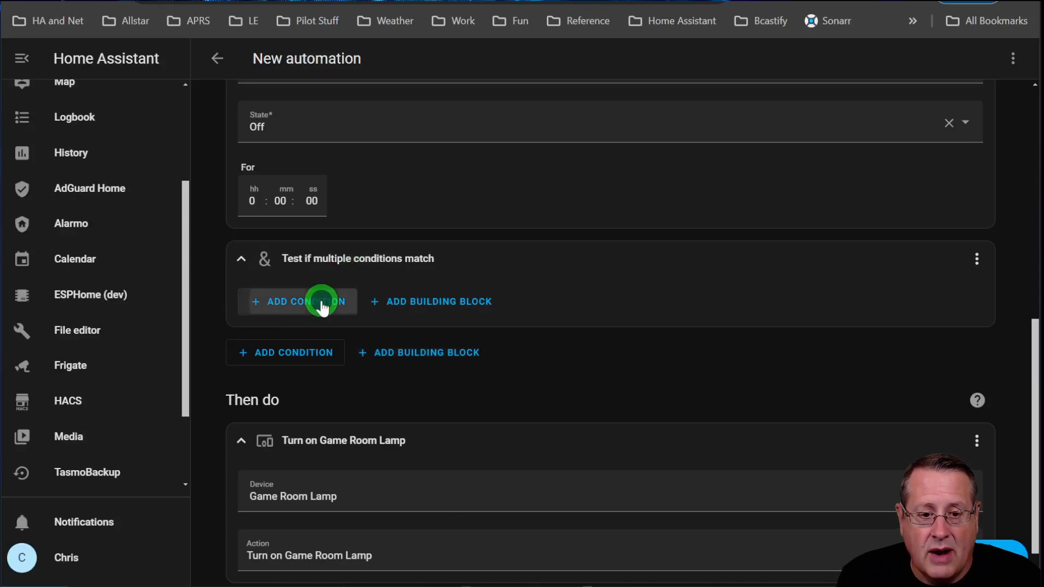
pyautogui.click(299, 301)
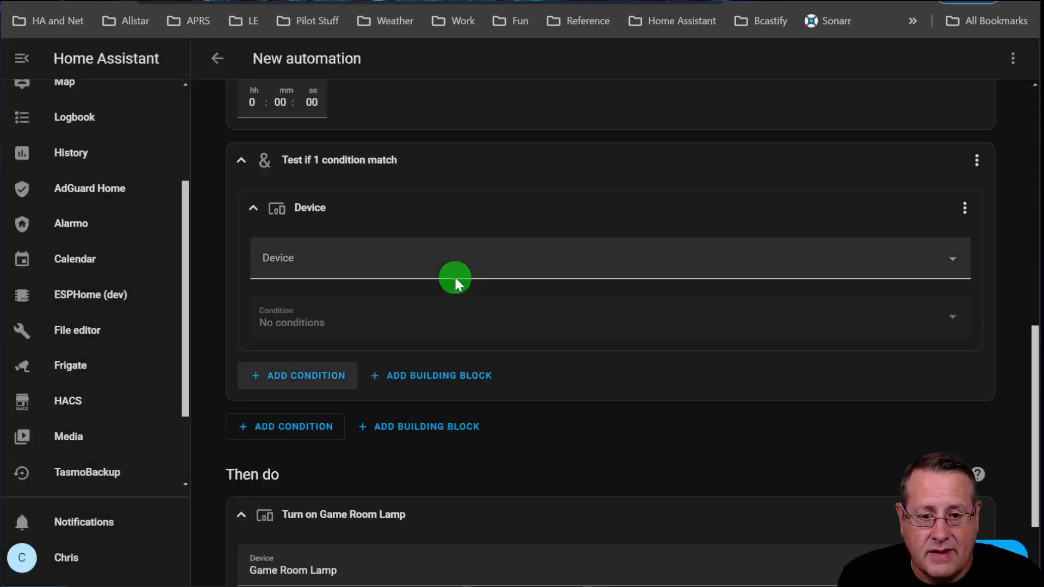
pyautogui.write('game ro')
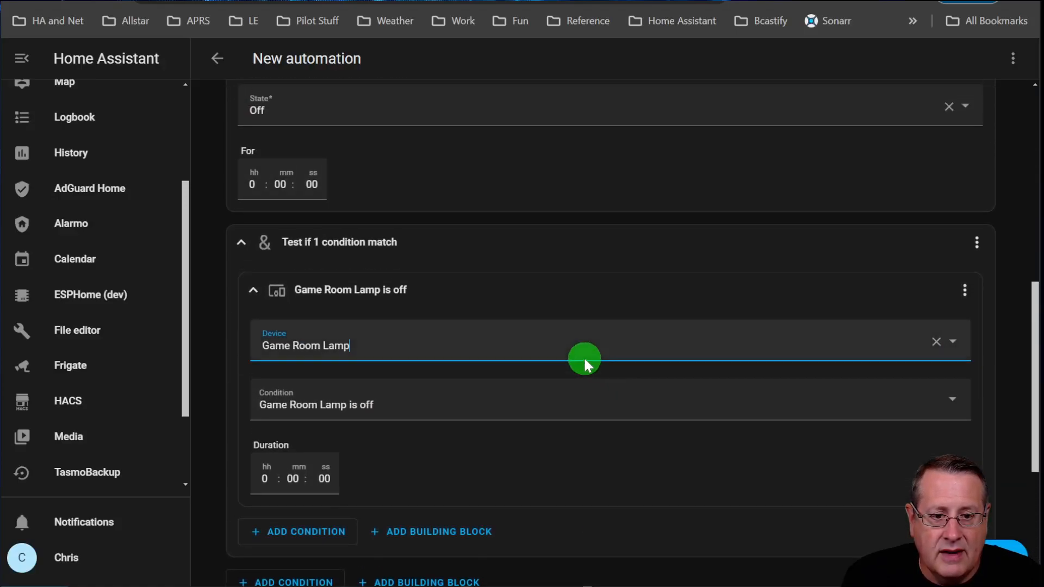
pyautogui.moveTo(282, 259)
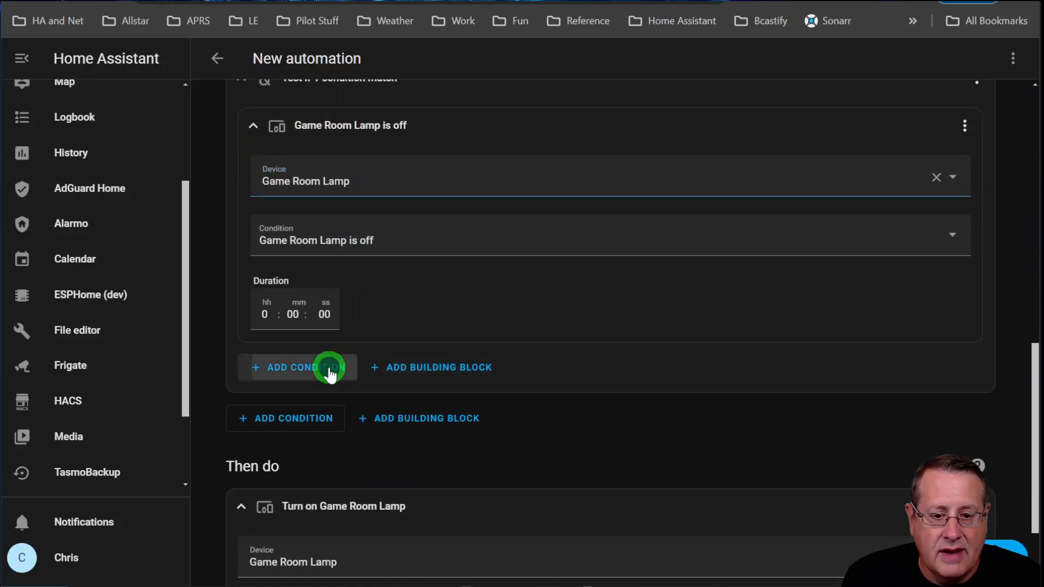
# Step: Add a Time condition inside the And block, set to after 7:00 AM
pyautogui.click(303, 368)
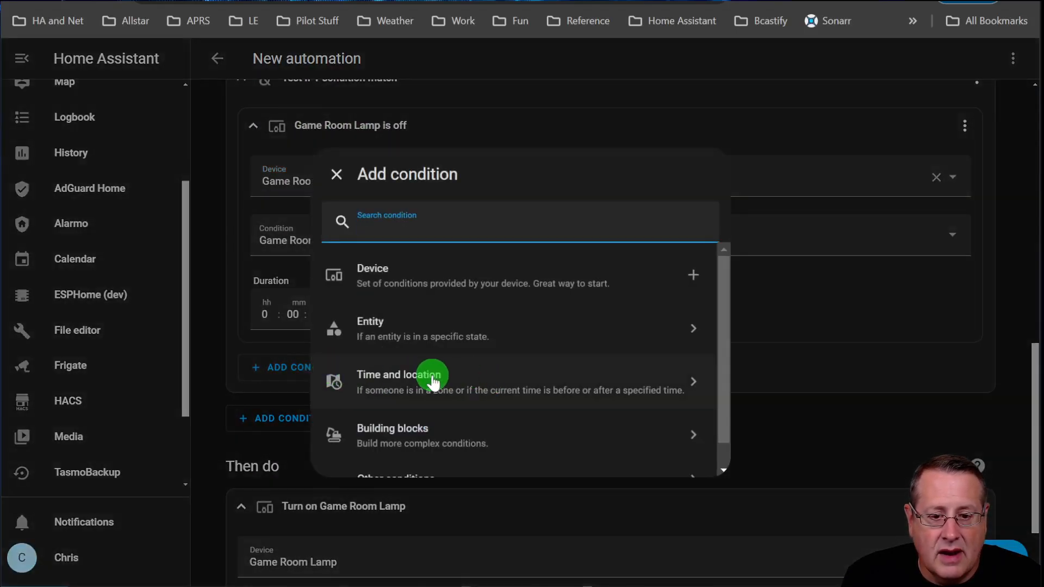
pyautogui.click(432, 379)
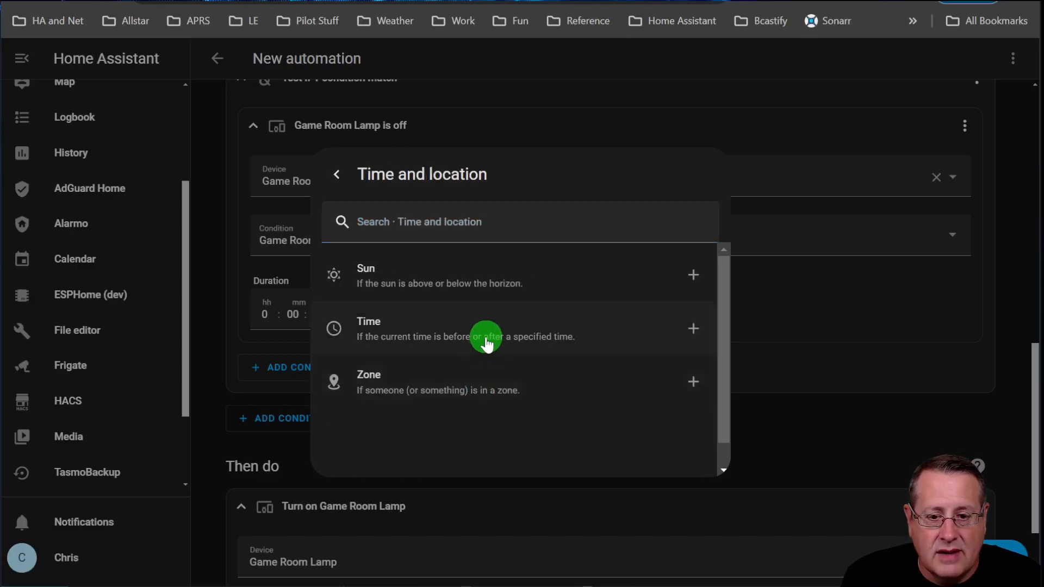
pyautogui.click(485, 329)
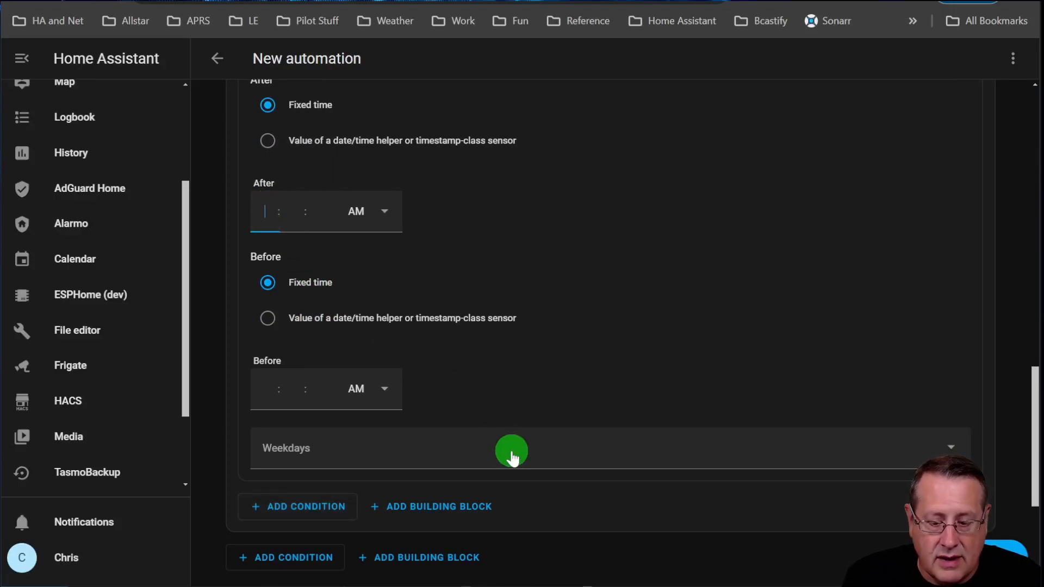
pyautogui.write('7')
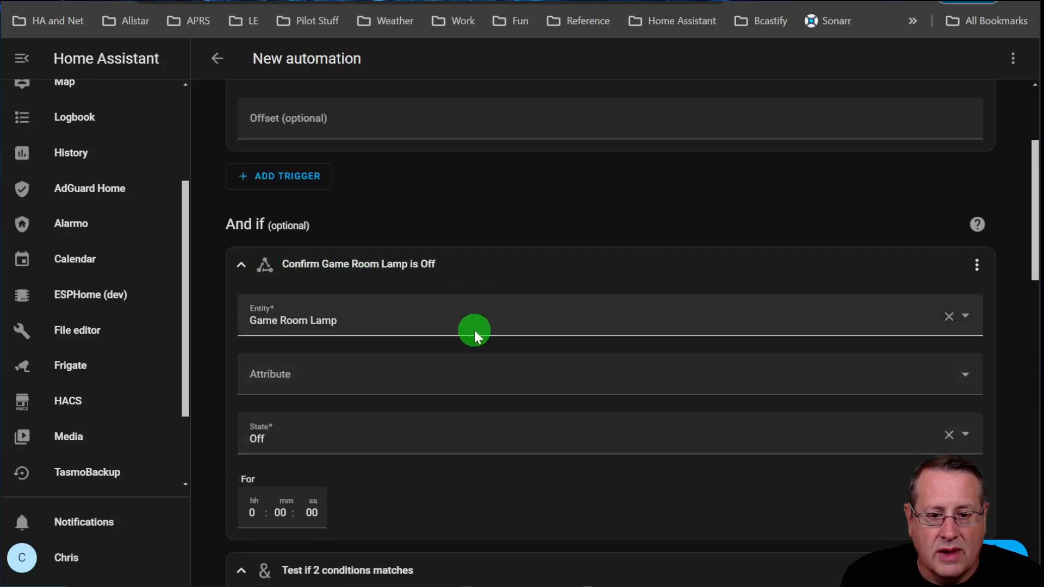
pyautogui.moveTo(503, 345)
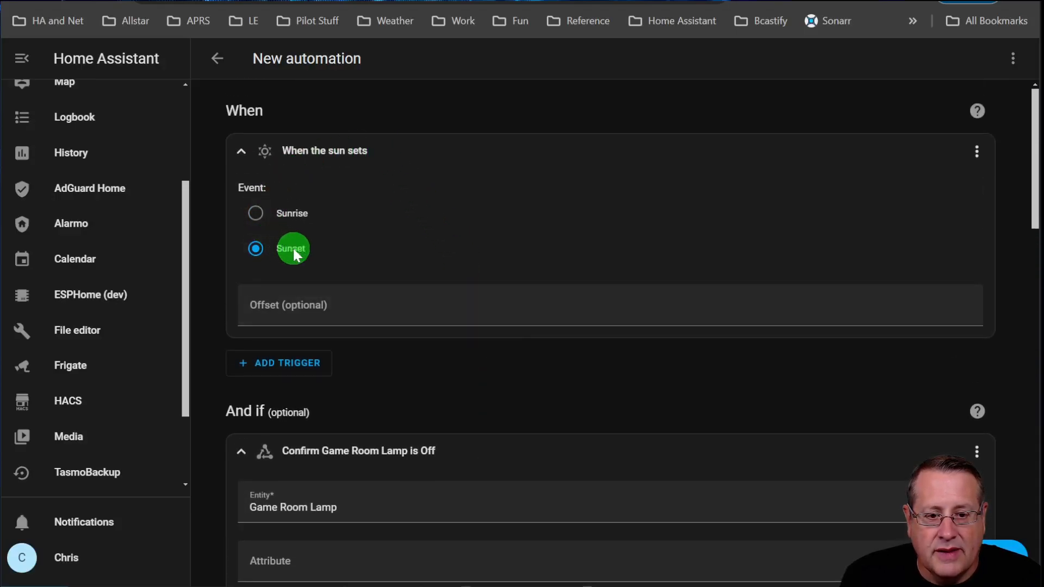
pyautogui.moveTo(392, 270)
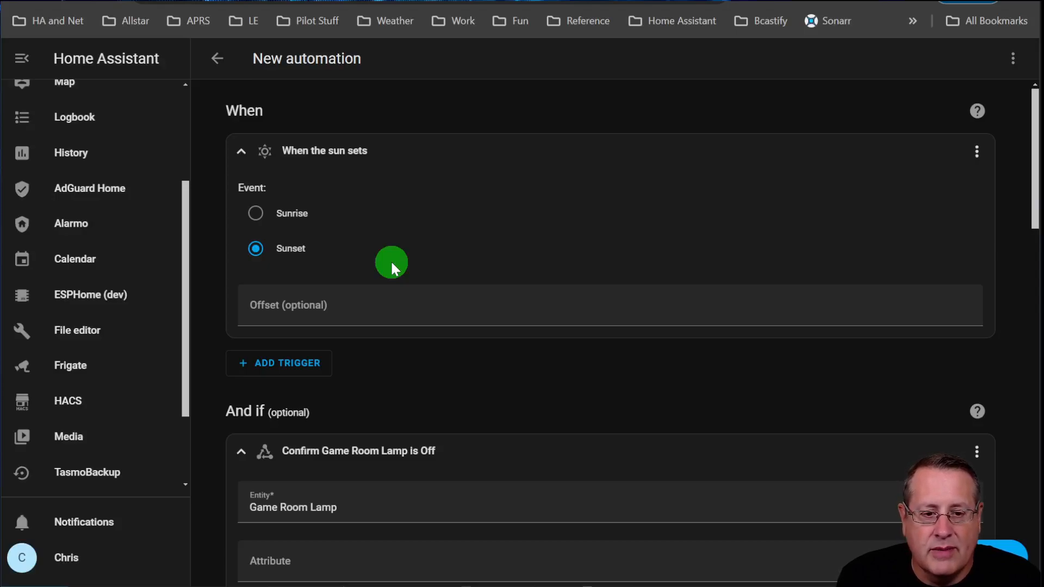
pyautogui.moveTo(356, 195)
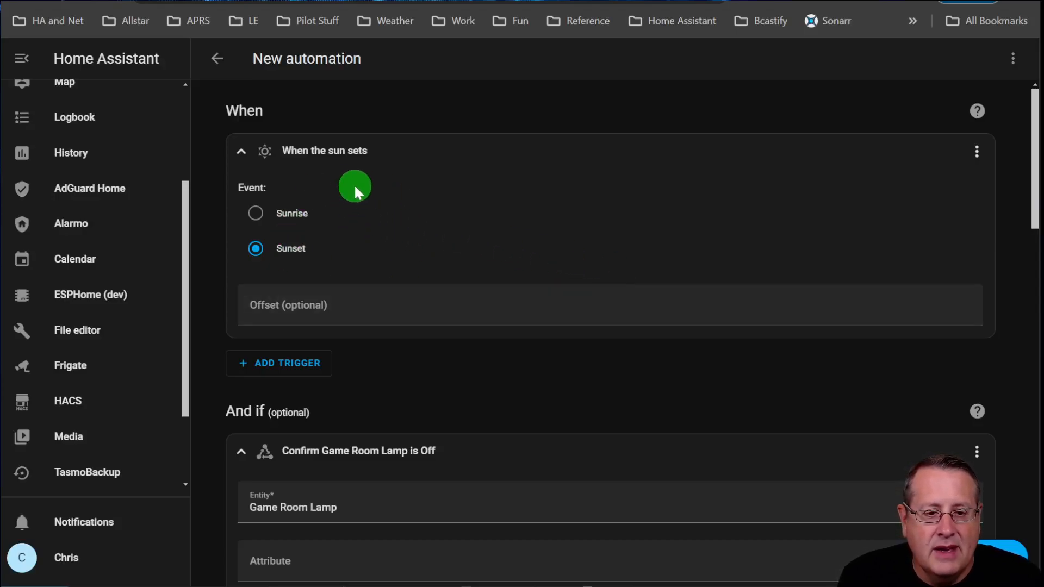
# Step: Delete the standalone 'Confirm Game Room Lamp is Off' entity condition
pyautogui.scroll(-3)
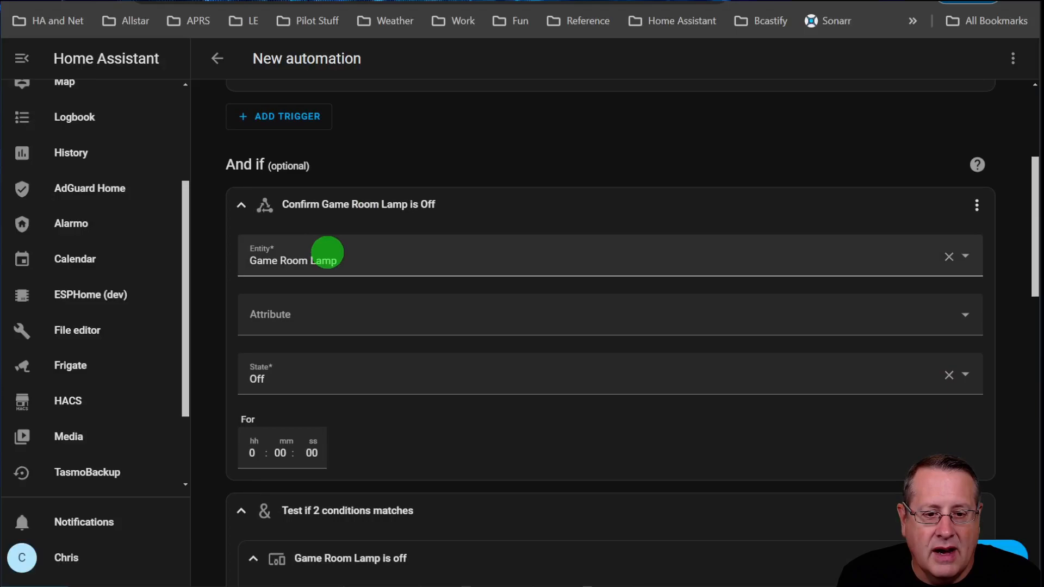
pyautogui.scroll(-3)
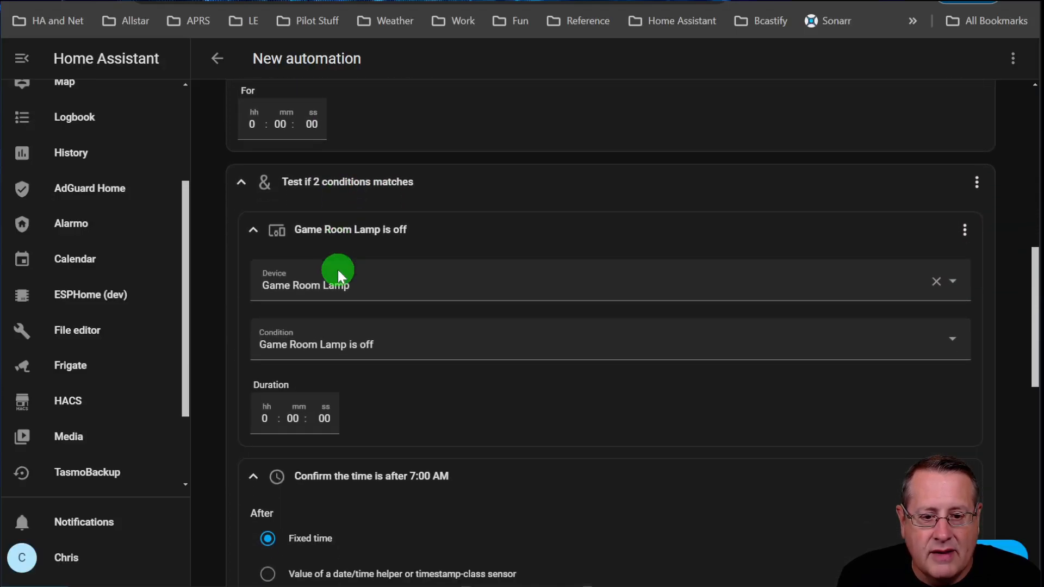
pyautogui.scroll(-3)
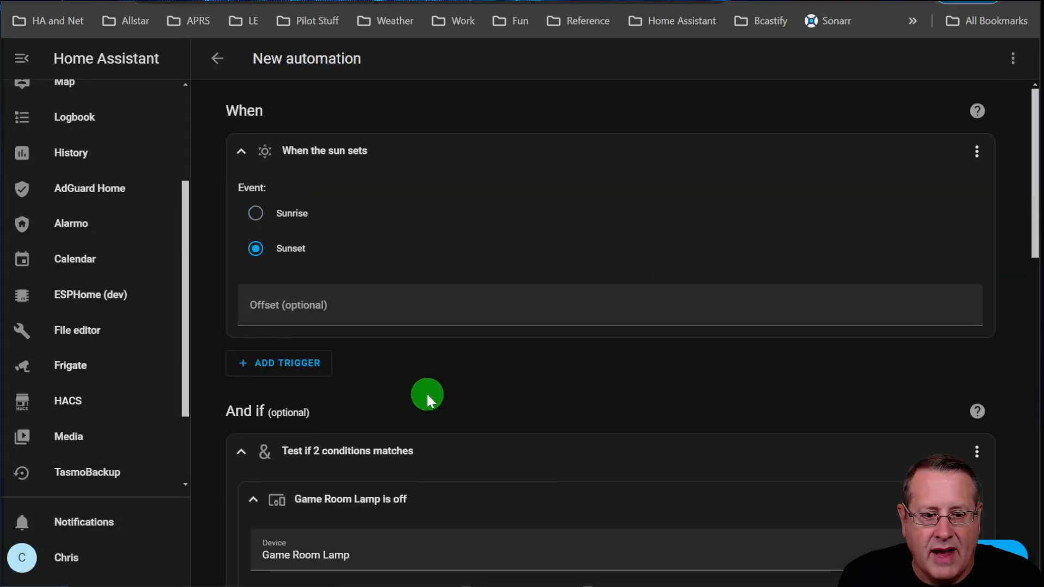
pyautogui.scroll(-3)
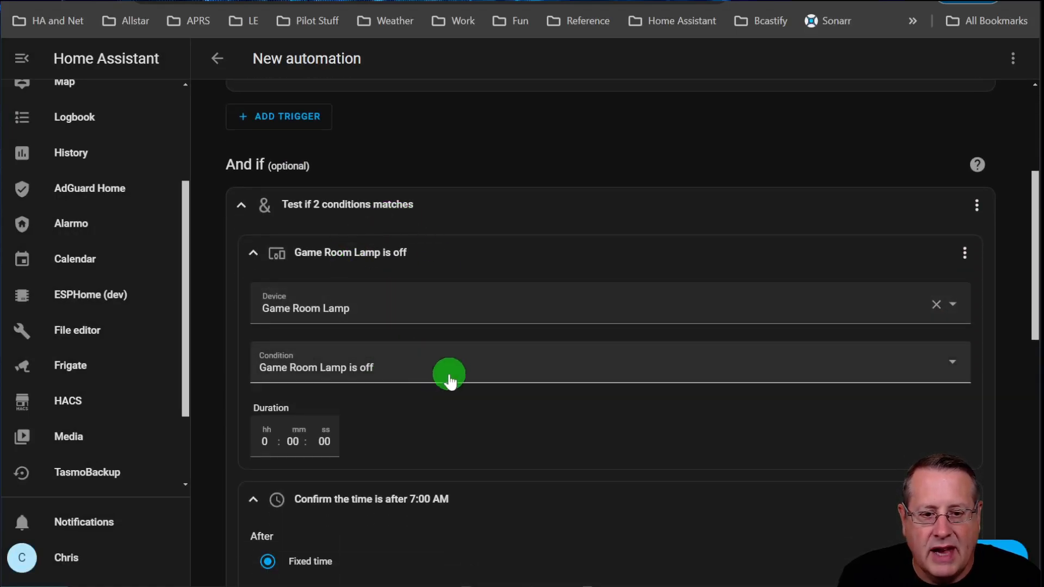
pyautogui.scroll(-3)
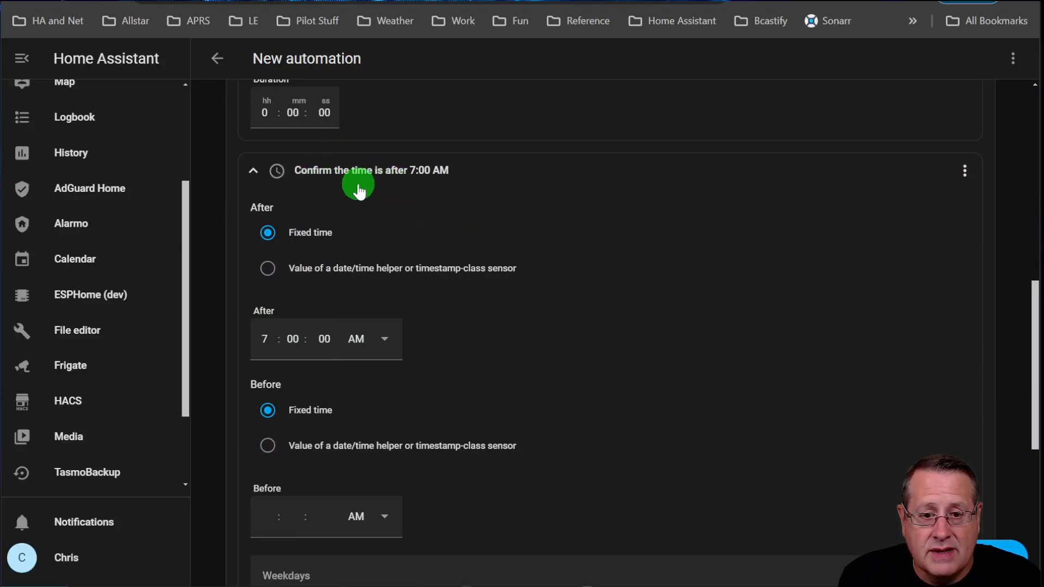
pyautogui.scroll(-3)
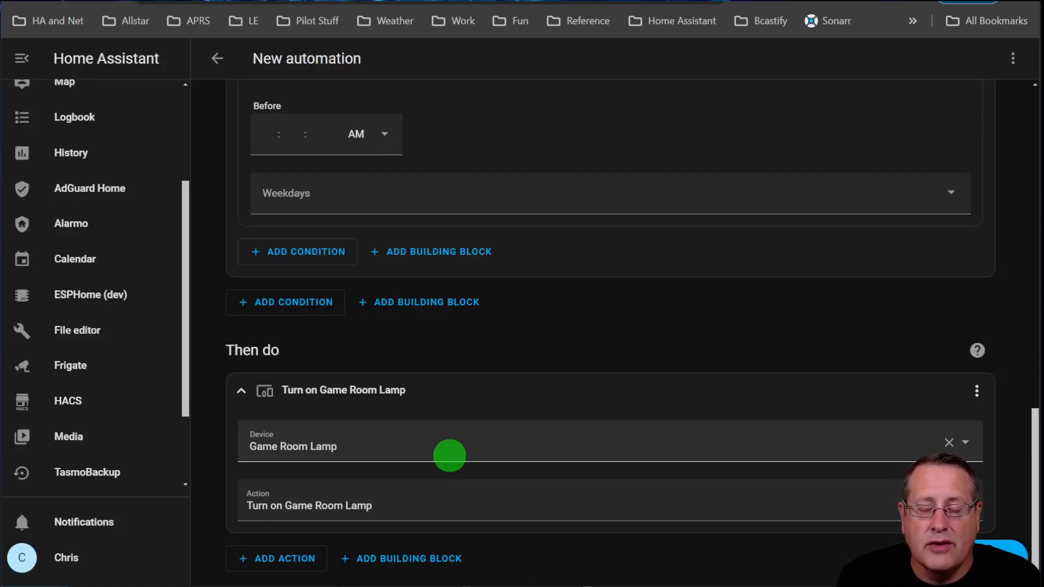
pyautogui.moveTo(476, 354)
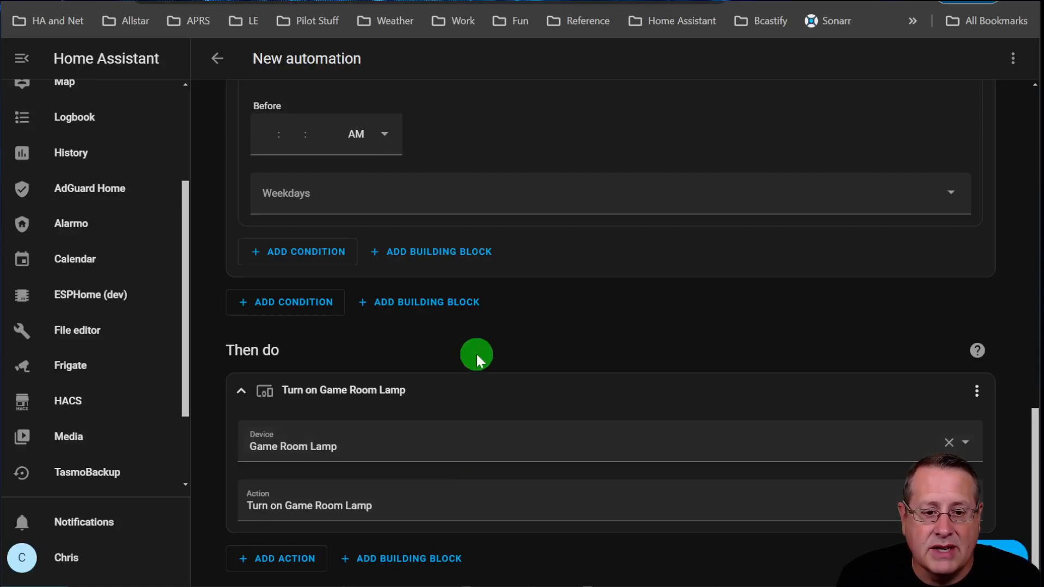
pyautogui.moveTo(615, 372)
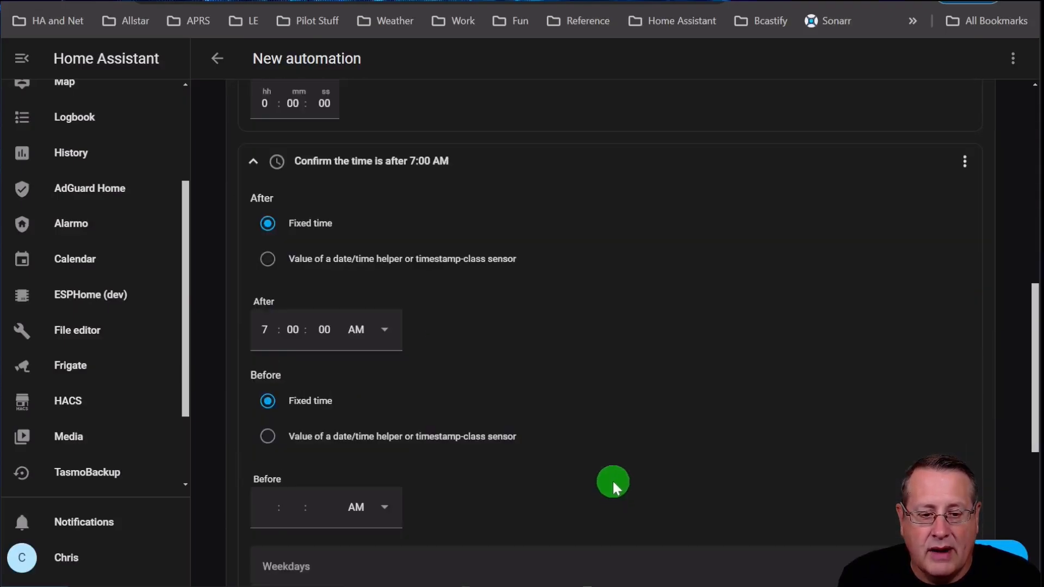
# Step: Re-pick Game Room Lamp in the action's Device field by typing 'g'
pyautogui.scroll(-3)
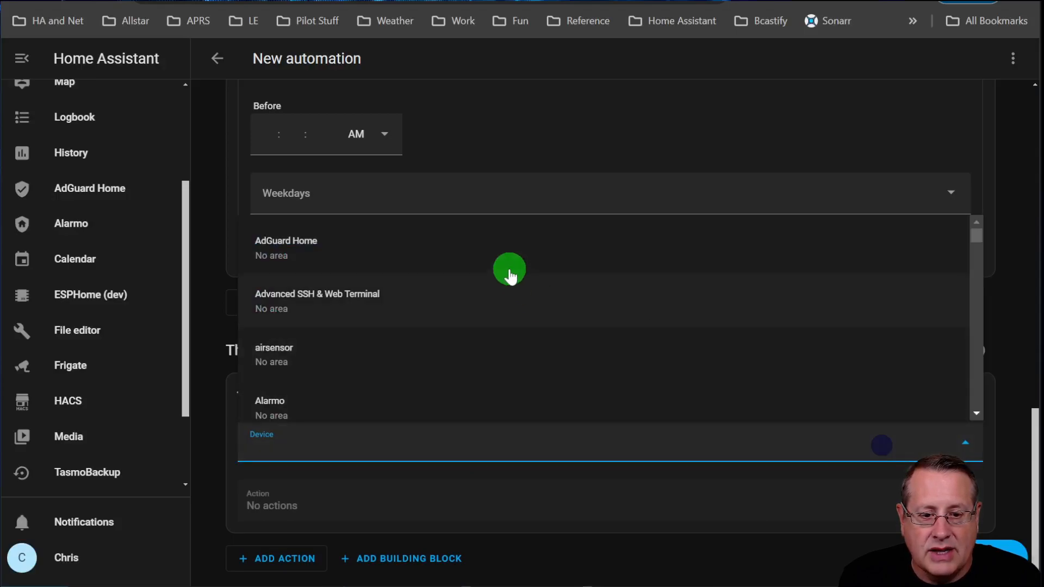
pyautogui.click(437, 450)
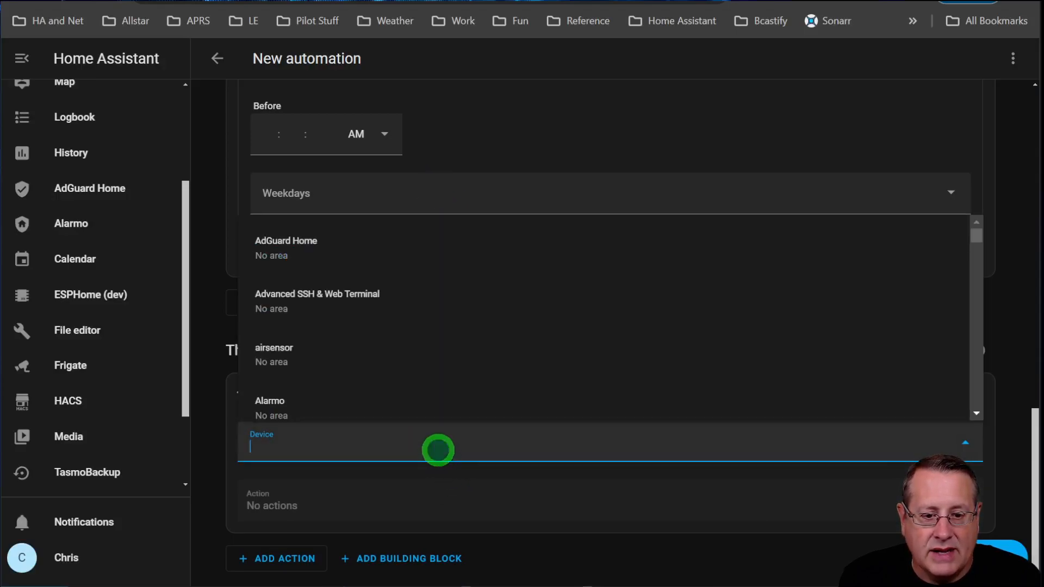
pyautogui.write('g')
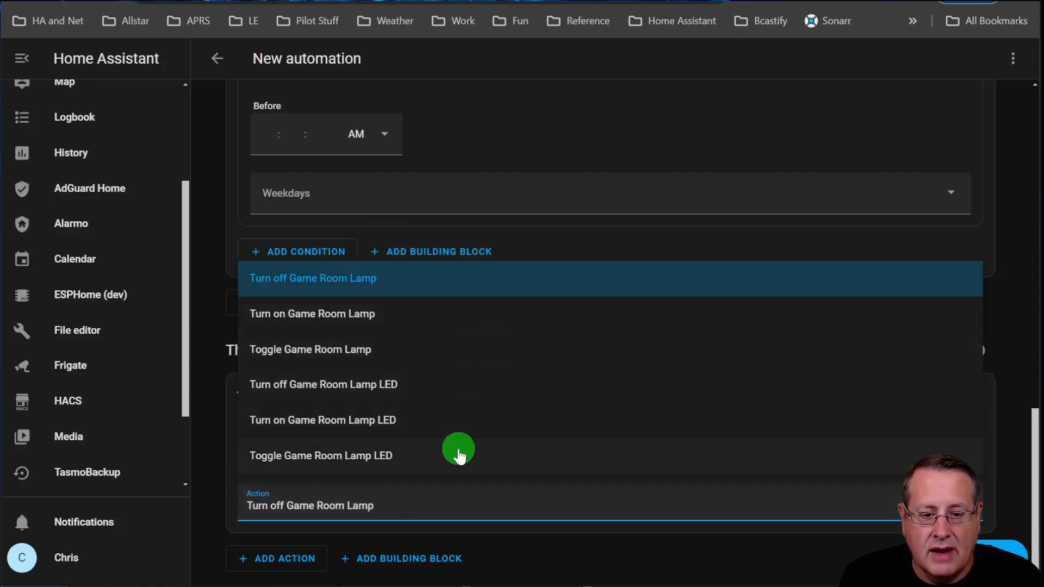
pyautogui.moveTo(391, 298)
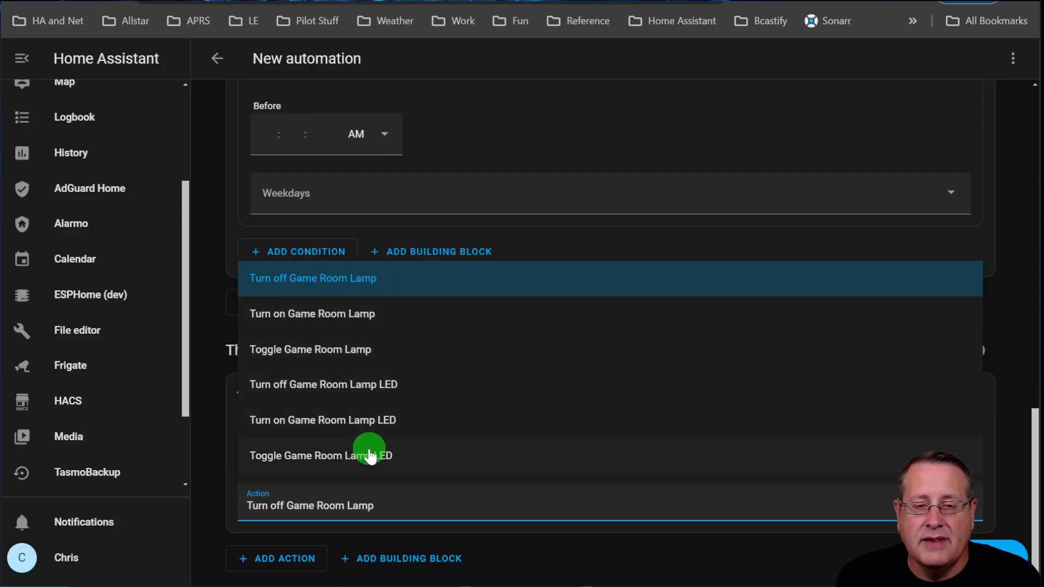
pyautogui.moveTo(420, 346)
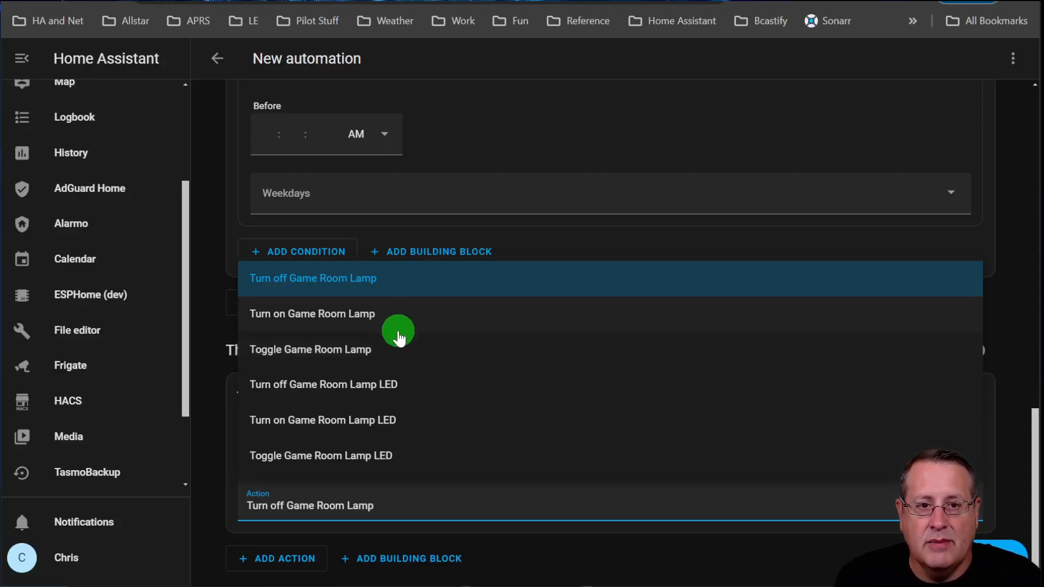
pyautogui.moveTo(442, 339)
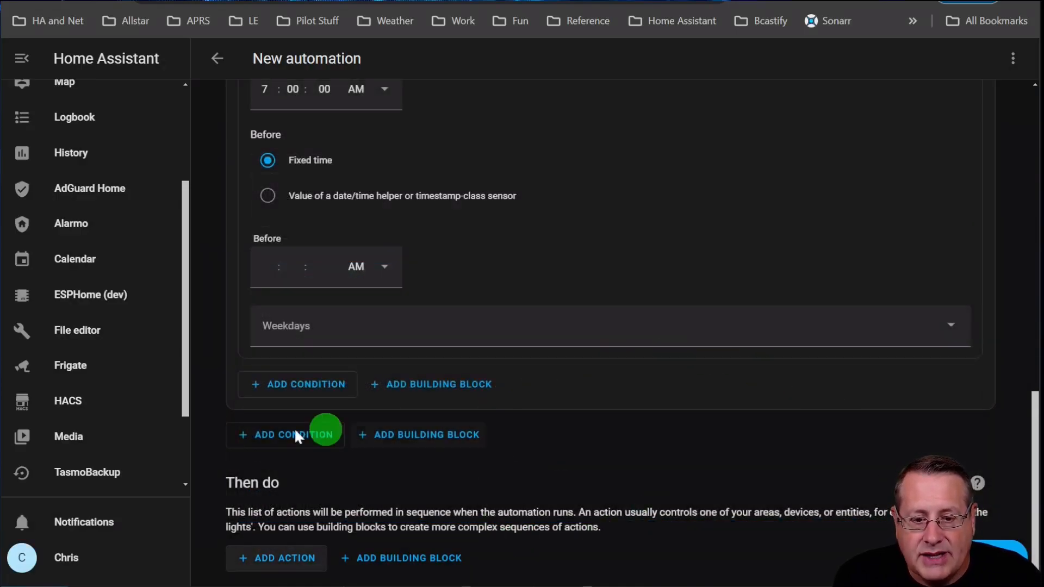
# Step: Search actions for 'to do', browse the To-do list actions, and reach the To-do lists page
pyautogui.click(276, 559)
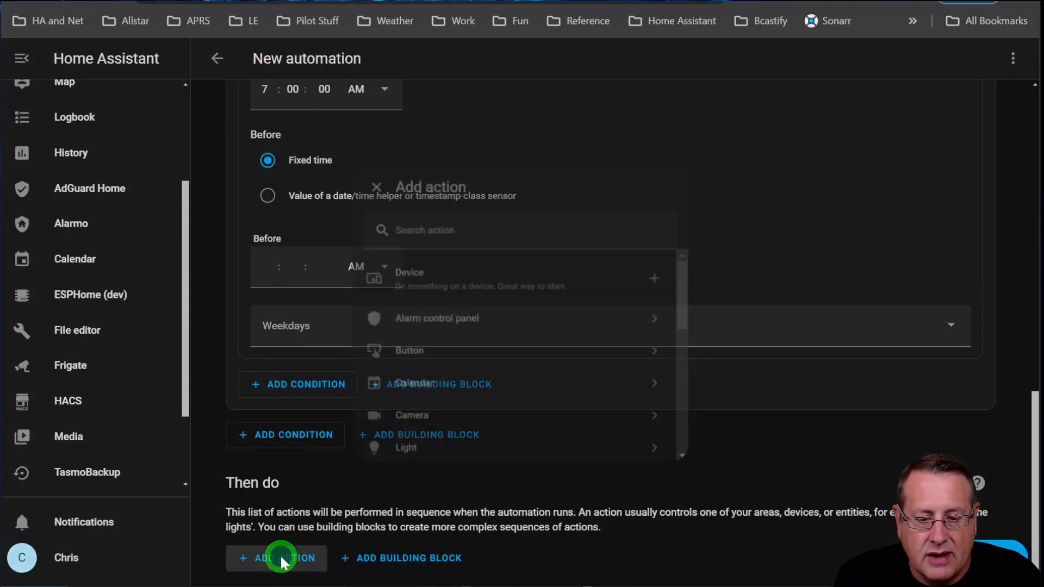
pyautogui.click(276, 558)
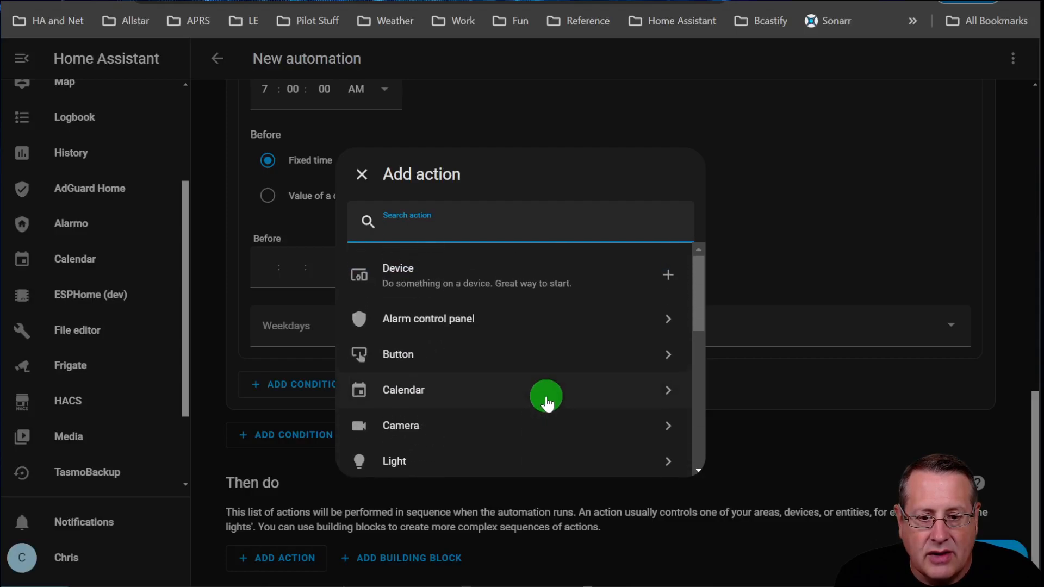
pyautogui.moveTo(524, 343)
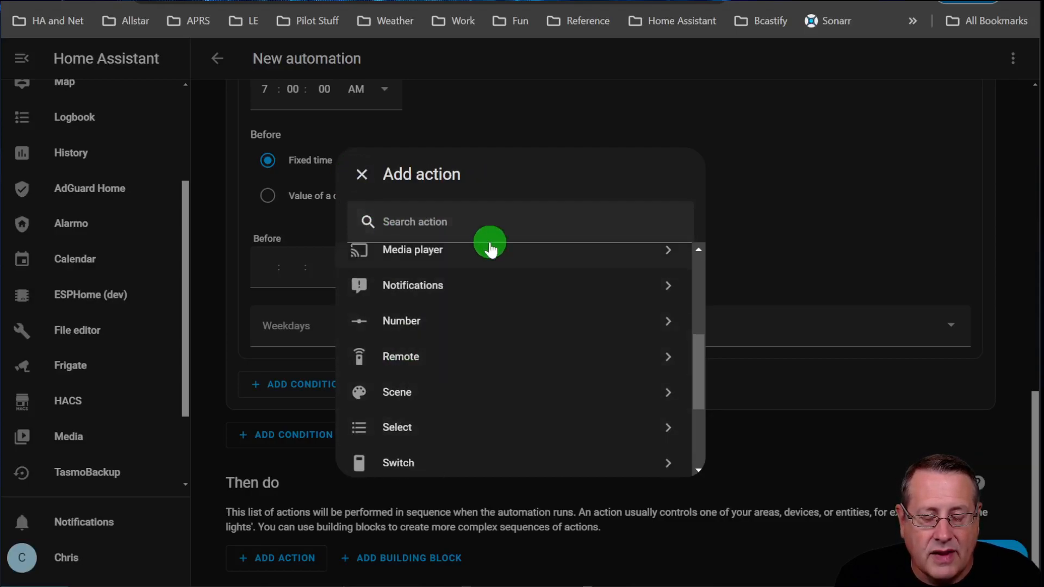
pyautogui.scroll(-3)
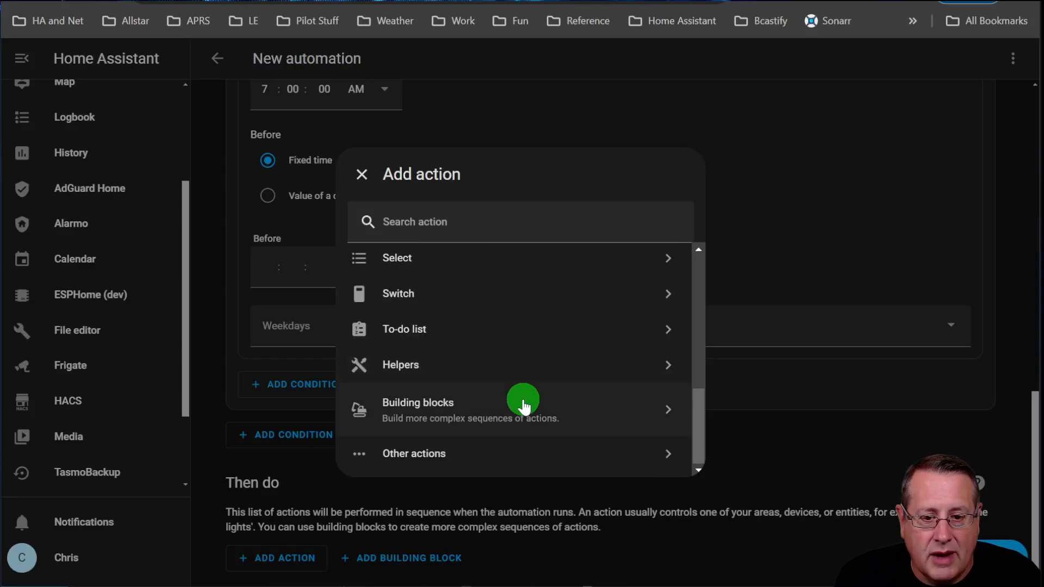
pyautogui.click(527, 222)
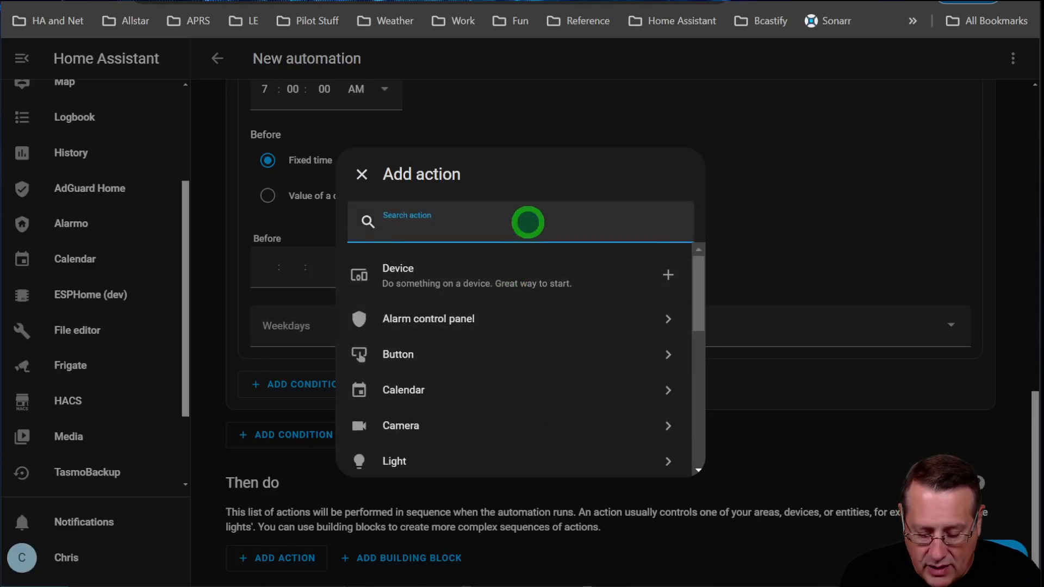
pyautogui.write('to do')
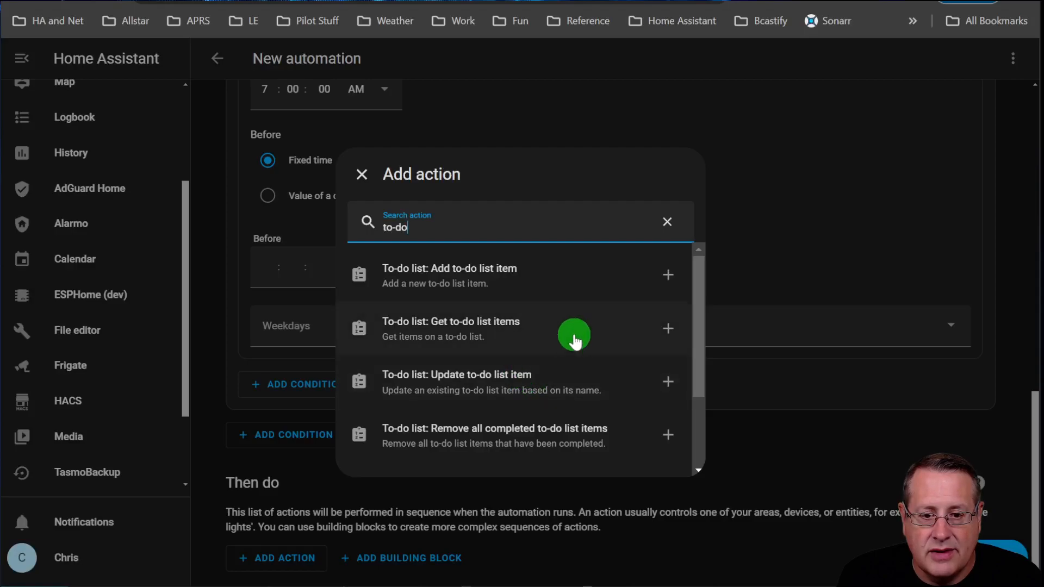
pyautogui.moveTo(566, 381)
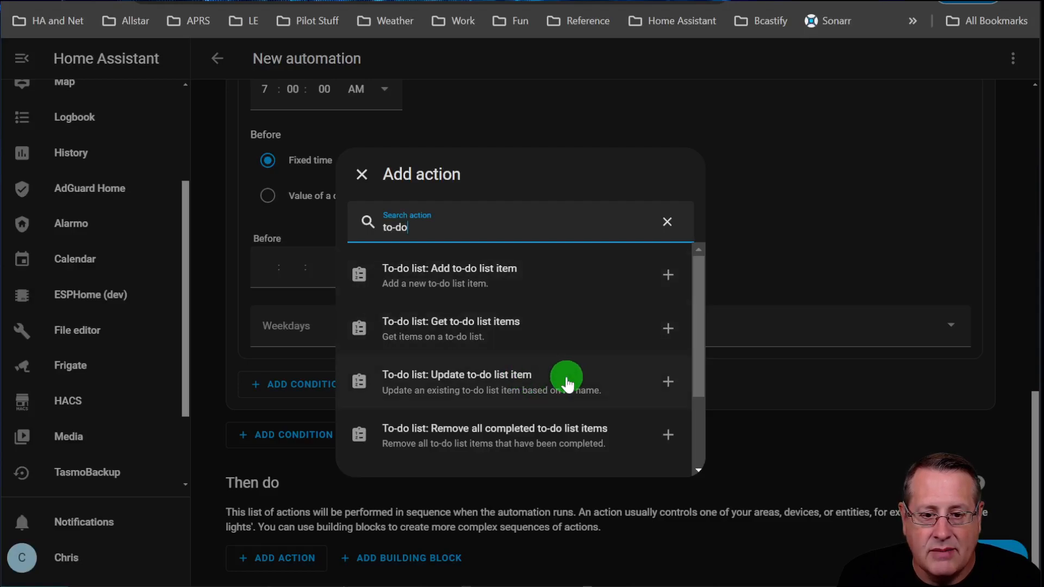
pyautogui.scroll(-3)
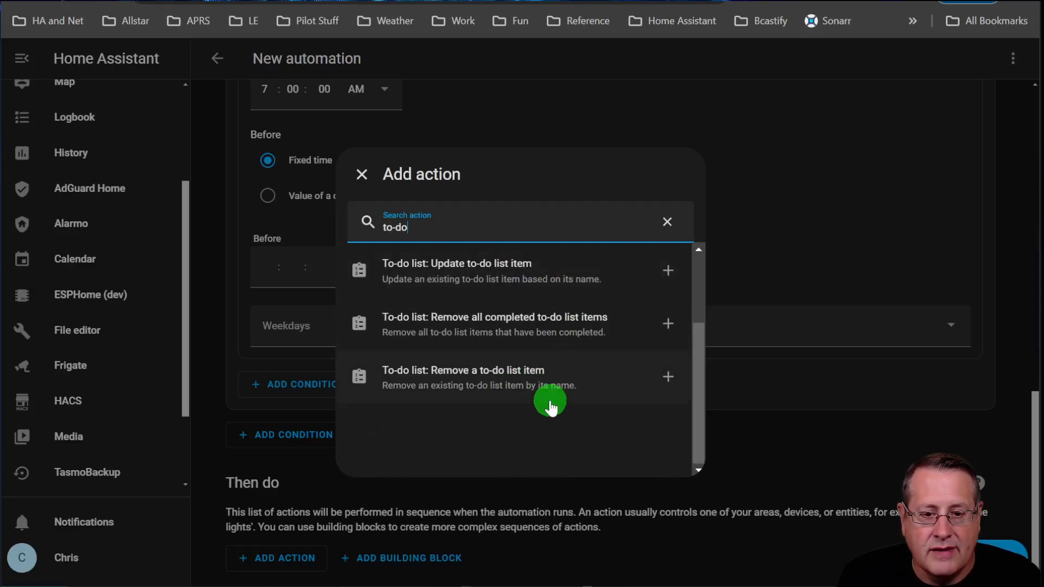
pyautogui.moveTo(597, 270)
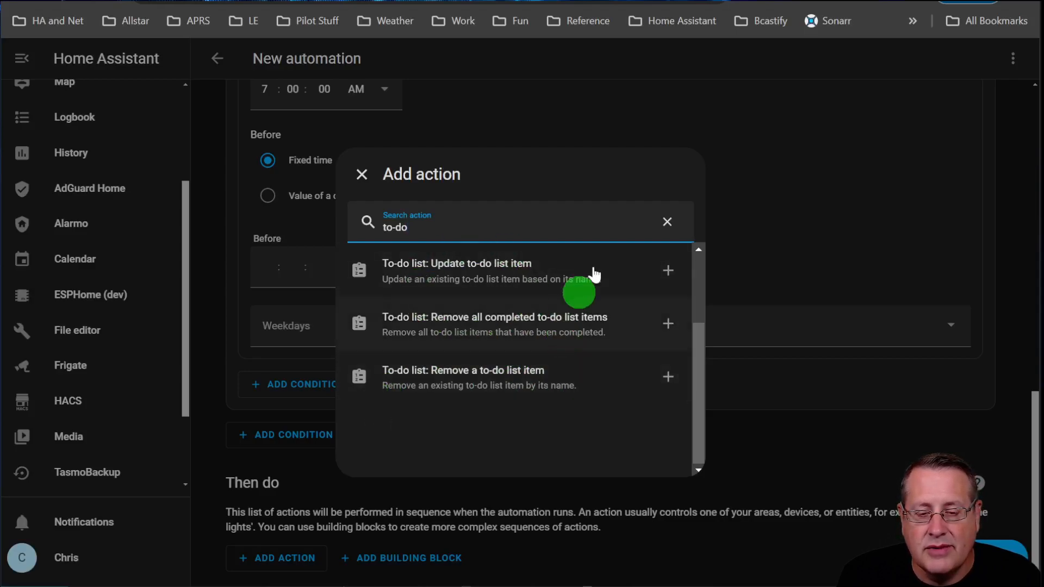
pyautogui.moveTo(579, 408)
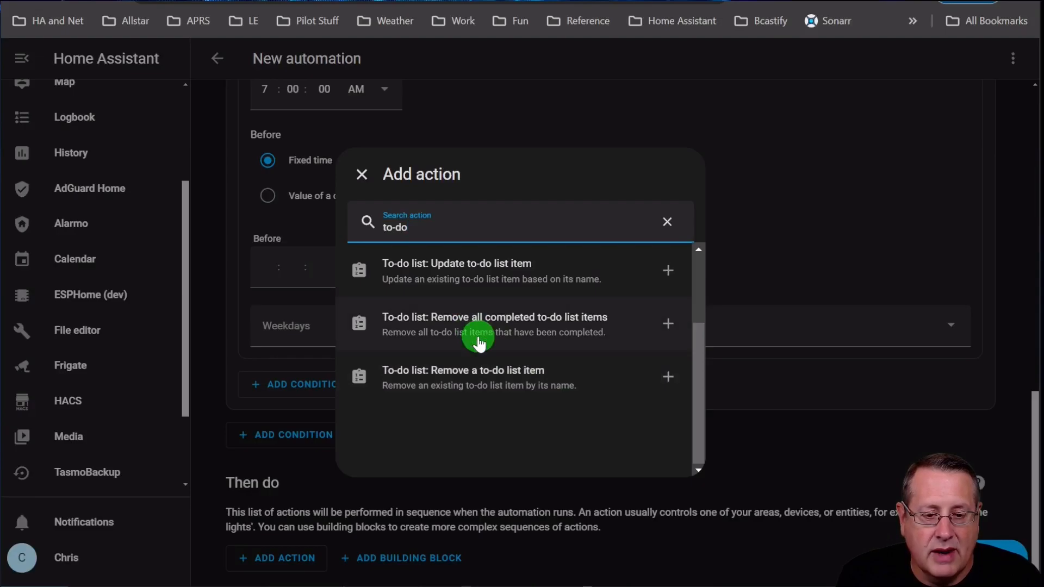
pyautogui.click(360, 174)
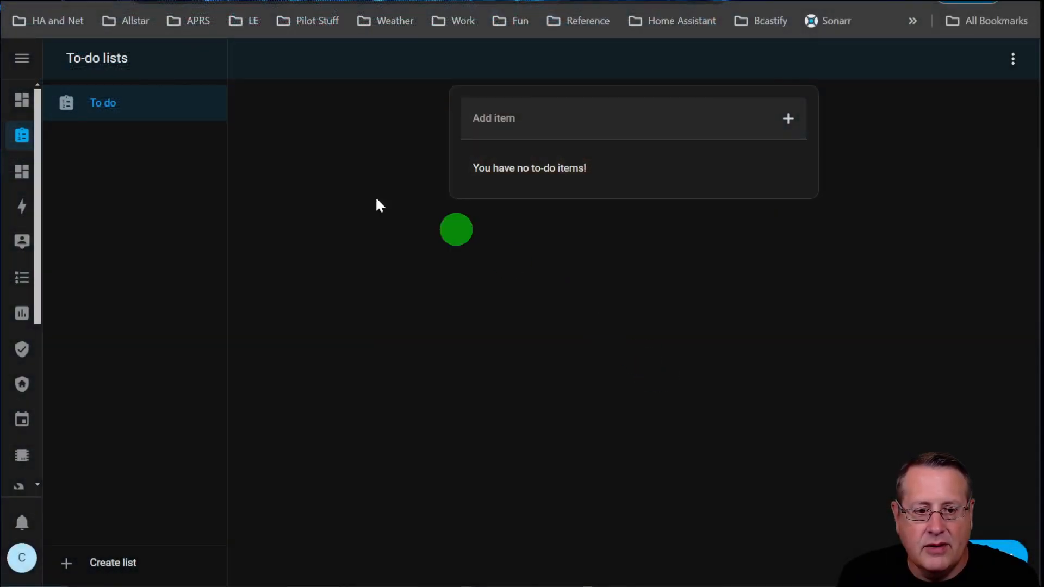
# Step: Go to Settings > Devices & services
pyautogui.click(22, 58)
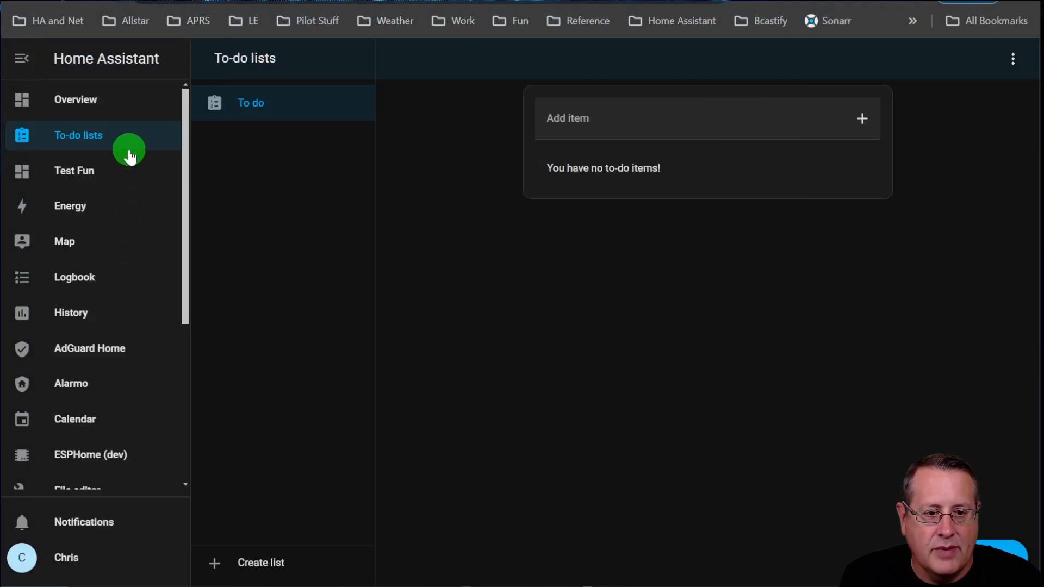
pyautogui.scroll(-3)
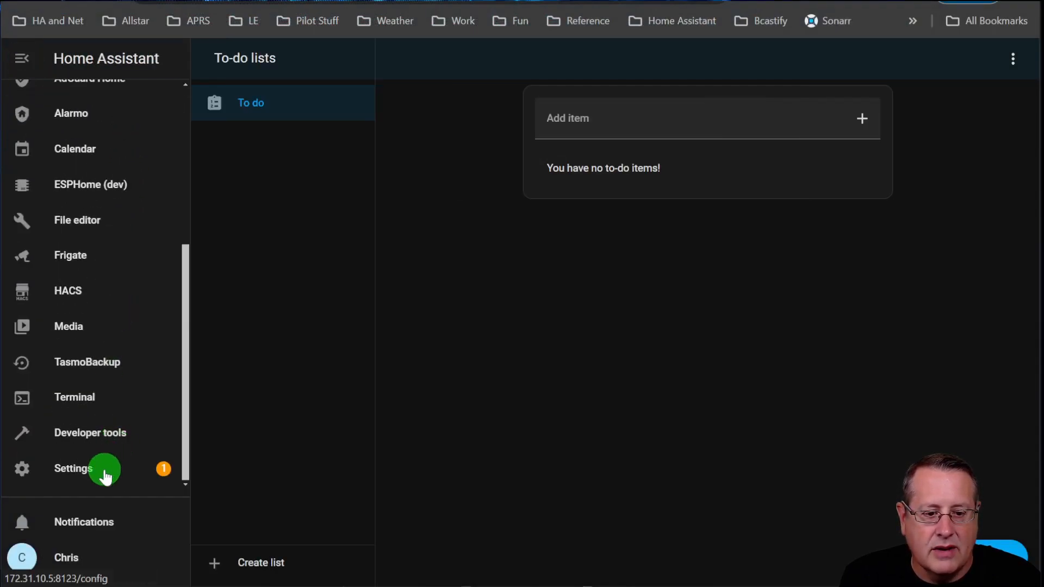
pyautogui.click(100, 468)
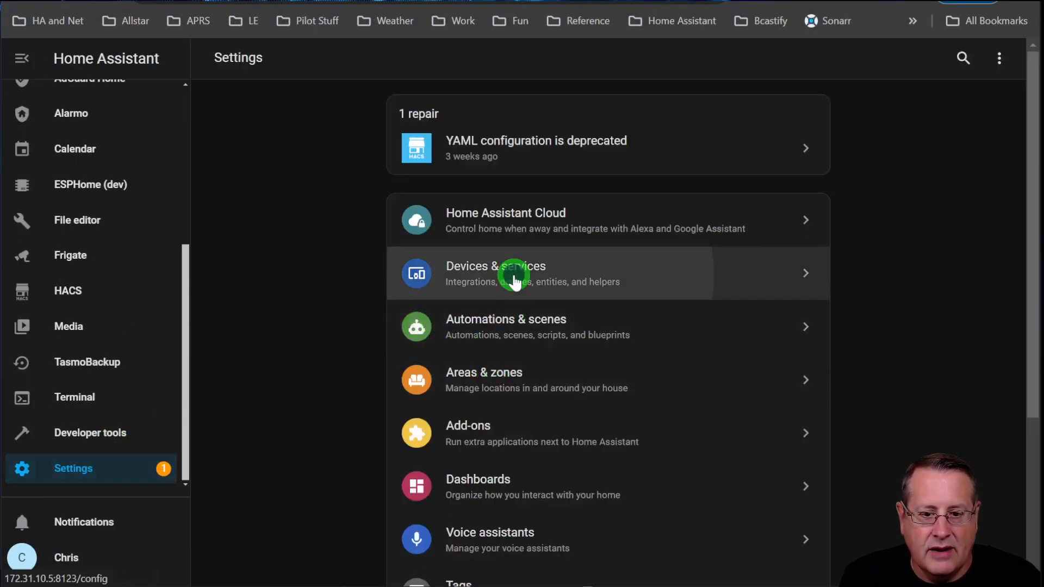
pyautogui.click(515, 281)
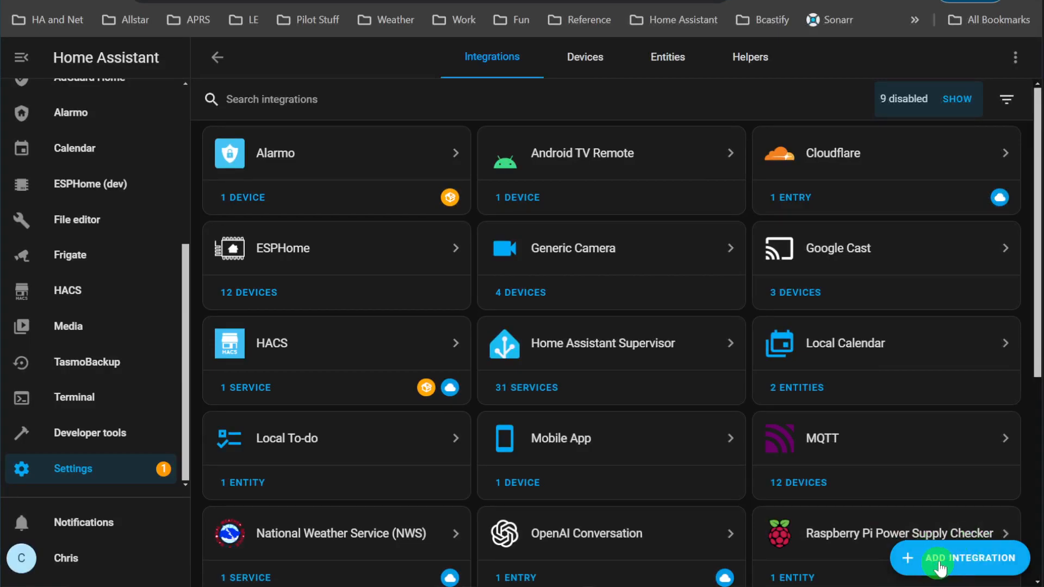
# Step: Add a Local To-do integration named 'New'
pyautogui.click(941, 558)
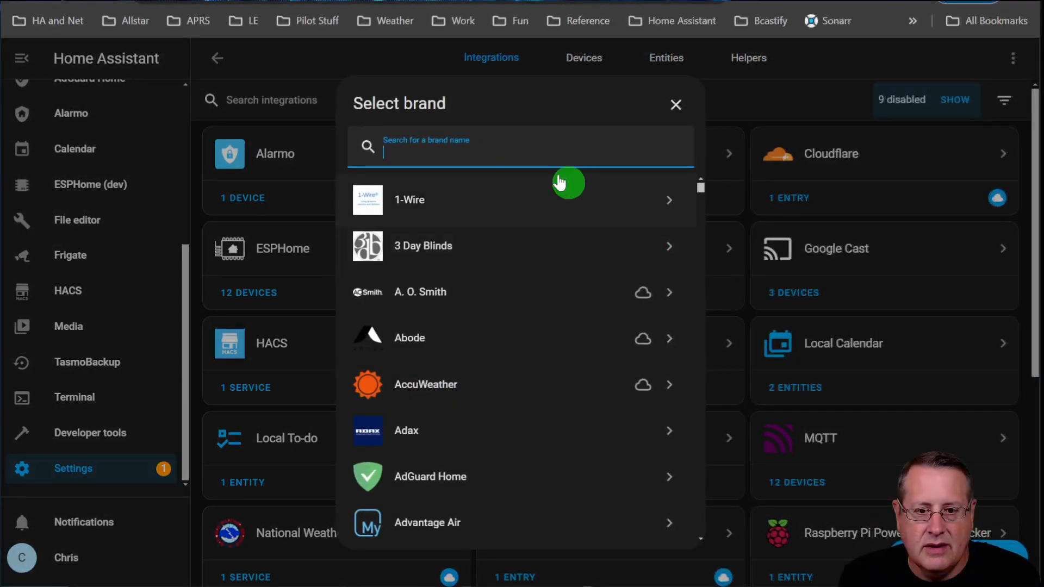
pyautogui.write('tod')
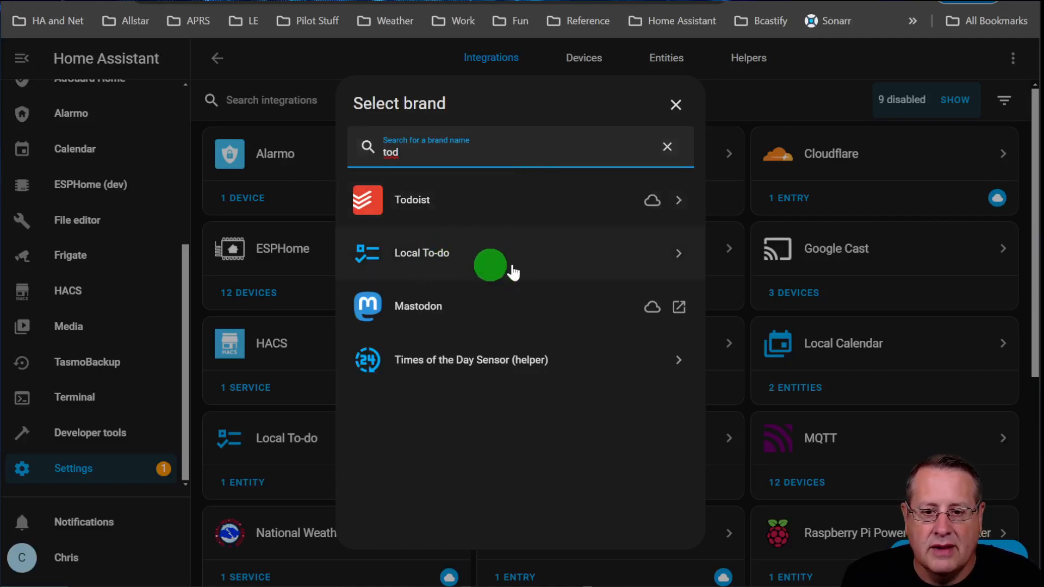
pyautogui.click(421, 253)
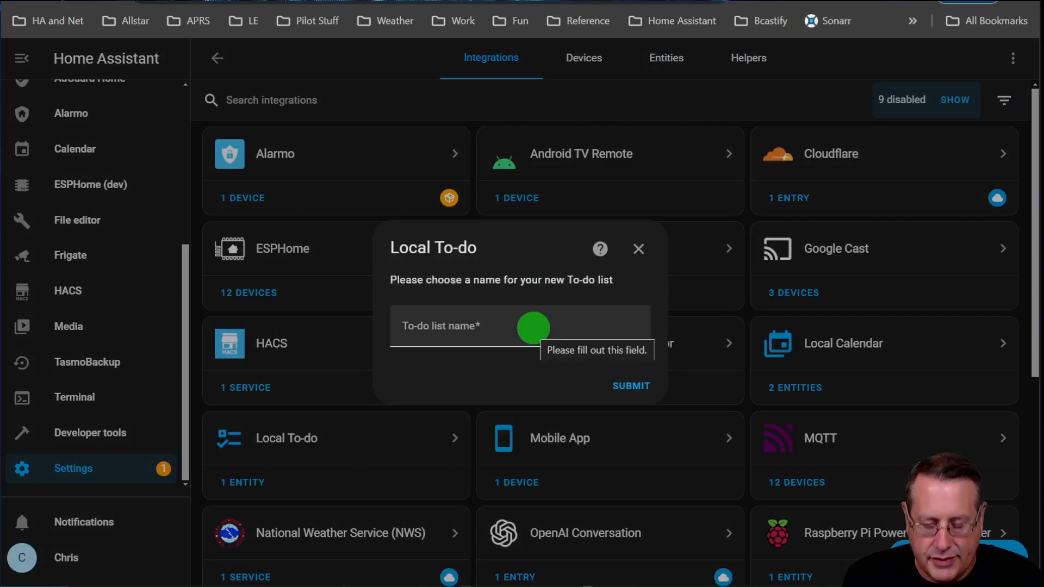
pyautogui.write('New')
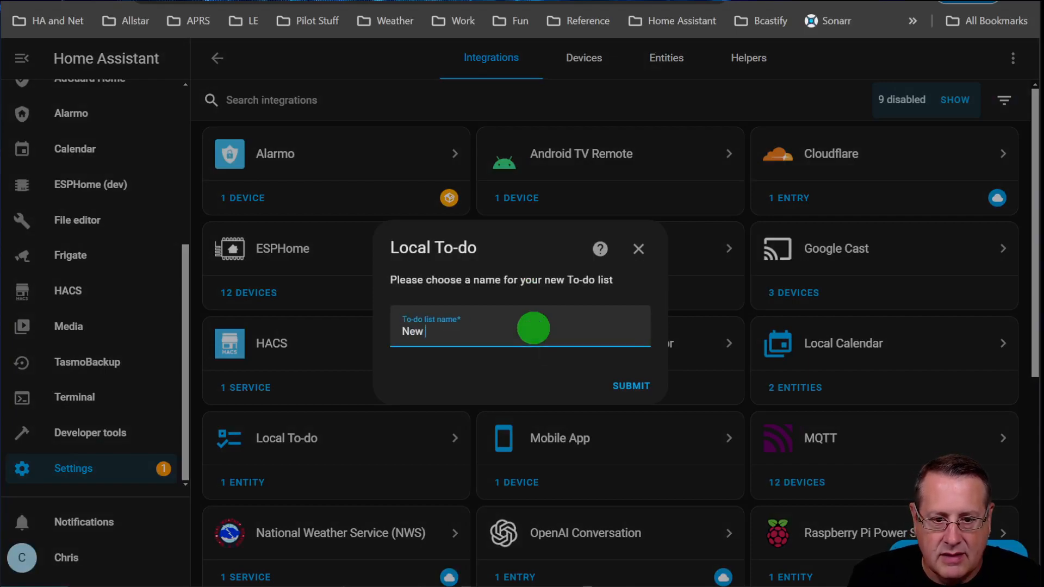
pyautogui.click(631, 386)
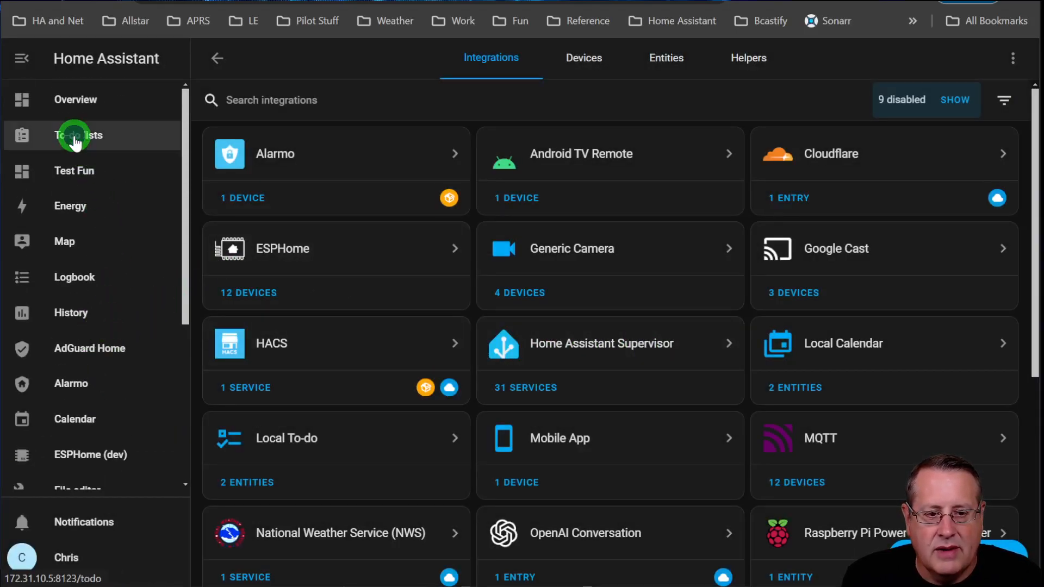
# Step: Add a 'New ITem' task to the To do list and open its edit form
pyautogui.click(78, 135)
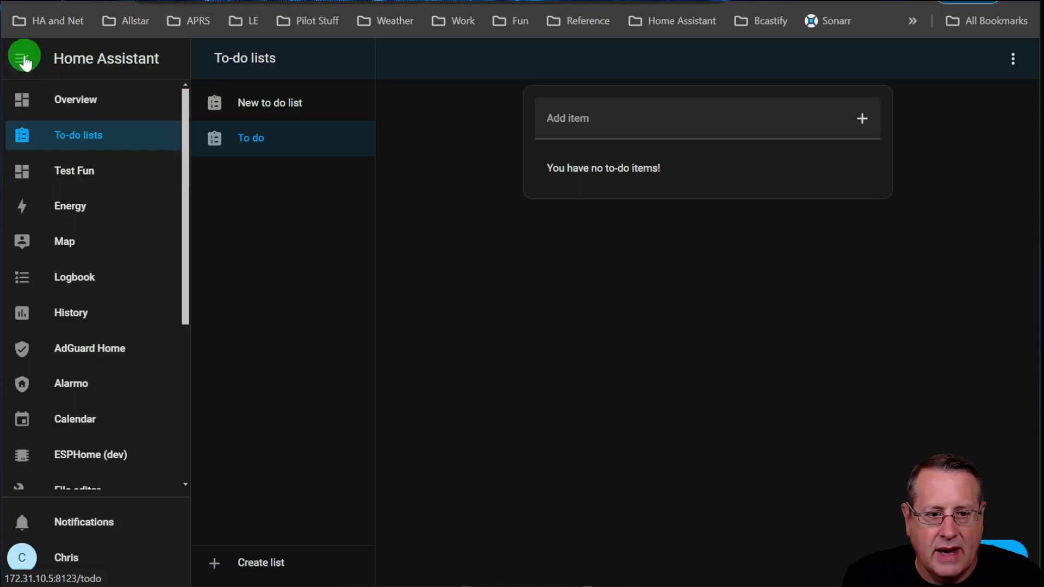
pyautogui.click(26, 59)
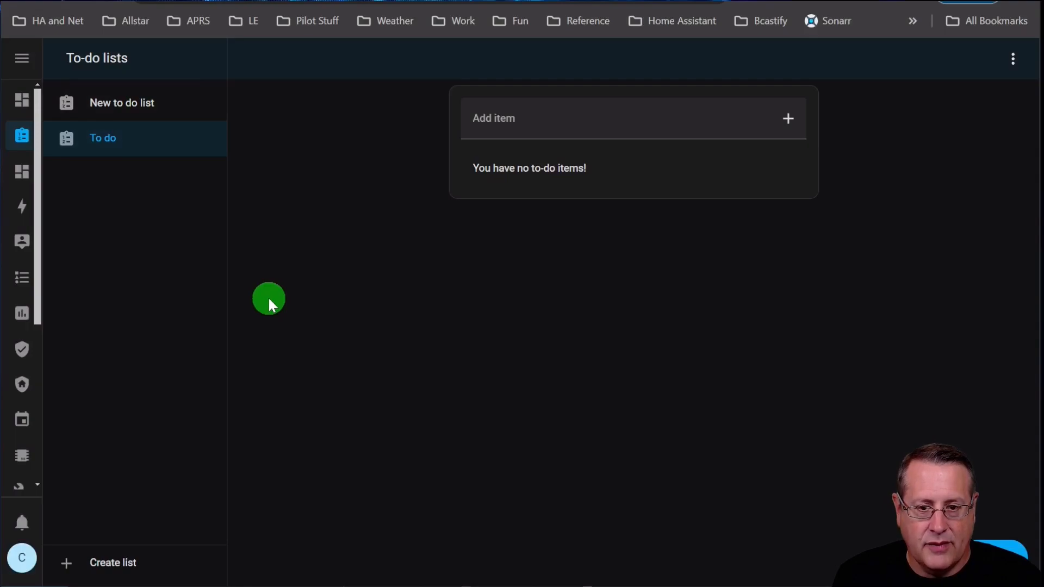
pyautogui.moveTo(718, 262)
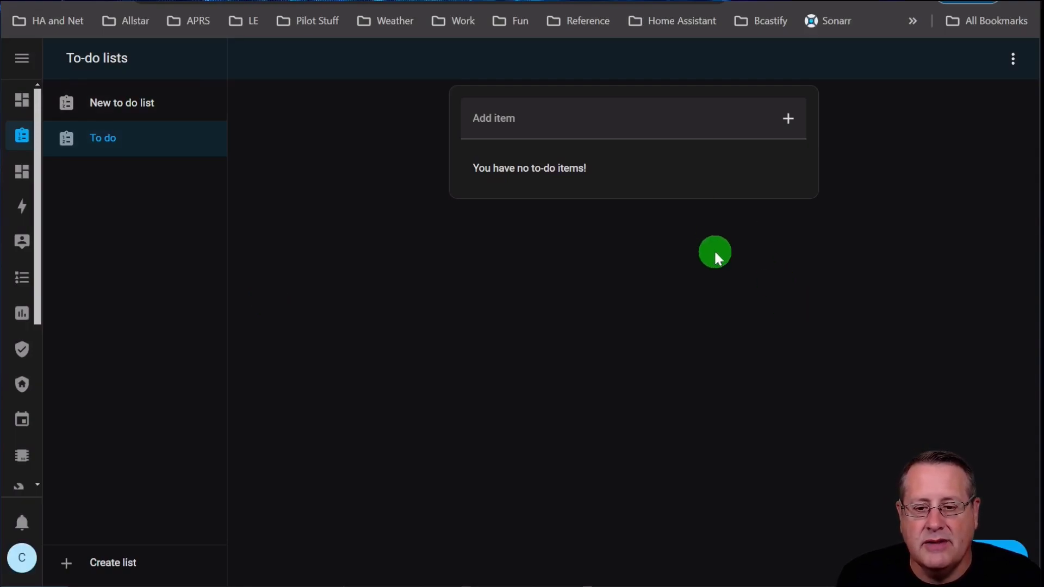
pyautogui.click(534, 126)
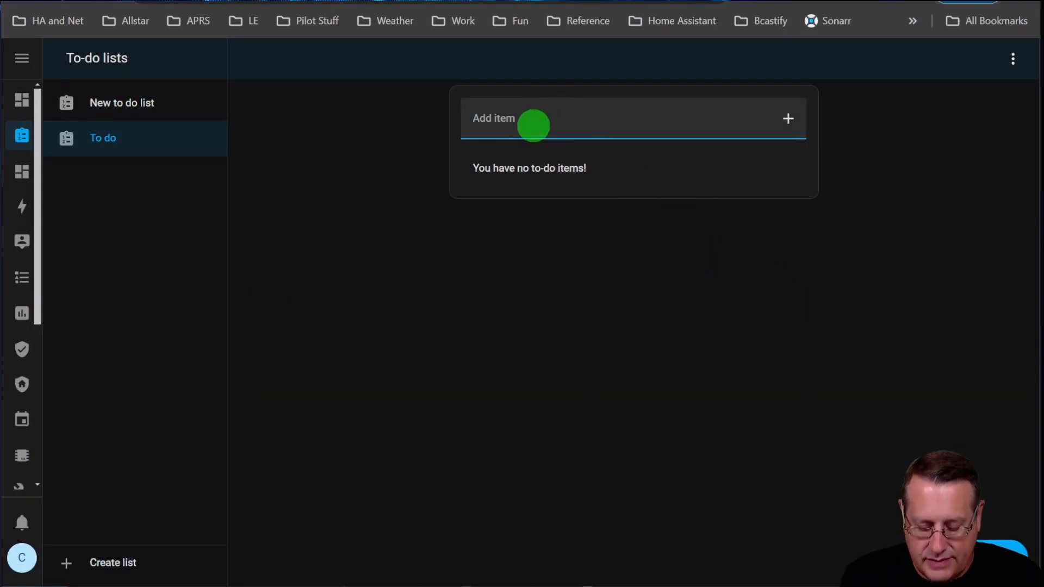
pyautogui.moveTo(674, 404)
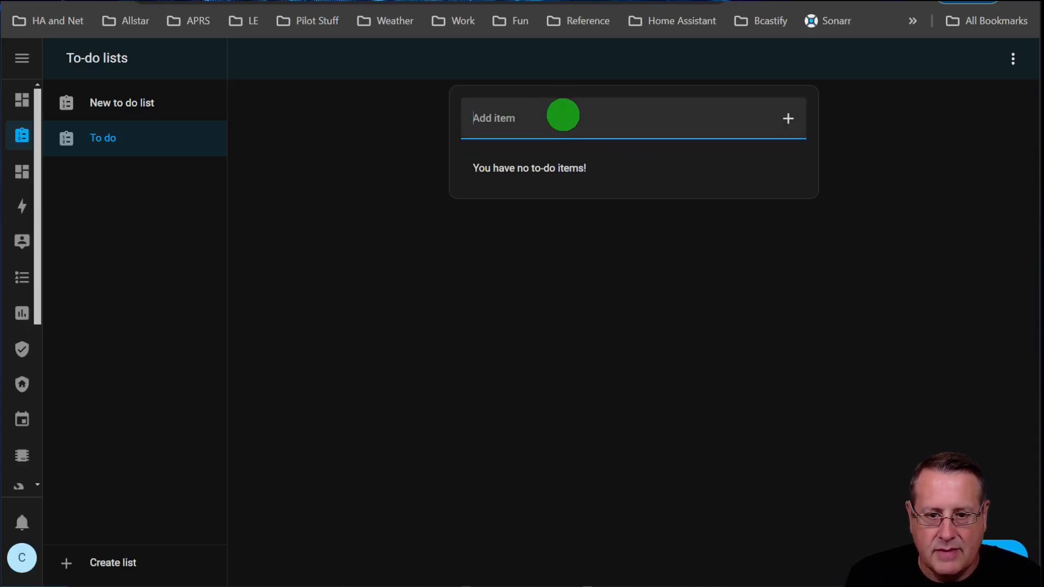
pyautogui.click(788, 118)
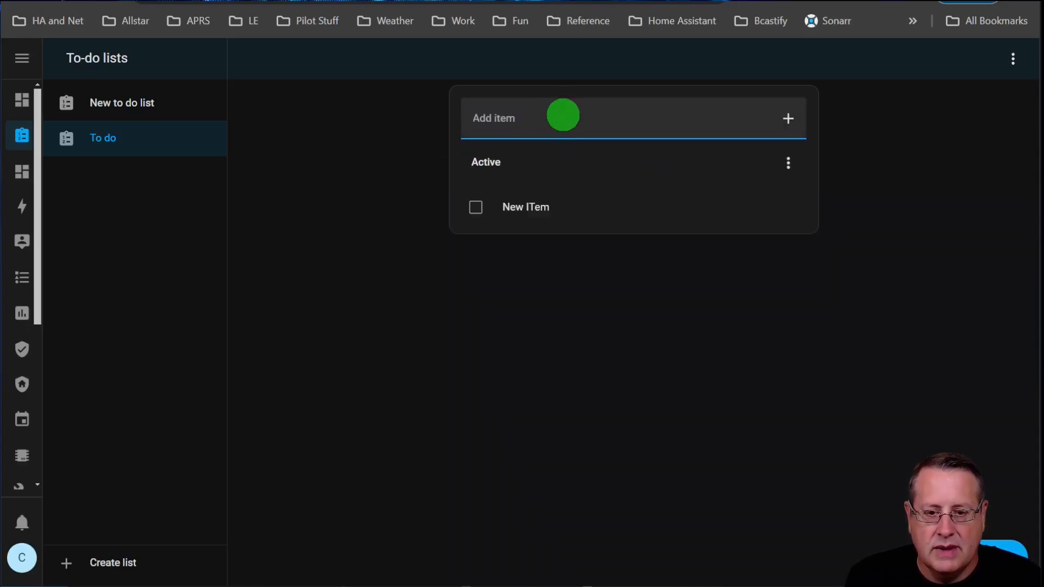
pyautogui.click(525, 207)
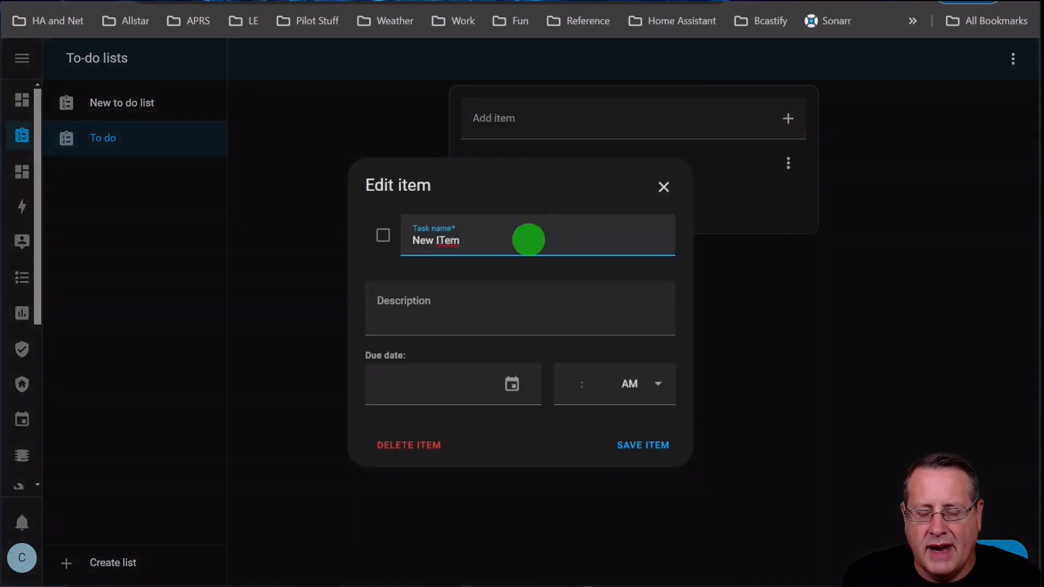
# Step: Give New ITem a description and a January 27, 2024 due date at 12:00, then save
pyautogui.write('new')
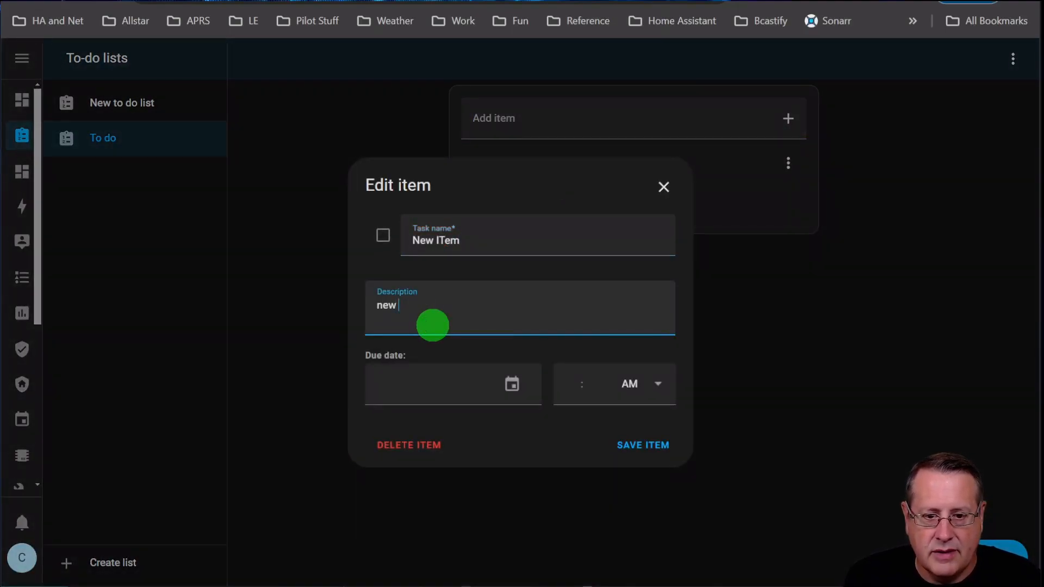
pyautogui.write('item desc')
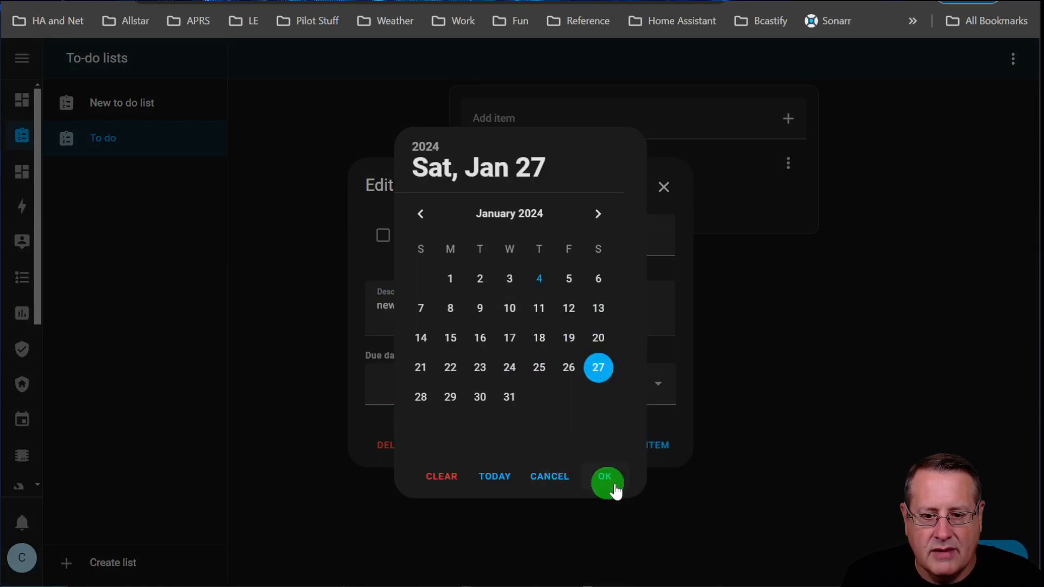
pyautogui.click(605, 476)
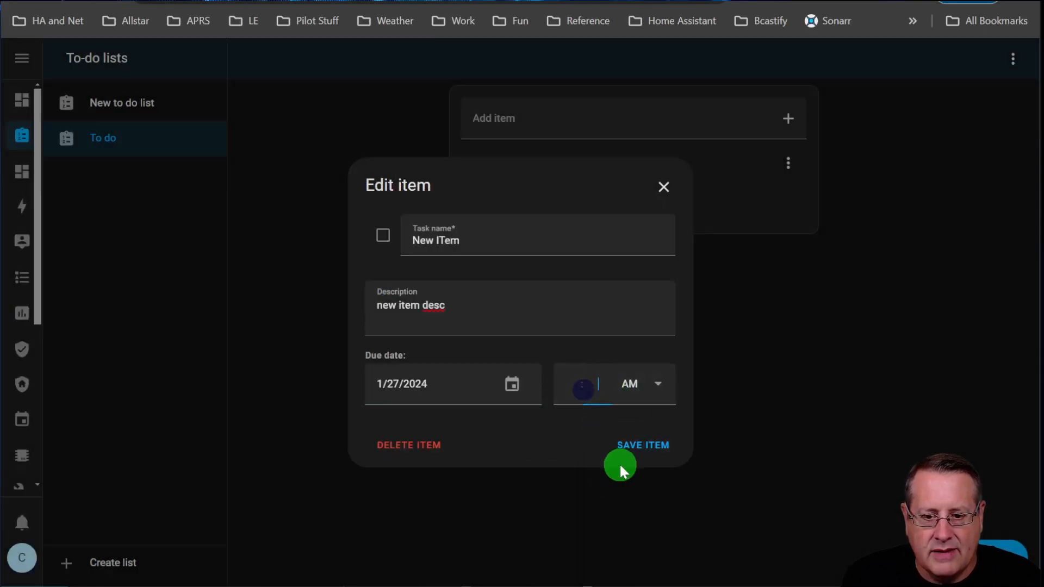
pyautogui.write('12:0')
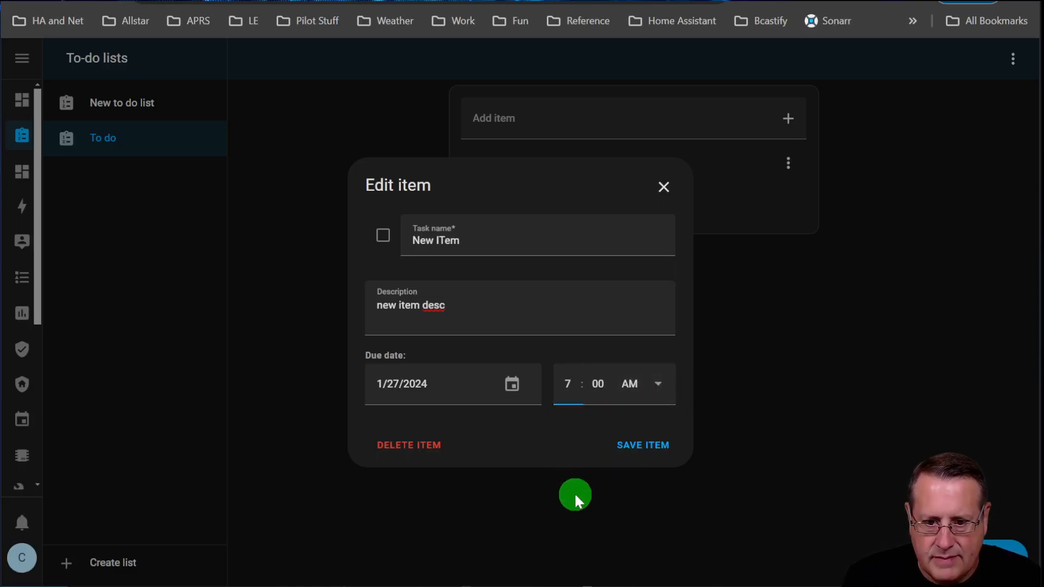
pyautogui.click(643, 444)
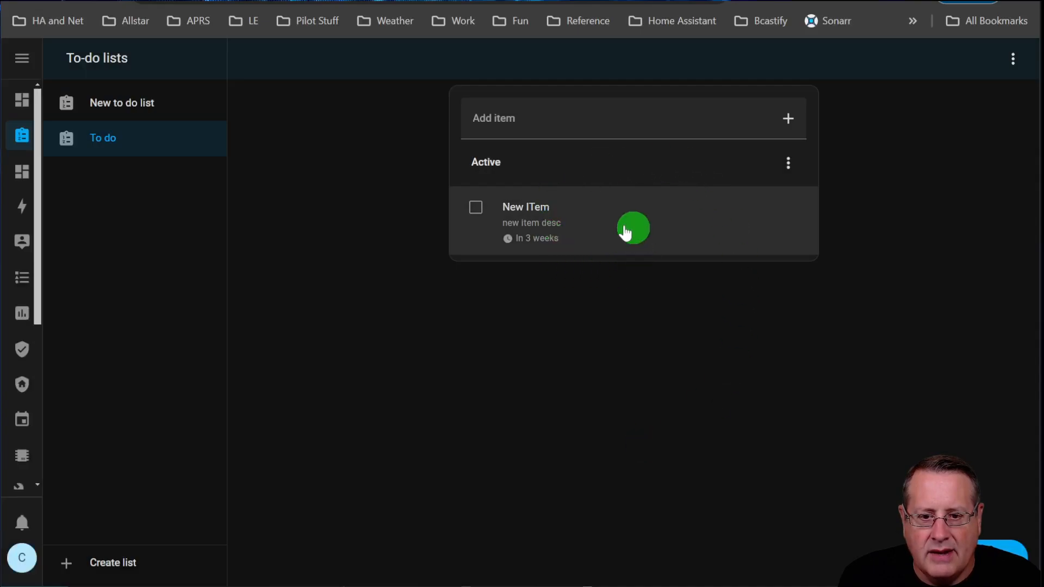
pyautogui.moveTo(546, 257)
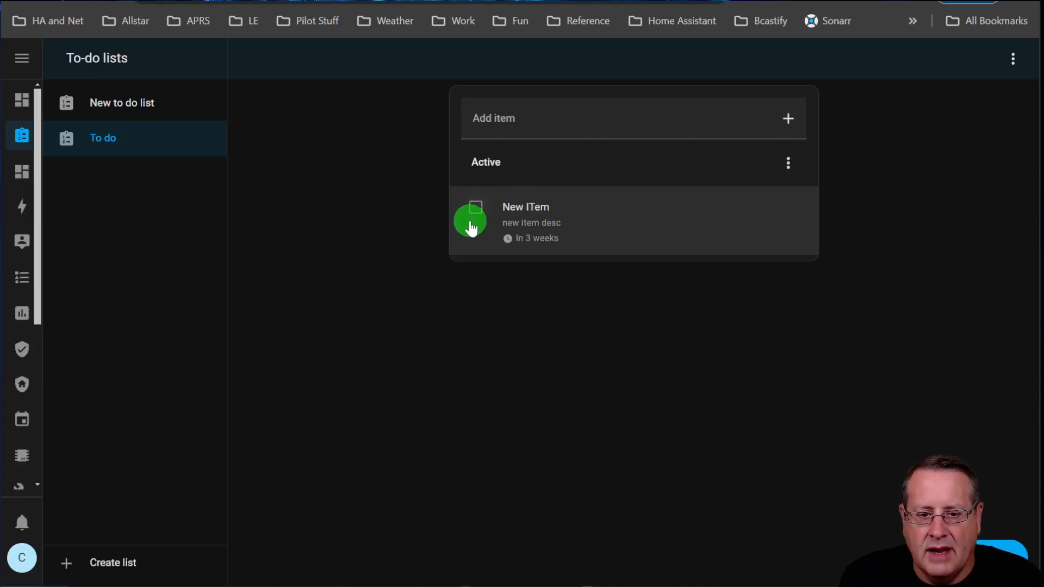
pyautogui.moveTo(475, 209)
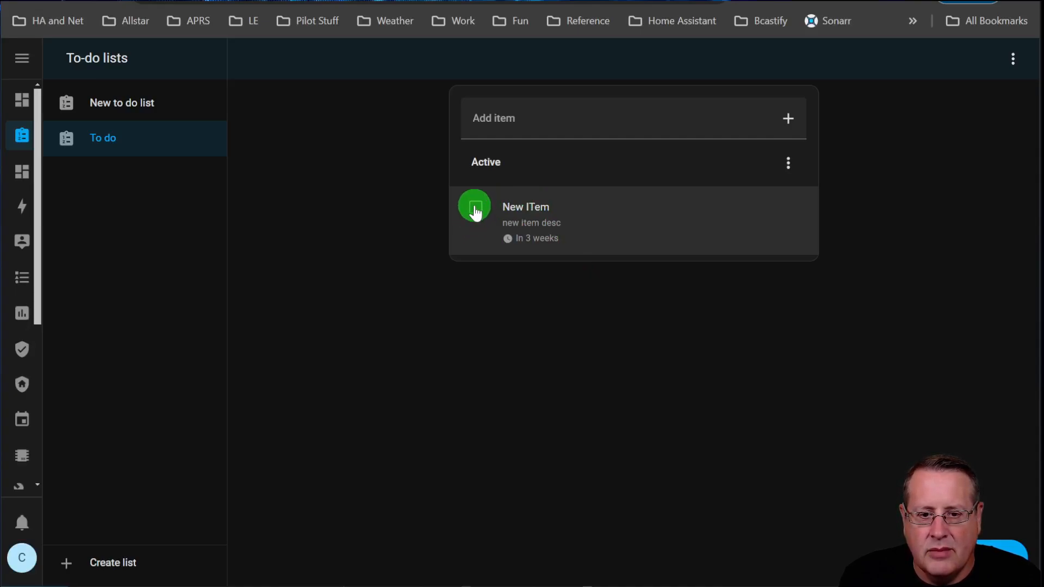
# Step: Toggle New ITem's completed state and add a 'Newest Item' task due in two weeks
pyautogui.click(475, 206)
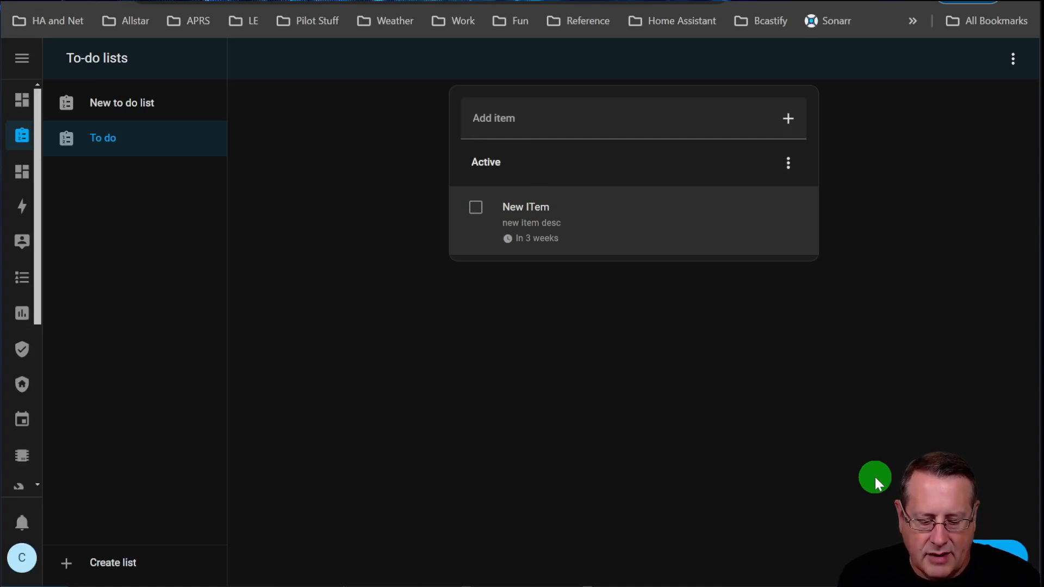
pyautogui.click(621, 119)
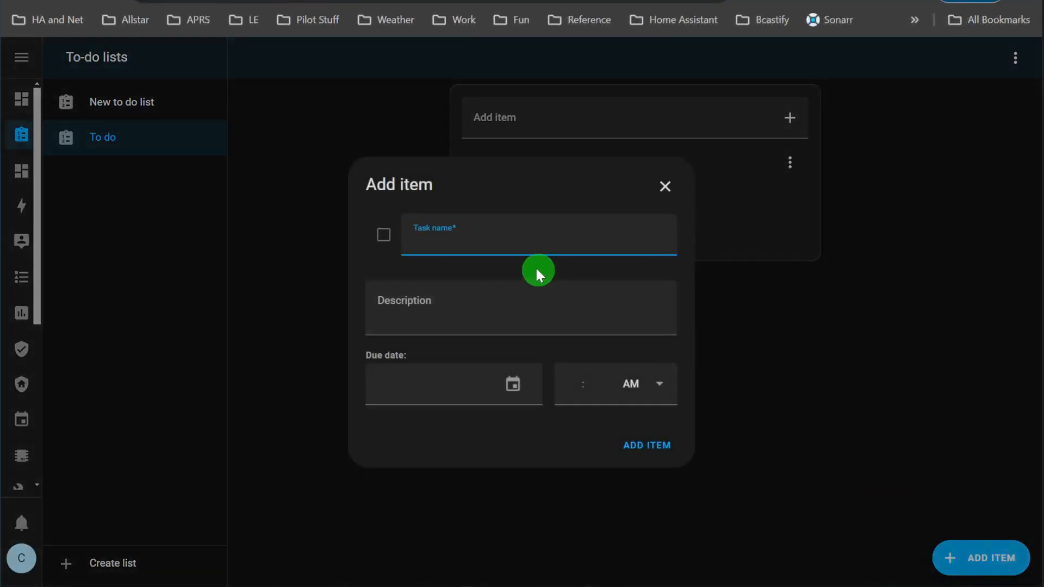
pyautogui.write('N')
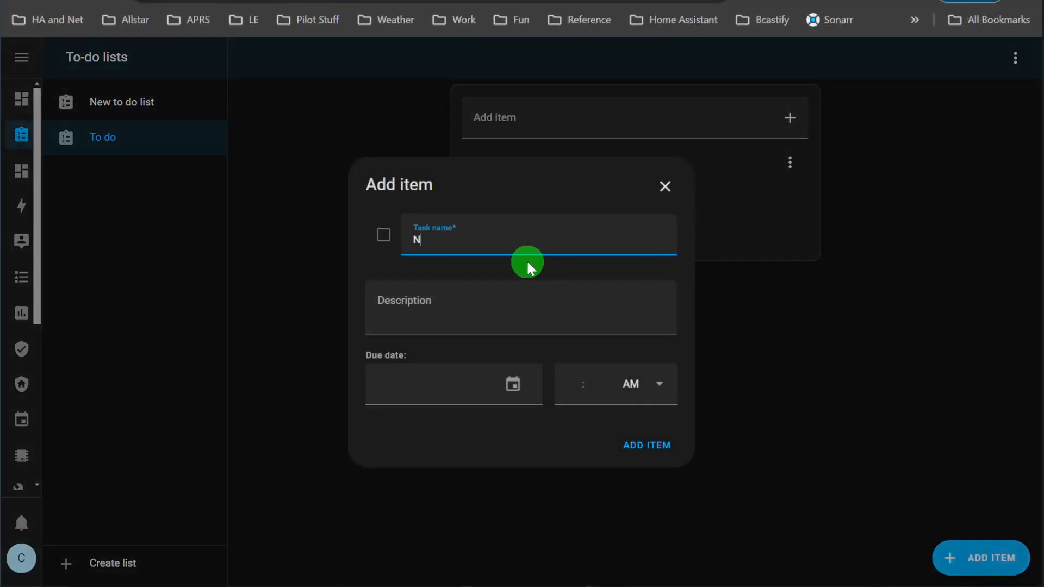
pyautogui.write('ewest Tie')
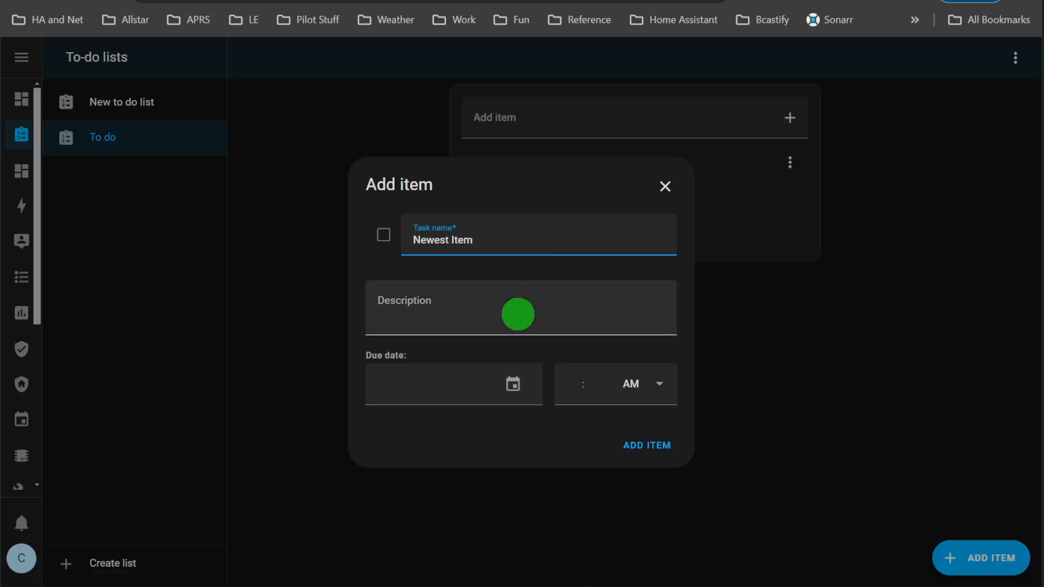
pyautogui.click(512, 383)
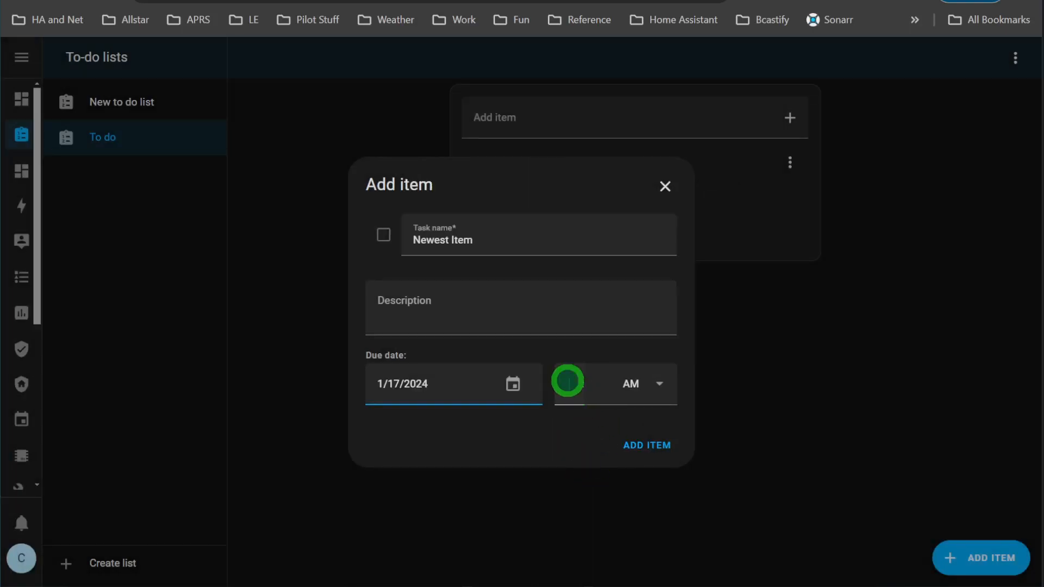
pyautogui.click(568, 383)
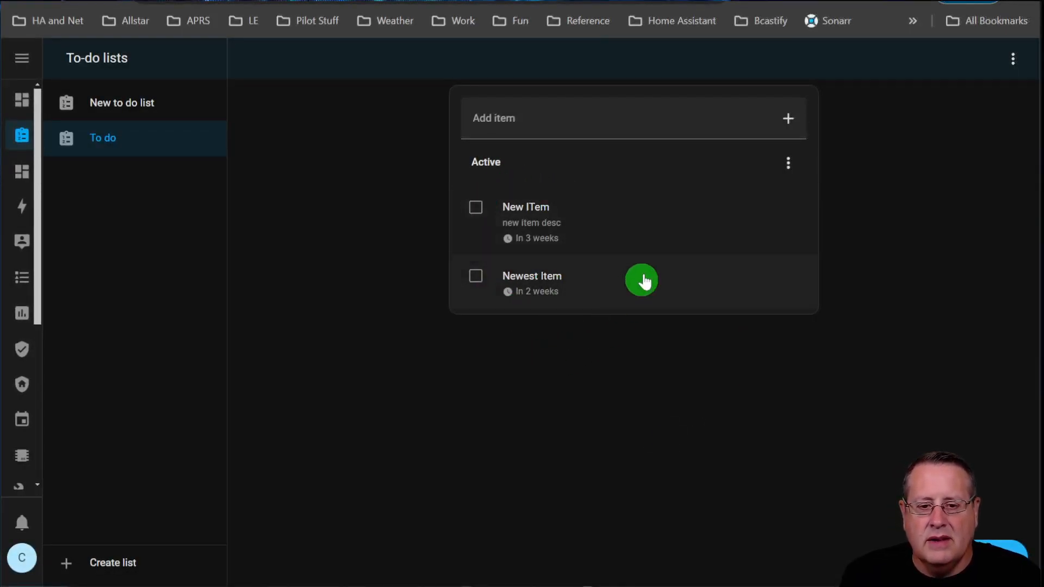
pyautogui.moveTo(528, 256)
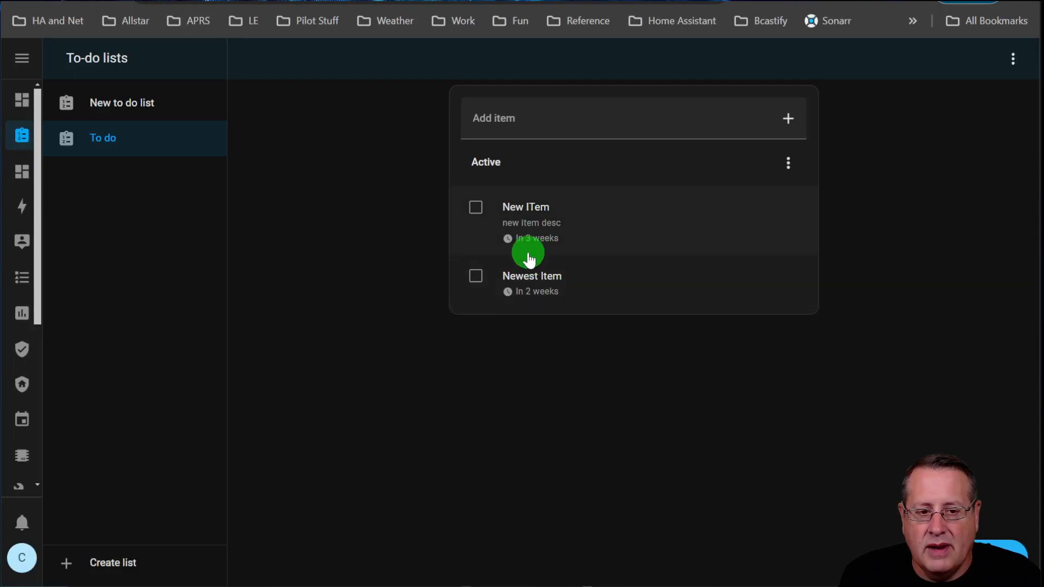
pyautogui.moveTo(584, 341)
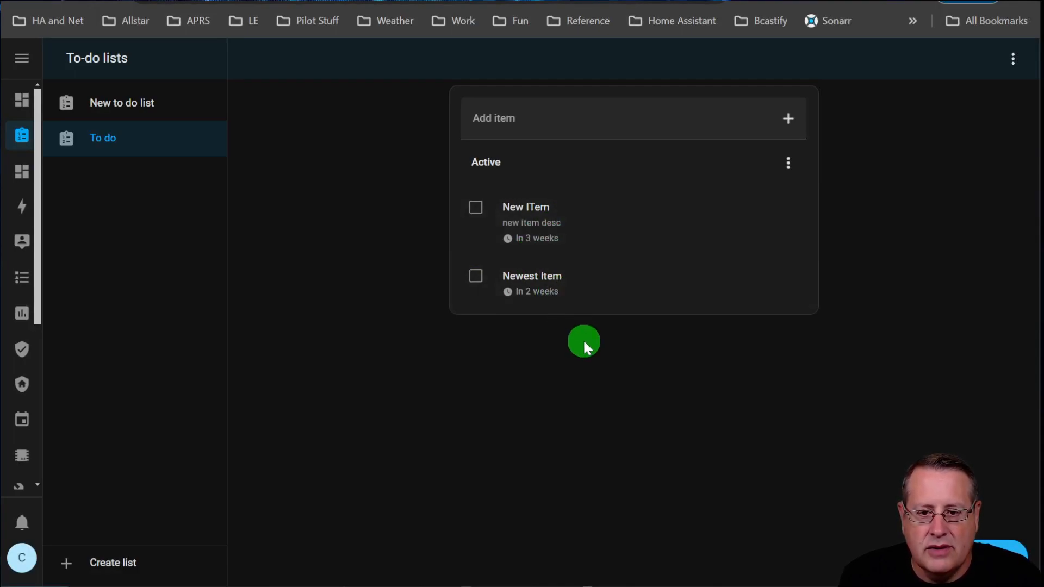
pyautogui.click(475, 207)
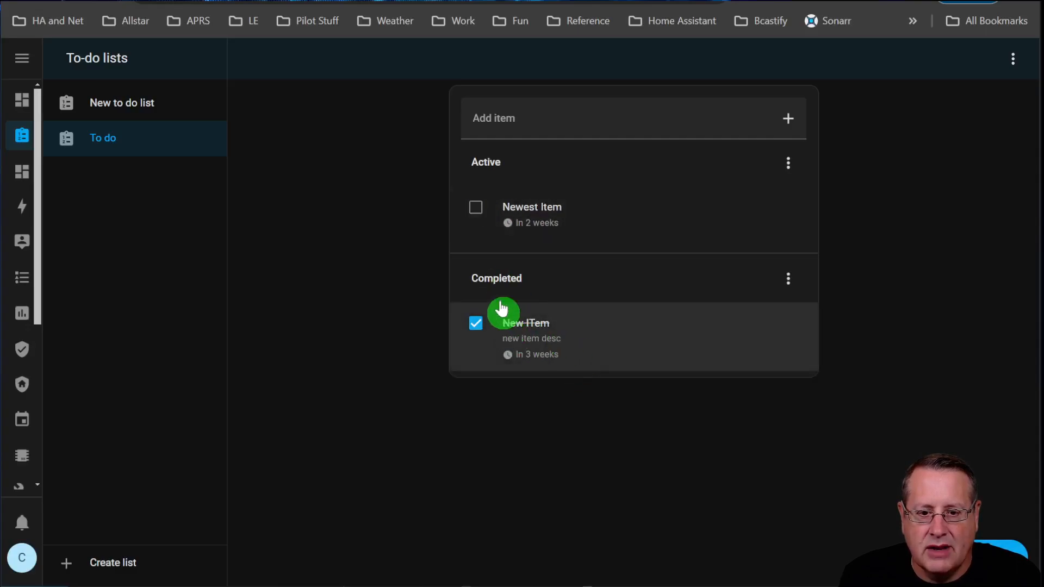
pyautogui.click(476, 207)
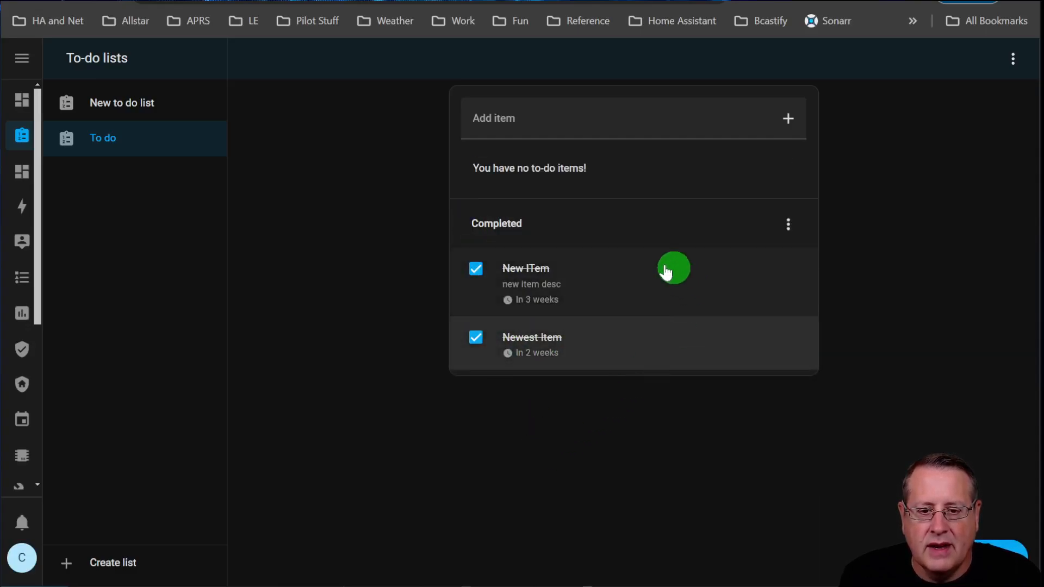
pyautogui.click(531, 345)
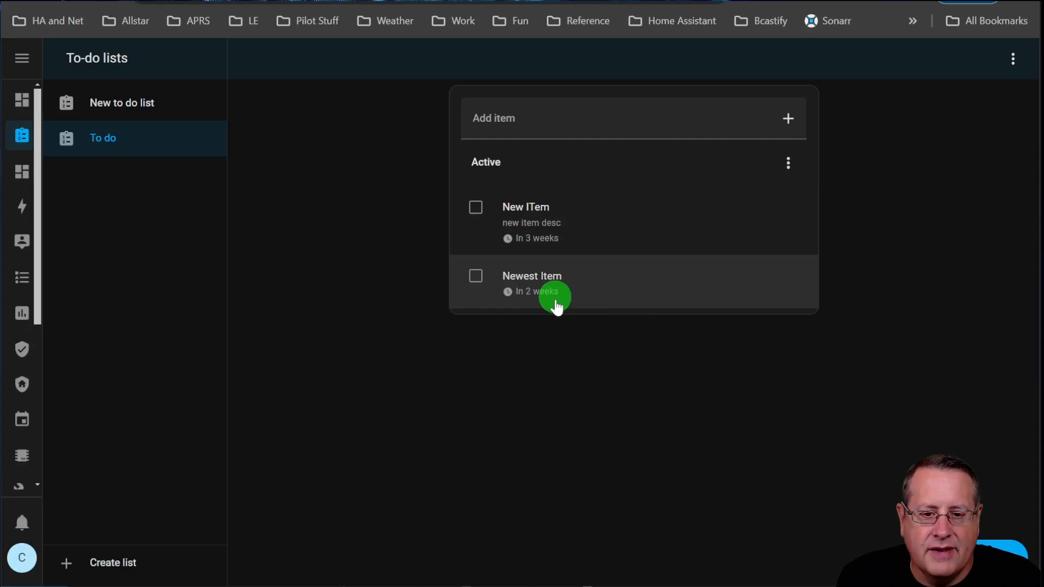
pyautogui.moveTo(566, 156)
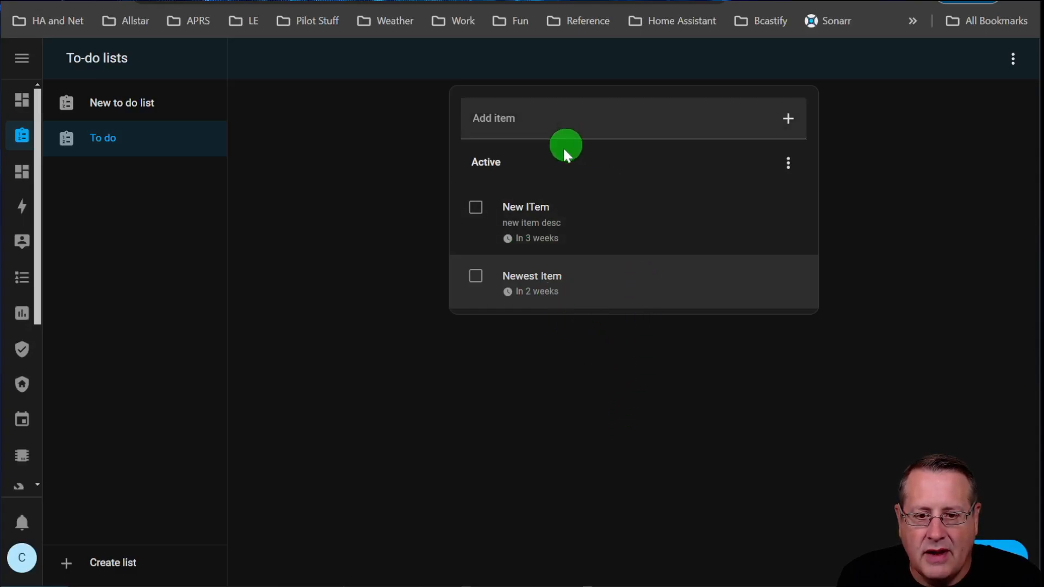
pyautogui.click(525, 206)
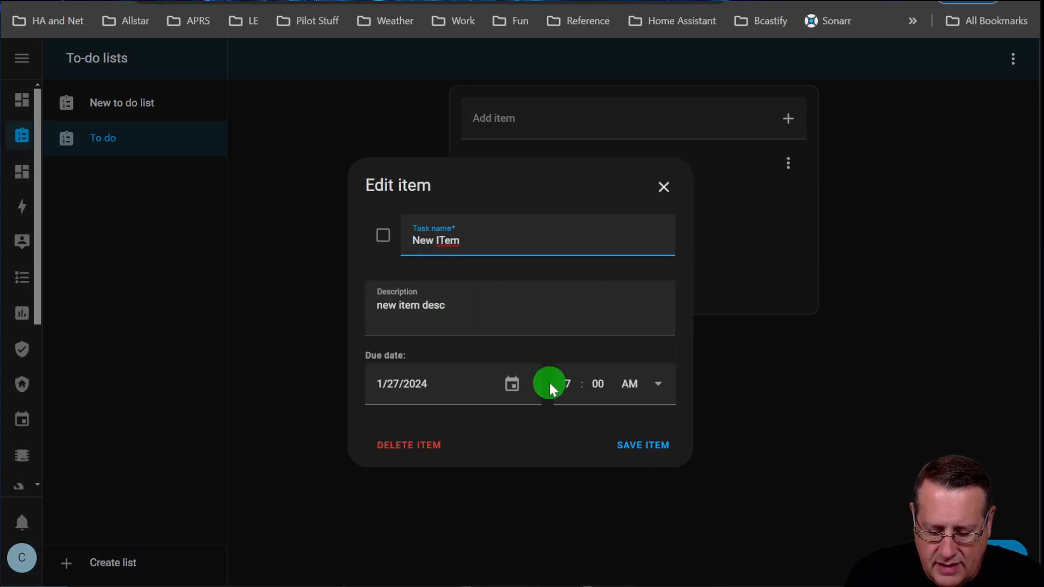
# Step: Rename the first task to '* New ITem *' with surrounding asterisks and save it
pyautogui.write('*')
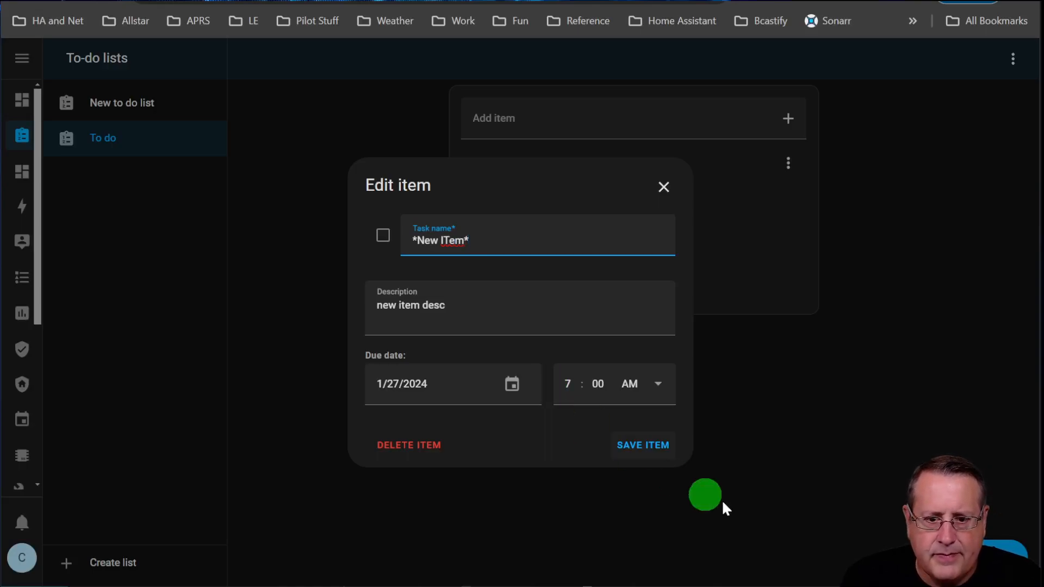
pyautogui.click(642, 445)
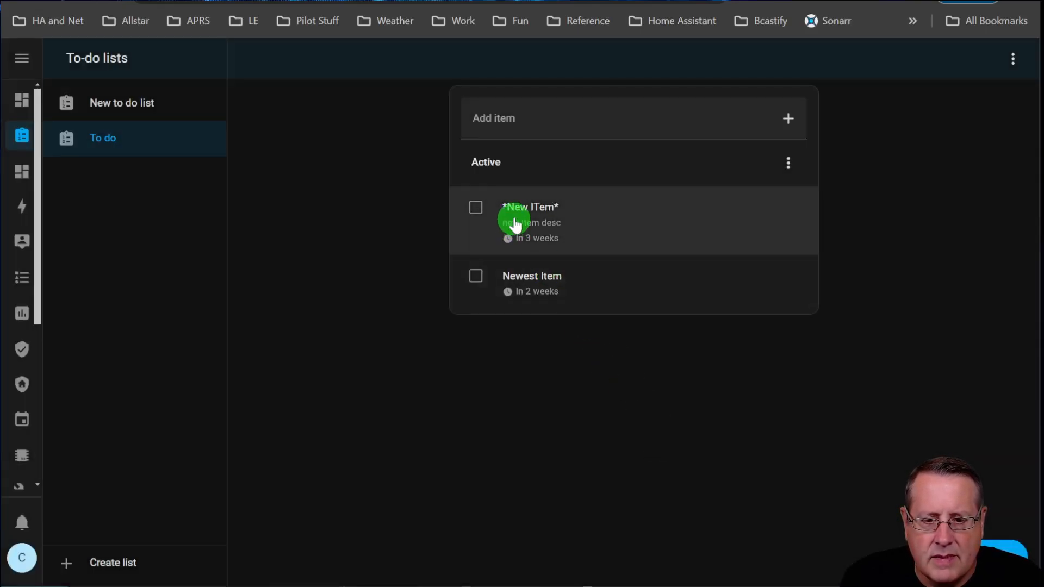
pyautogui.click(518, 222)
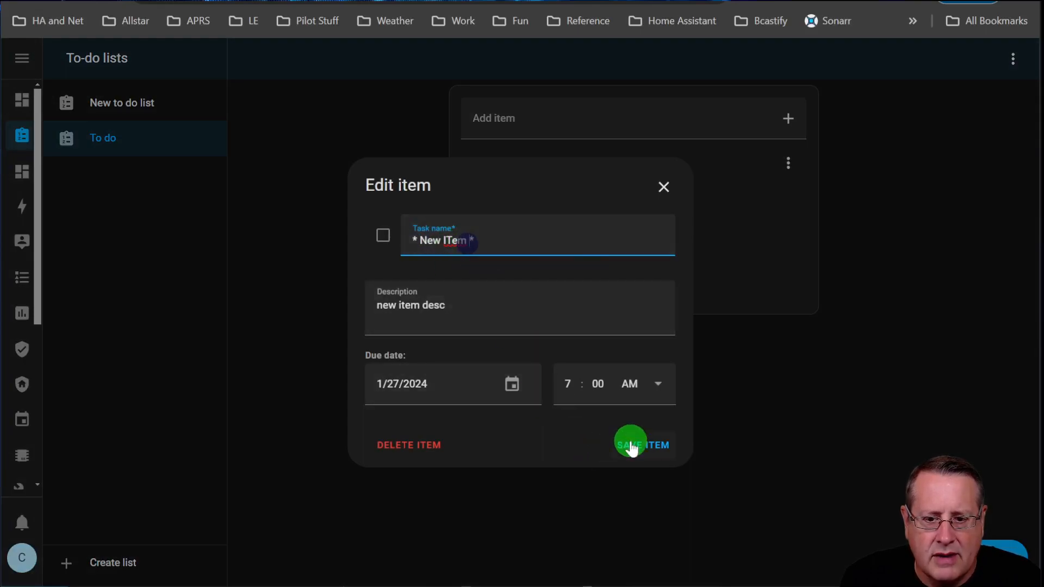
pyautogui.click(629, 445)
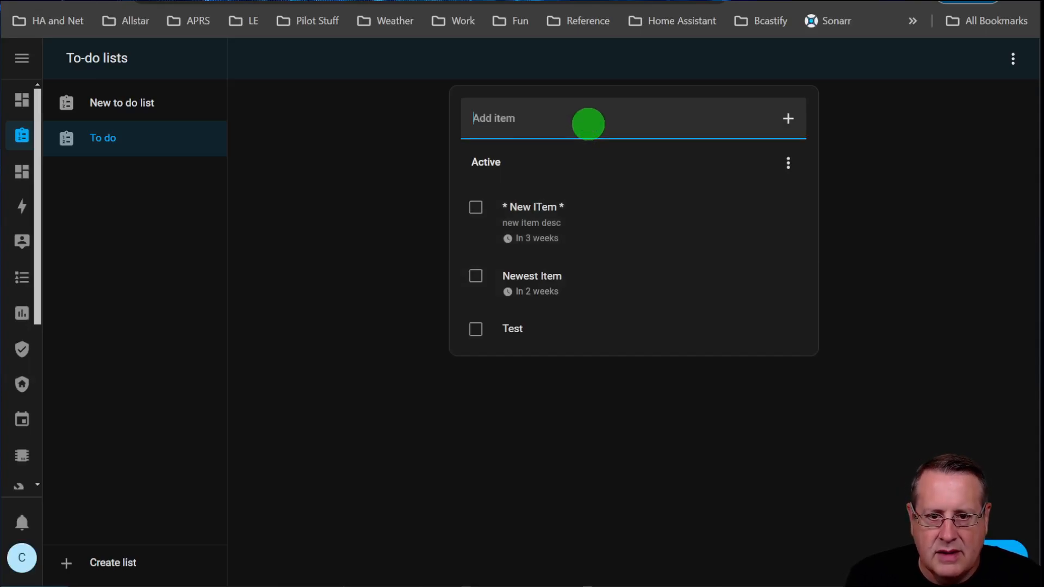
# Step: Give the Test task the description 'Desc' and a due date in 3 weeks, then save
pyautogui.click(513, 329)
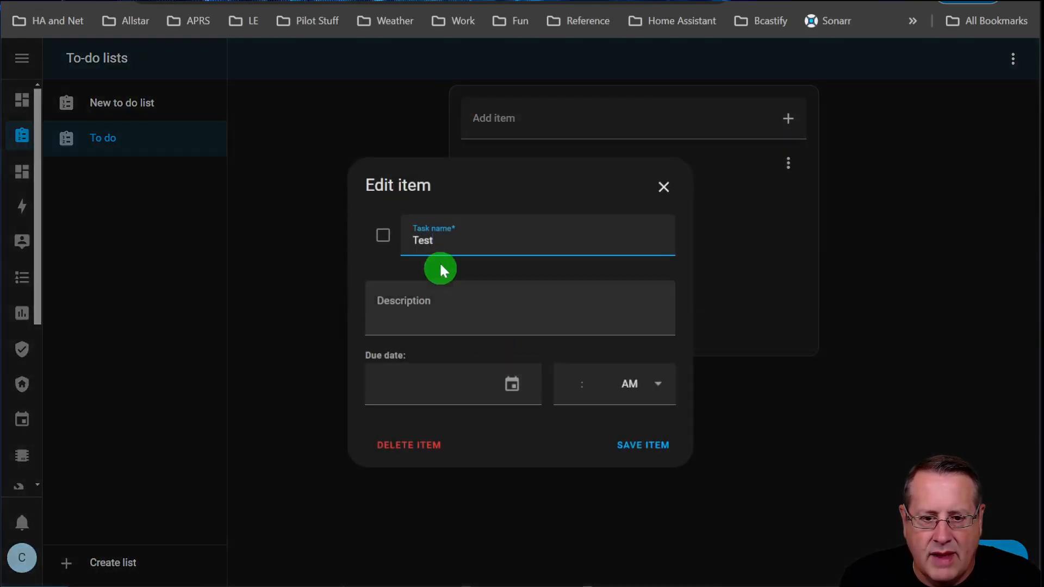
pyautogui.click(459, 321)
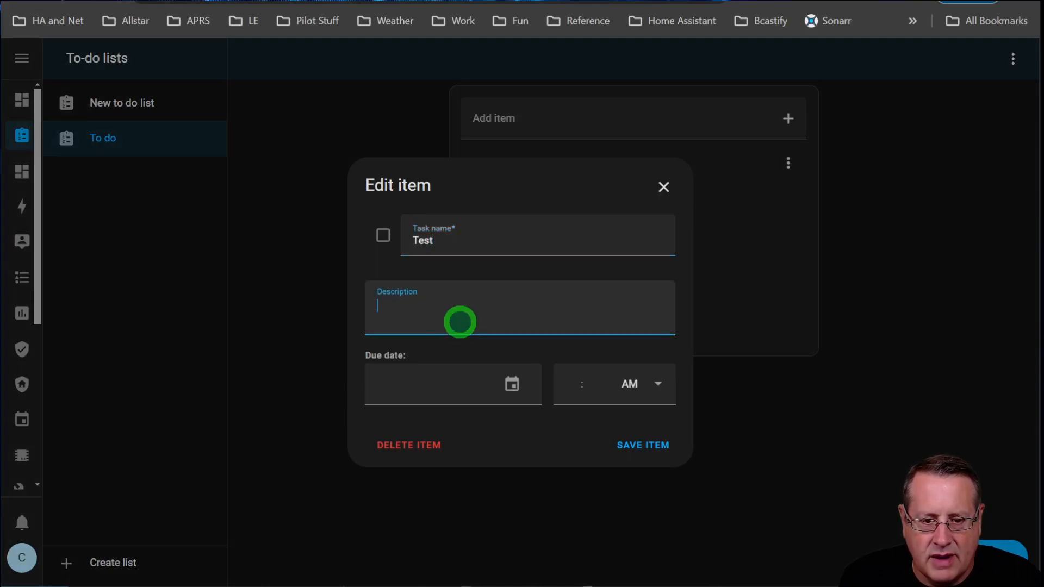
pyautogui.write('Desc')
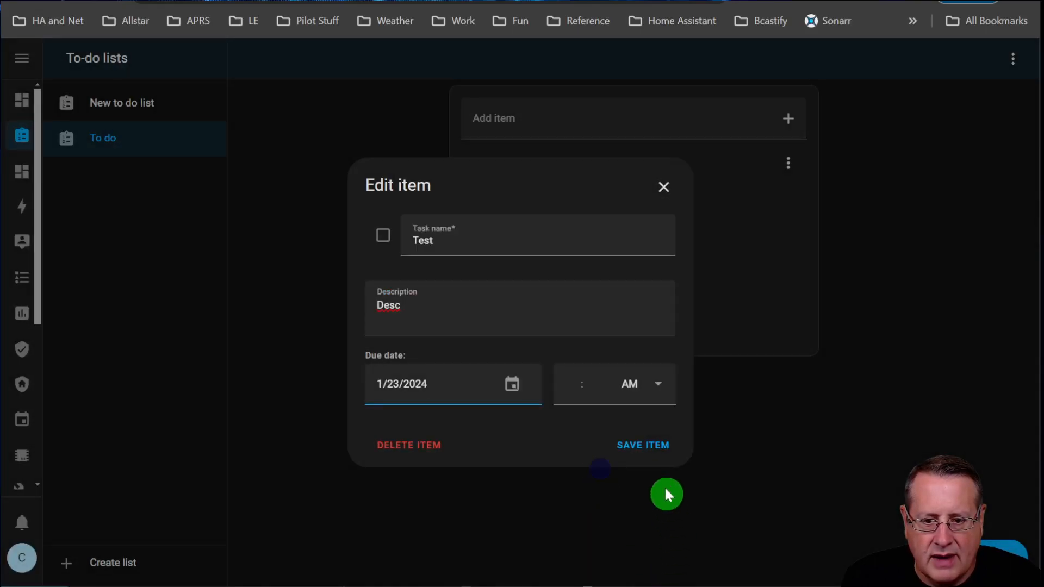
pyautogui.click(643, 444)
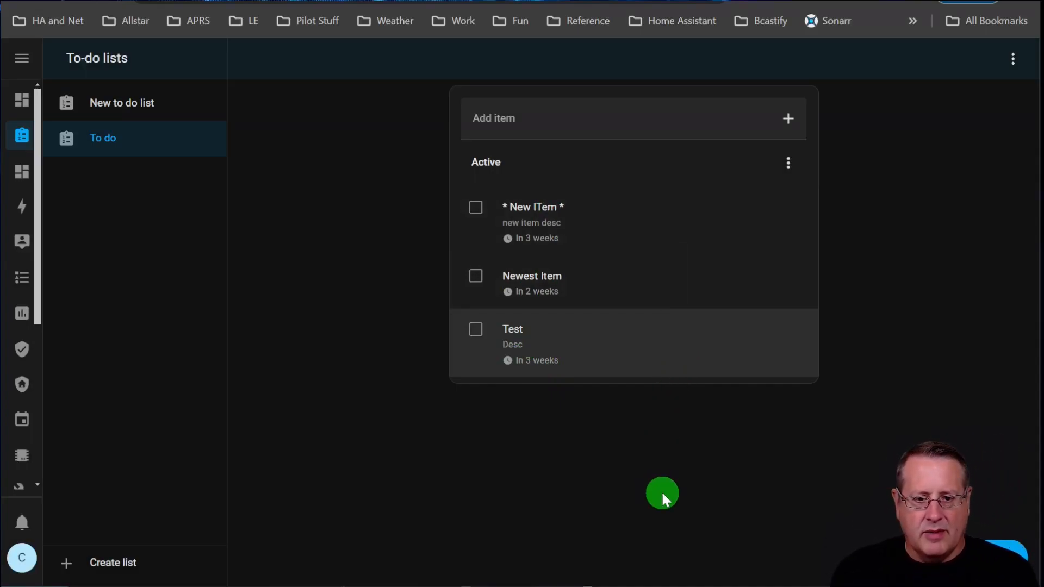
pyautogui.moveTo(435, 489)
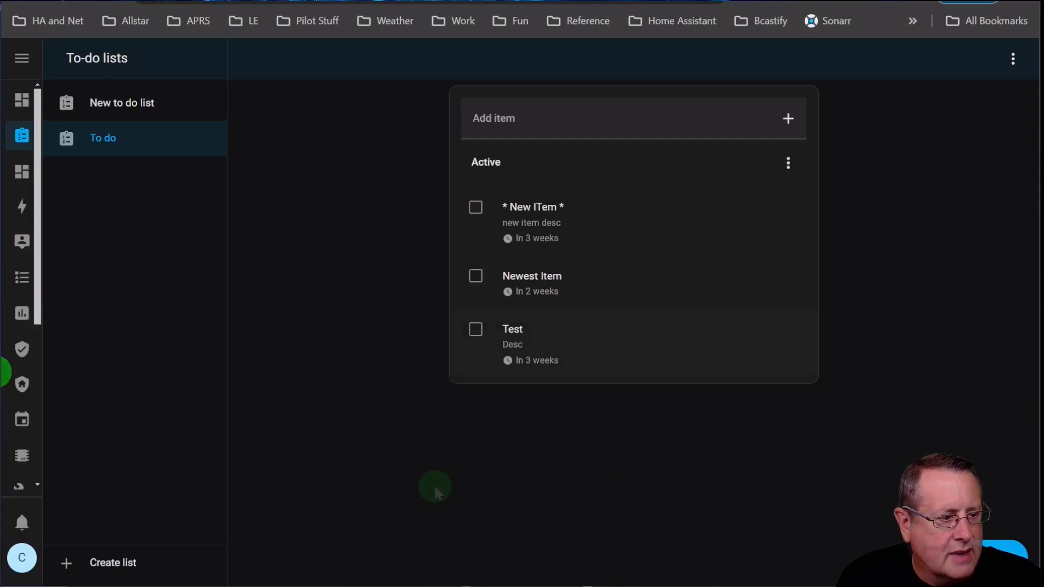
pyautogui.moveTo(493, 393)
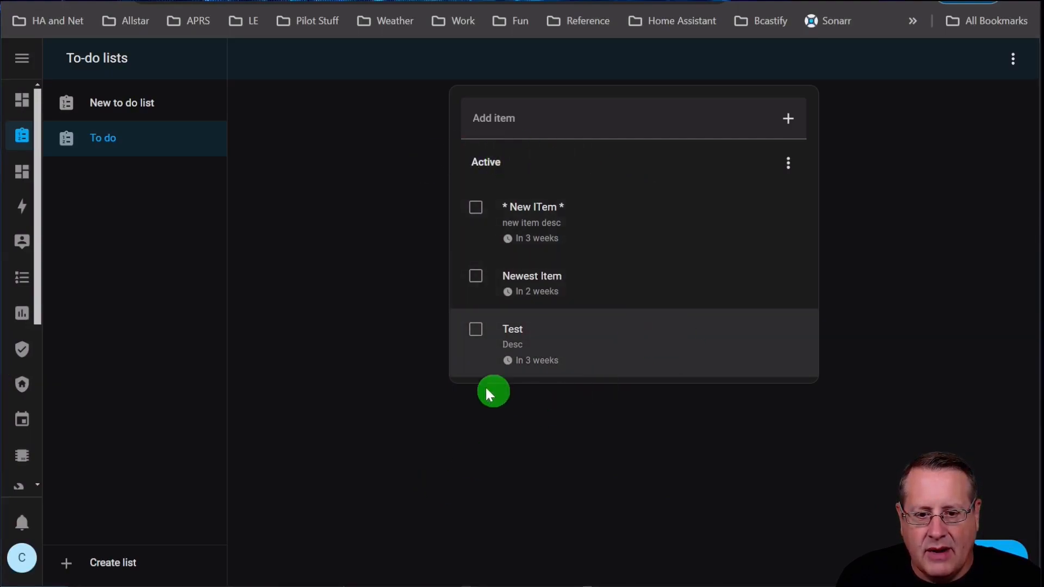
pyautogui.moveTo(595, 433)
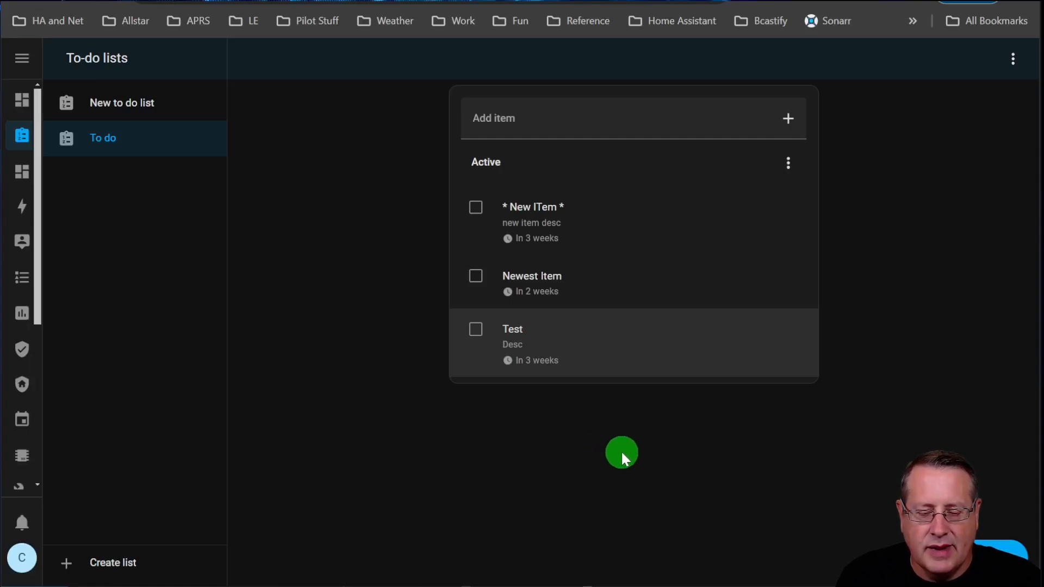
pyautogui.moveTo(815, 229)
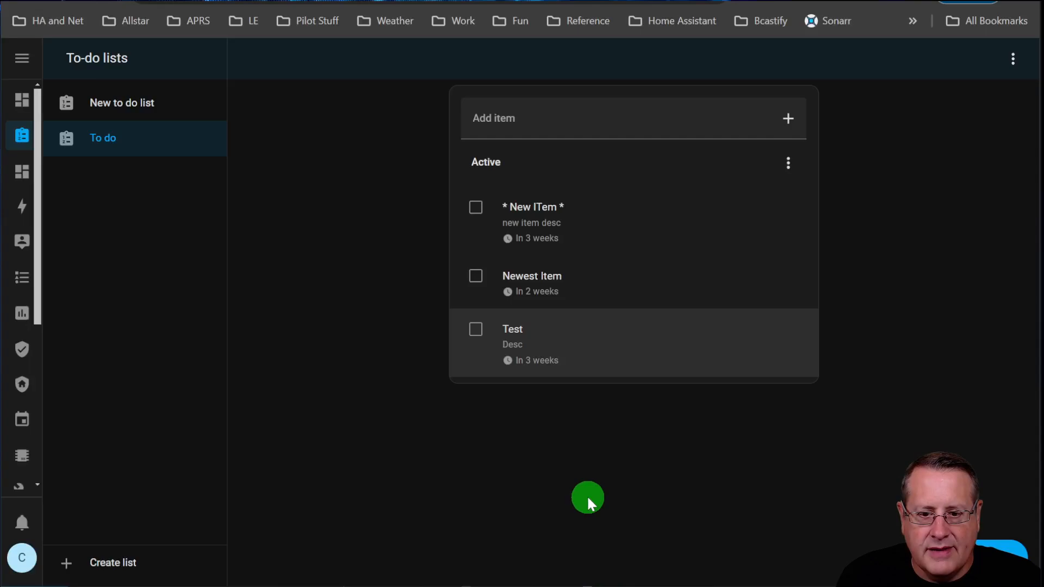
pyautogui.moveTo(715, 146)
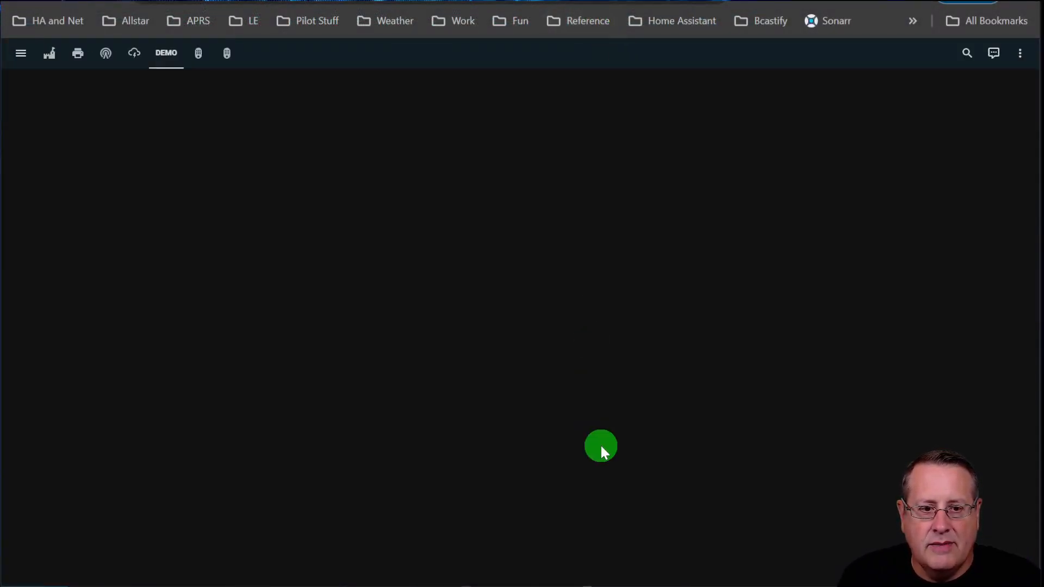
# Step: Put the Demo dashboard in edit mode and search 'therm' for the Main Floor Thermostat card
pyautogui.click(1018, 53)
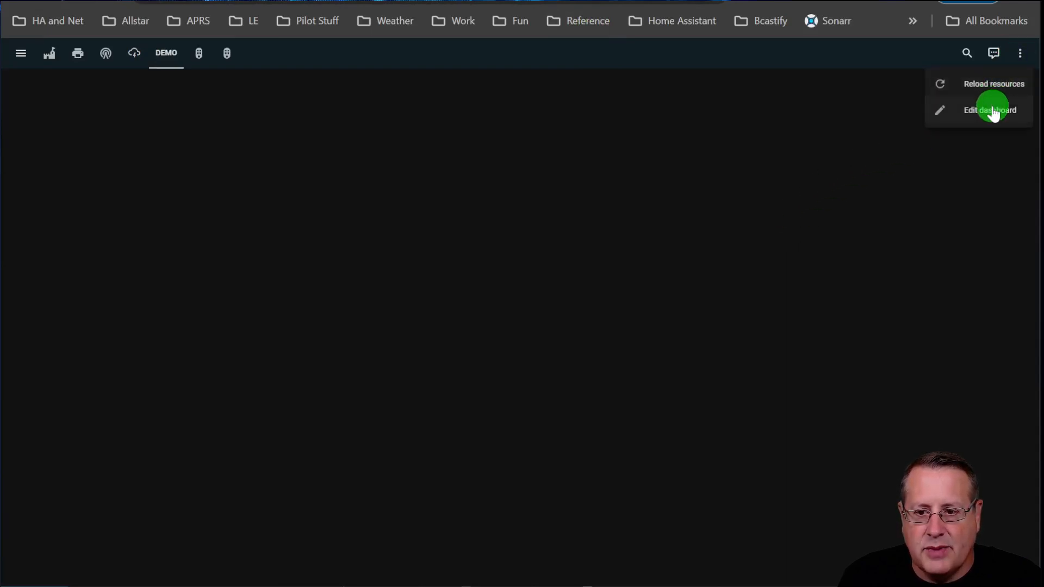
pyautogui.click(990, 110)
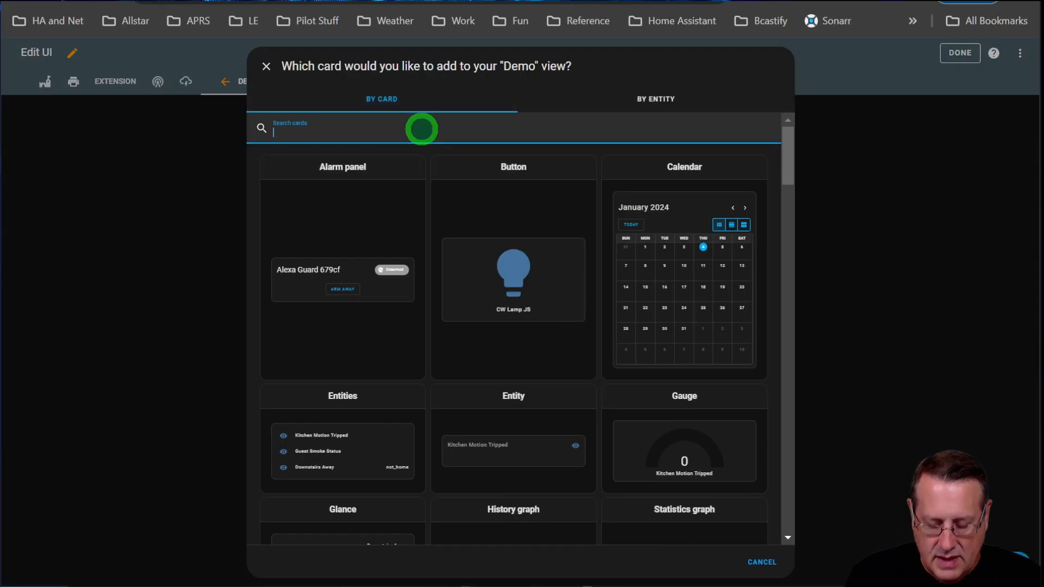
pyautogui.write('therm')
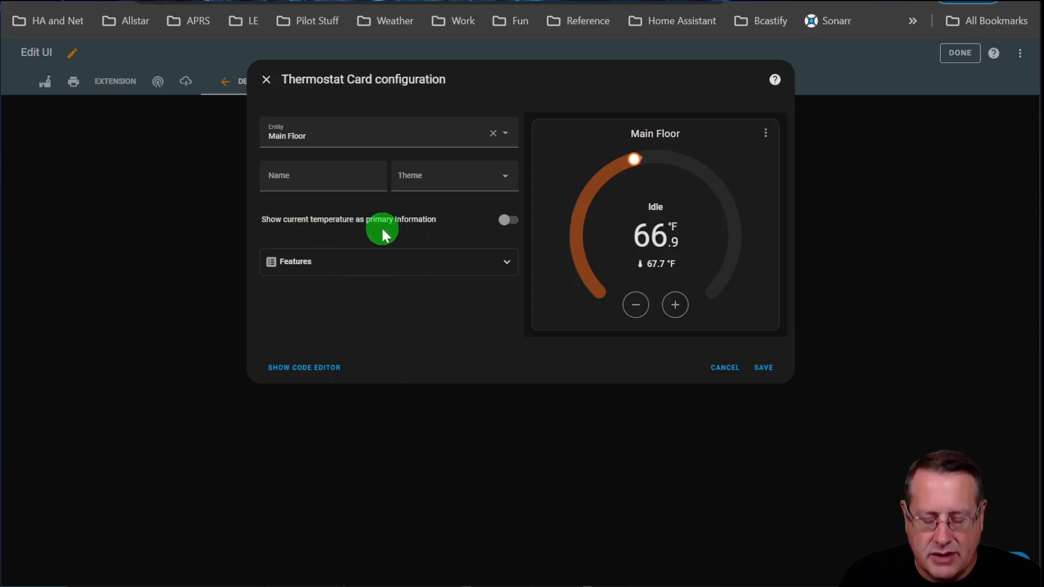
pyautogui.press('ctrl+plus')
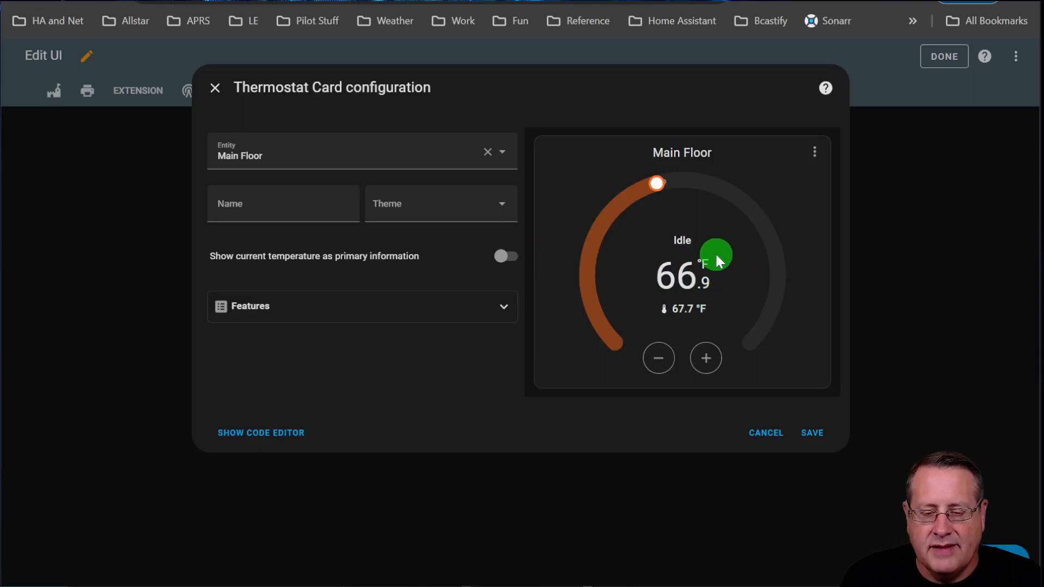
pyautogui.moveTo(721, 278)
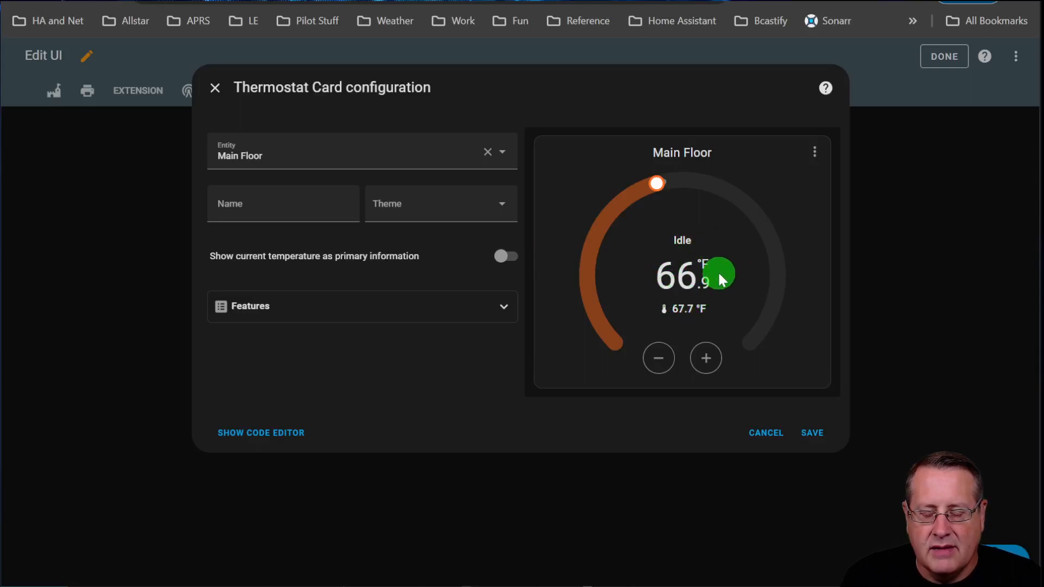
# Step: Set current temperature as the thermostat card's primary information and expand the Features section
pyautogui.click(503, 256)
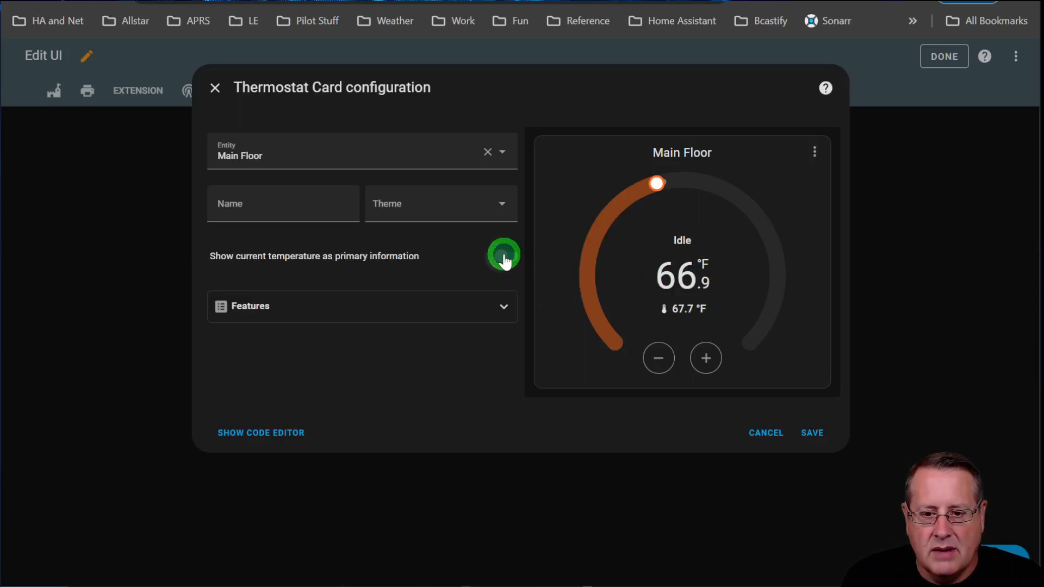
pyautogui.click(504, 256)
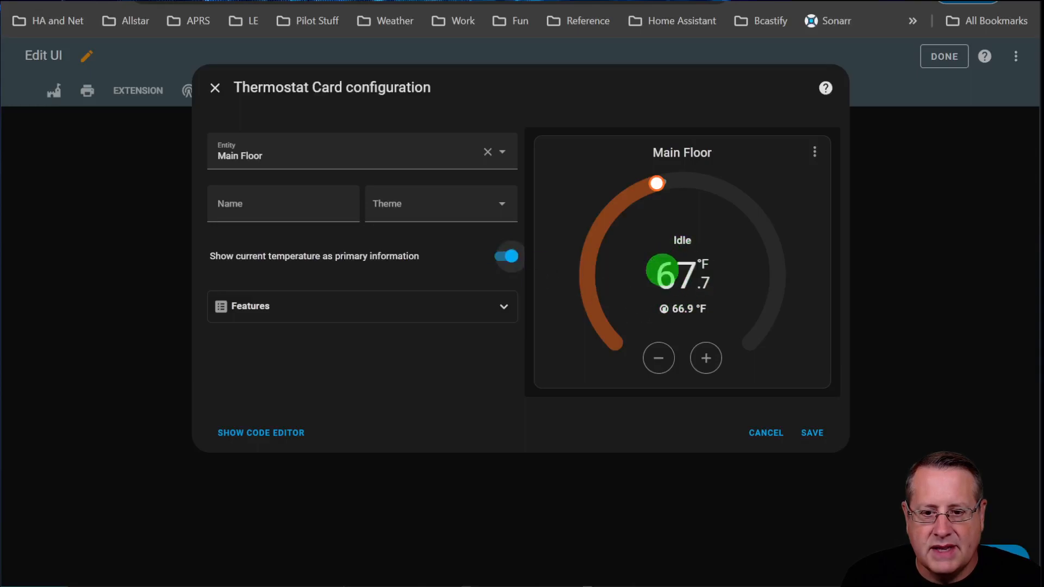
pyautogui.click(506, 267)
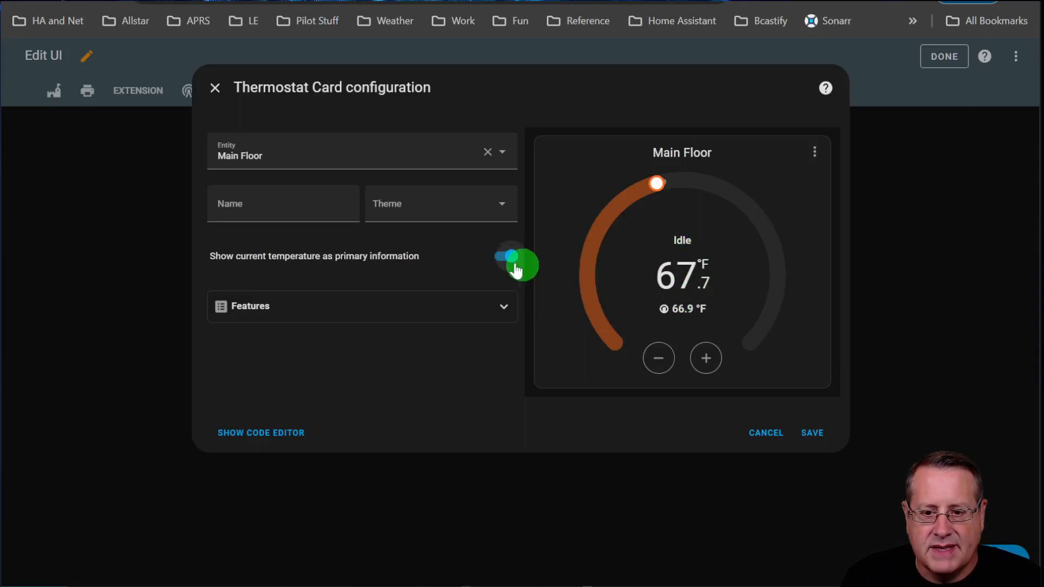
pyautogui.click(503, 255)
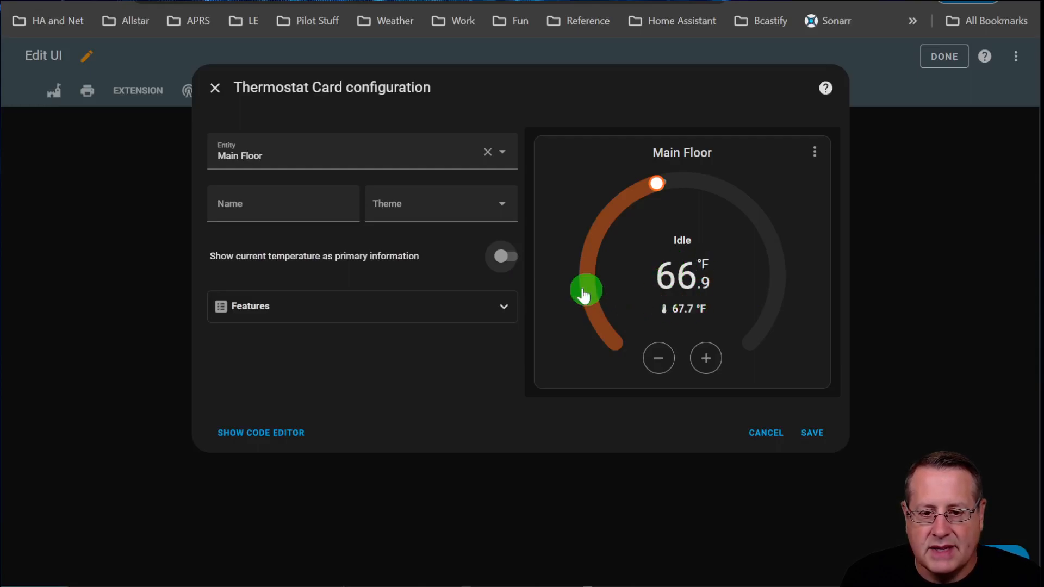
pyautogui.click(503, 257)
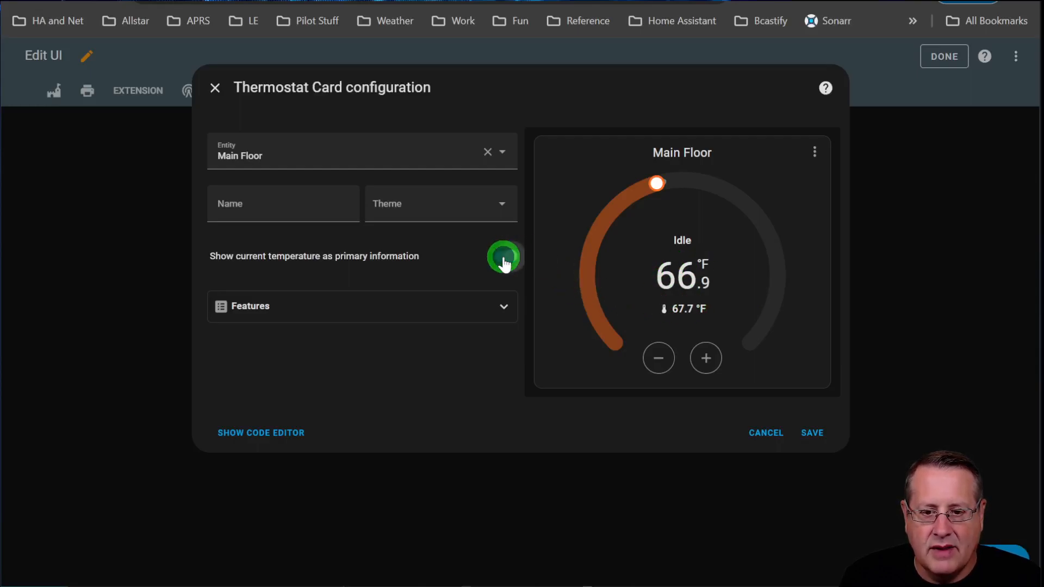
pyautogui.click(503, 256)
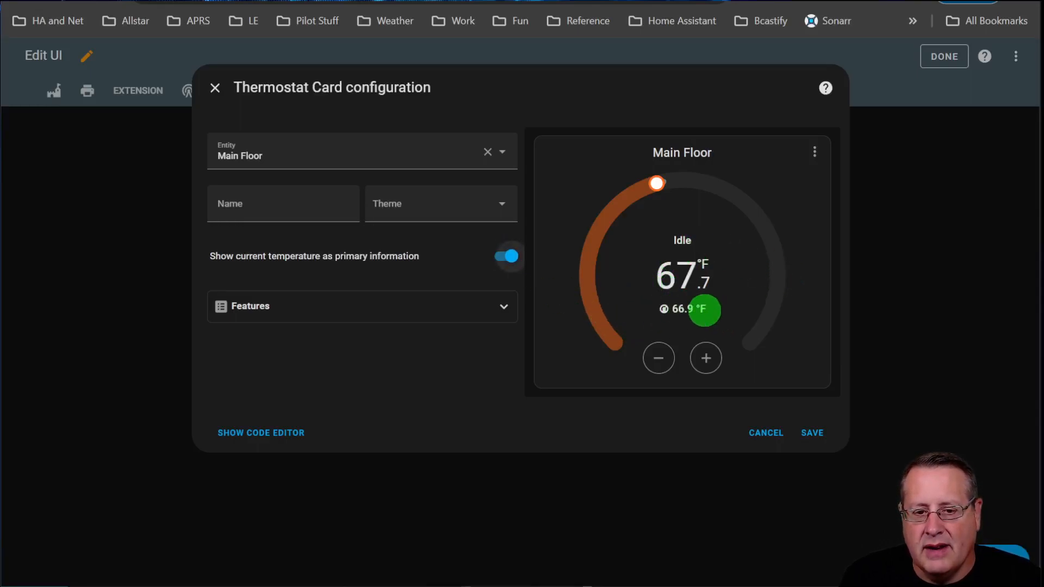
pyautogui.click(504, 256)
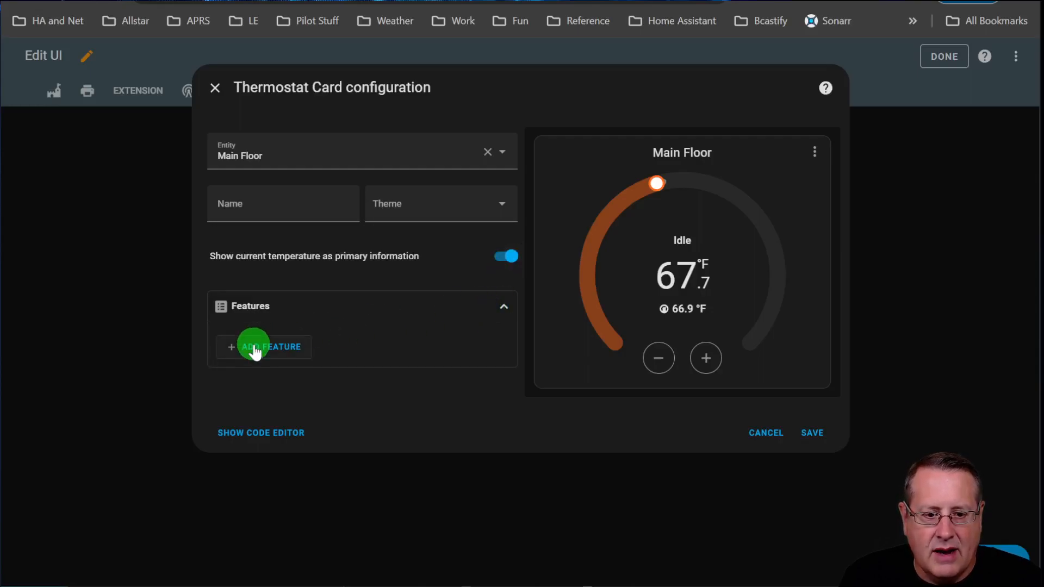
# Step: Add Climate fan modes, HVAC modes and preset modes features, keeping current temperature primary
pyautogui.click(263, 347)
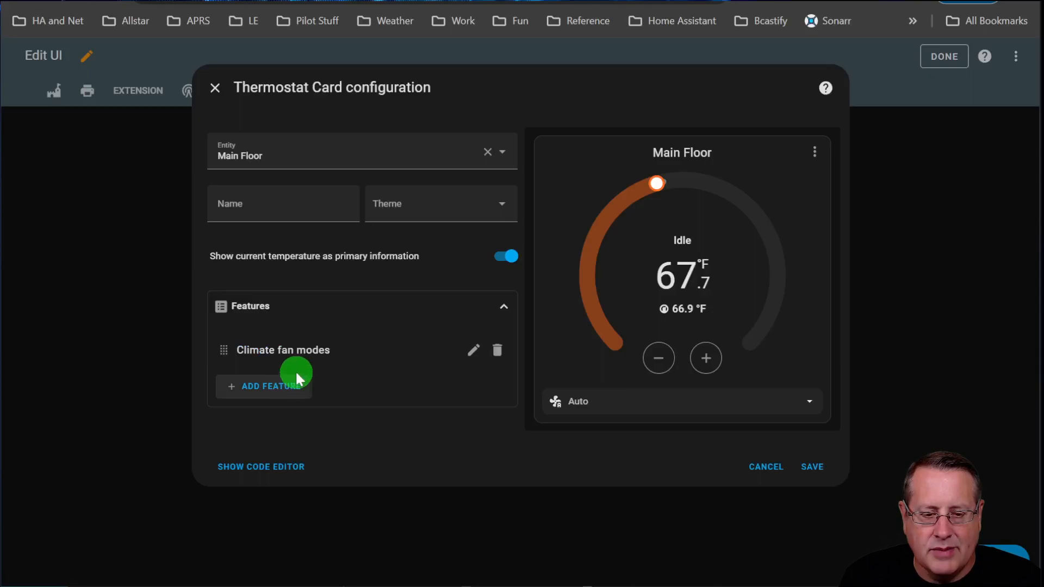
pyautogui.click(269, 386)
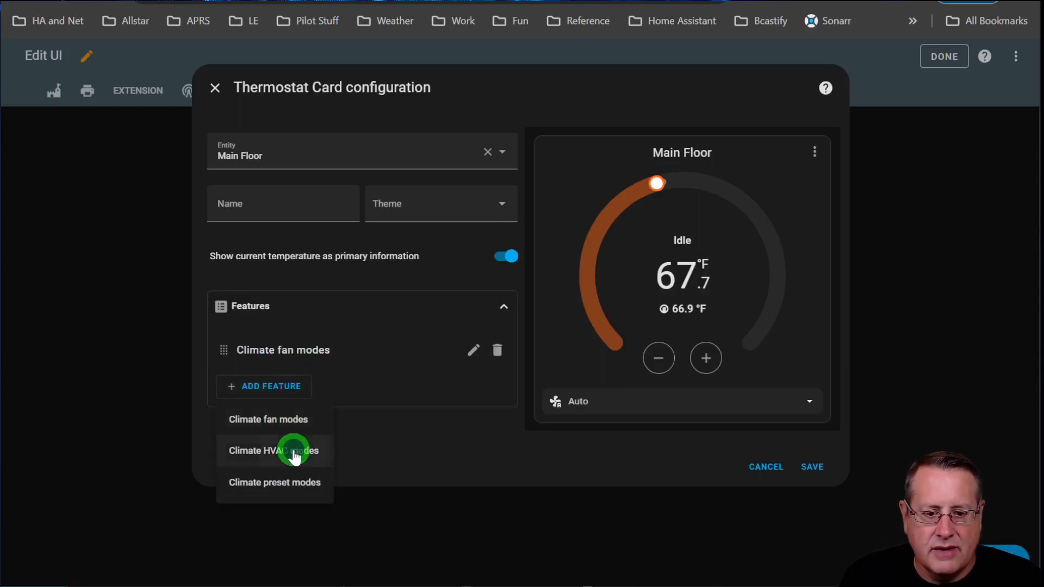
pyautogui.click(289, 451)
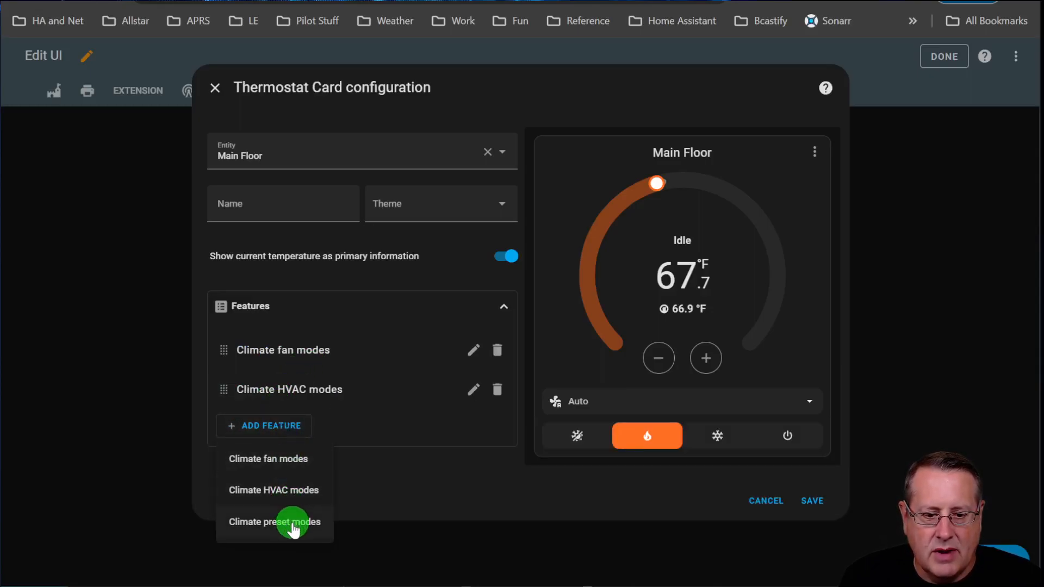
pyautogui.click(290, 522)
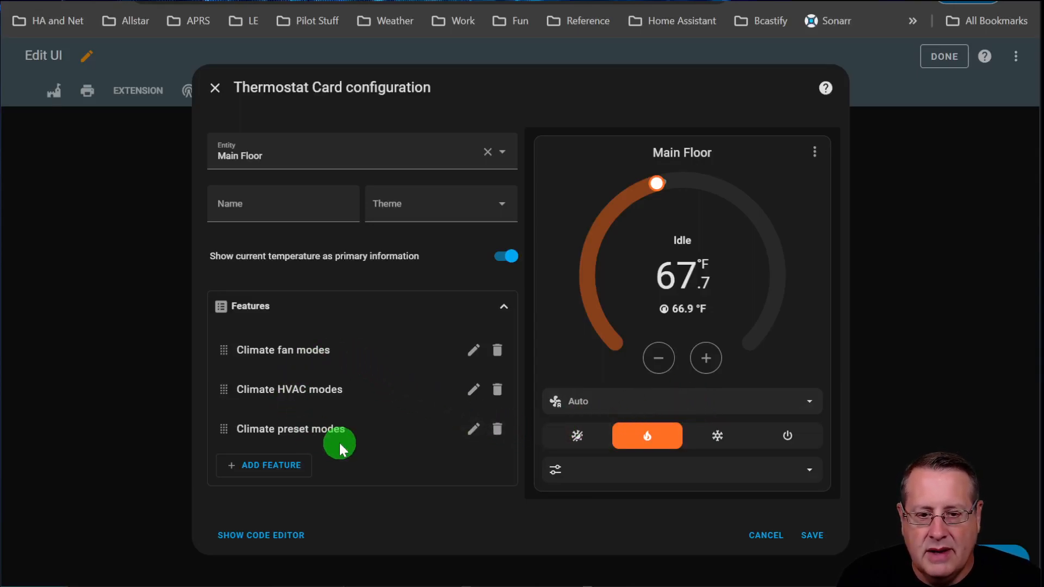
pyautogui.moveTo(360, 436)
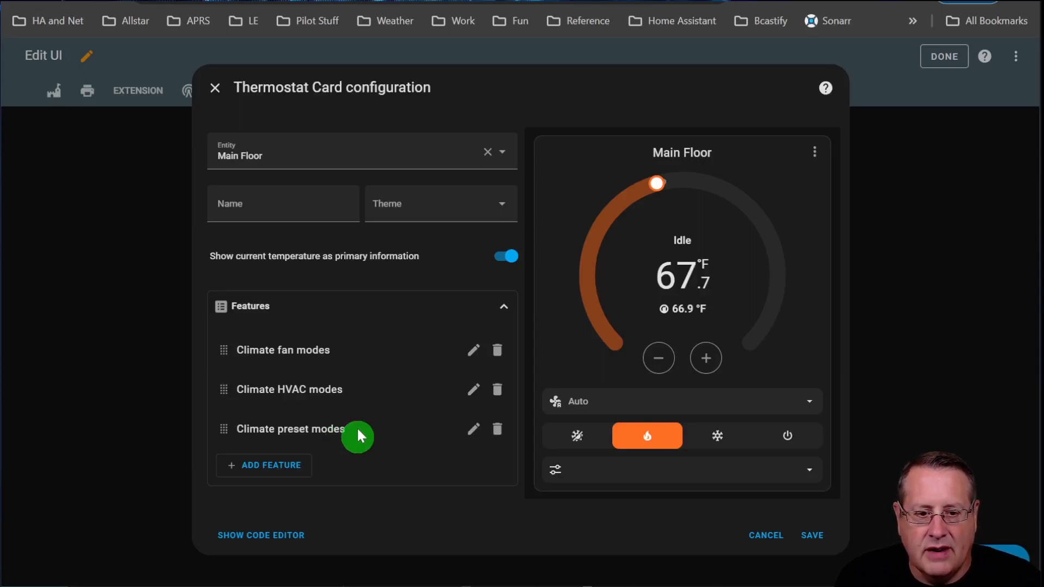
pyautogui.click(504, 256)
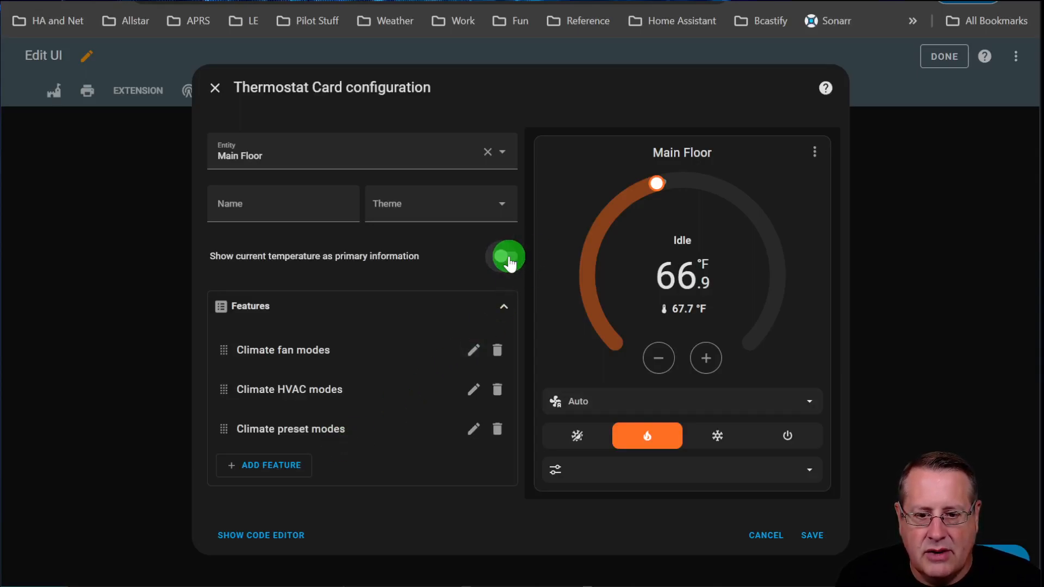
pyautogui.click(506, 256)
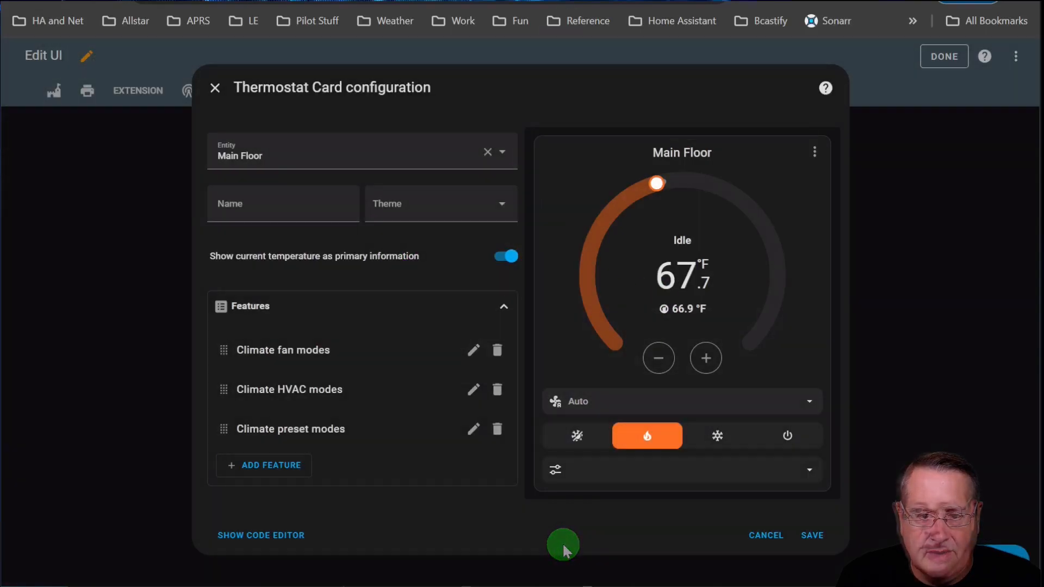
pyautogui.moveTo(922, 316)
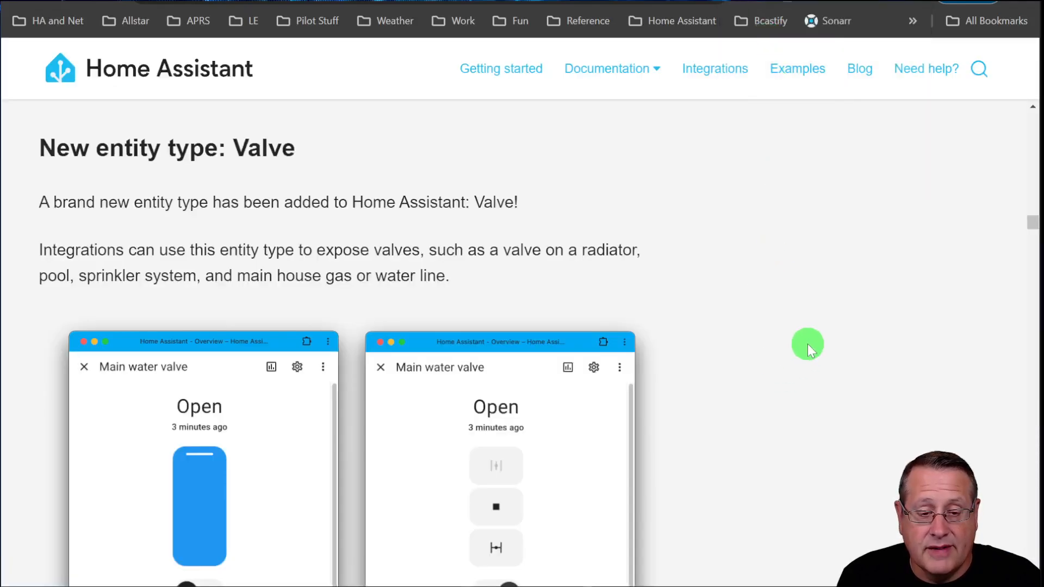
pyautogui.moveTo(729, 238)
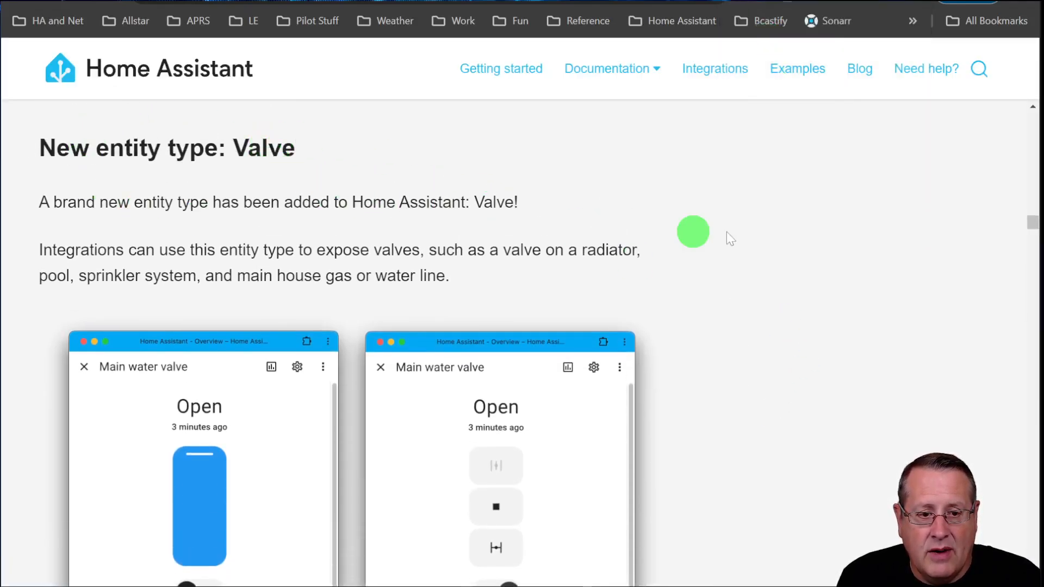
# Step: Scroll the release notes through the 'New entity type: Valve' section
pyautogui.scroll(-3)
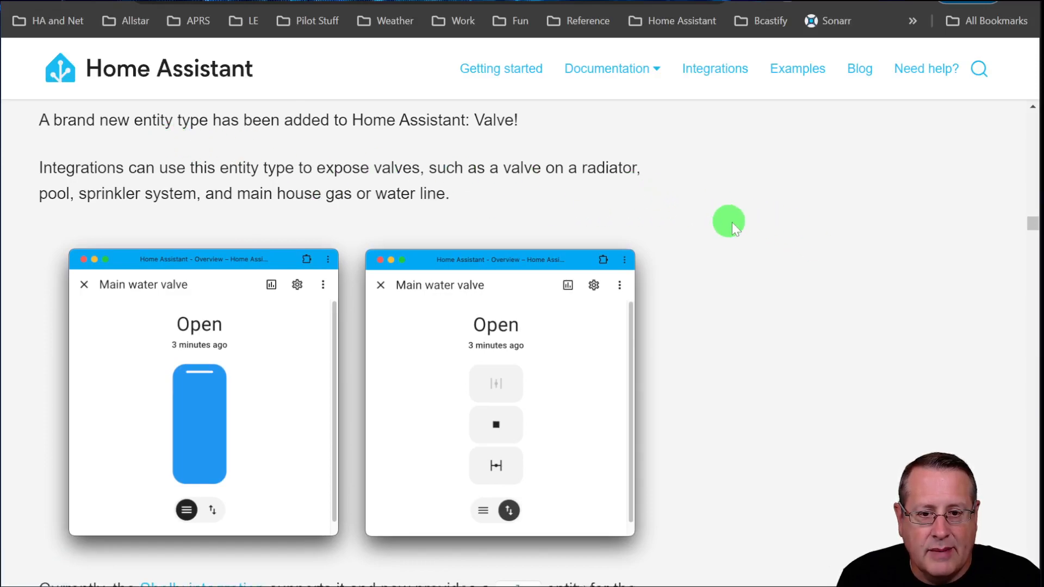
pyautogui.moveTo(154, 199)
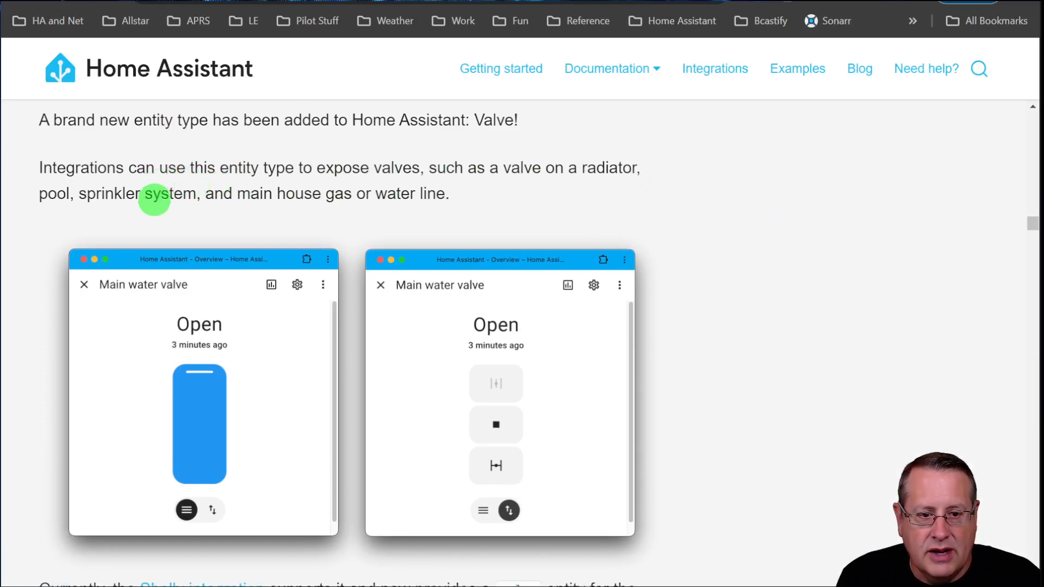
pyautogui.moveTo(597, 208)
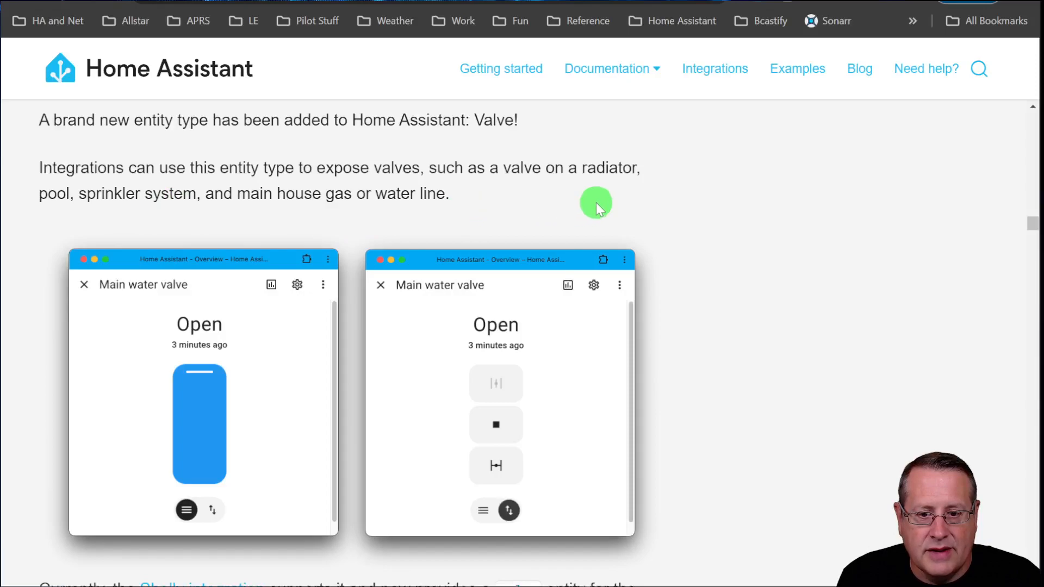
pyautogui.moveTo(173, 226)
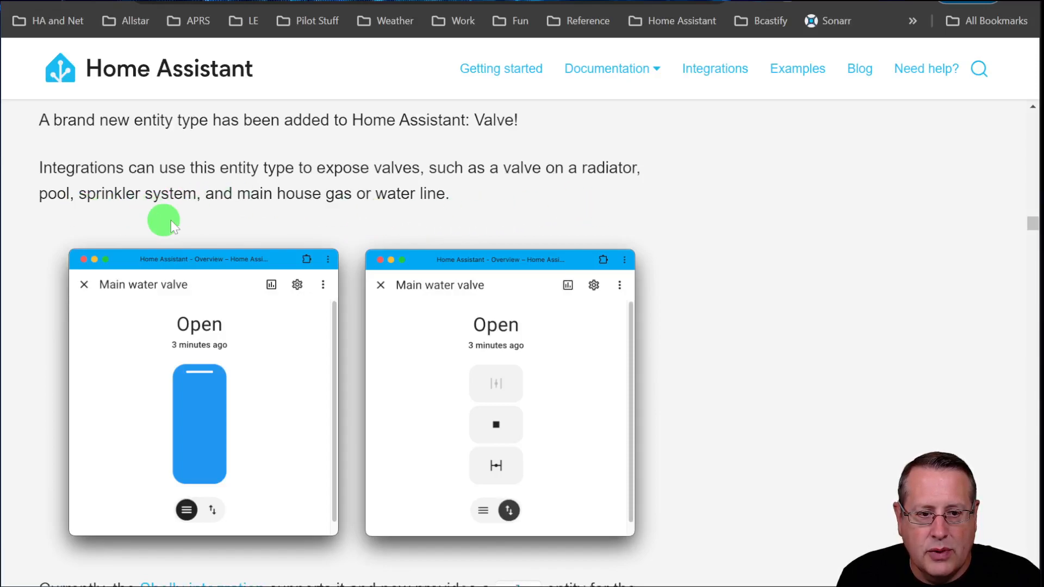
pyautogui.moveTo(338, 229)
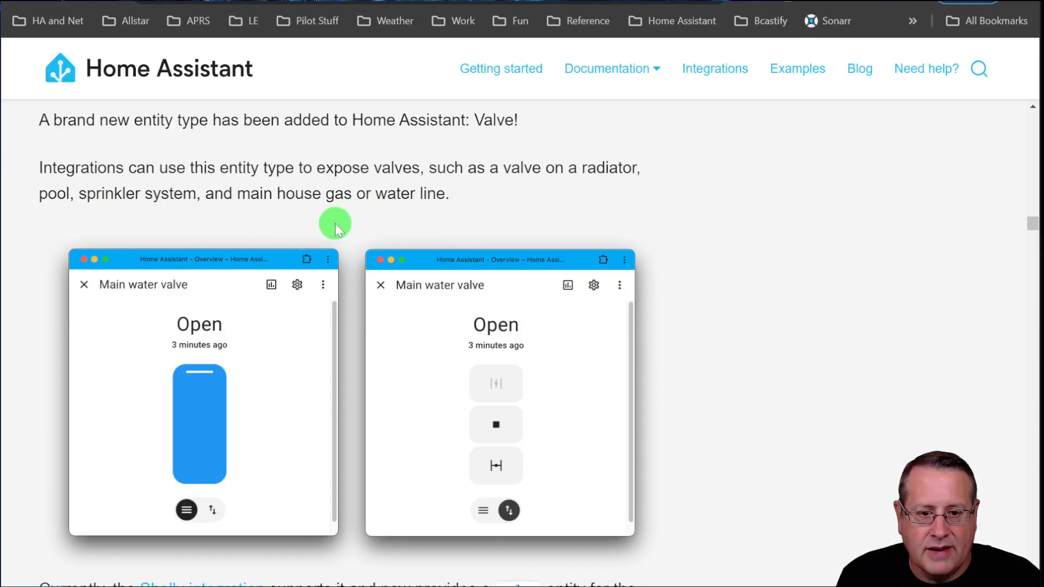
pyautogui.scroll(-3)
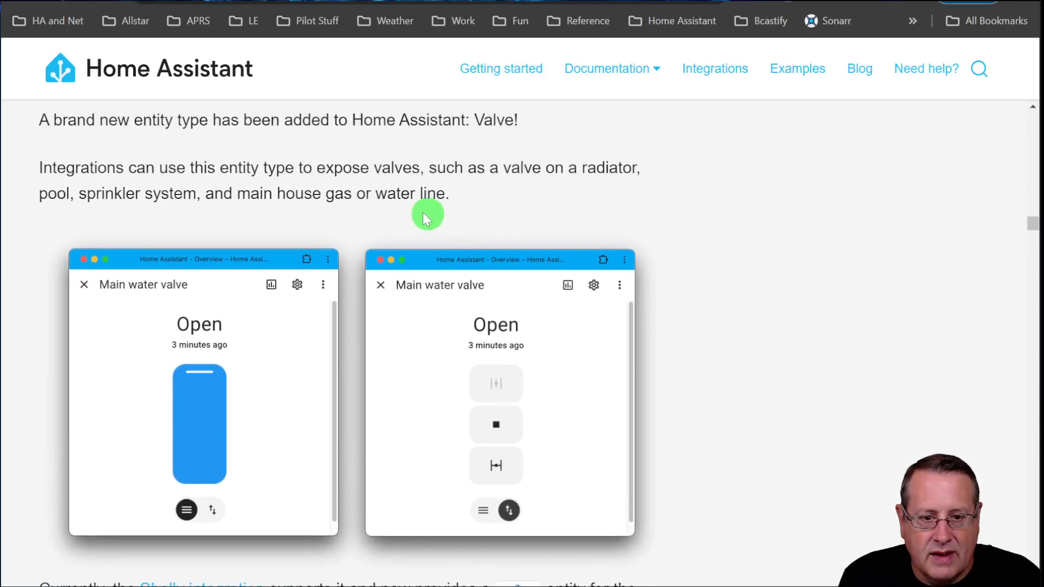
pyautogui.moveTo(139, 211)
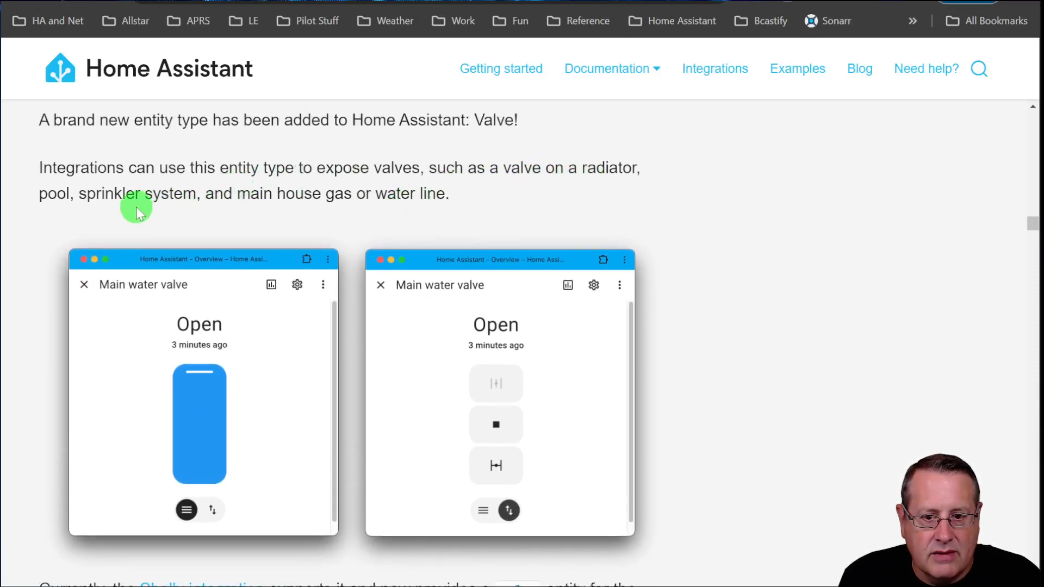
pyautogui.moveTo(727, 262)
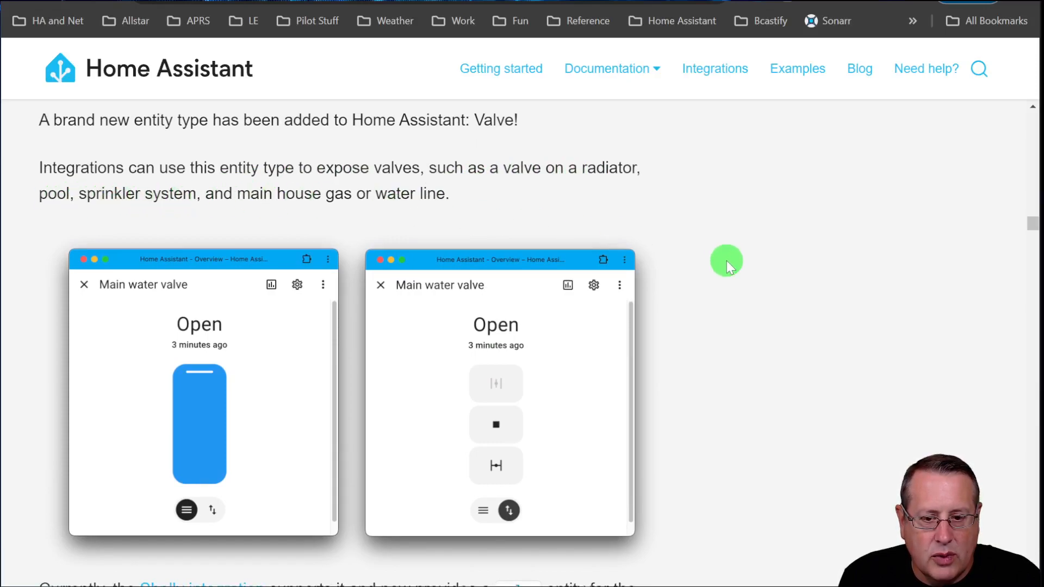
pyautogui.moveTo(794, 346)
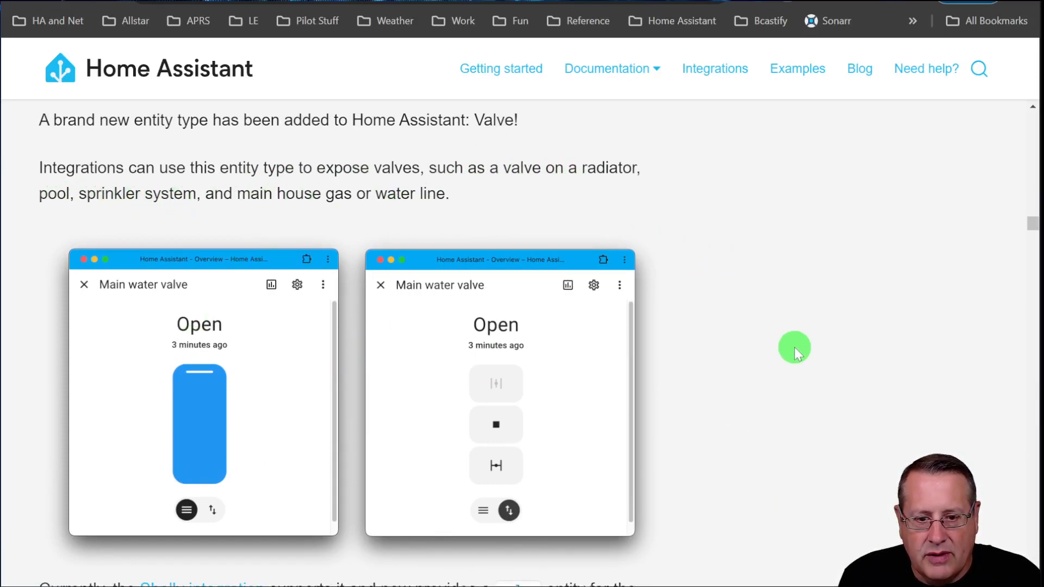
pyautogui.scroll(-3)
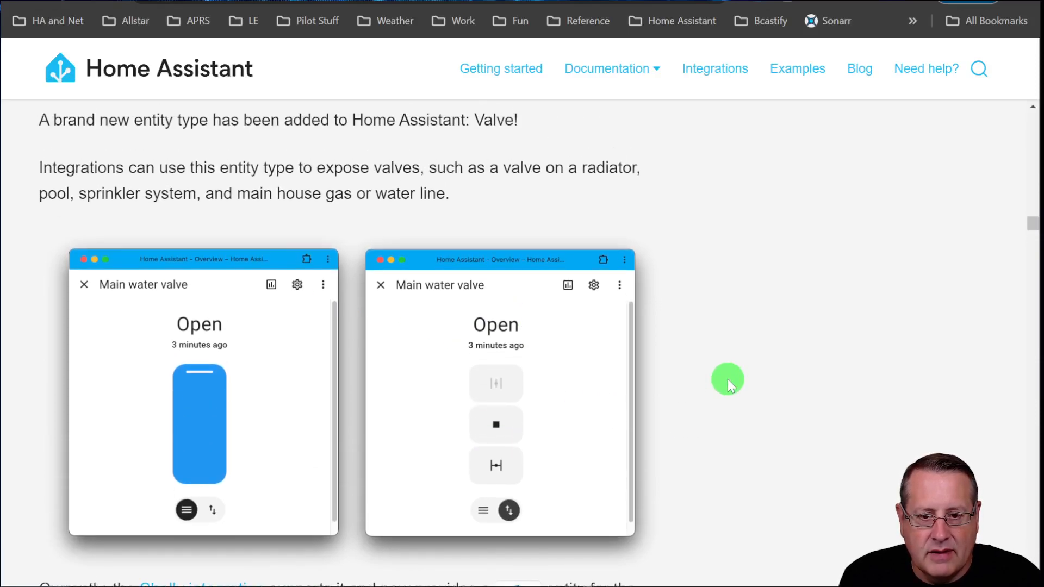
pyautogui.scroll(-3)
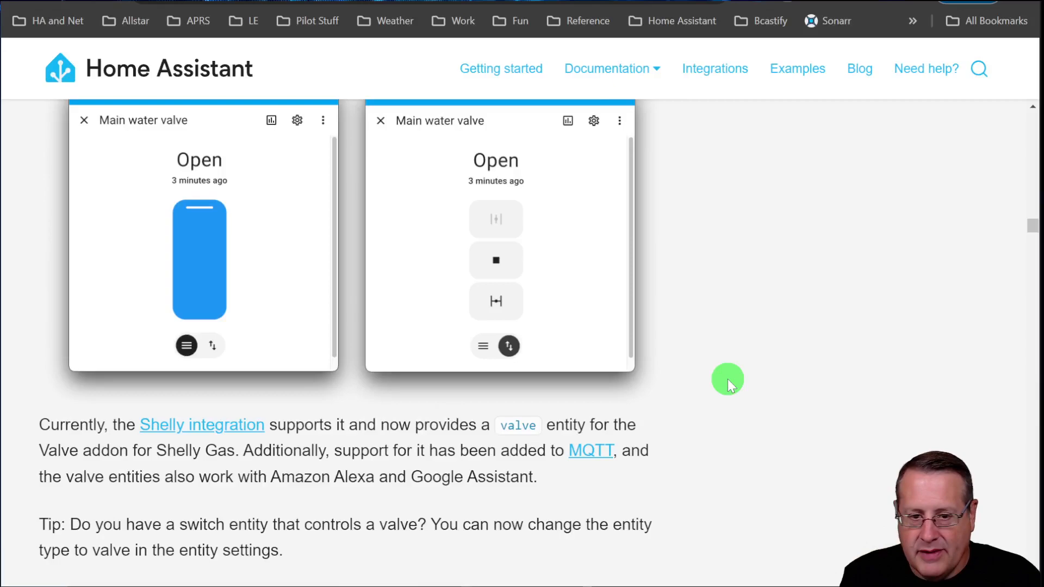
pyautogui.moveTo(764, 372)
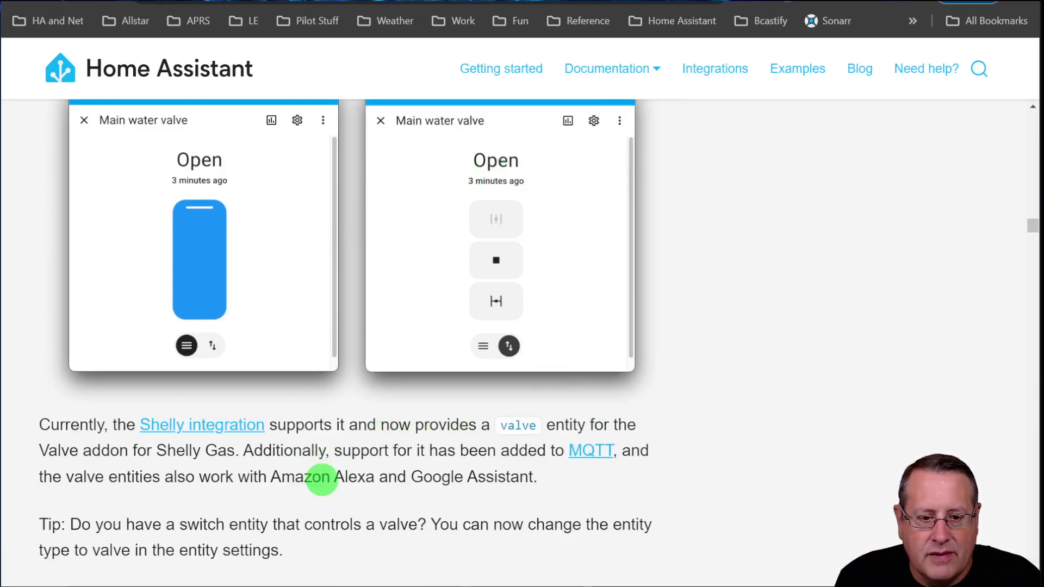
# Step: Scroll past the valve tip to the 'Swappable current/target on thermostat & humidifier cards' heading
pyautogui.scroll(-3)
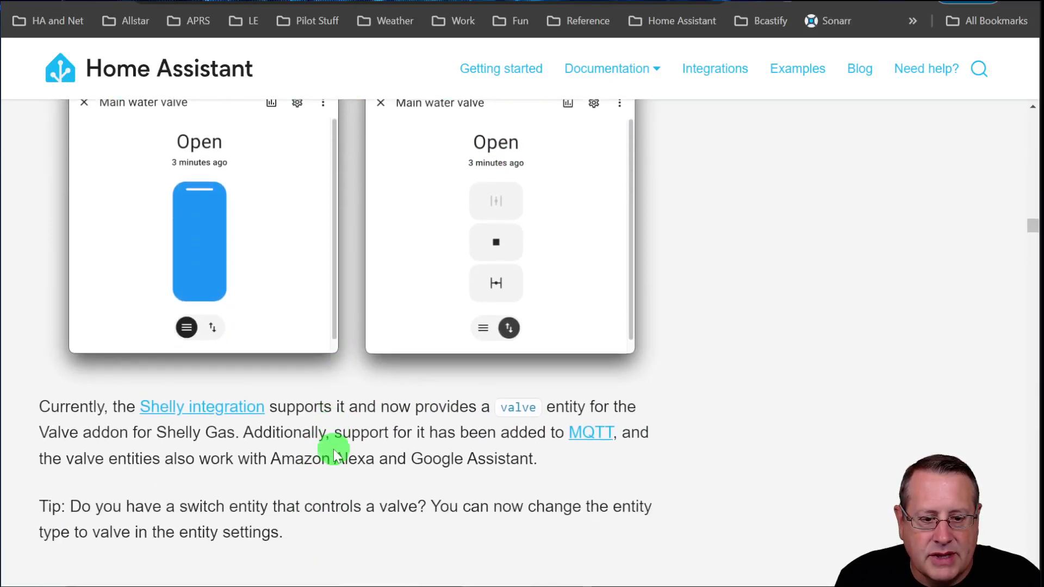
pyautogui.scroll(-3)
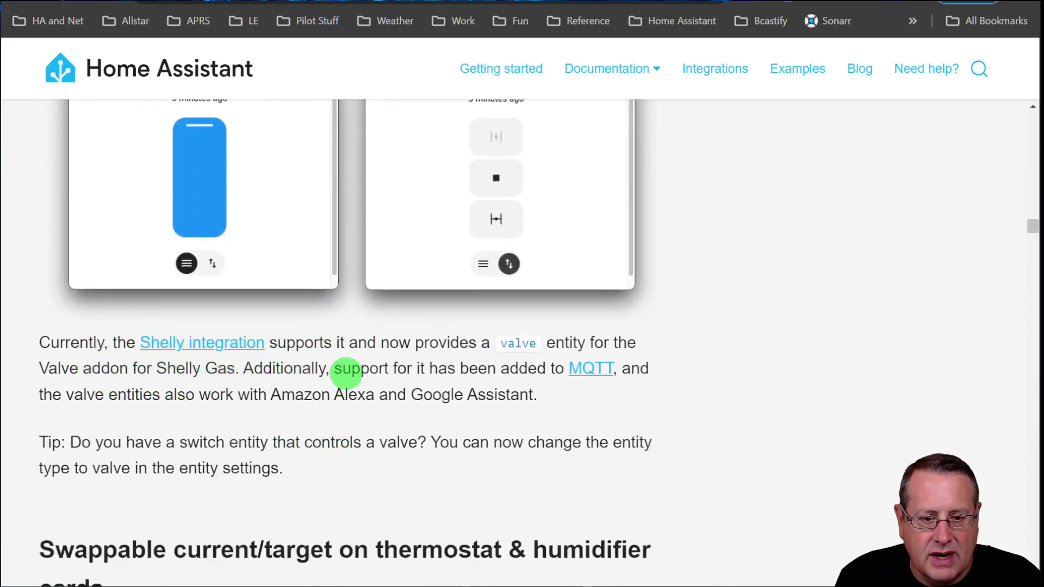
pyautogui.moveTo(402, 343)
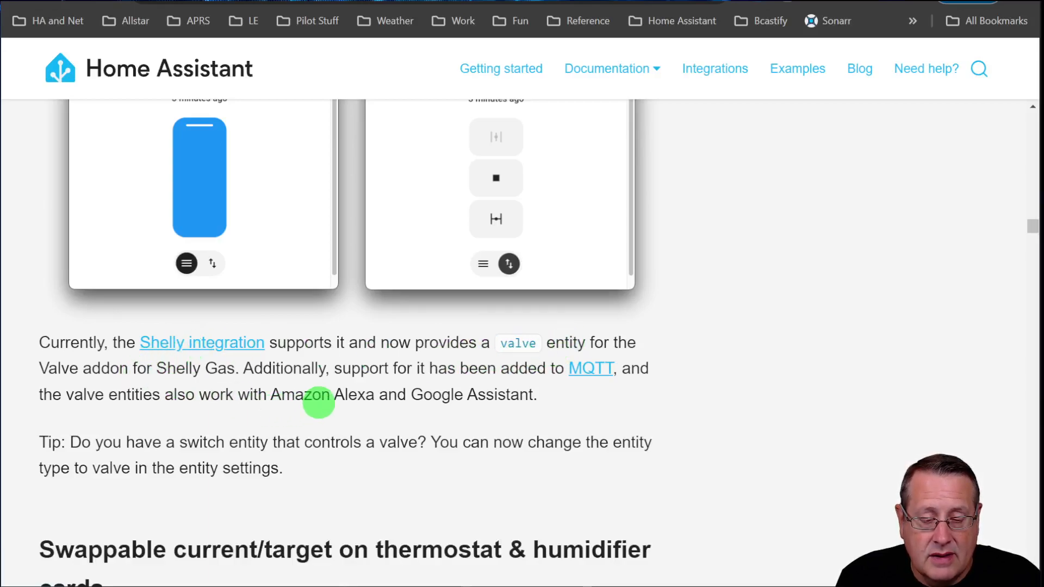
pyautogui.moveTo(552, 359)
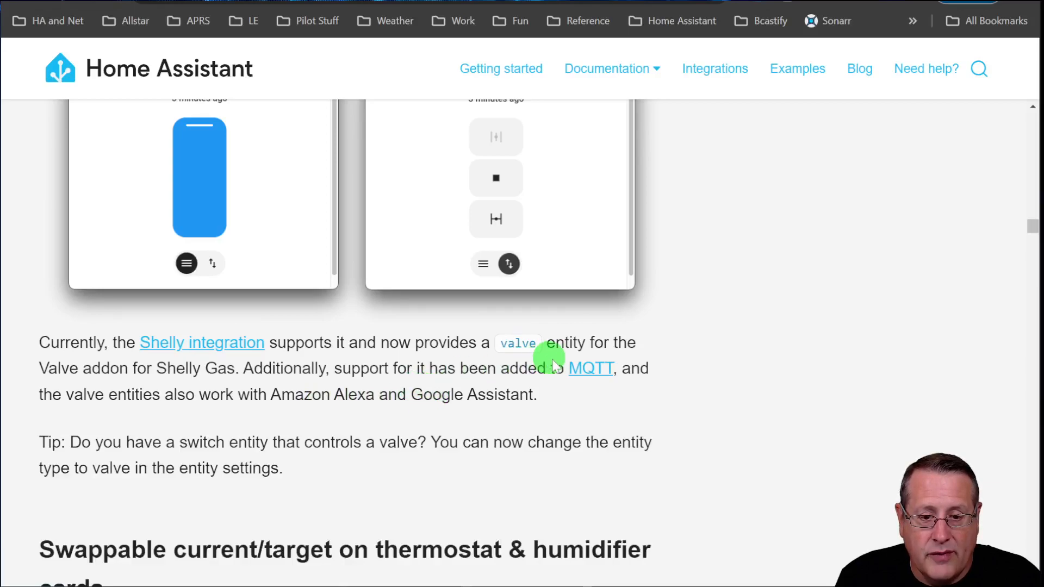
pyautogui.moveTo(673, 395)
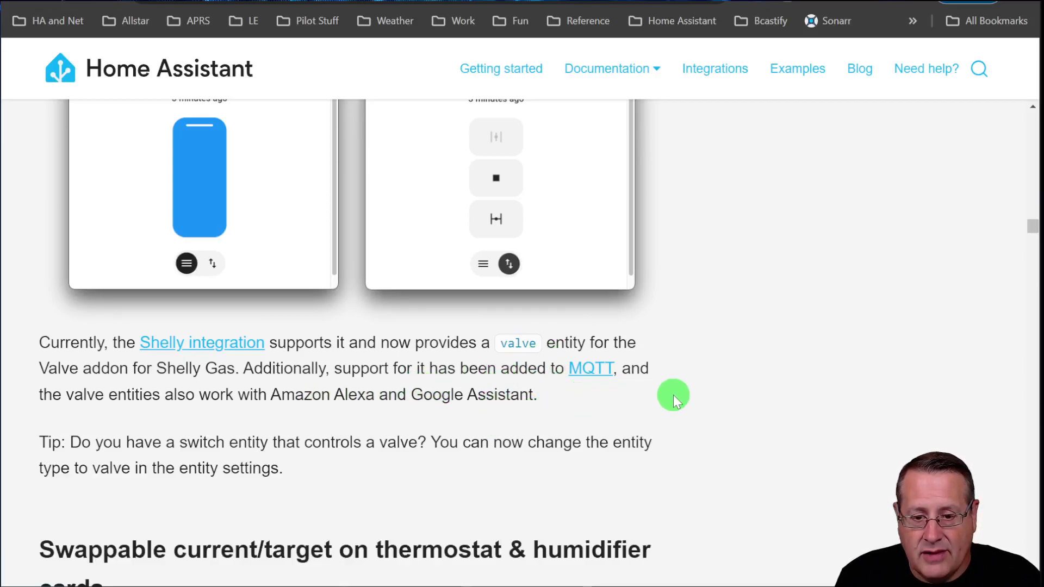
pyautogui.moveTo(220, 414)
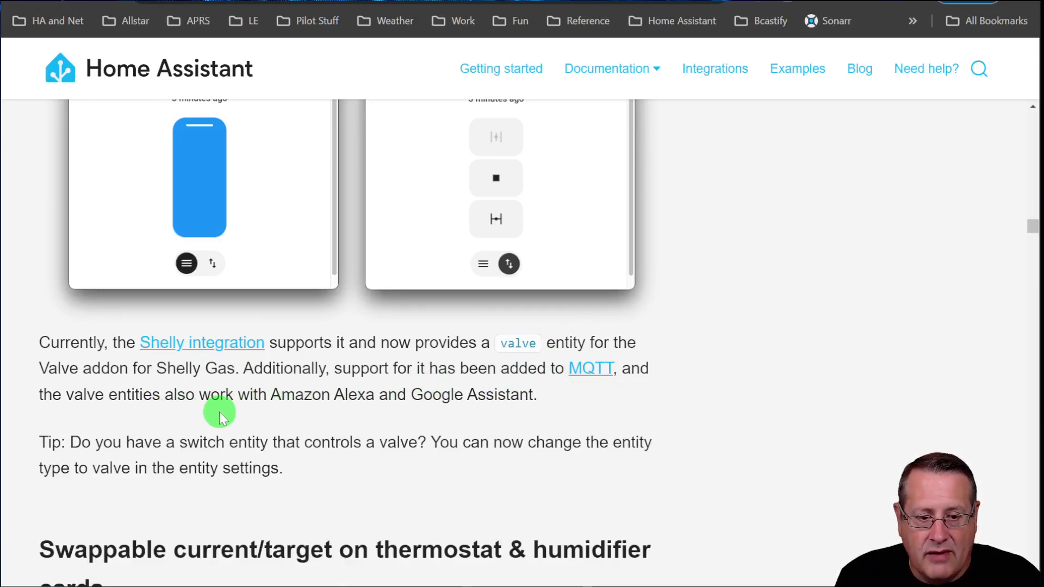
pyautogui.moveTo(288, 408)
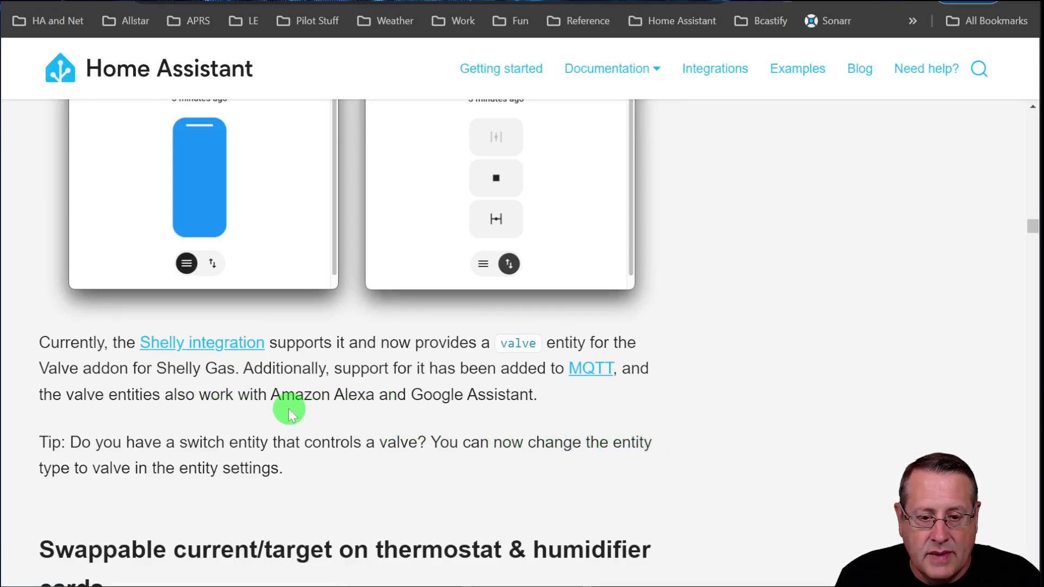
pyautogui.moveTo(808, 414)
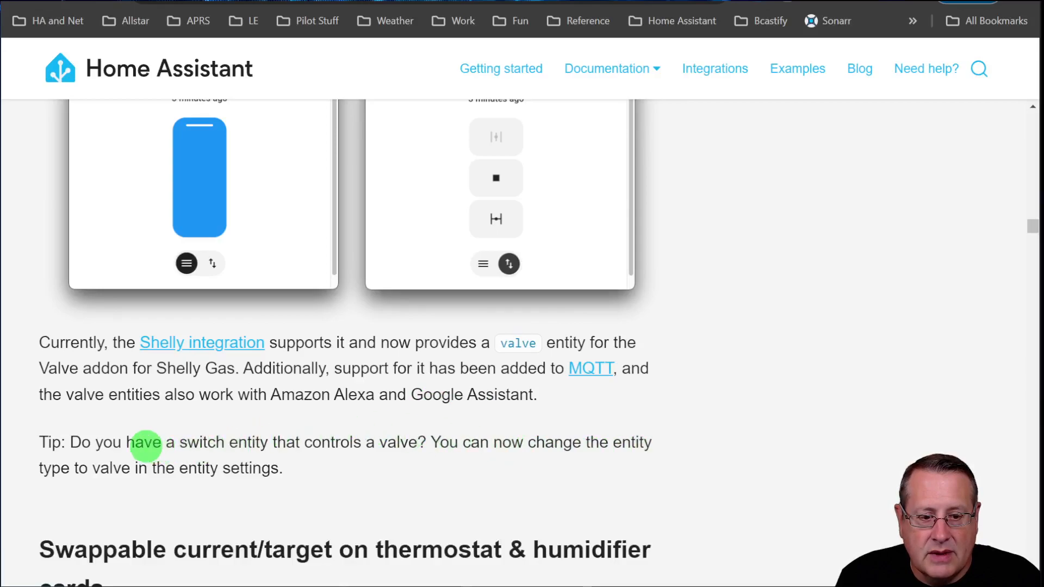
pyautogui.moveTo(339, 469)
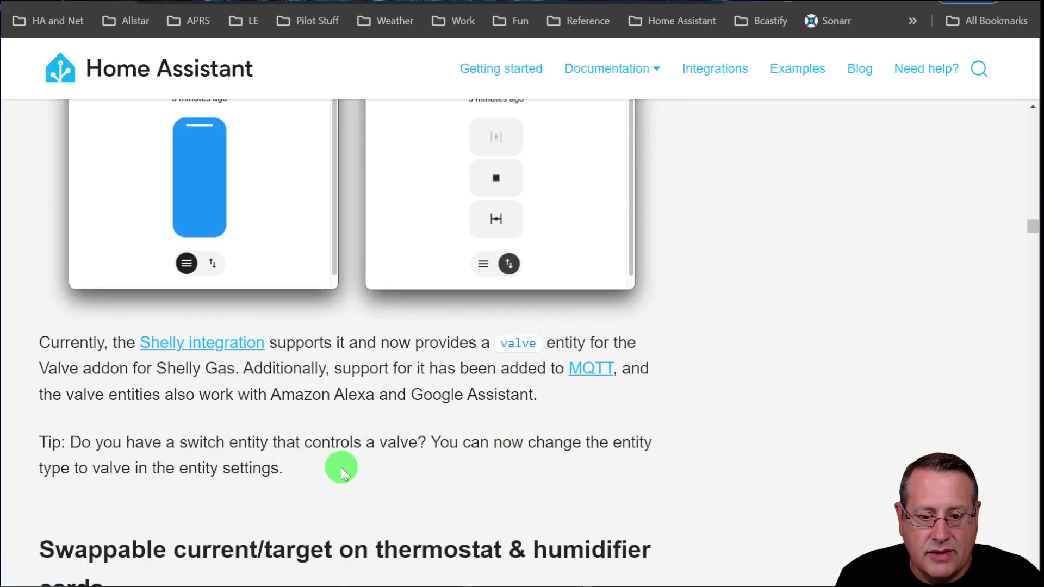
pyautogui.moveTo(788, 458)
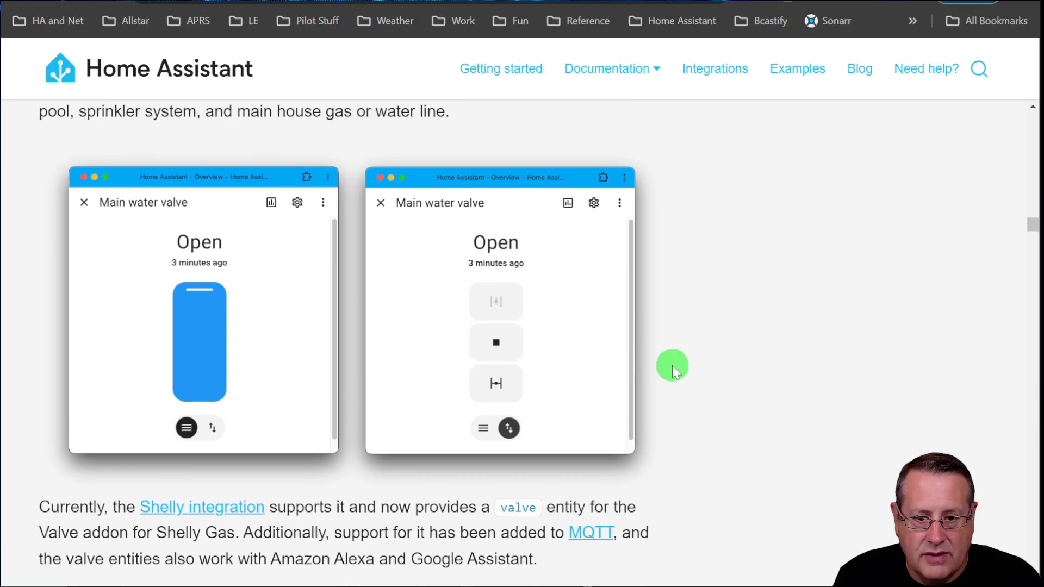
pyautogui.scroll(-3)
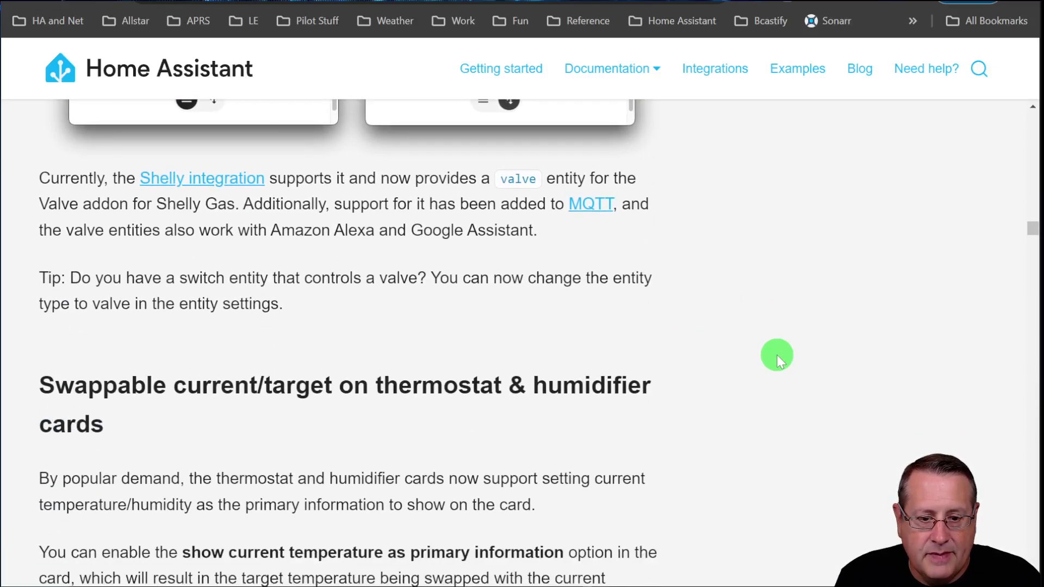
# Step: Scroll through the 'Other noteworthy changes' list to the 'New integrations' heading
pyautogui.scroll(-3)
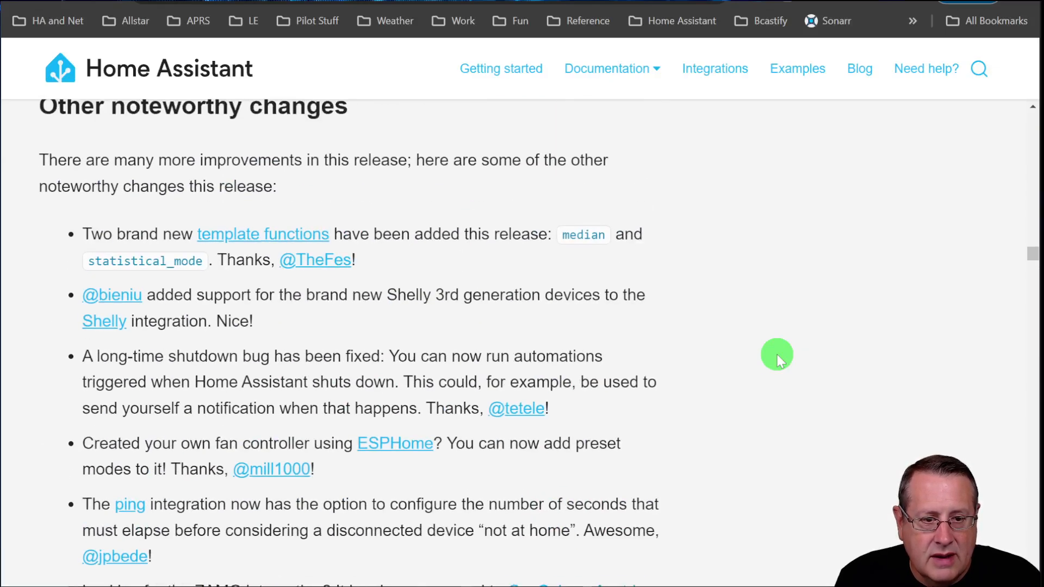
pyautogui.moveTo(699, 307)
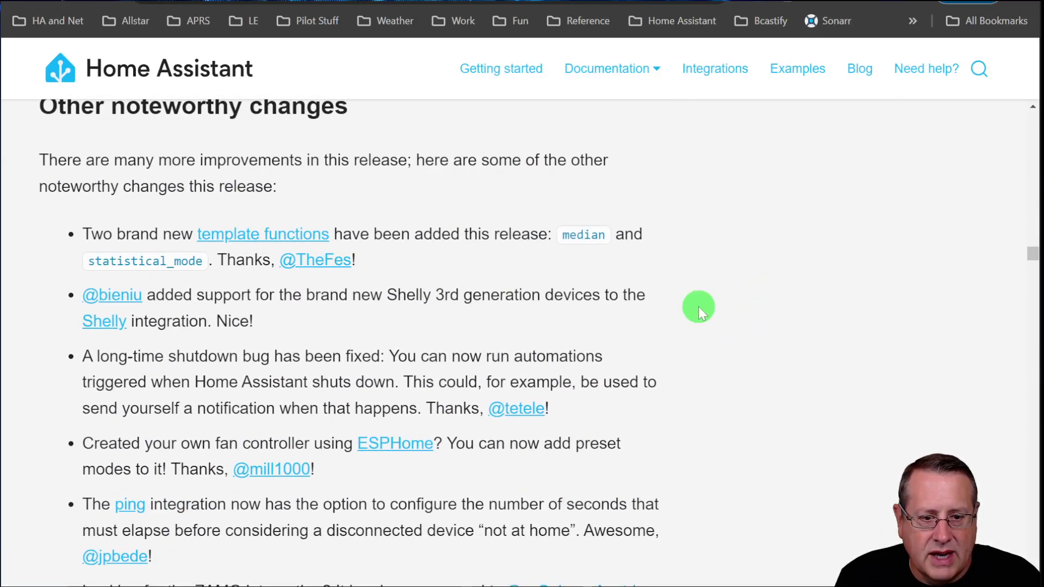
pyautogui.scroll(-3)
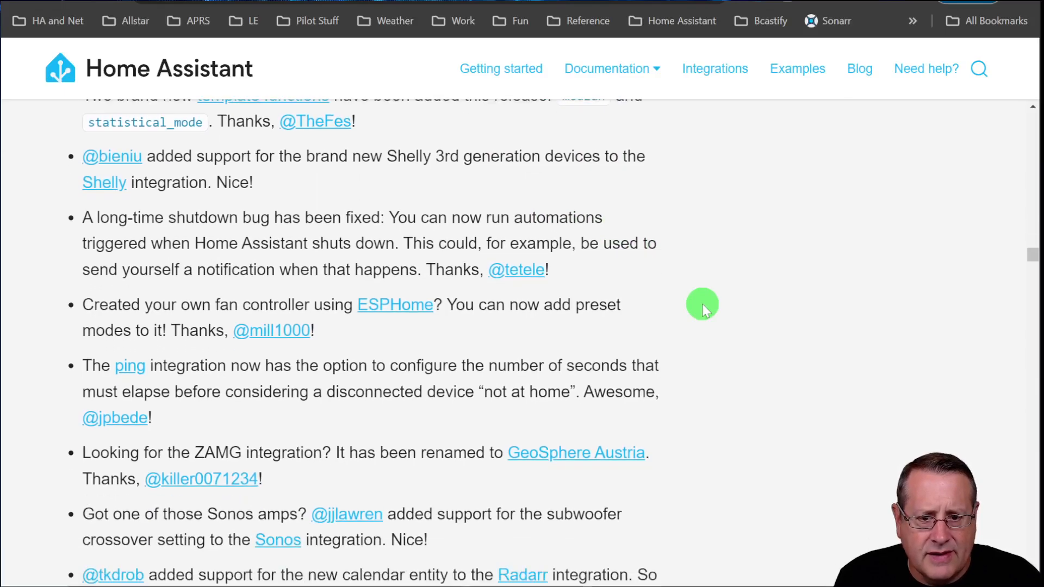
pyautogui.scroll(-3)
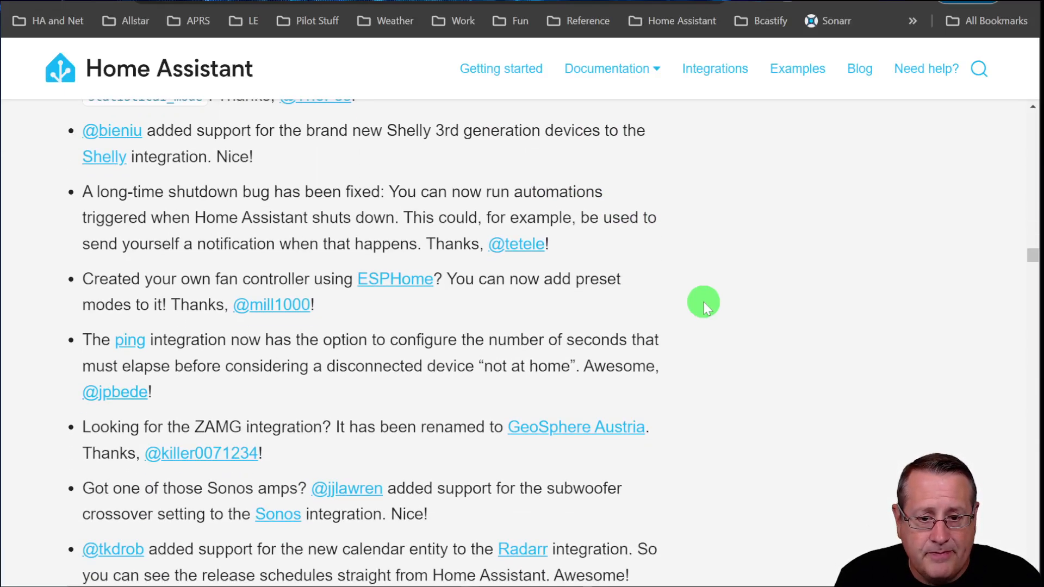
pyautogui.moveTo(387, 300)
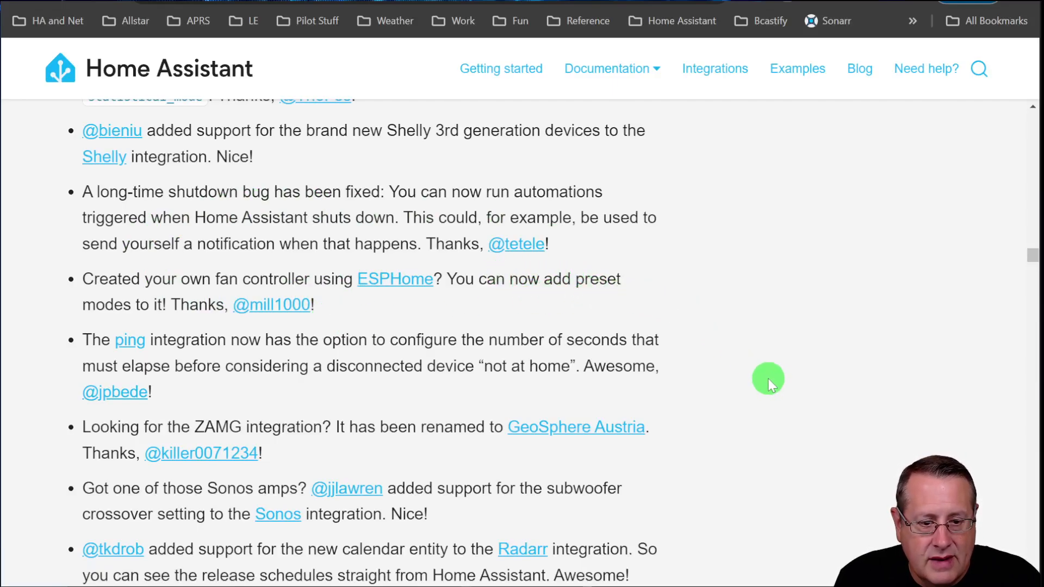
pyautogui.scroll(-3)
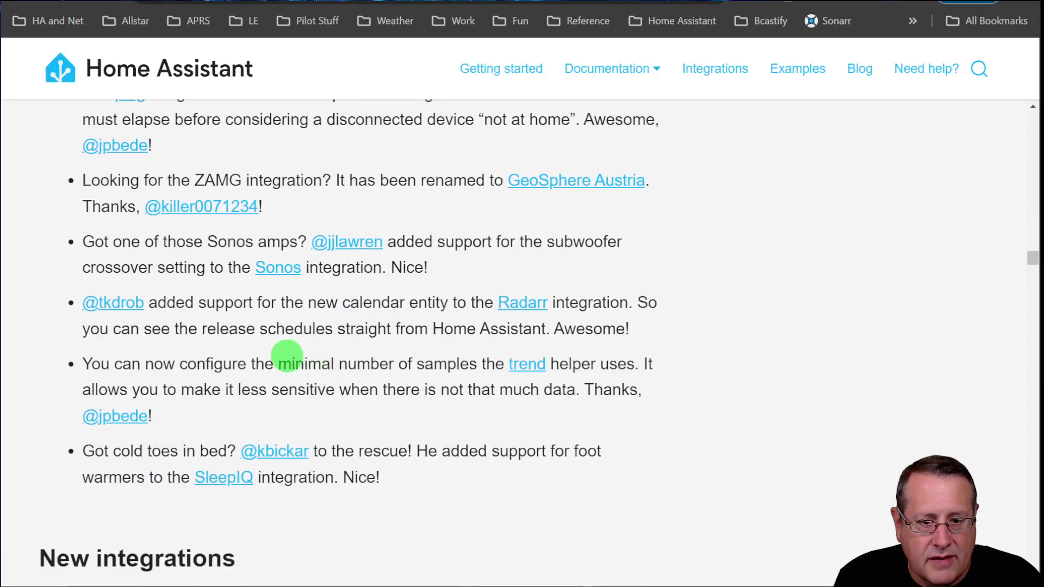
pyautogui.moveTo(147, 291)
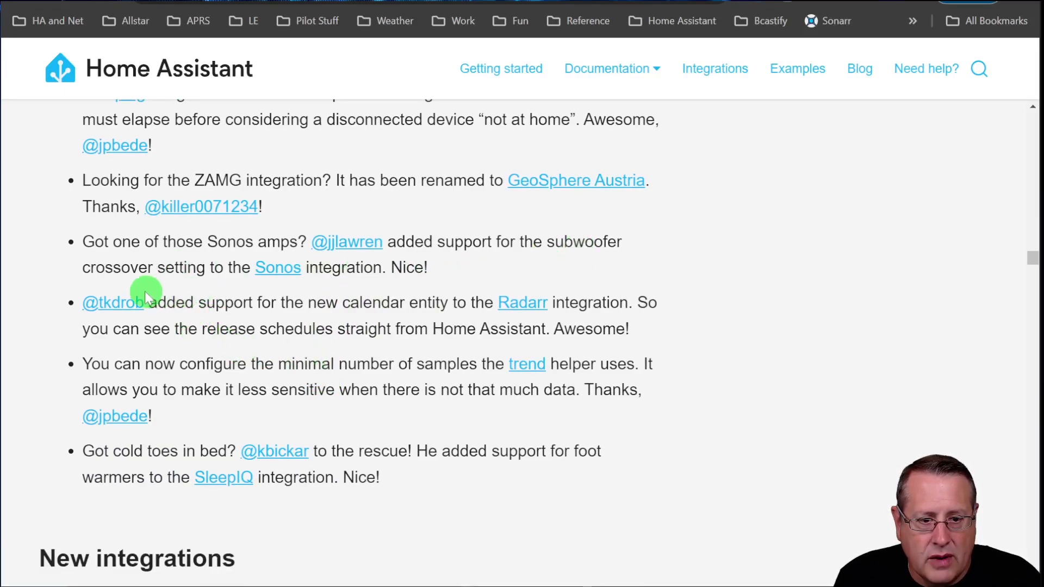
pyautogui.moveTo(373, 369)
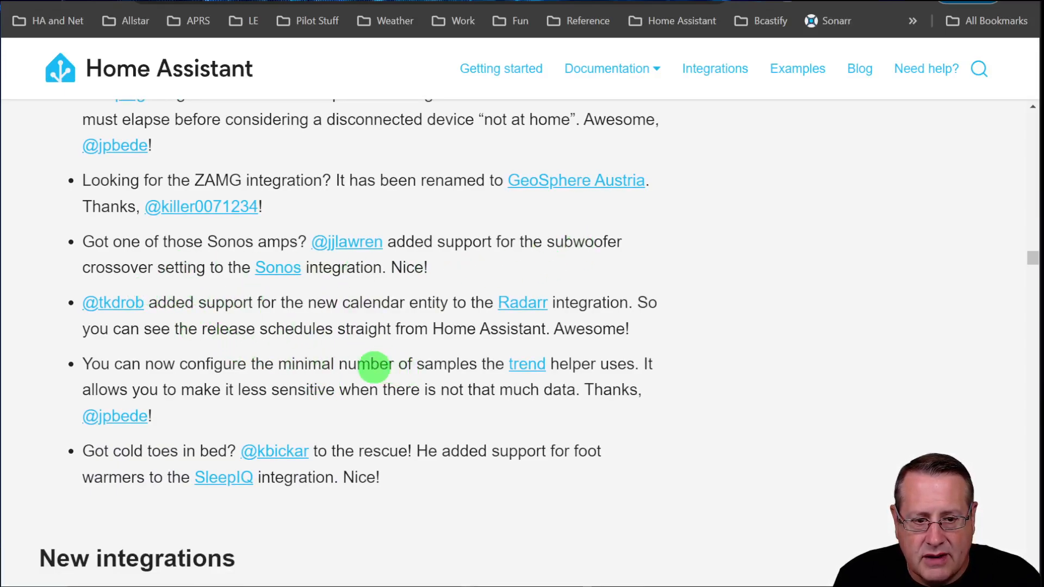
pyautogui.scroll(-3)
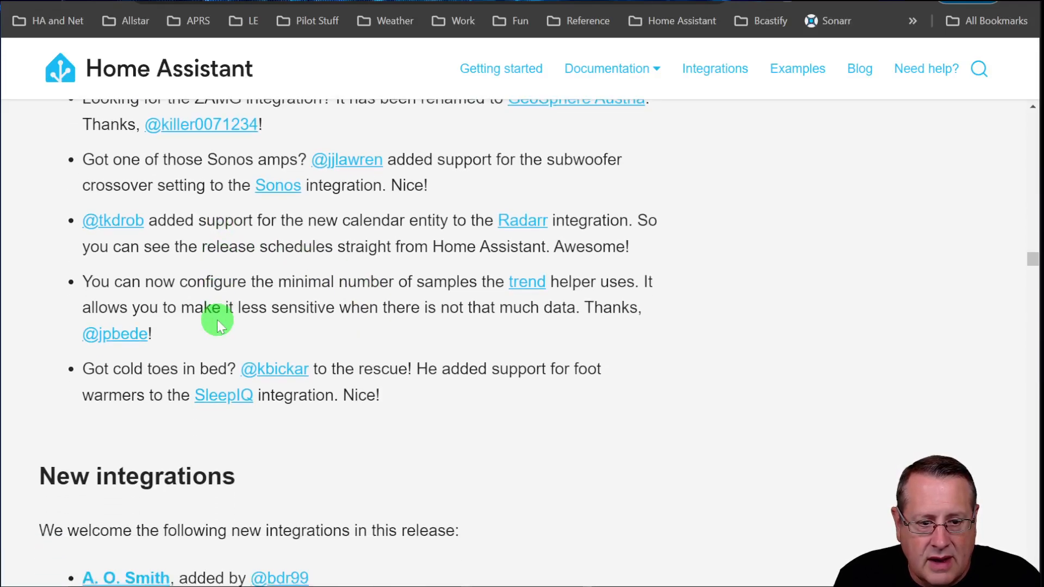
pyautogui.scroll(-3)
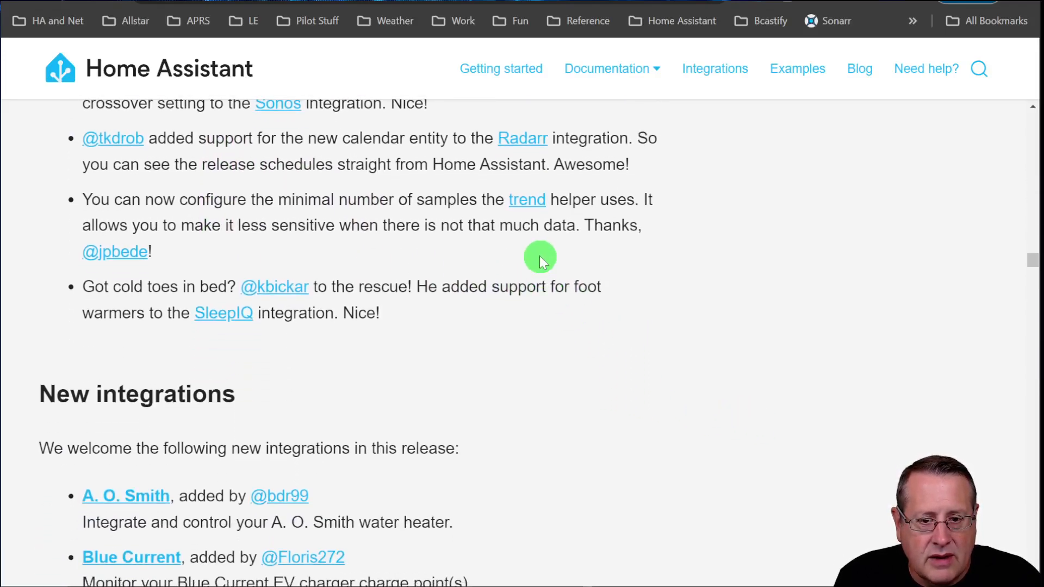
# Step: Scroll through the new integrations to the virtual integrations list ending with SWEPCO
pyautogui.scroll(-3)
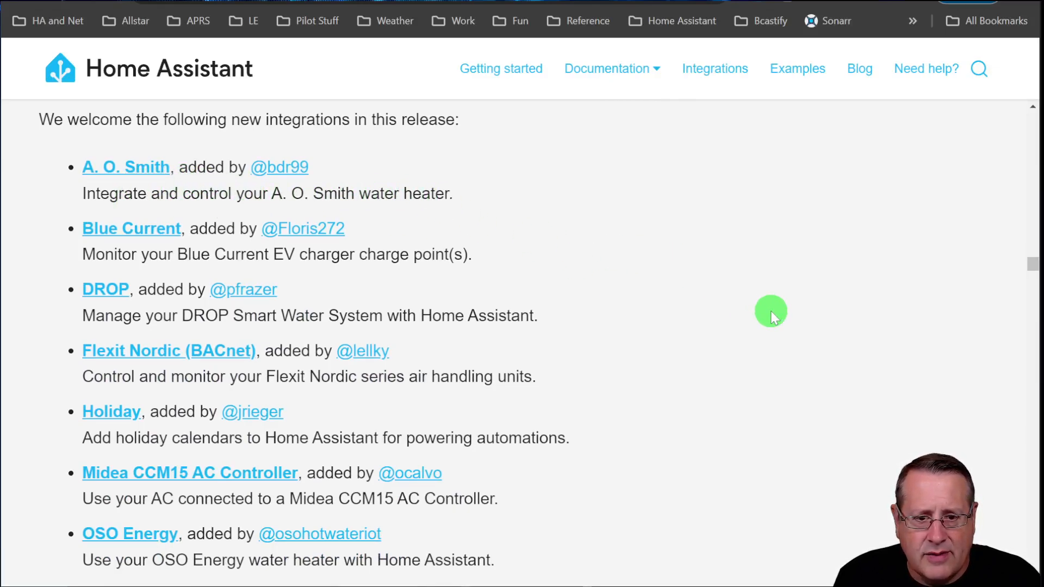
pyautogui.moveTo(625, 320)
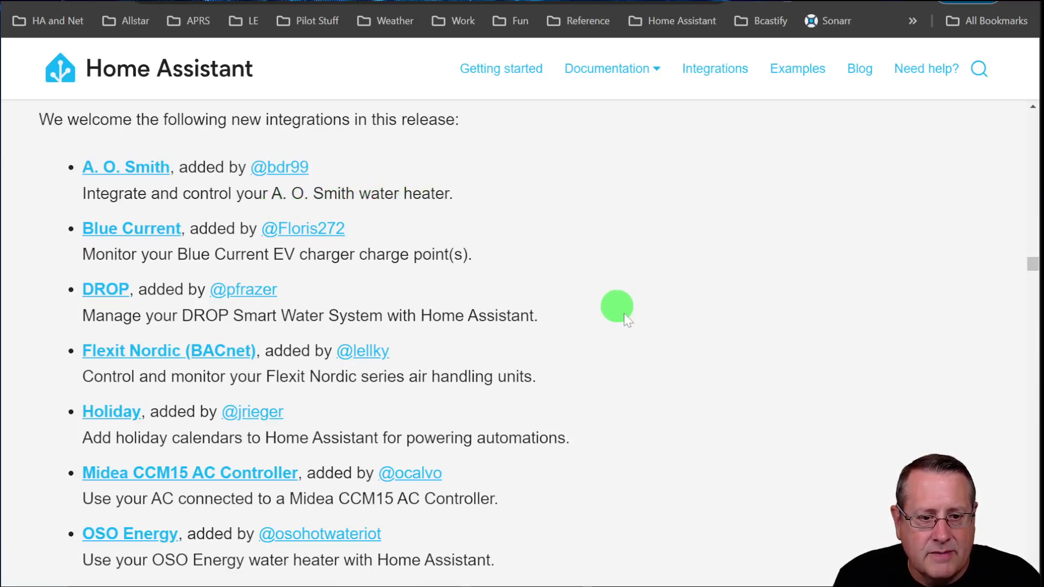
pyautogui.scroll(-3)
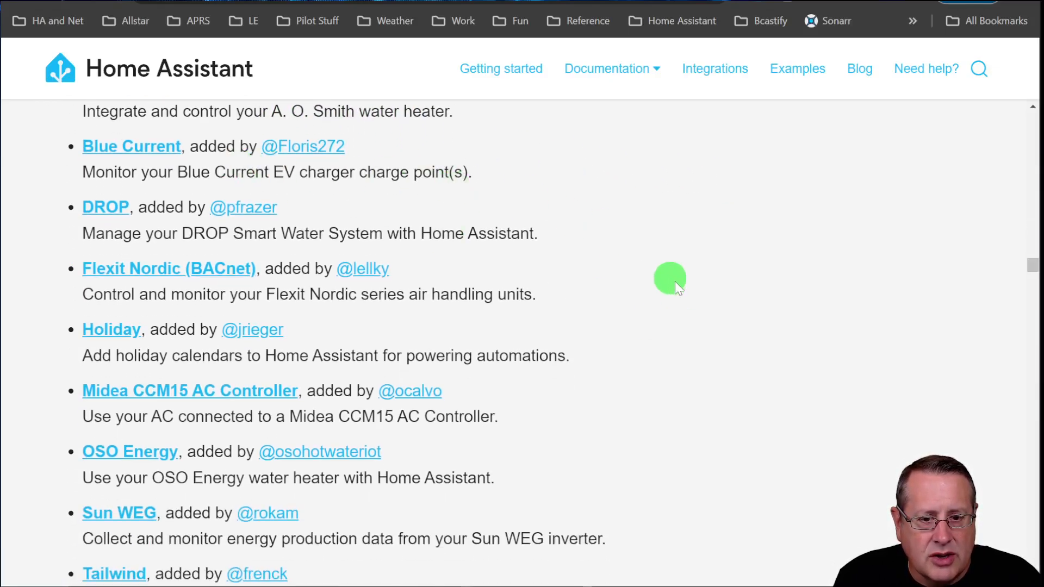
pyautogui.scroll(-3)
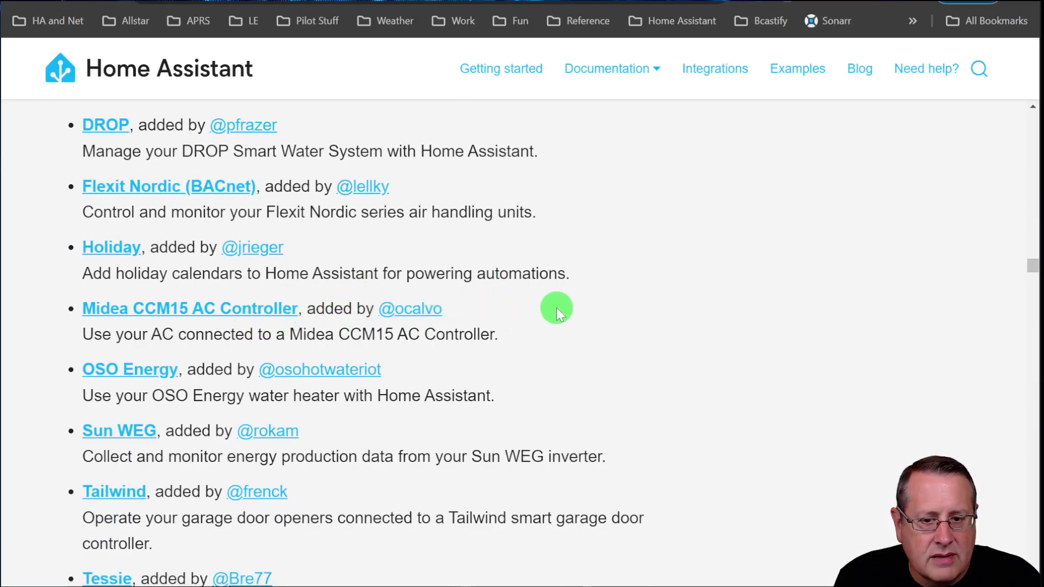
pyautogui.moveTo(613, 311)
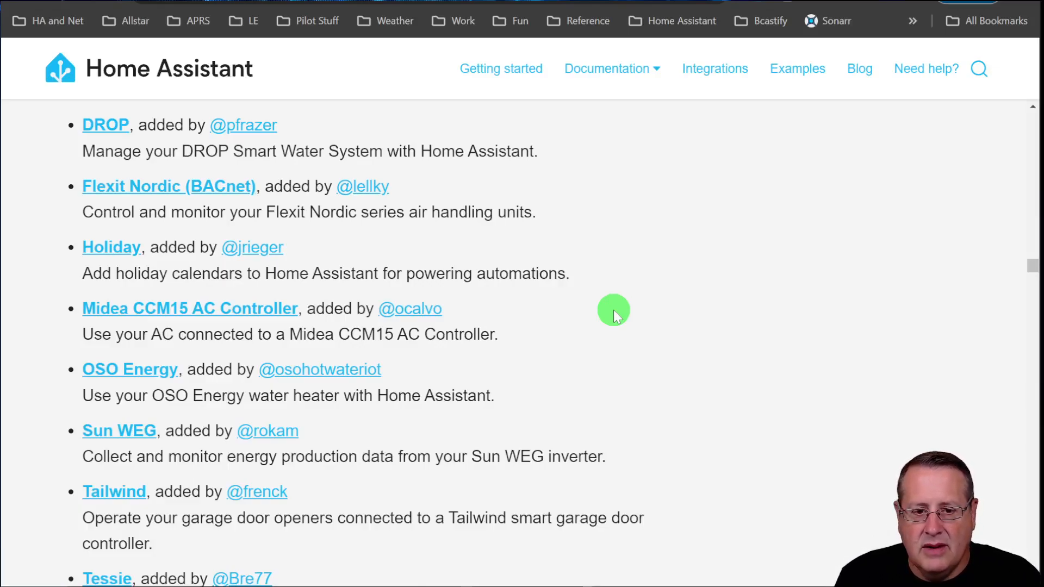
pyautogui.moveTo(656, 310)
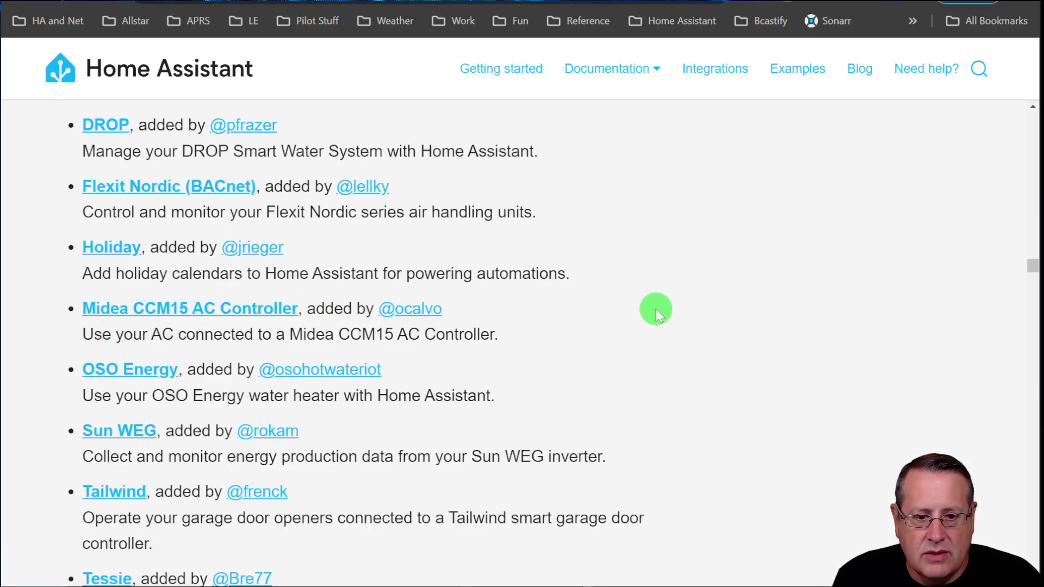
pyautogui.moveTo(679, 346)
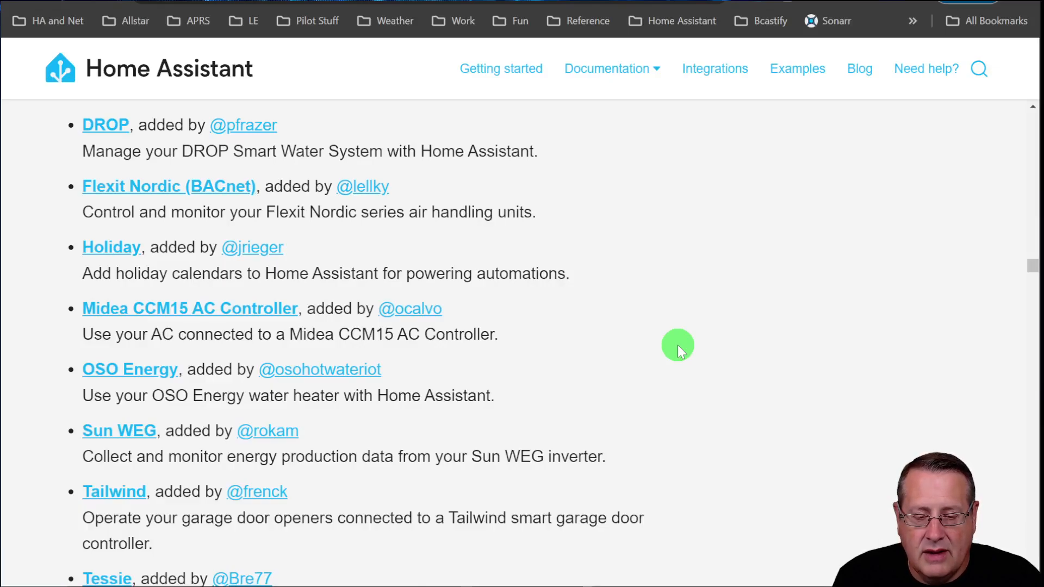
pyautogui.moveTo(667, 334)
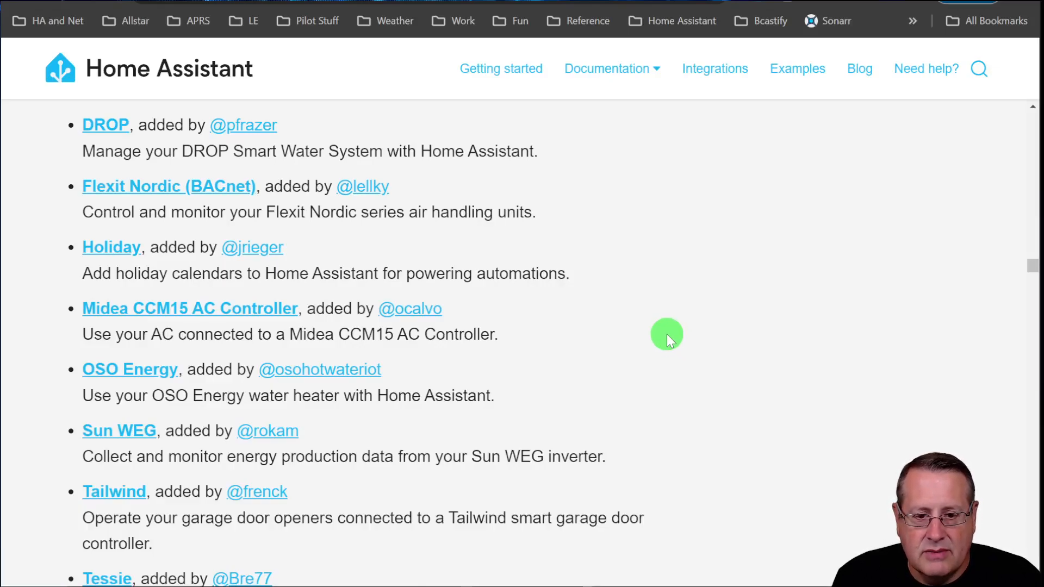
pyautogui.moveTo(657, 338)
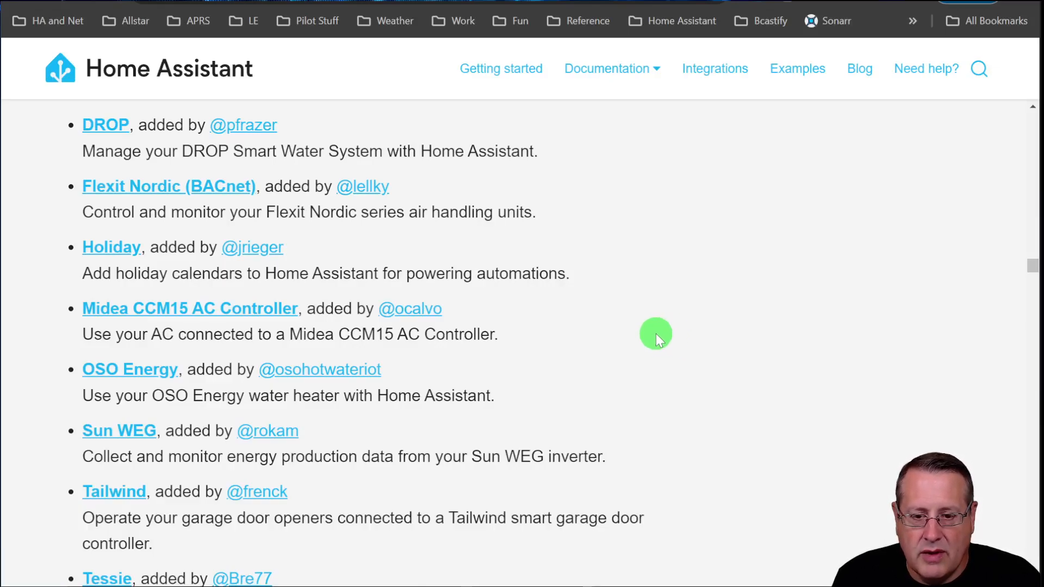
pyautogui.scroll(-3)
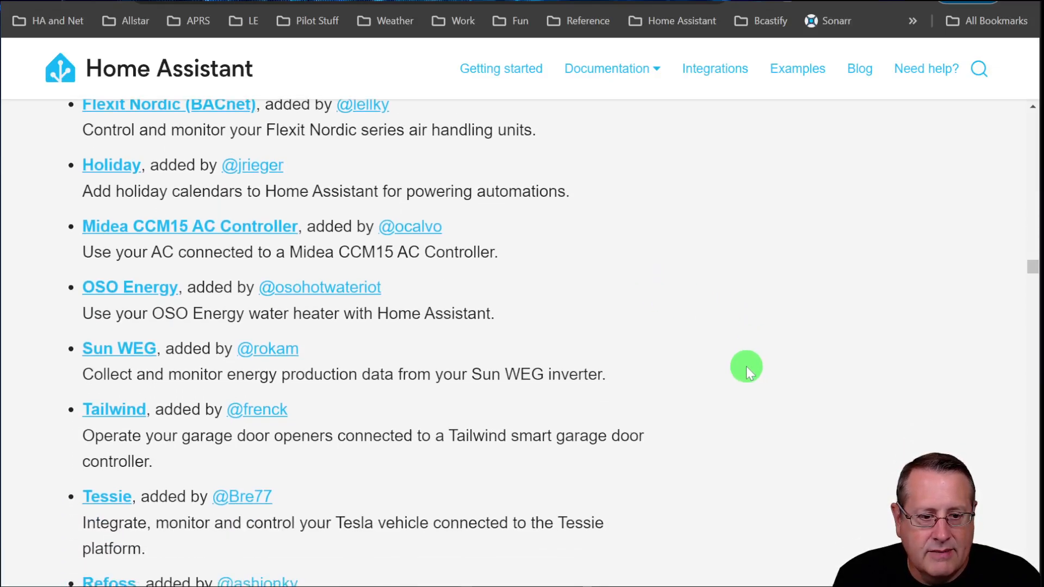
pyautogui.scroll(-3)
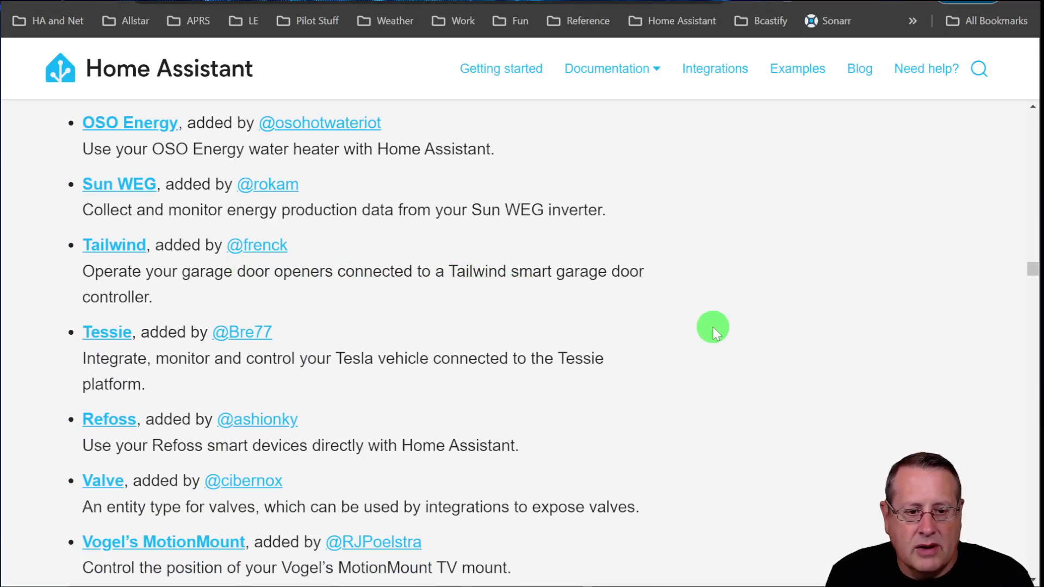
pyautogui.scroll(-3)
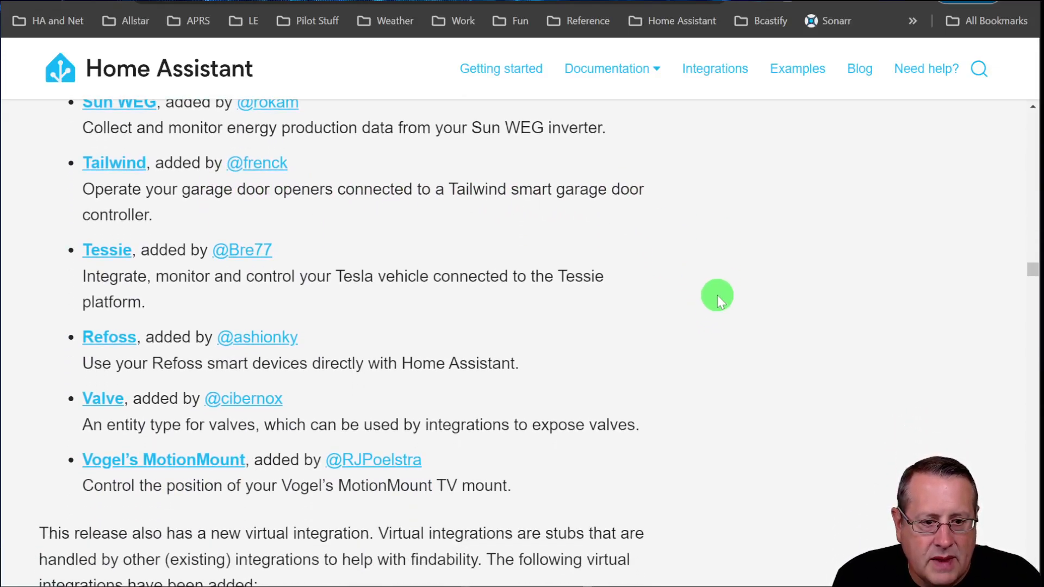
pyautogui.scroll(-3)
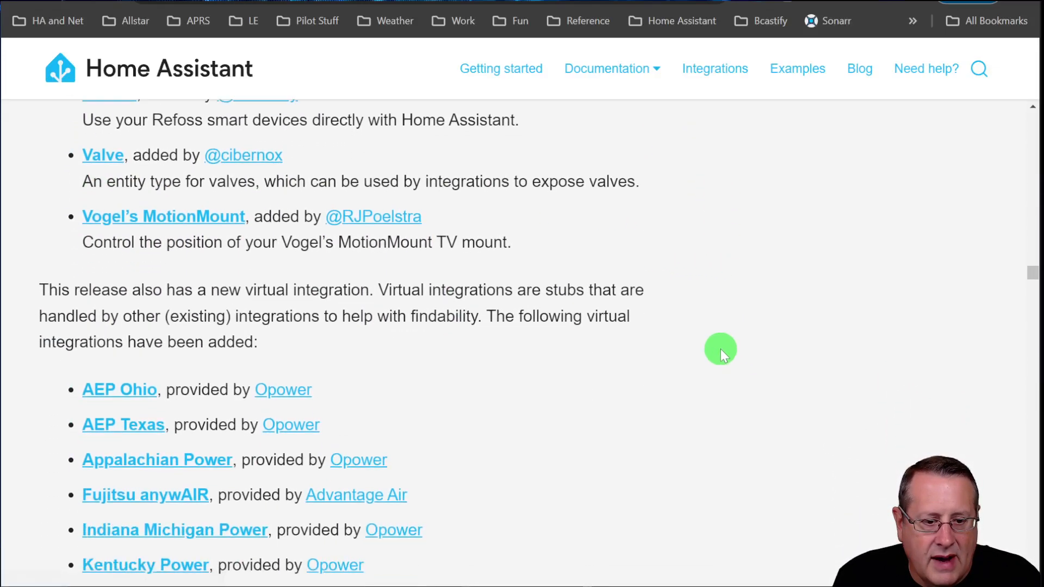
pyautogui.scroll(-3)
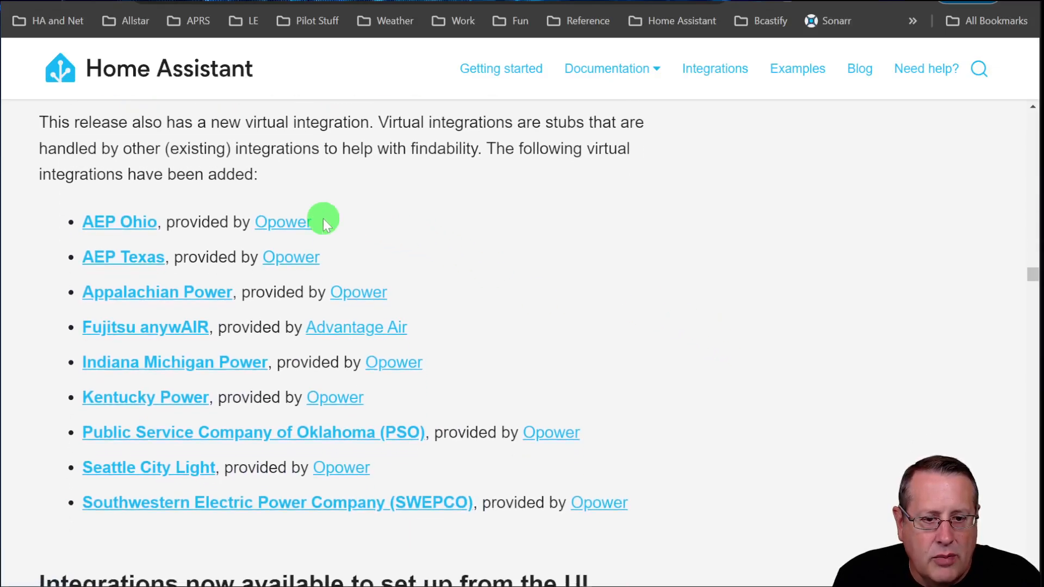
pyautogui.moveTo(602, 267)
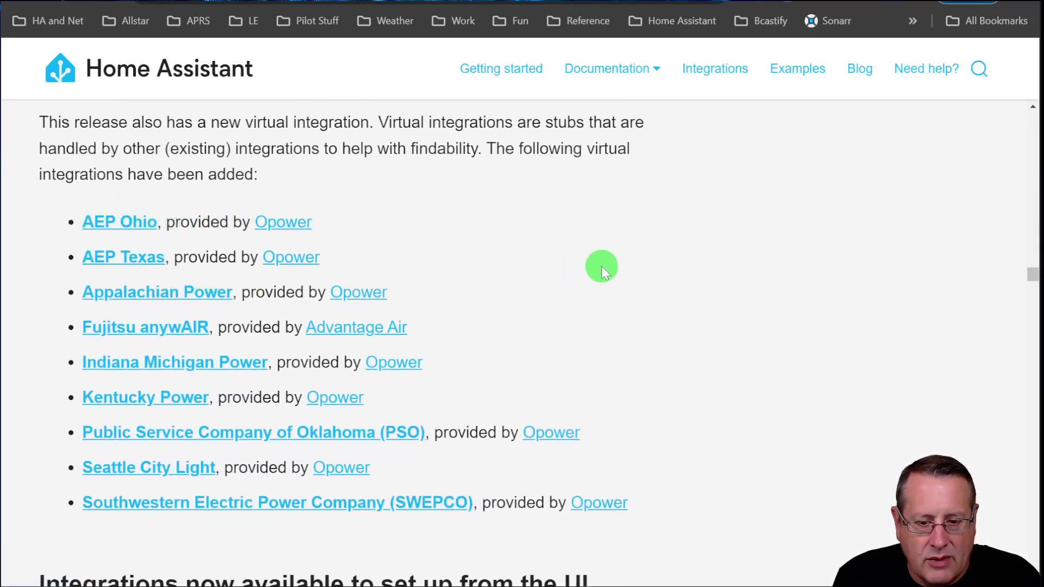
pyautogui.moveTo(114, 273)
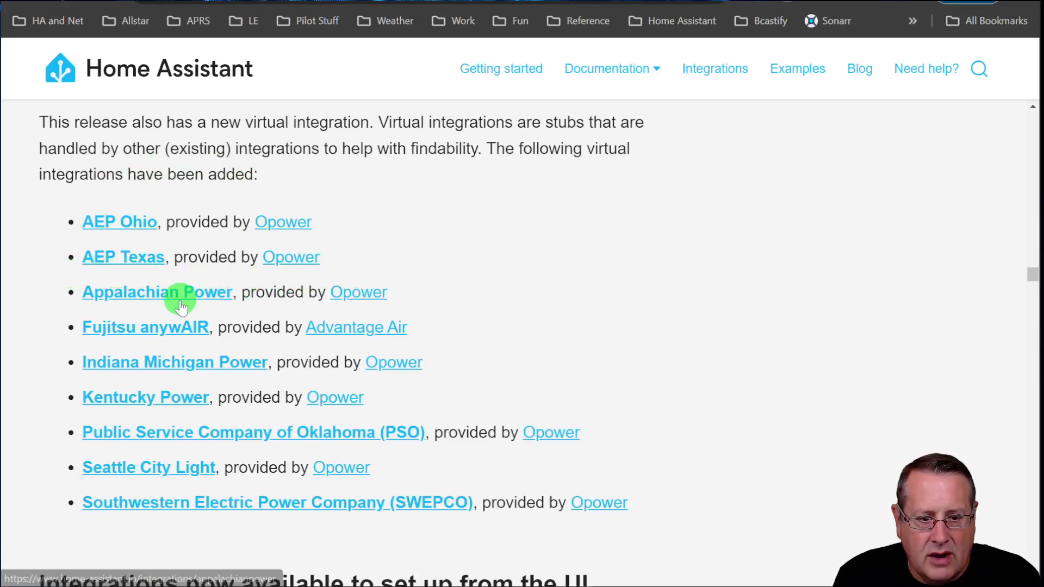
pyautogui.moveTo(737, 442)
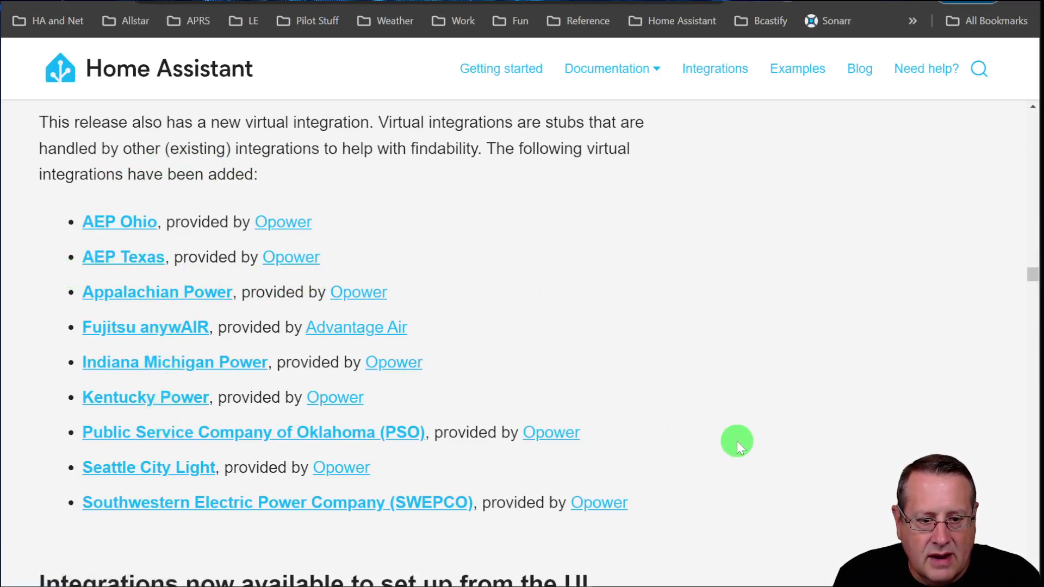
pyautogui.scroll(-3)
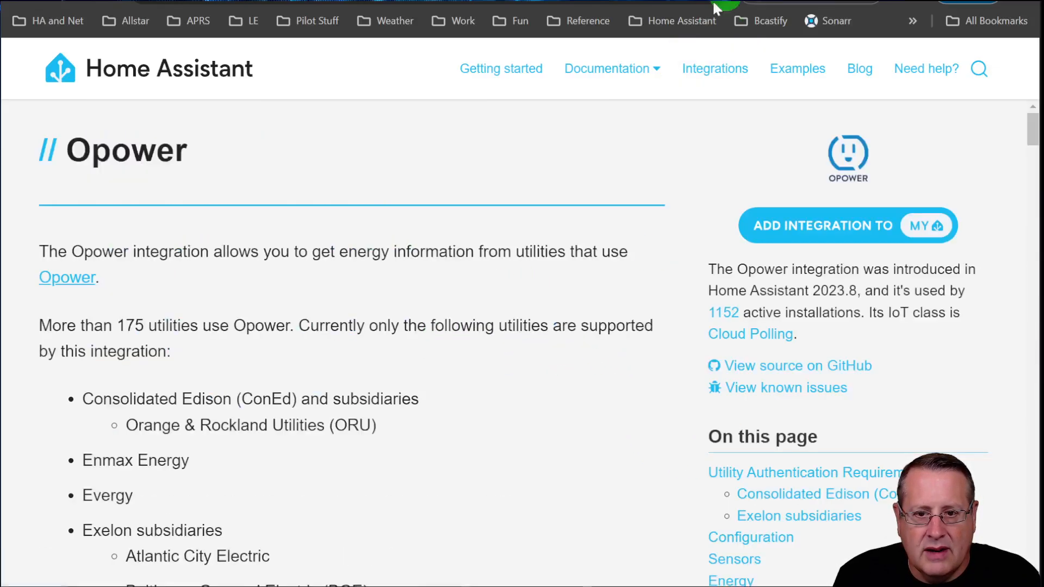
# Step: Read the Opower docs through sensors and energy dashboard setup, then return to the virtual integrations list
pyautogui.scroll(-3)
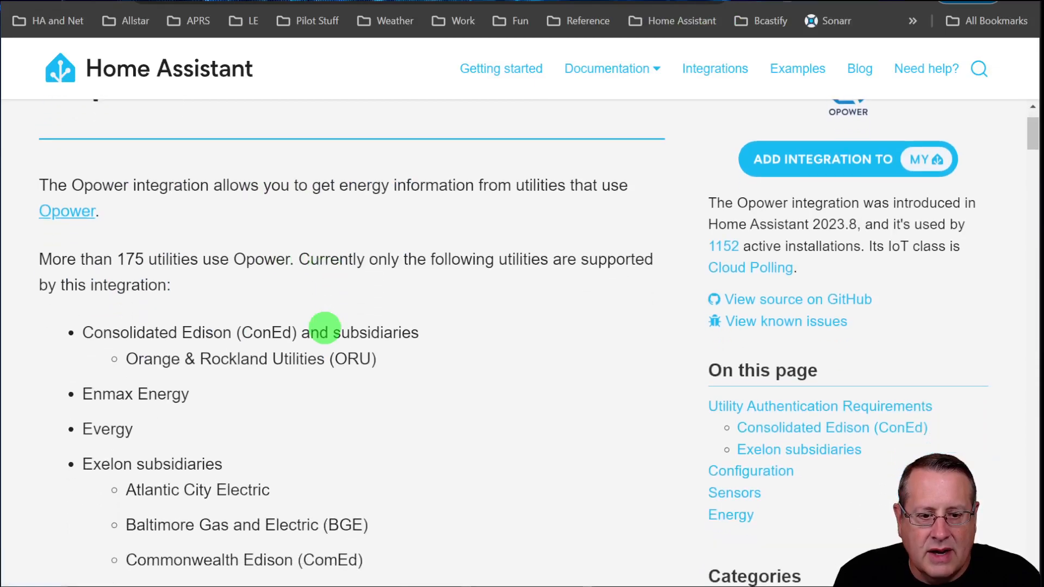
pyautogui.scroll(-3)
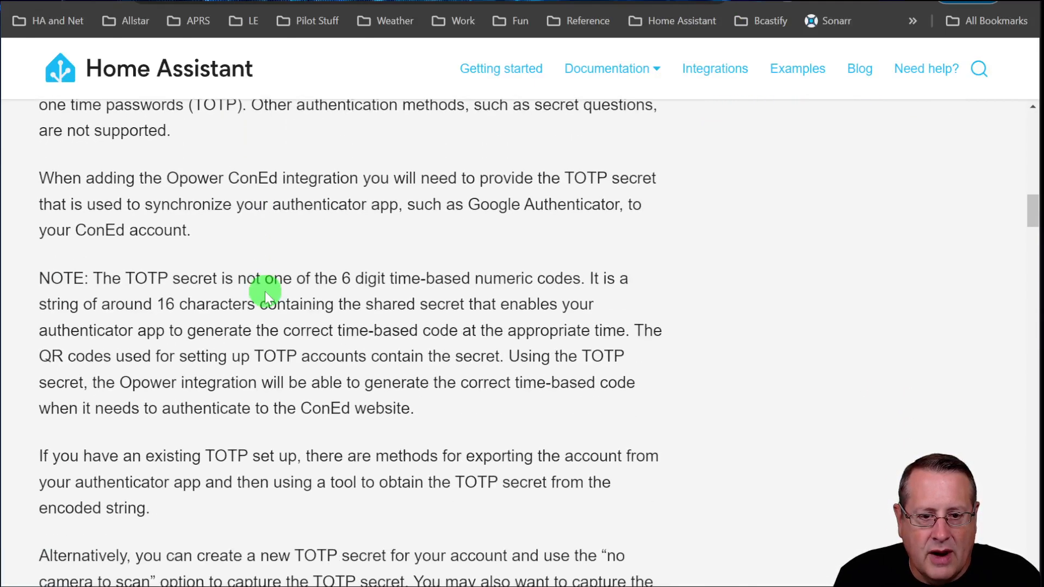
pyautogui.scroll(-3)
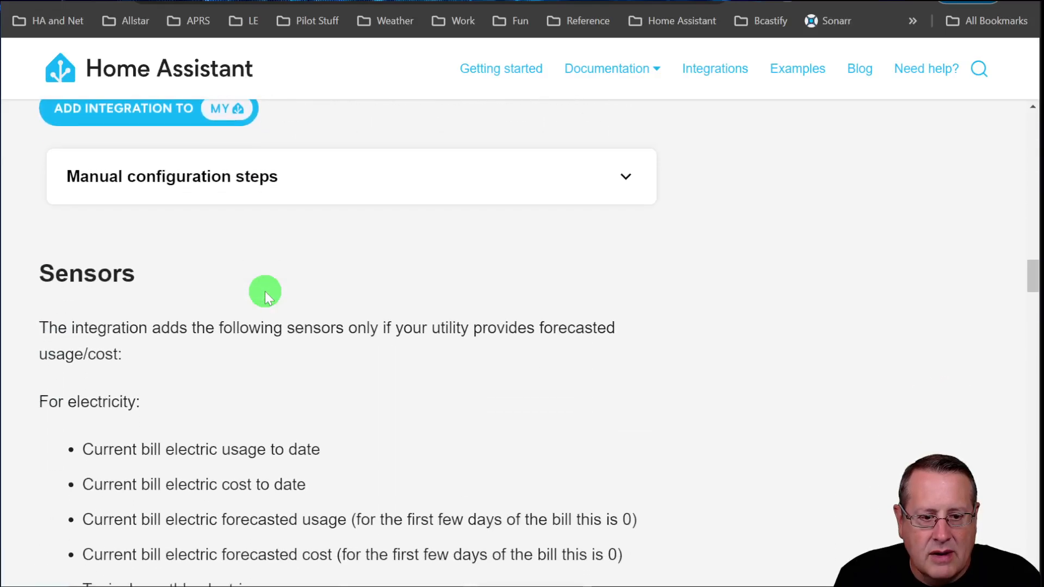
pyautogui.scroll(-3)
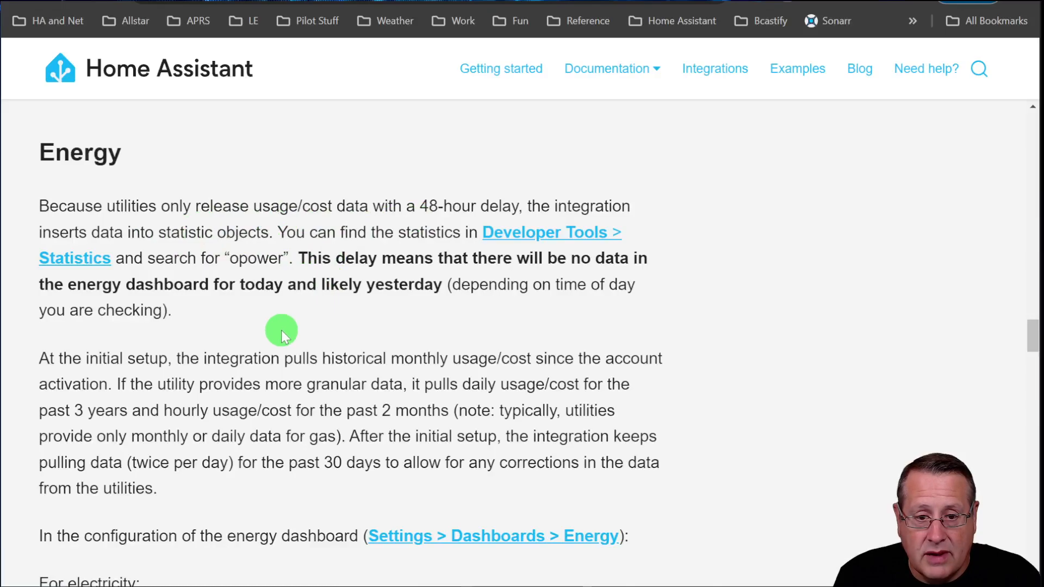
pyautogui.scroll(-3)
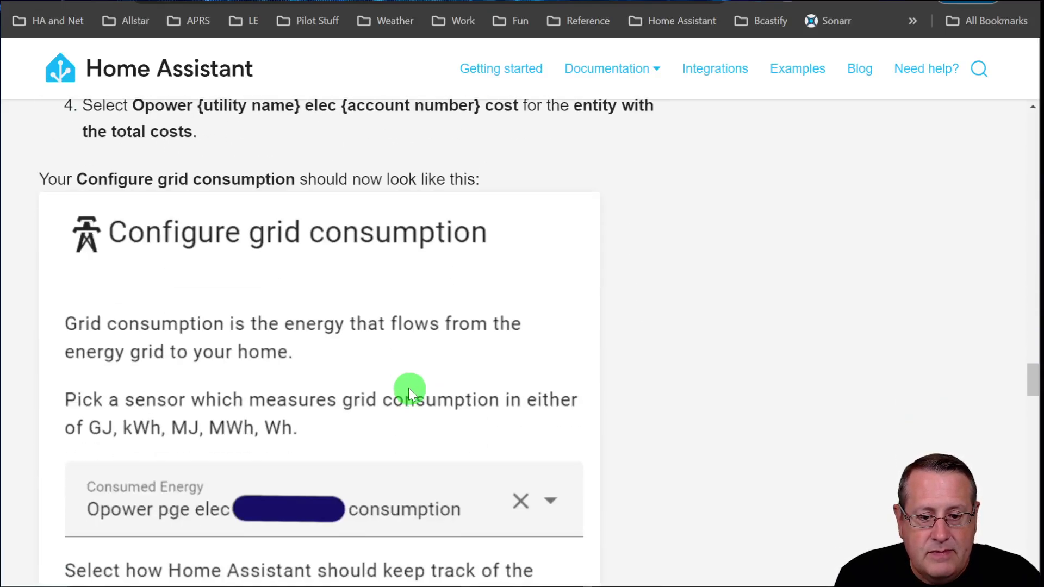
pyautogui.scroll(-3)
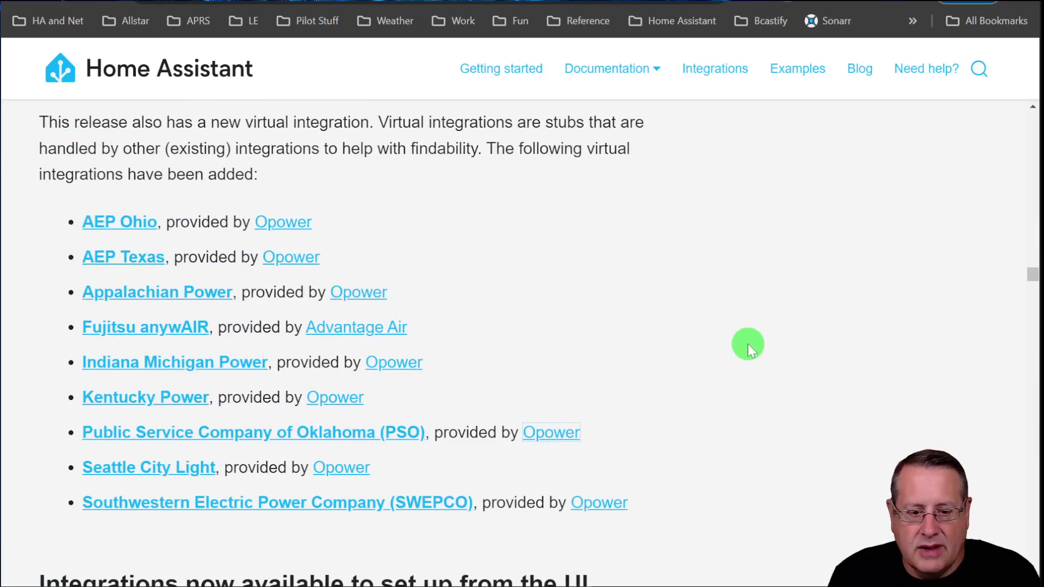
# Step: Scroll past the UI-configurable integrations and 'Need help? Join the community' section
pyautogui.scroll(-3)
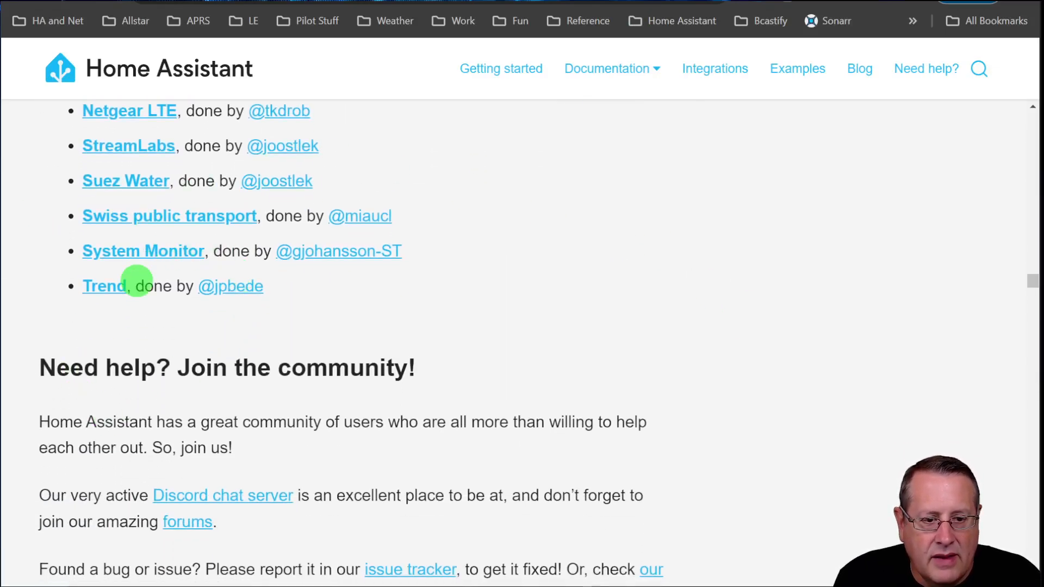
pyautogui.scroll(-3)
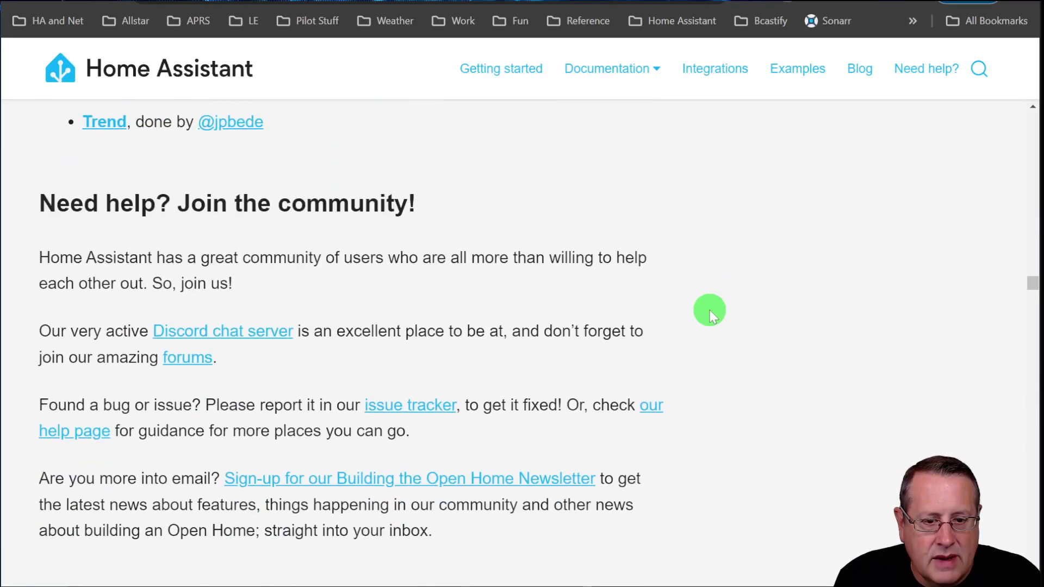
pyautogui.scroll(-3)
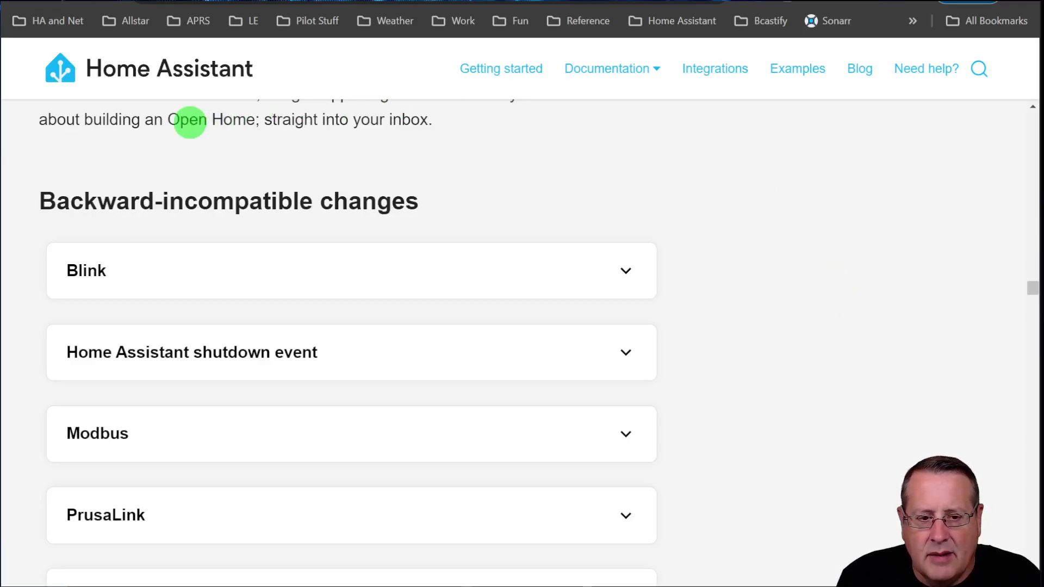
pyautogui.moveTo(687, 244)
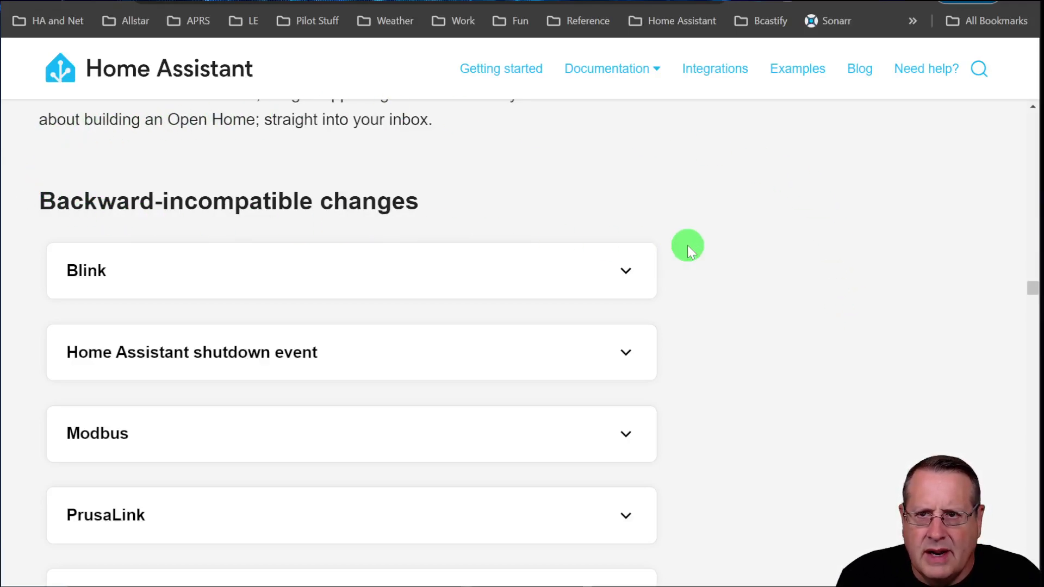
pyautogui.moveTo(262, 213)
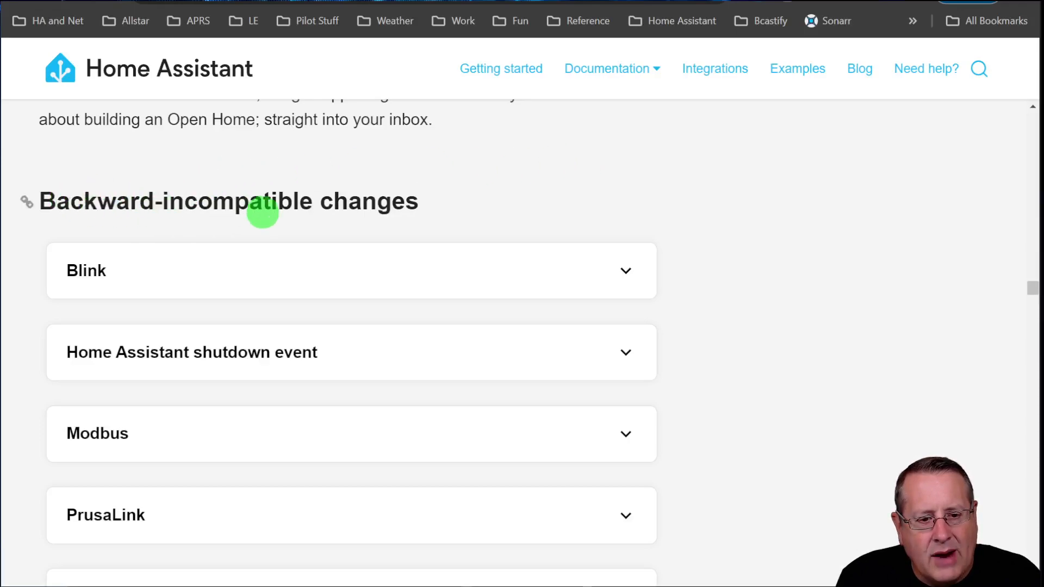
pyautogui.moveTo(822, 312)
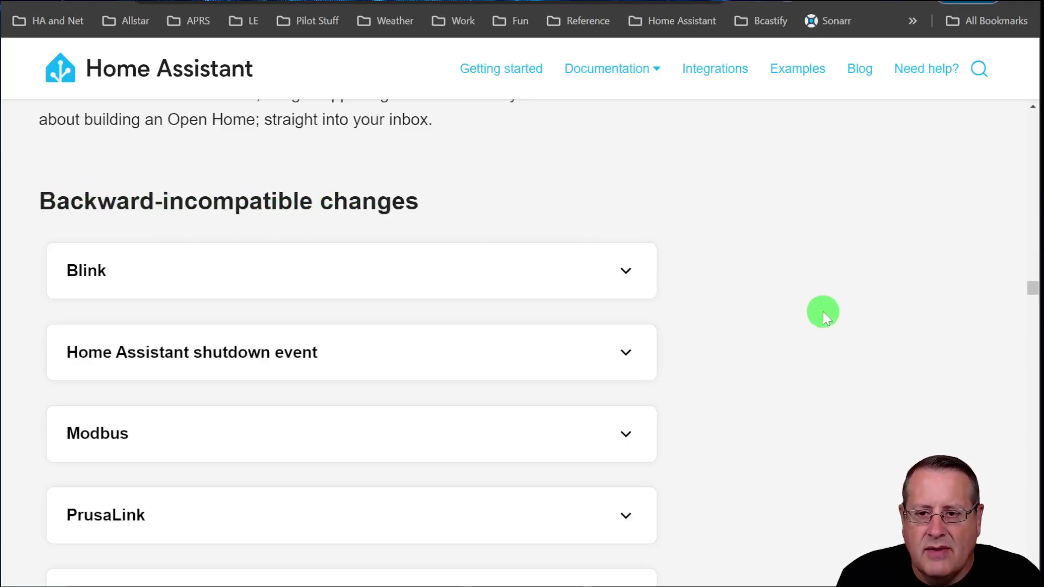
pyautogui.moveTo(764, 306)
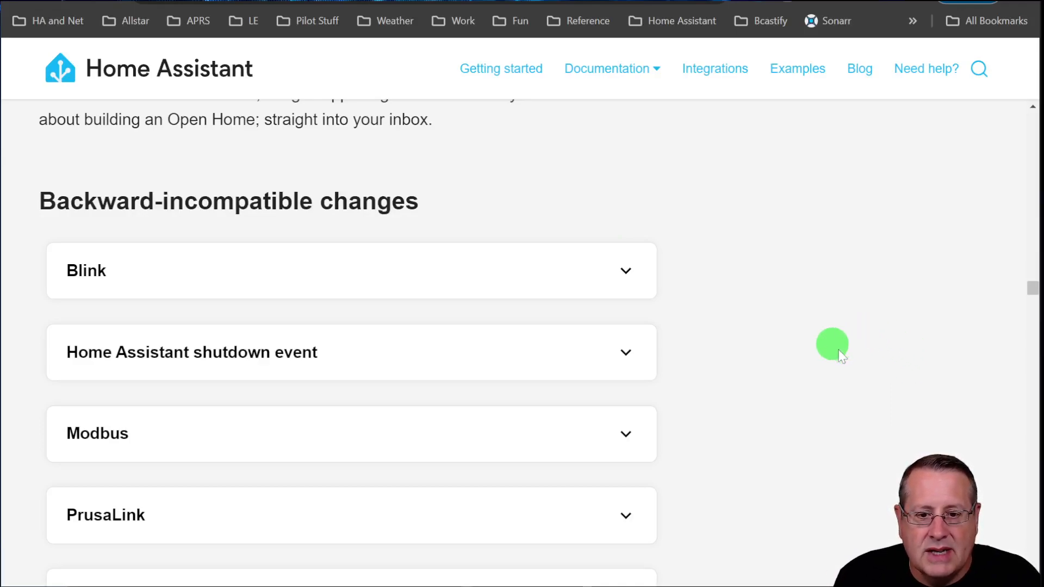
# Step: Scroll to the Backward-incompatible changes entries: Blink, shutdown event, Modbus, PrusaLink, Reolink
pyautogui.scroll(-3)
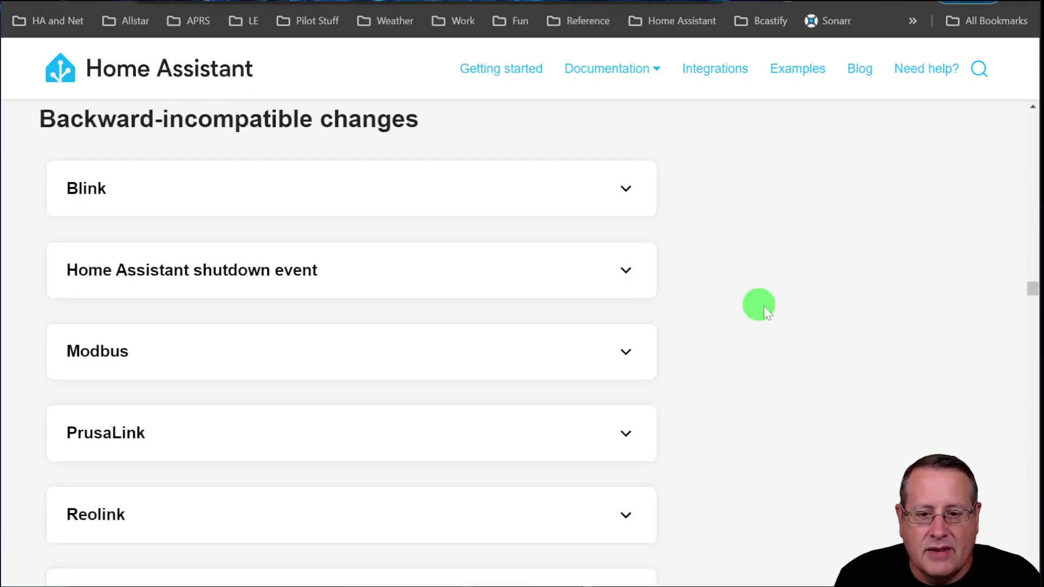
pyautogui.moveTo(571, 270)
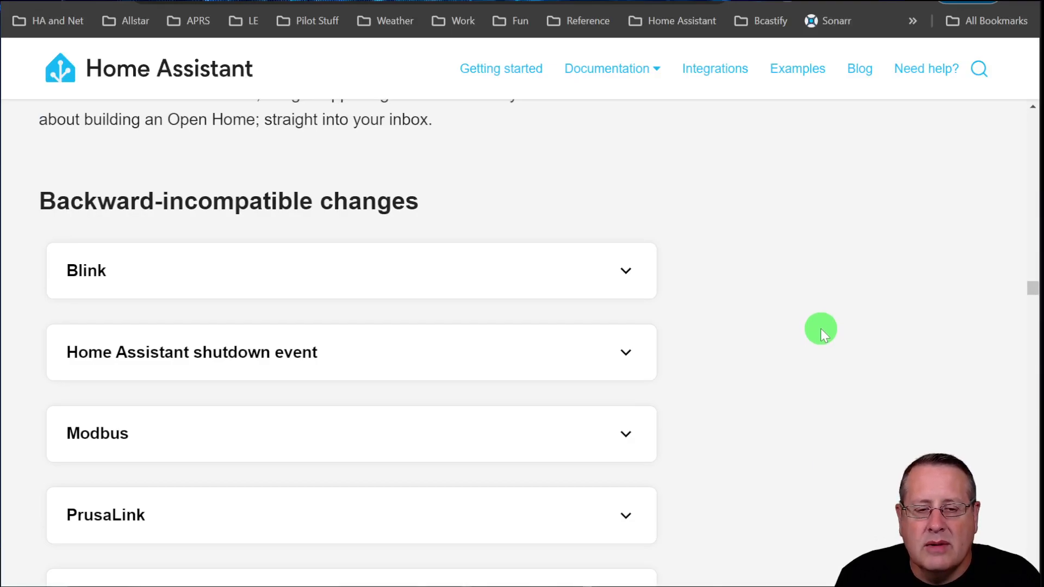
pyautogui.moveTo(826, 262)
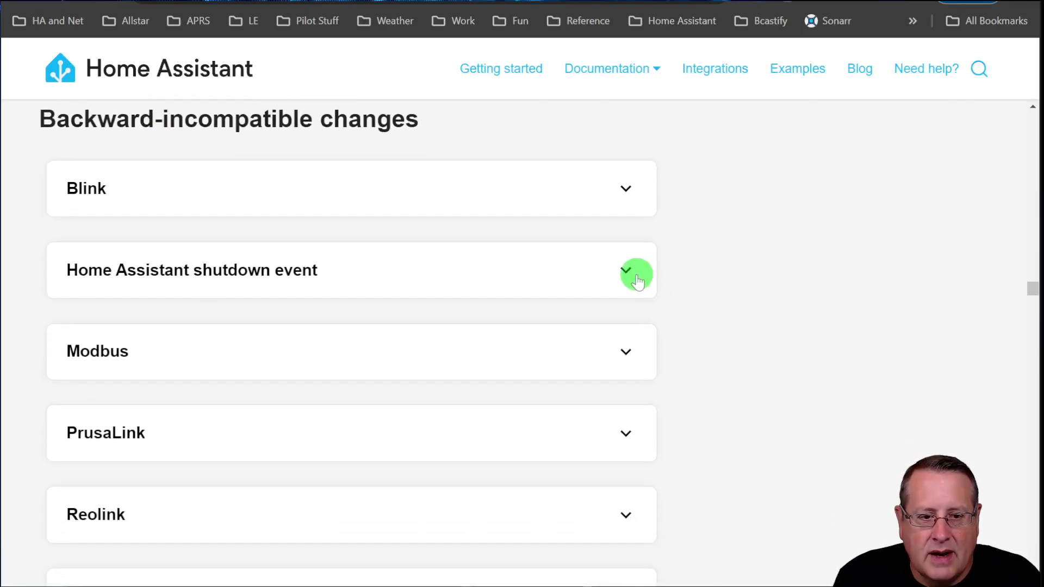
pyautogui.click(626, 270)
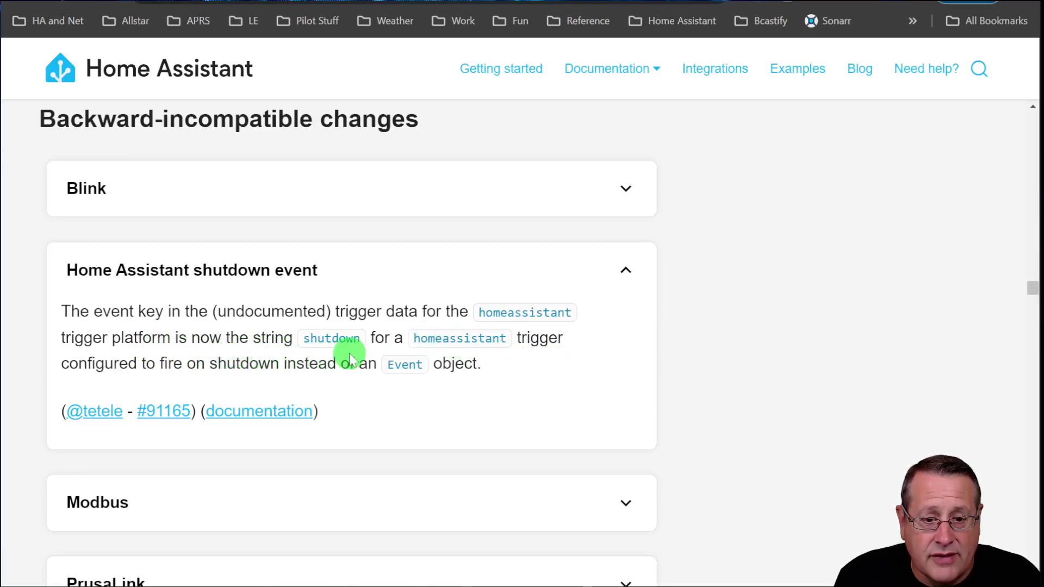
pyautogui.moveTo(342, 385)
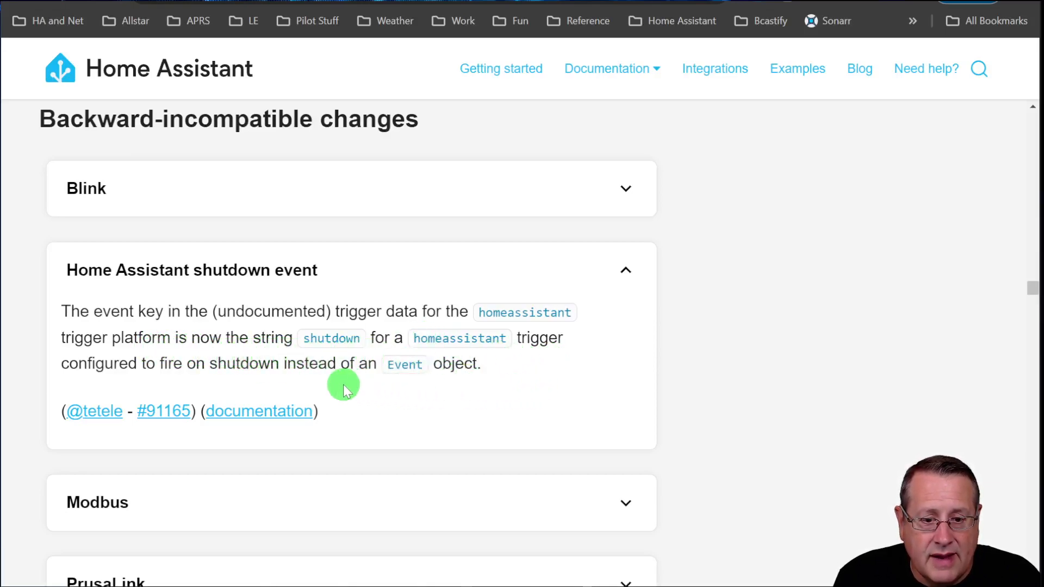
pyautogui.scroll(-3)
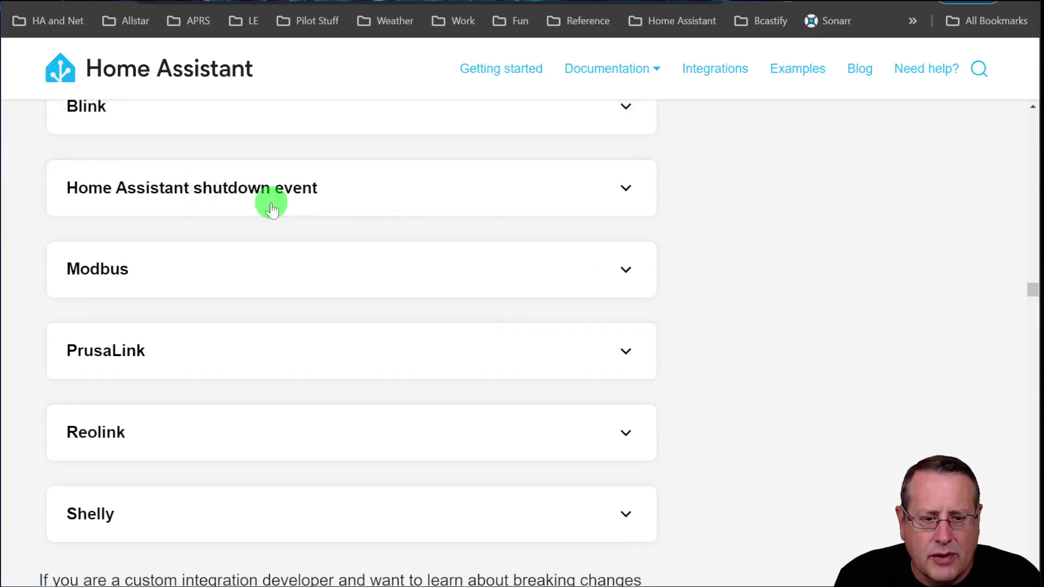
pyautogui.moveTo(395, 230)
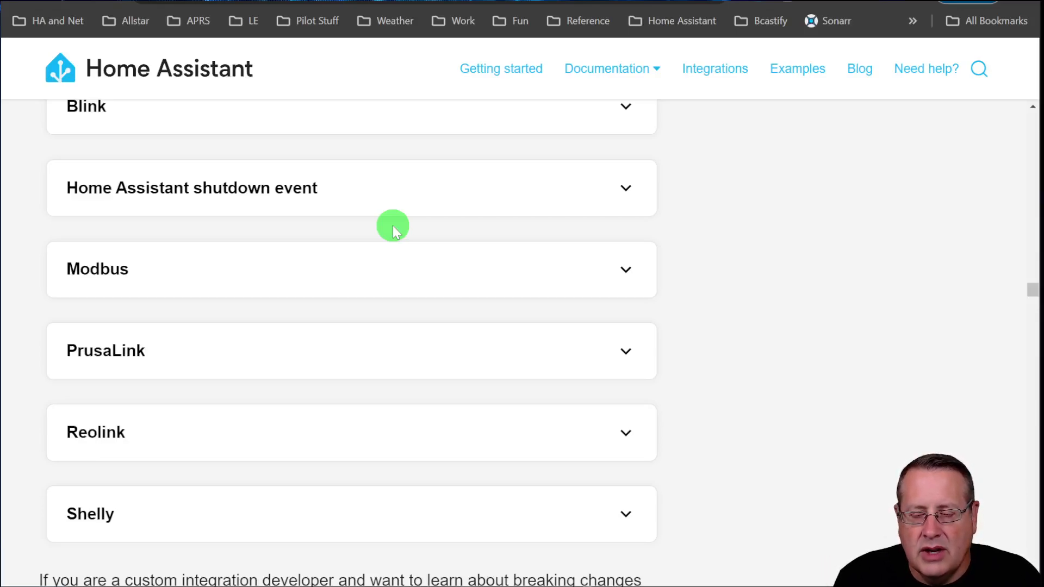
pyautogui.moveTo(689, 246)
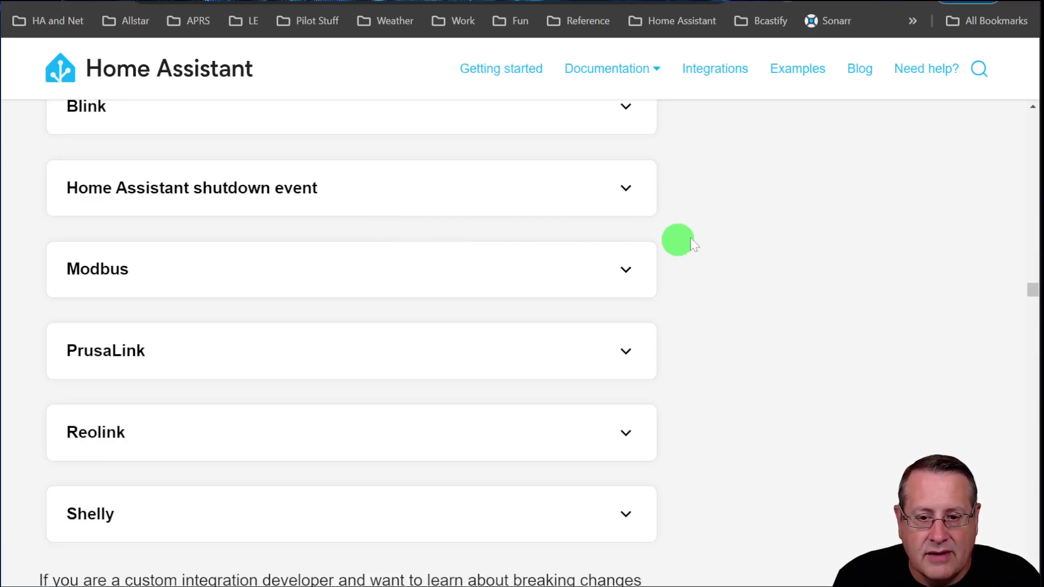
pyautogui.scroll(-3)
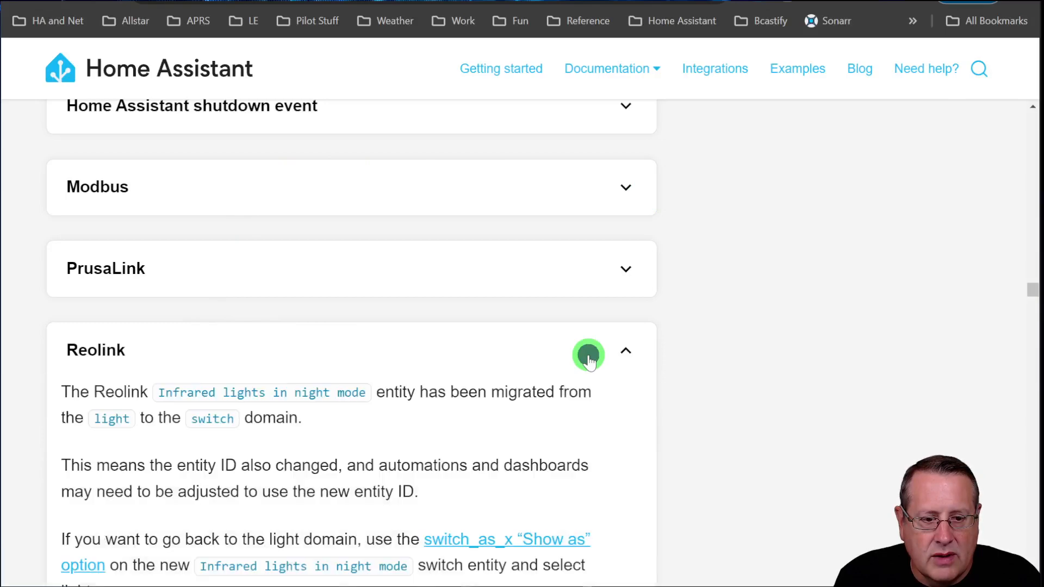
pyautogui.scroll(-3)
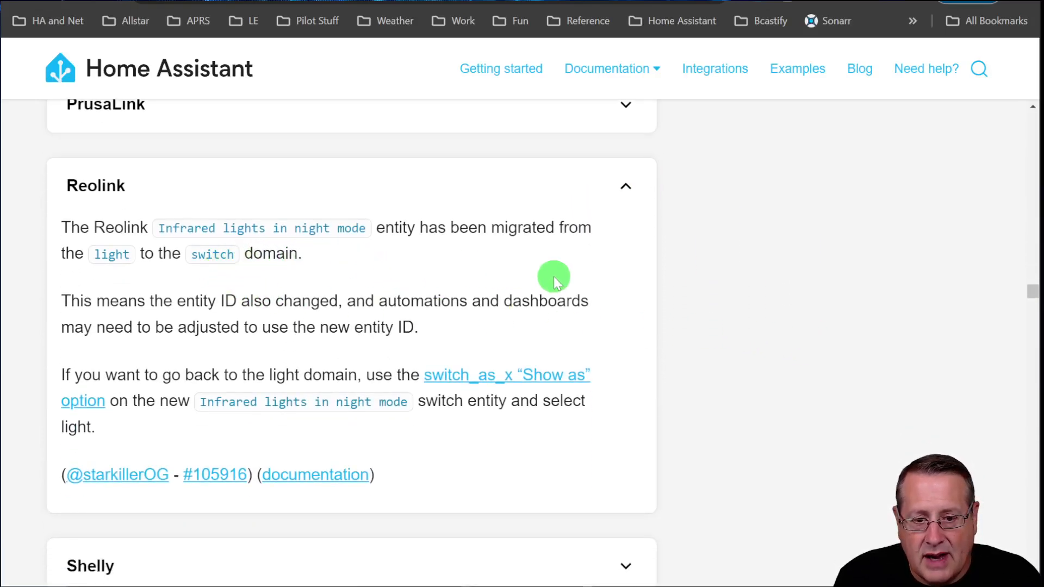
pyautogui.moveTo(623, 195)
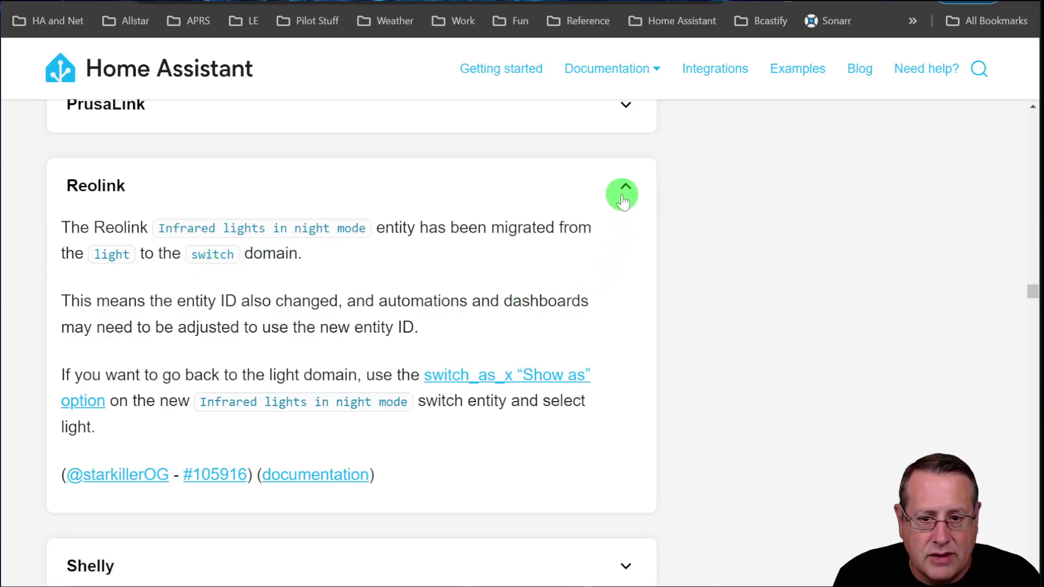
pyautogui.click(622, 194)
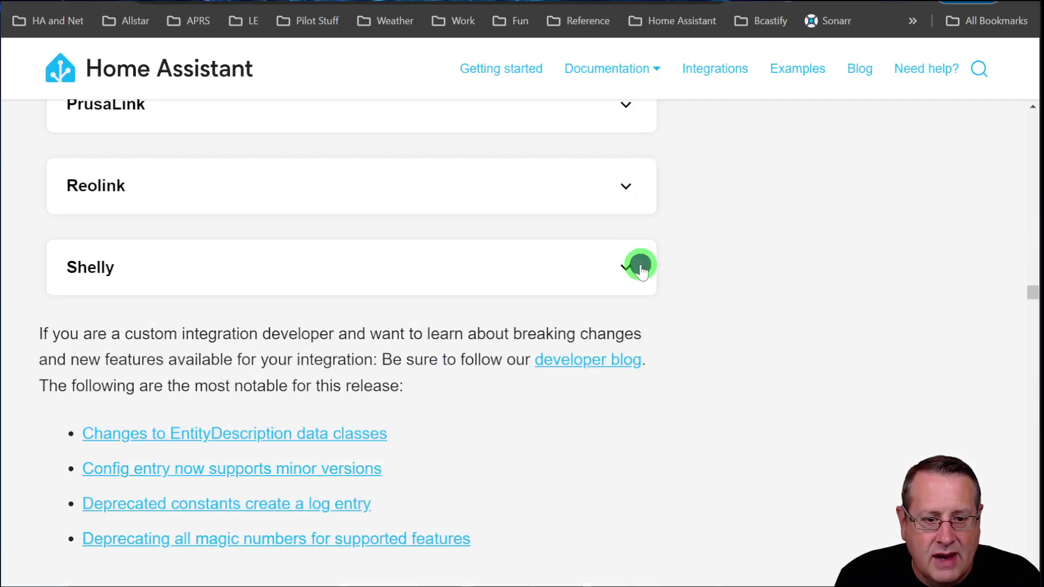
# Step: Expand the Shelly entry to show minimum firmware versions for generation 1 and 2 devices
pyautogui.click(625, 267)
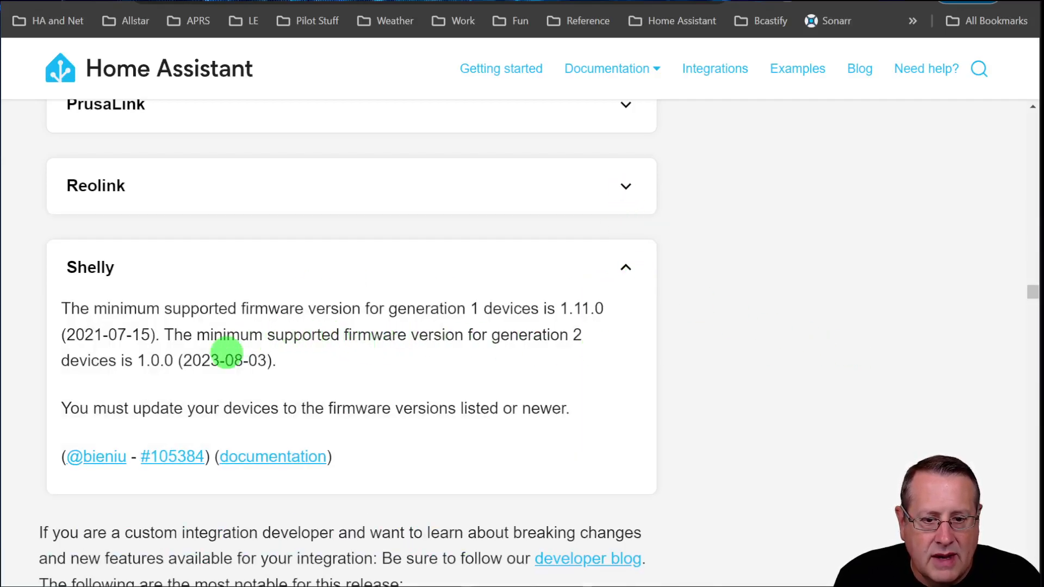
pyautogui.moveTo(298, 374)
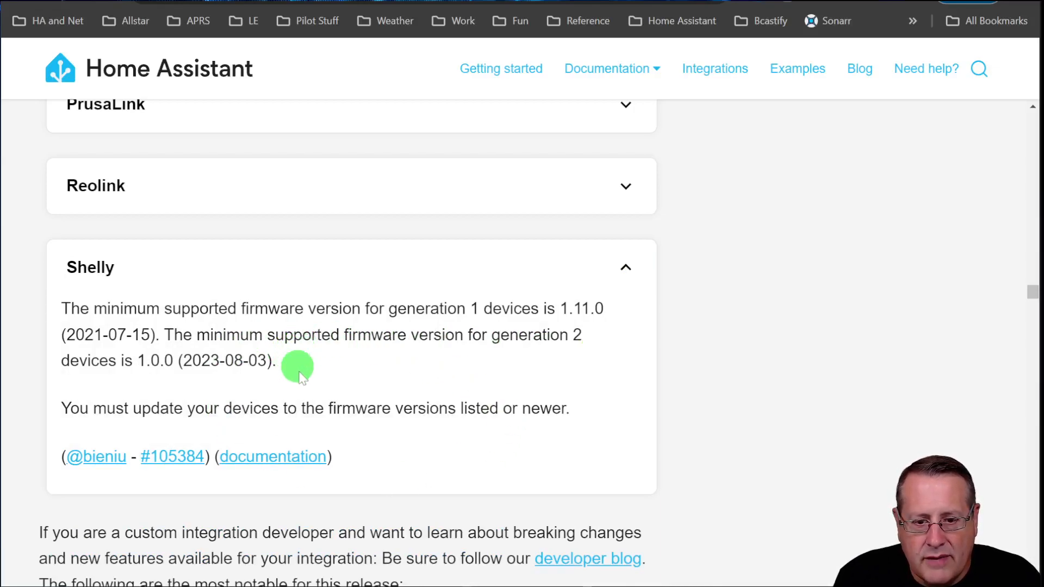
pyautogui.moveTo(446, 436)
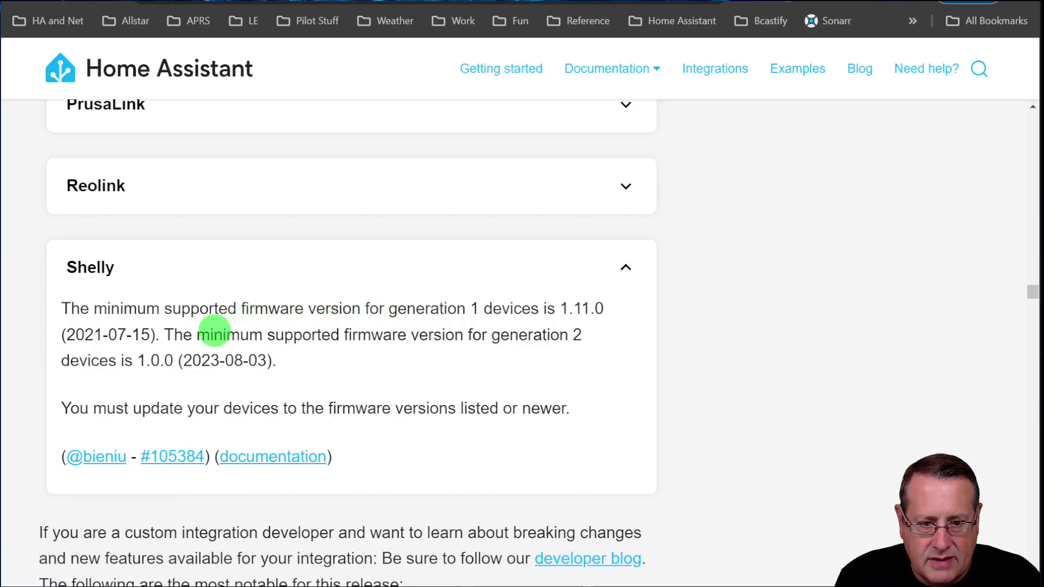
pyautogui.moveTo(623, 269)
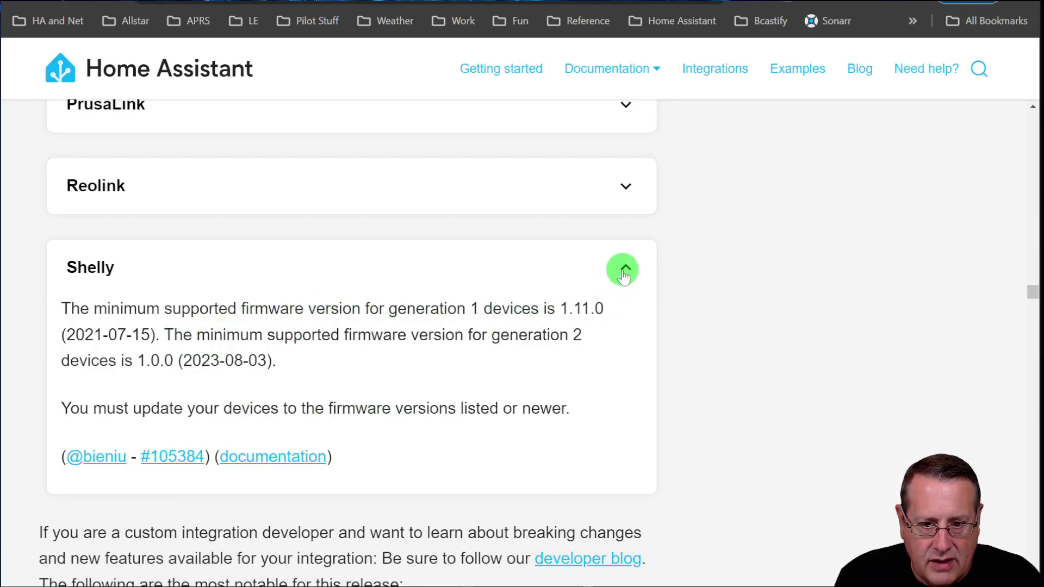